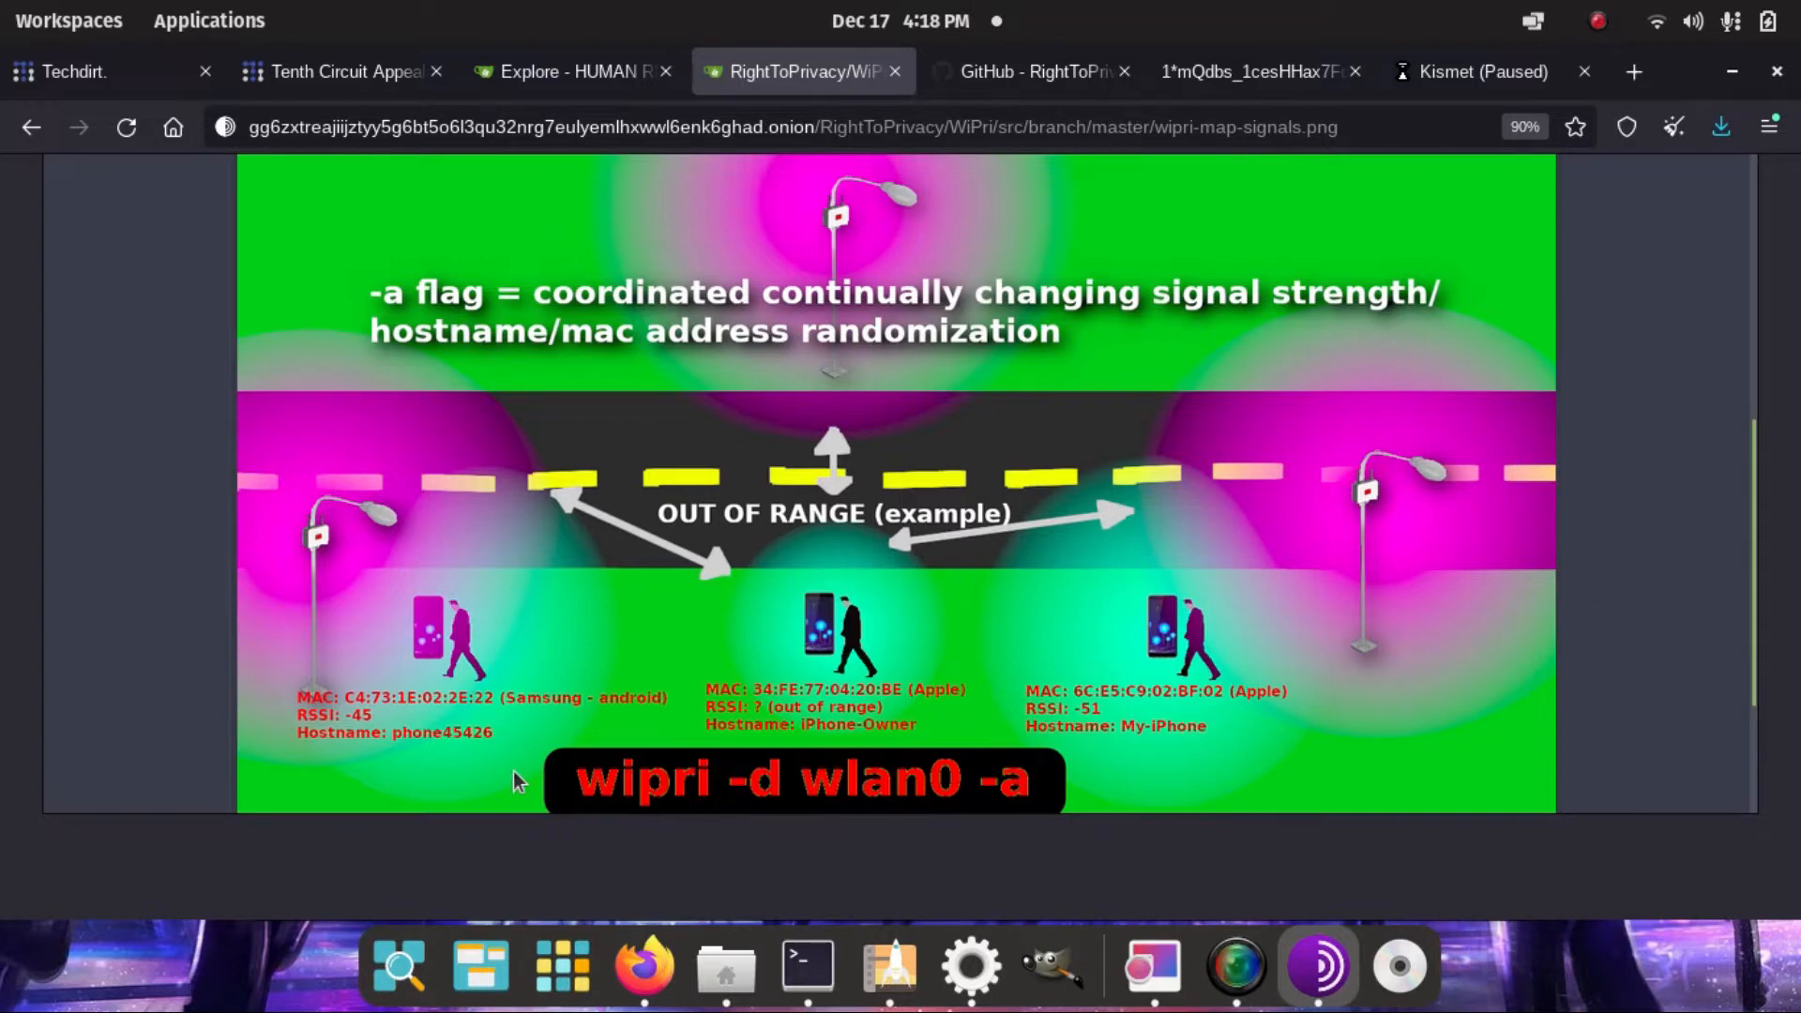
{"action": "mouse_move", "coordinate": [717, 723]}
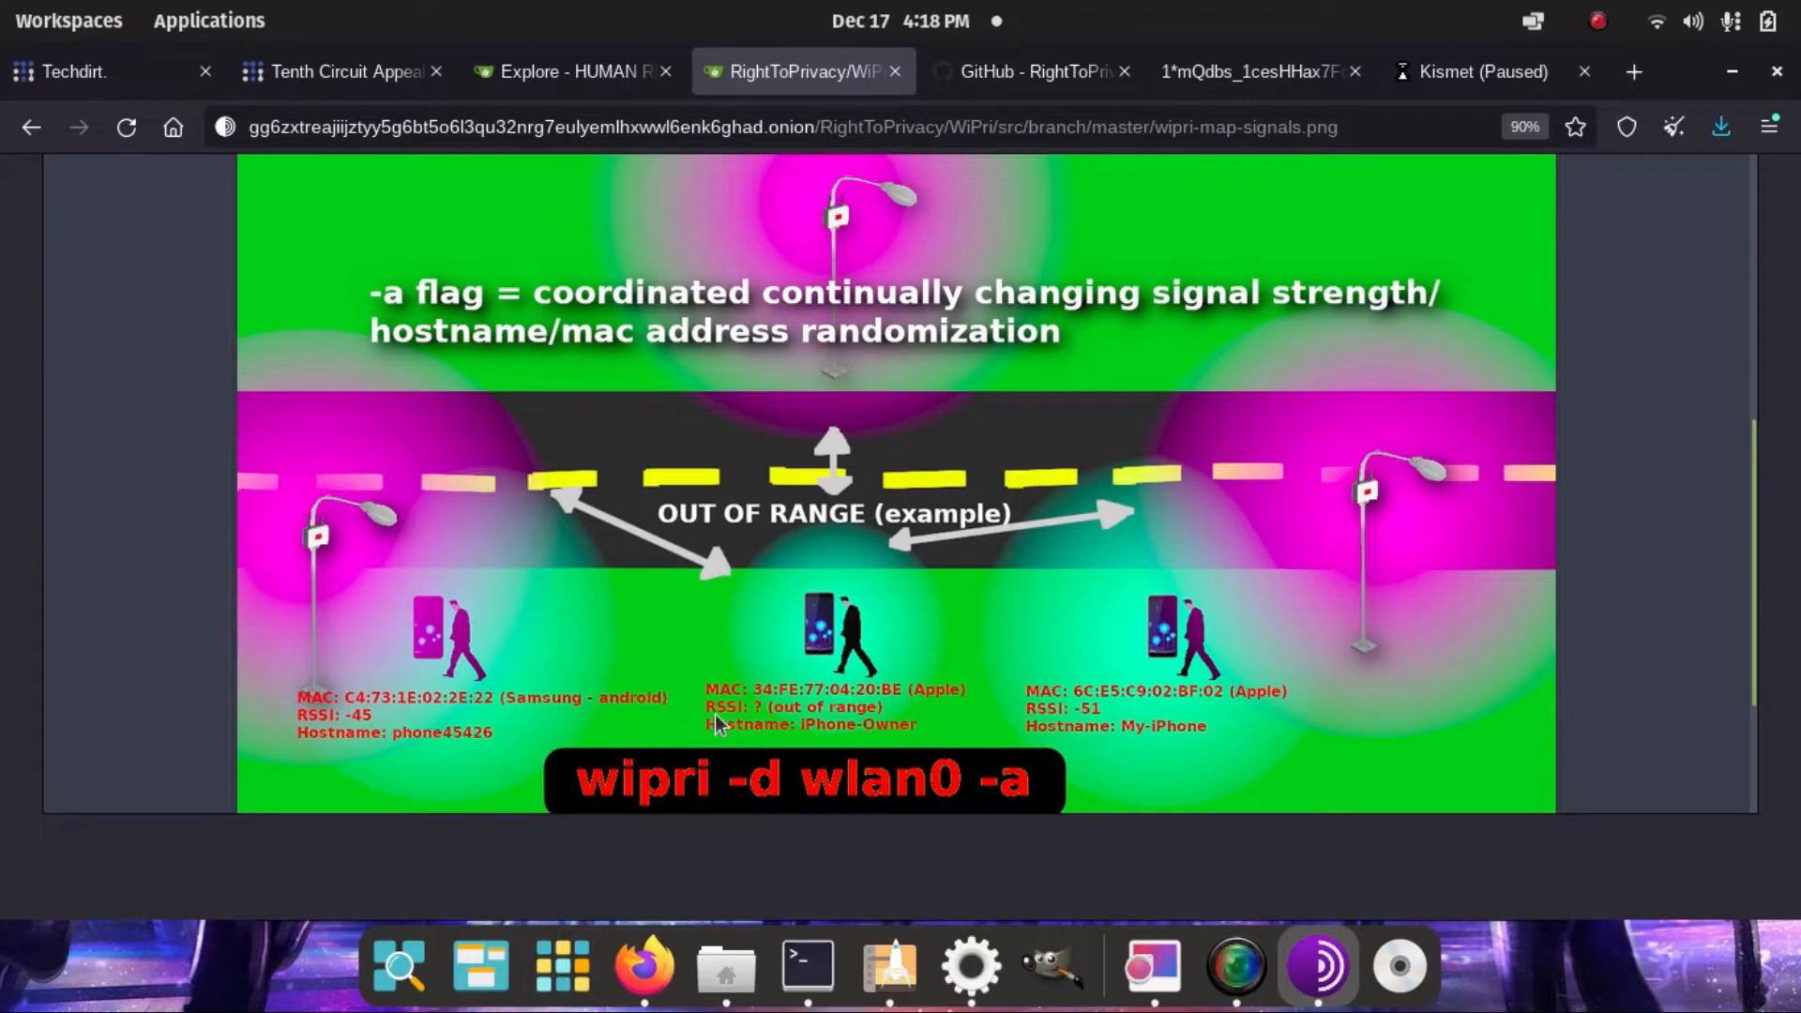
{"action": "mouse_move", "coordinate": [480, 689]}
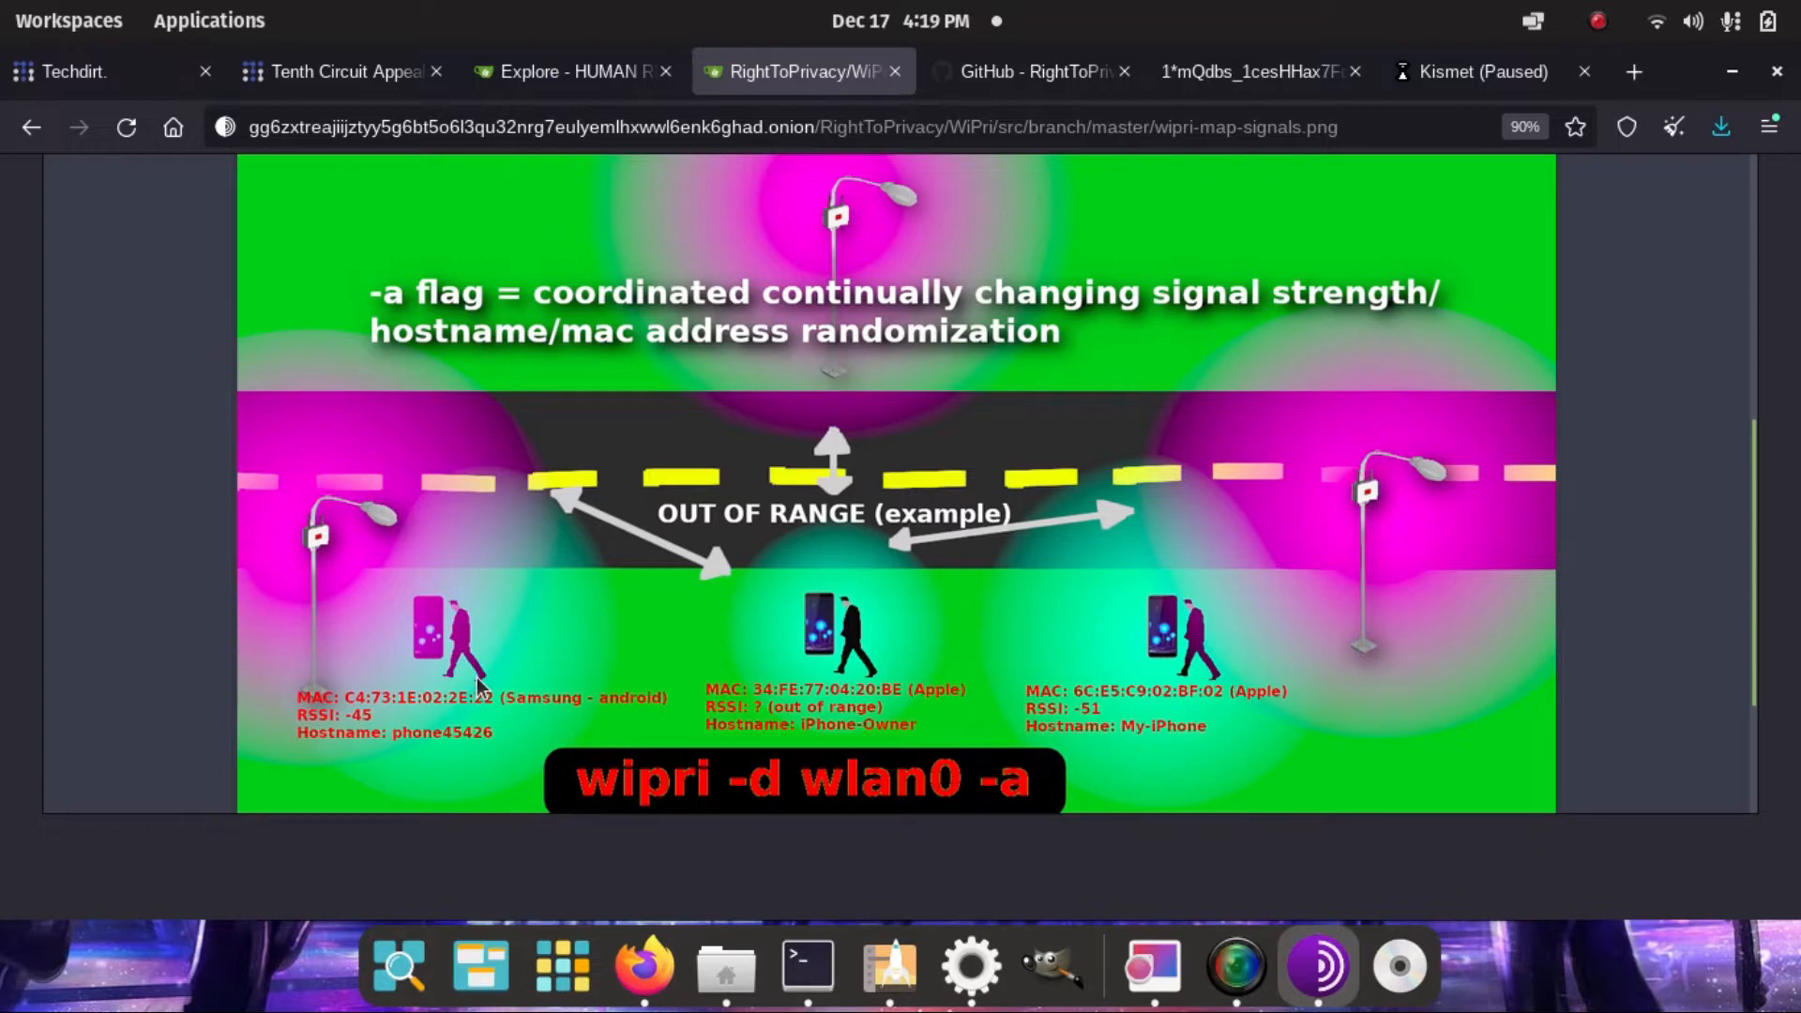
{"action": "mouse_move", "coordinate": [807, 965]}
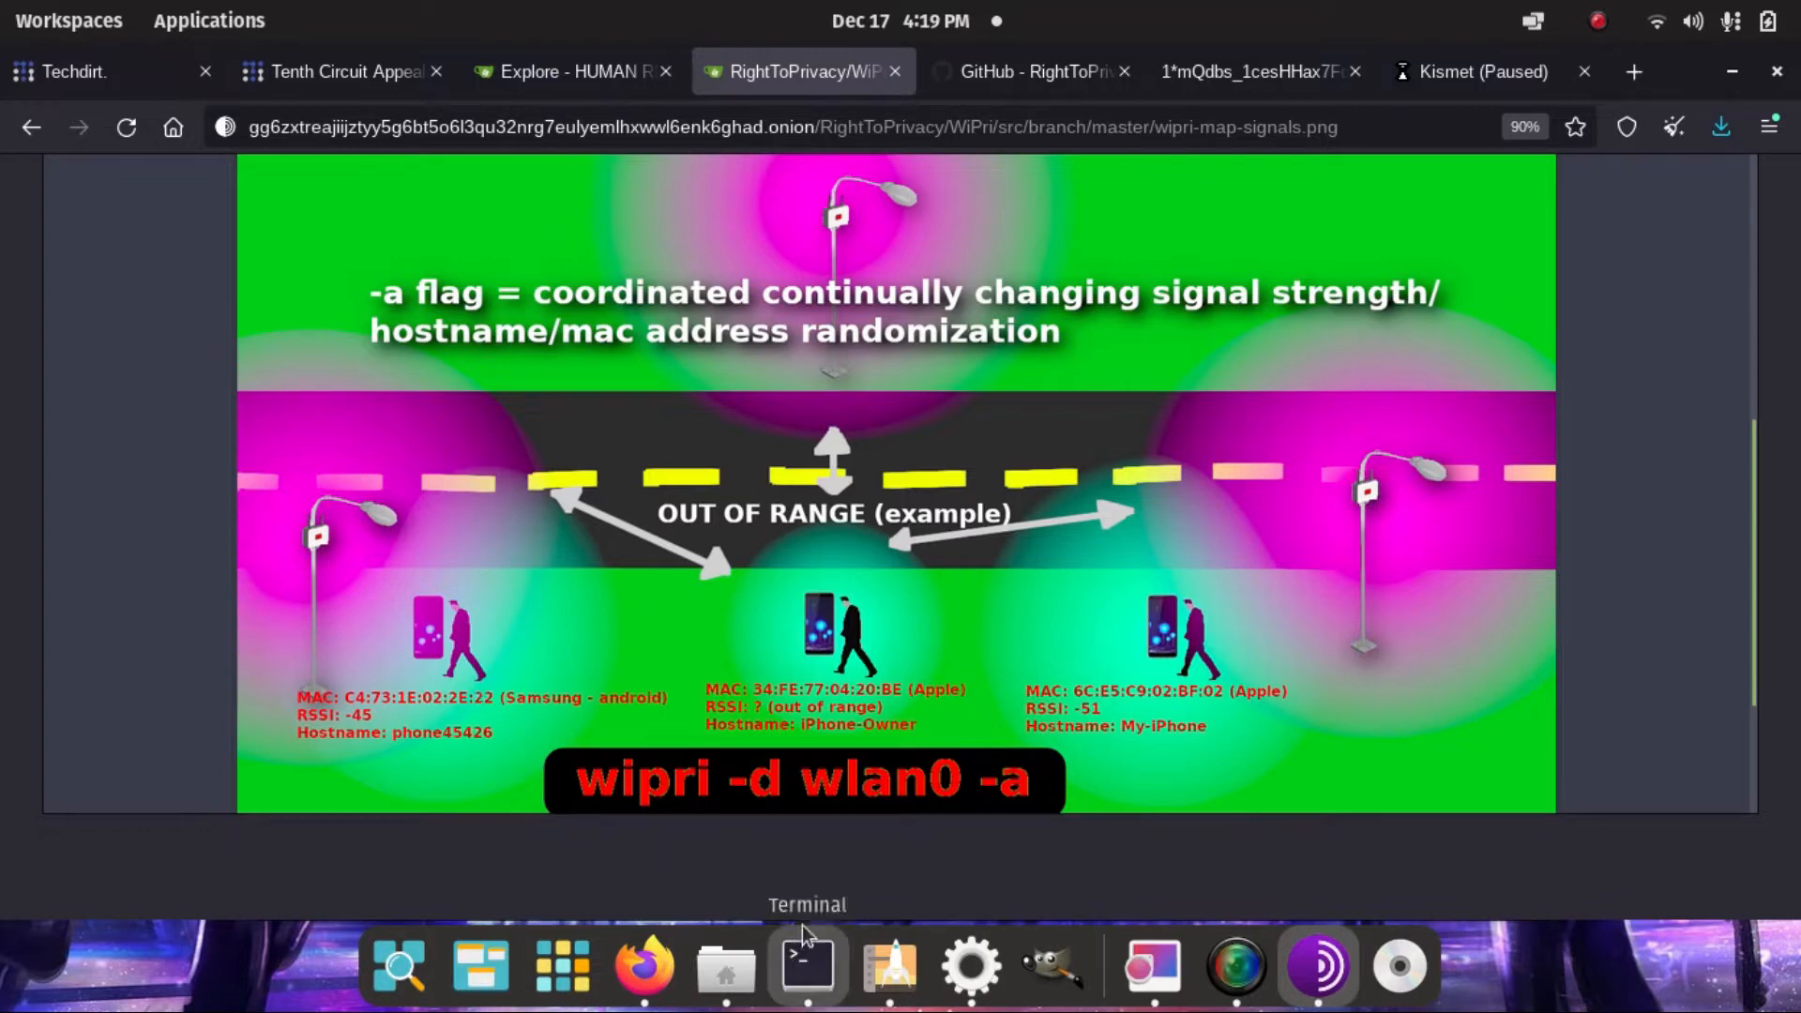
{"action": "mouse_move", "coordinate": [494, 279]}
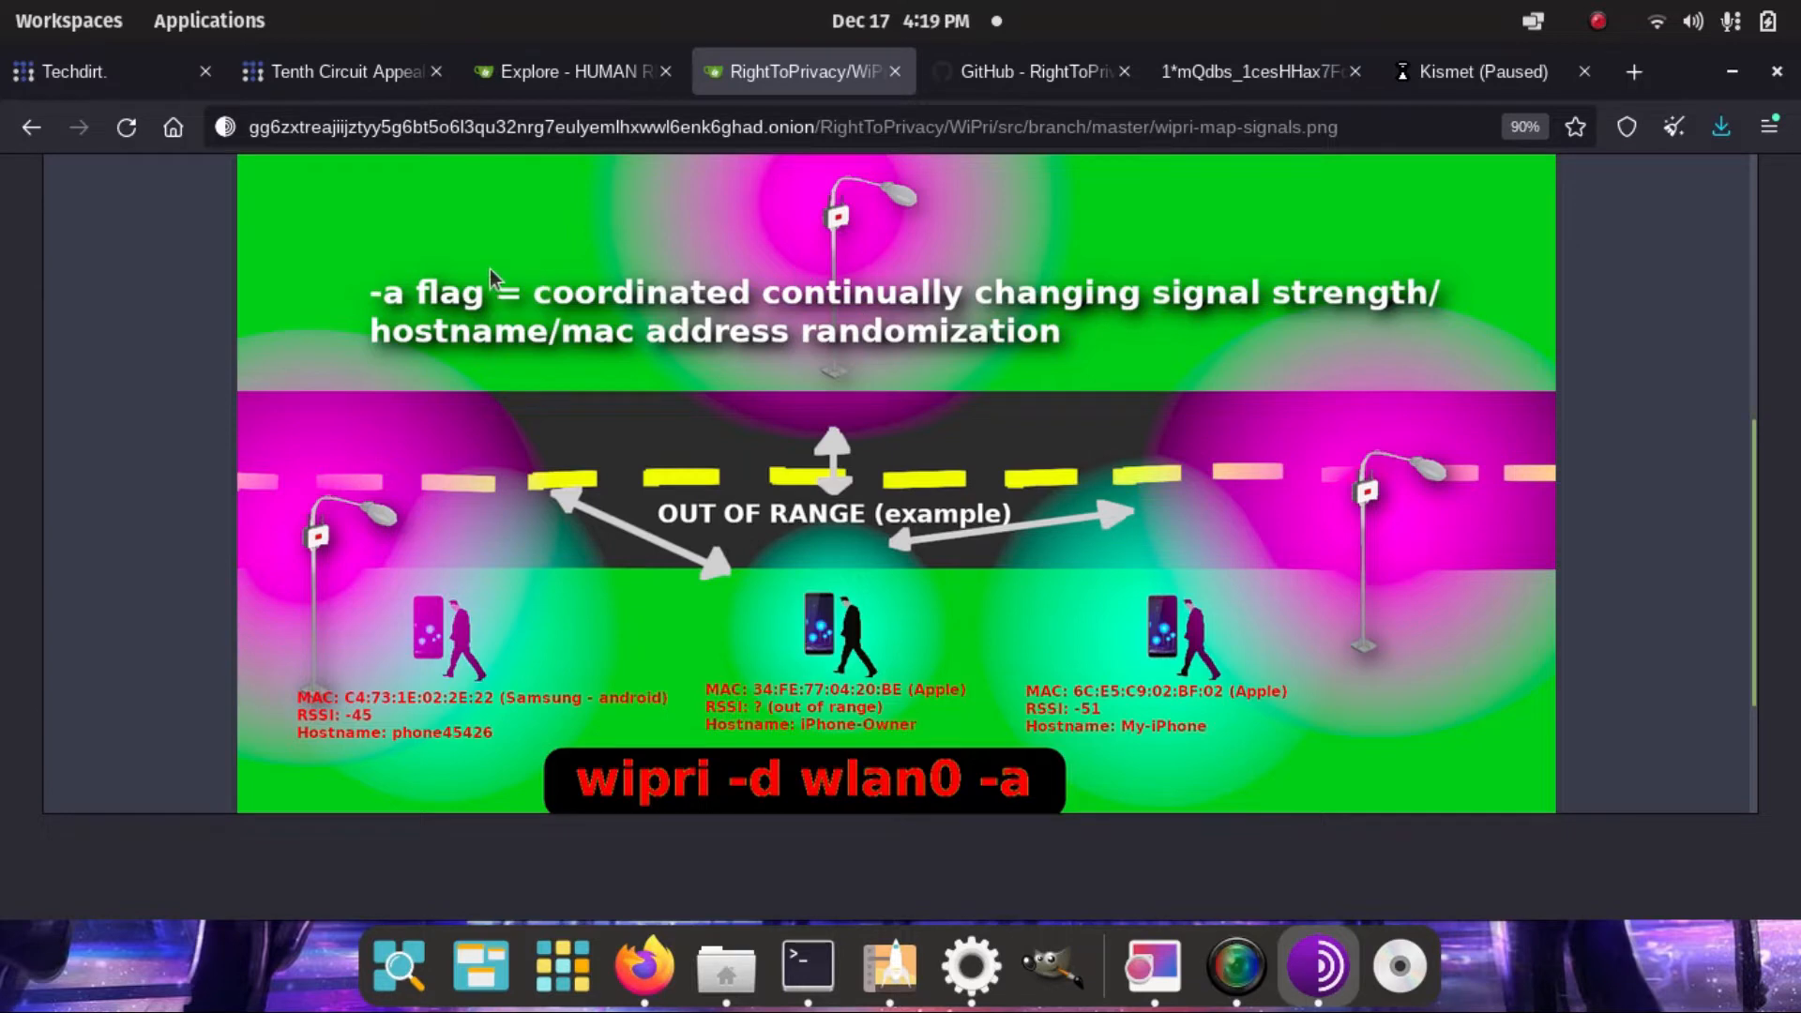
{"action": "mouse_move", "coordinate": [638, 698]}
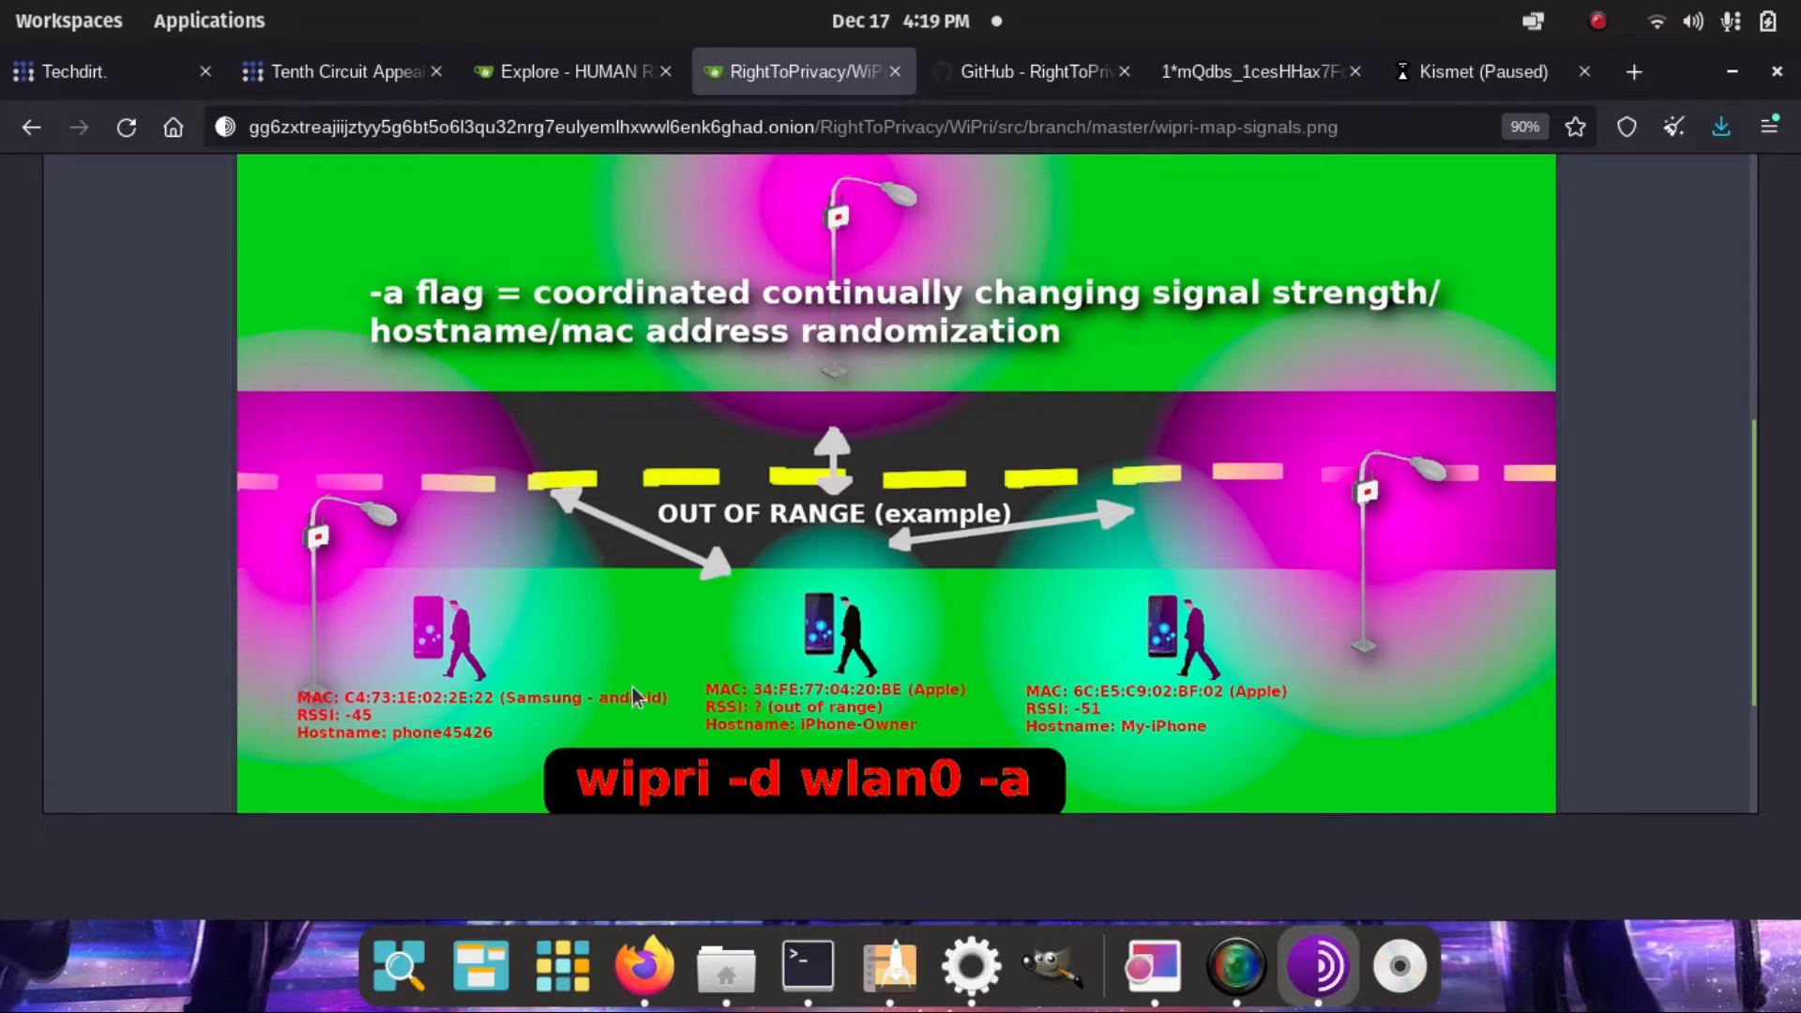
{"action": "mouse_move", "coordinate": [976, 173]}
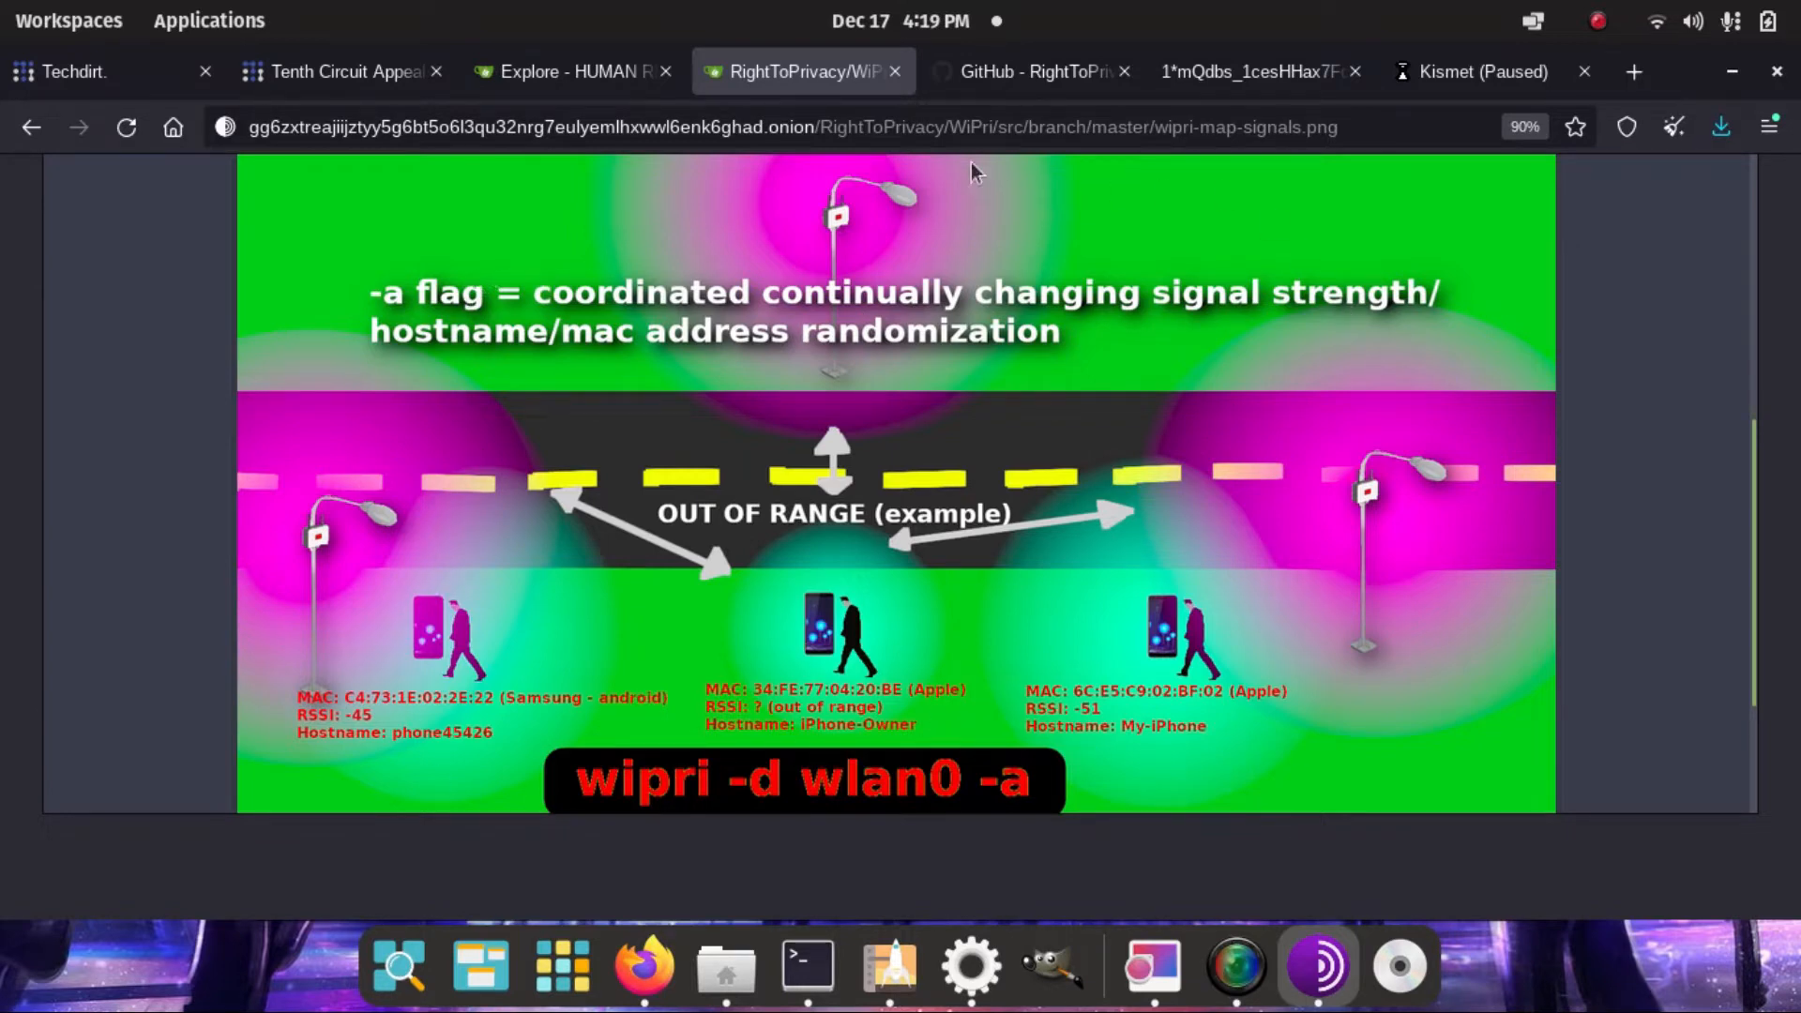
{"action": "mouse_move", "coordinate": [1020, 870]}
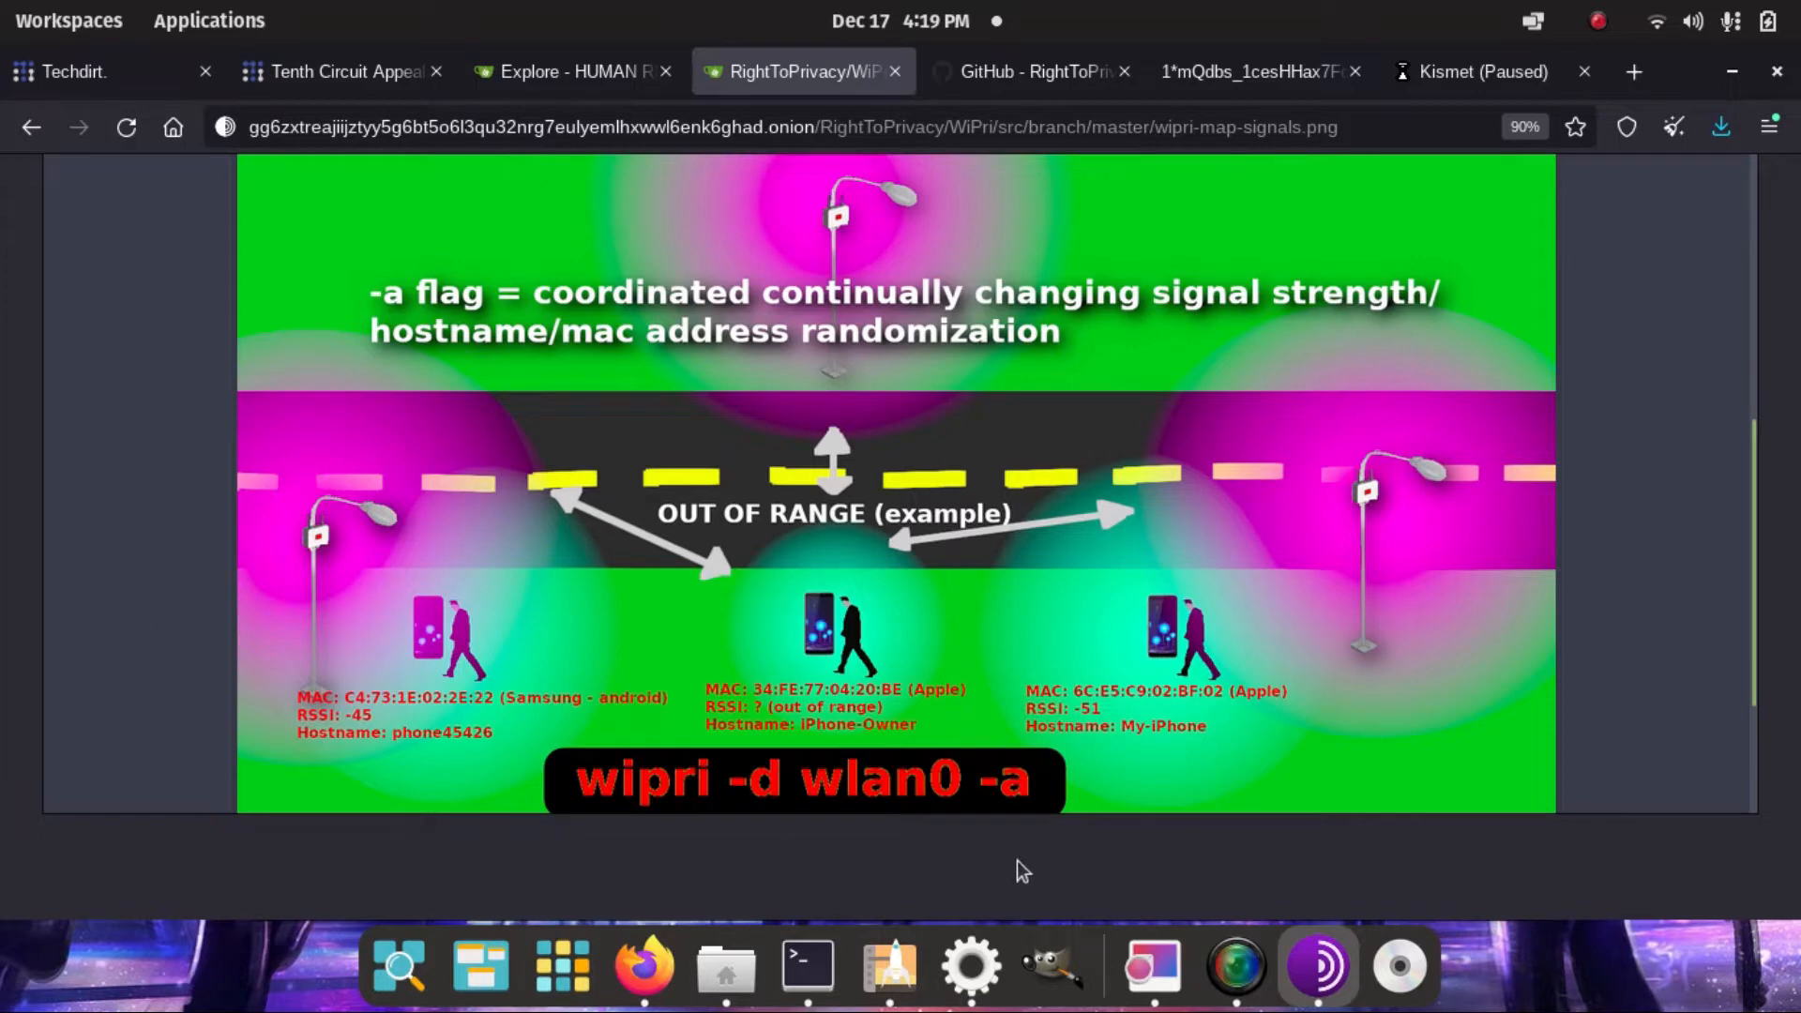
{"action": "mouse_move", "coordinate": [568, 126]}
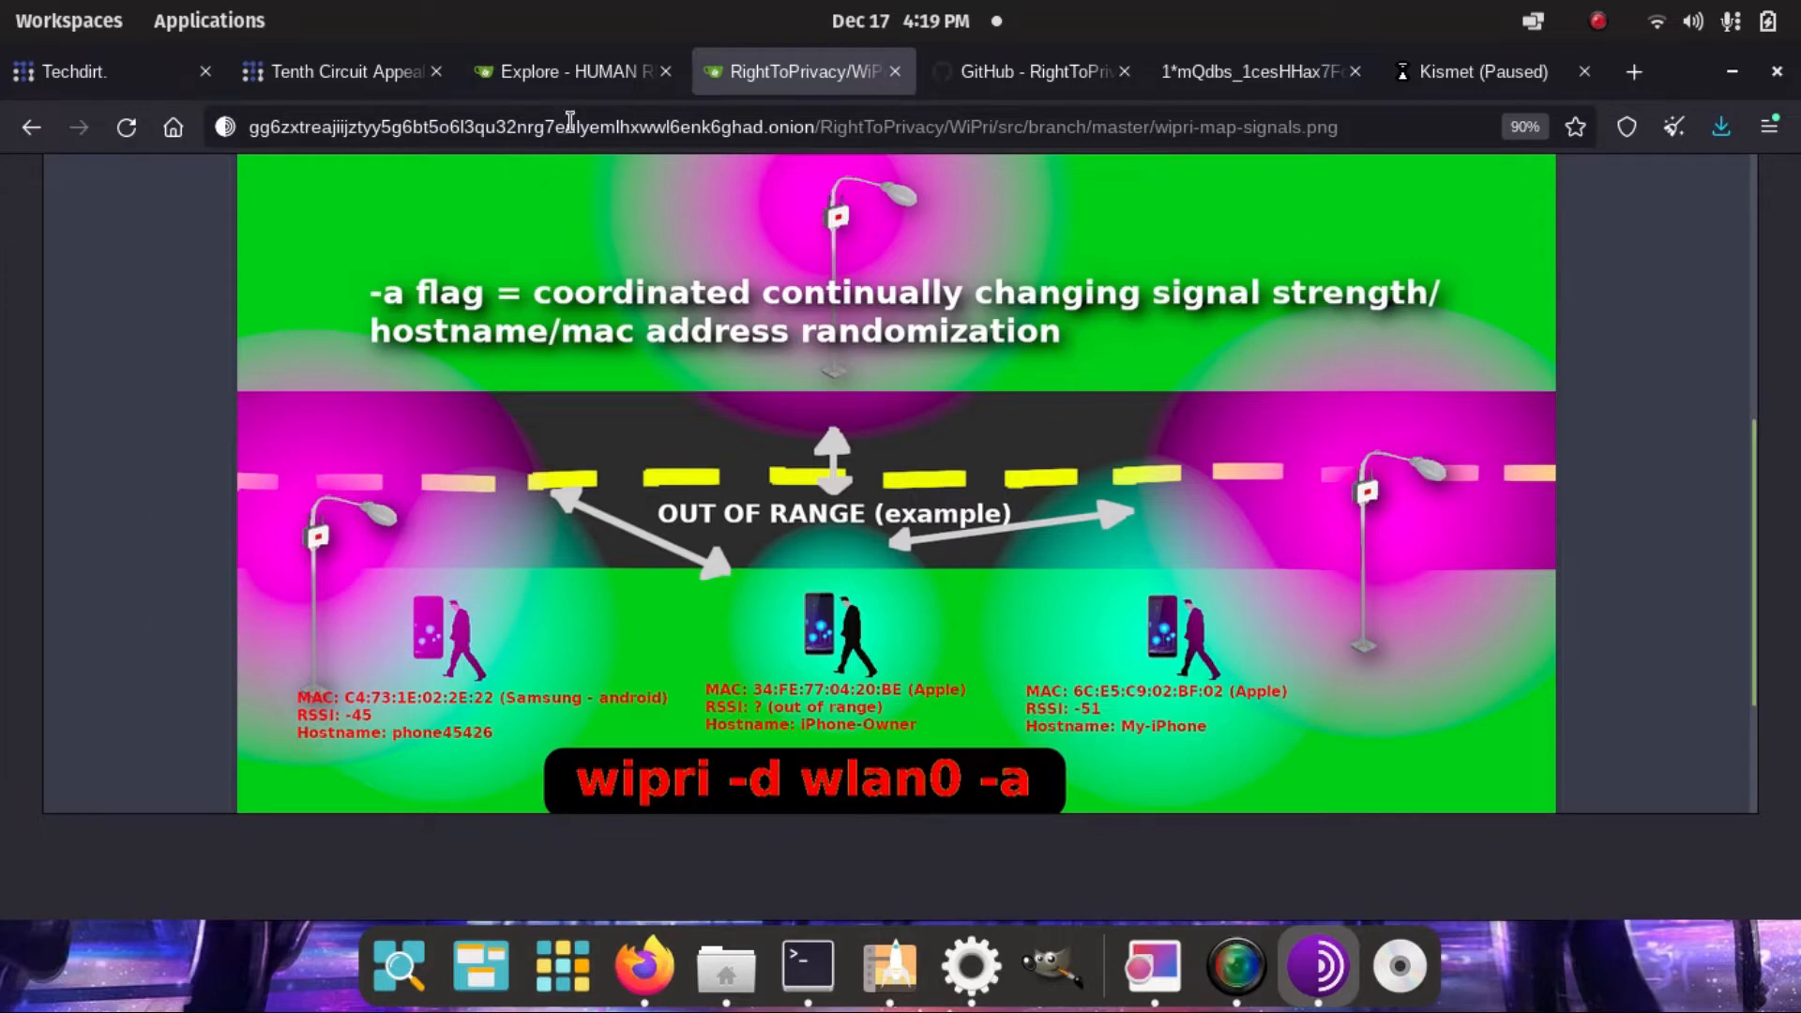
{"action": "mouse_move", "coordinate": [1198, 870]}
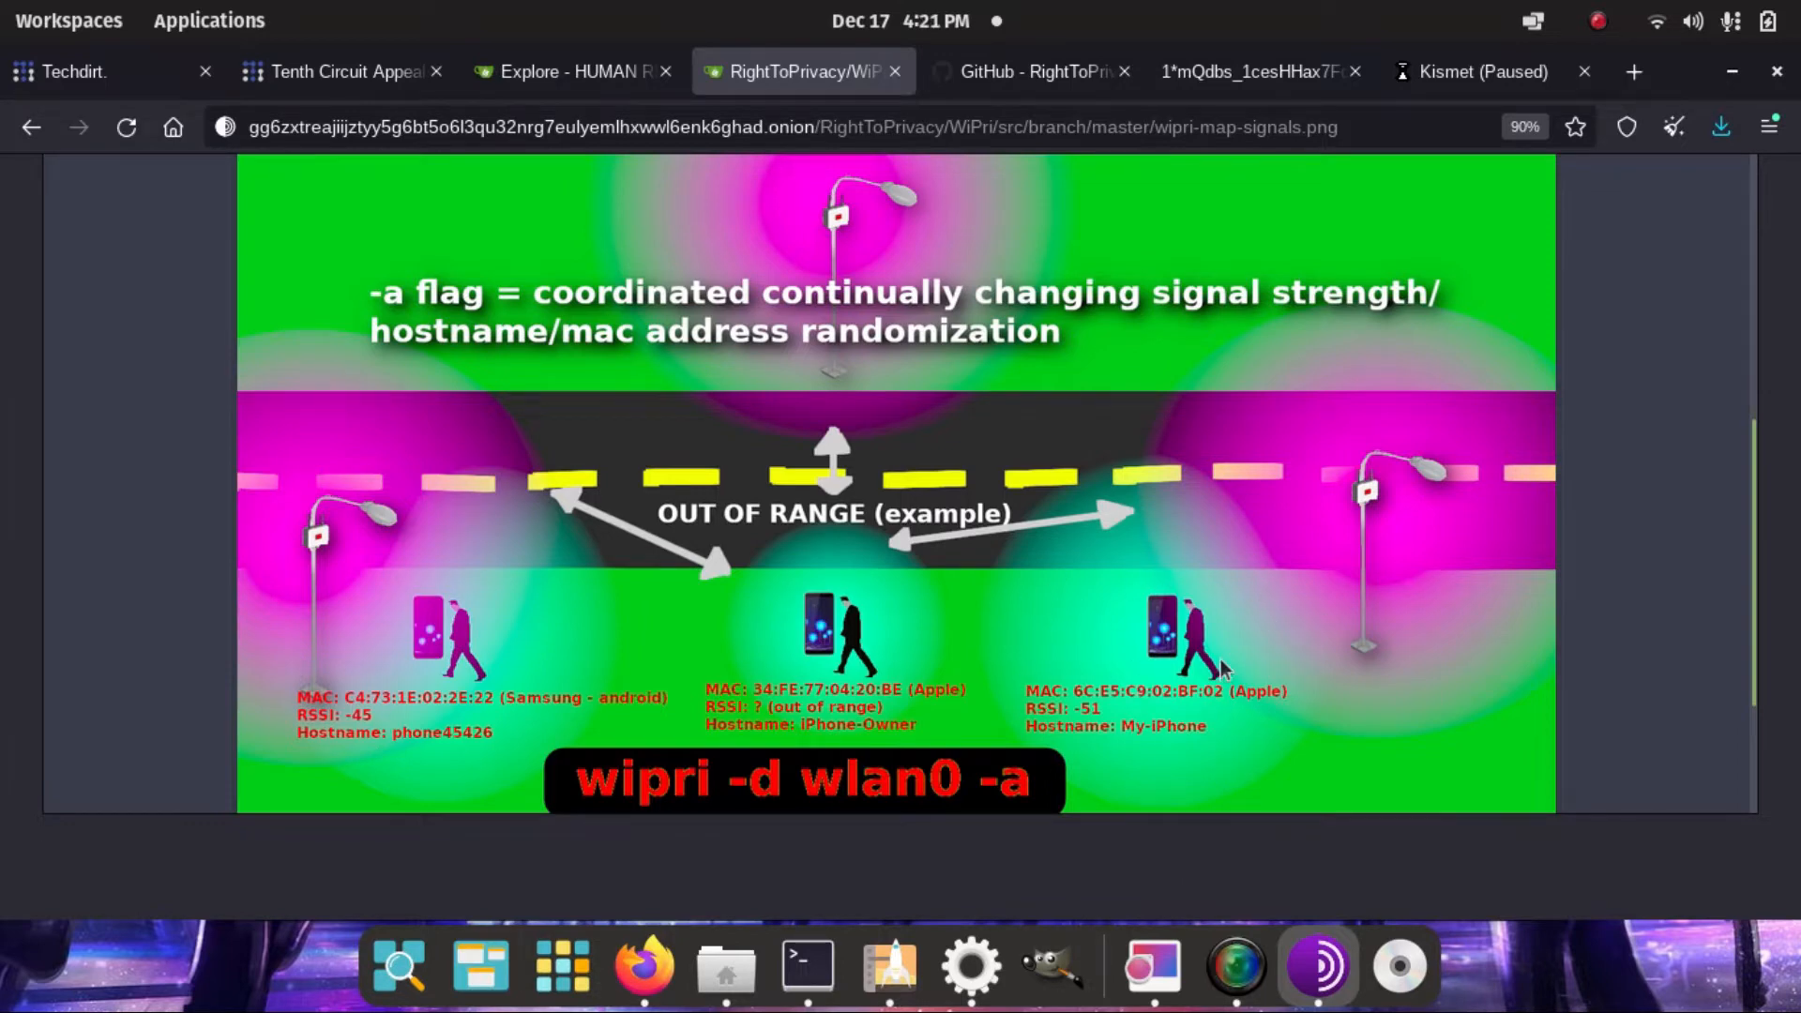
{"action": "mouse_move", "coordinate": [1182, 562]}
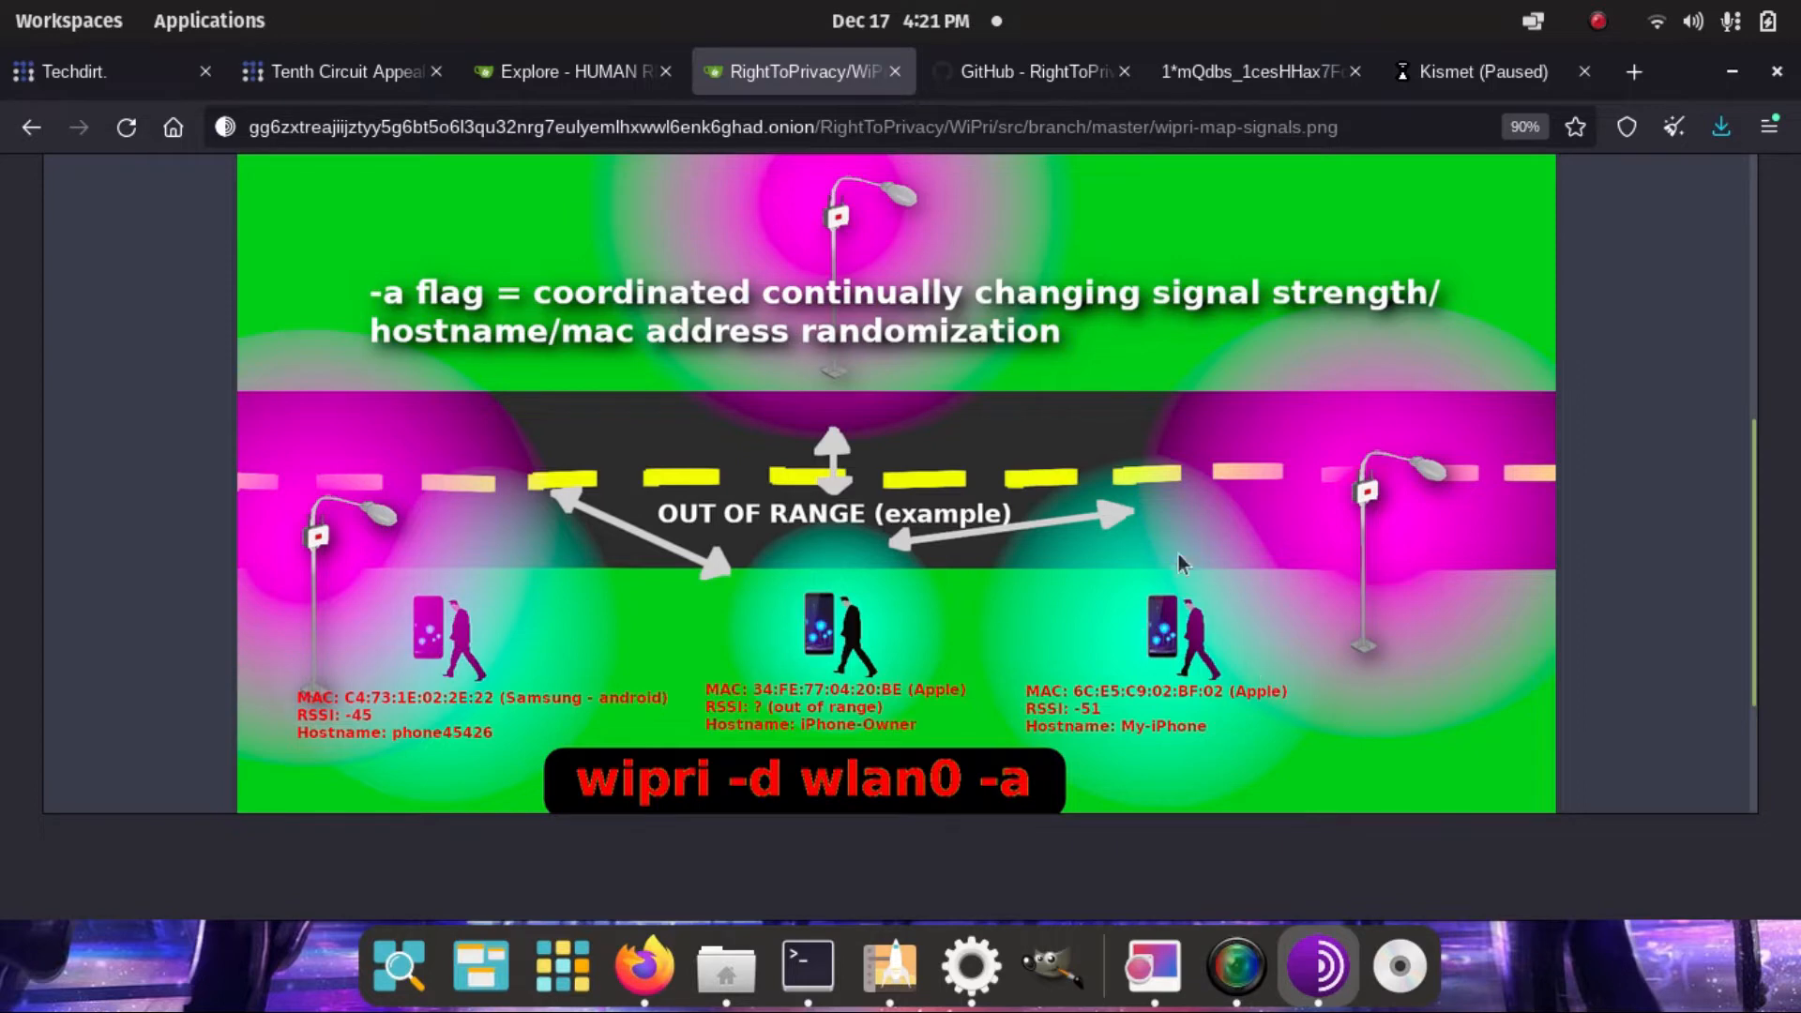
{"action": "mouse_move", "coordinate": [1249, 577]}
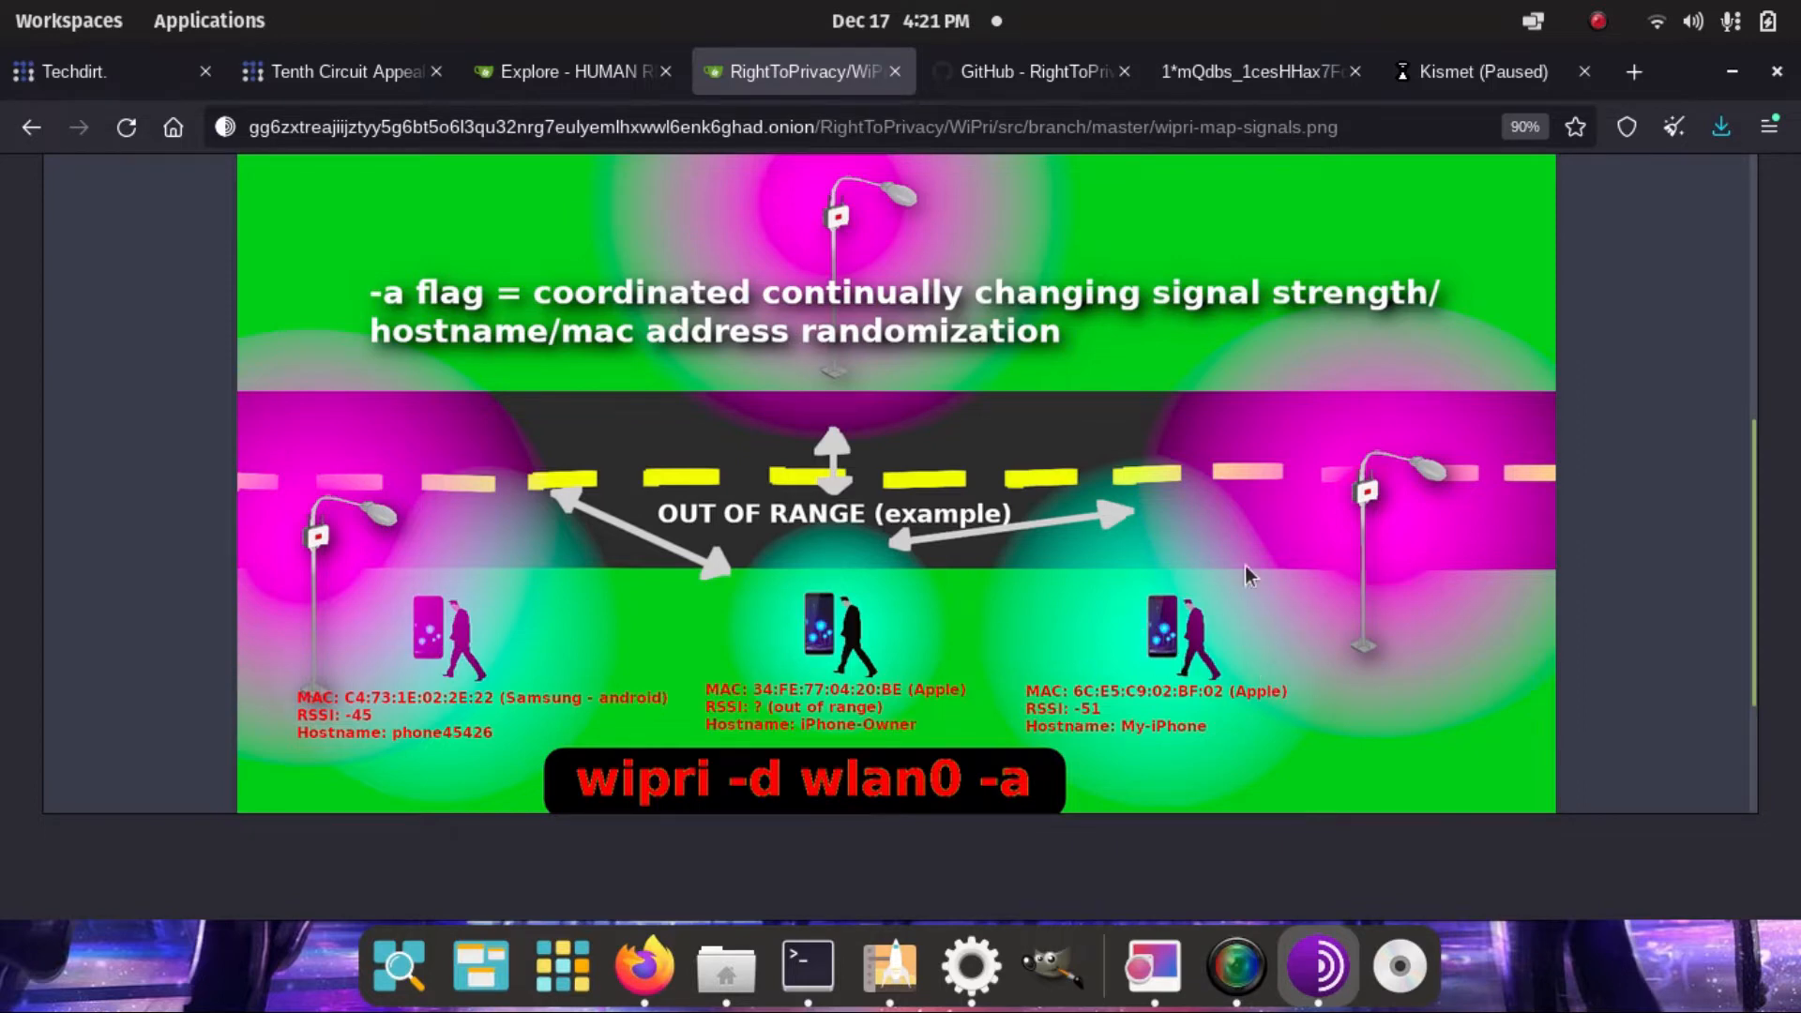
{"action": "mouse_move", "coordinate": [1207, 564]}
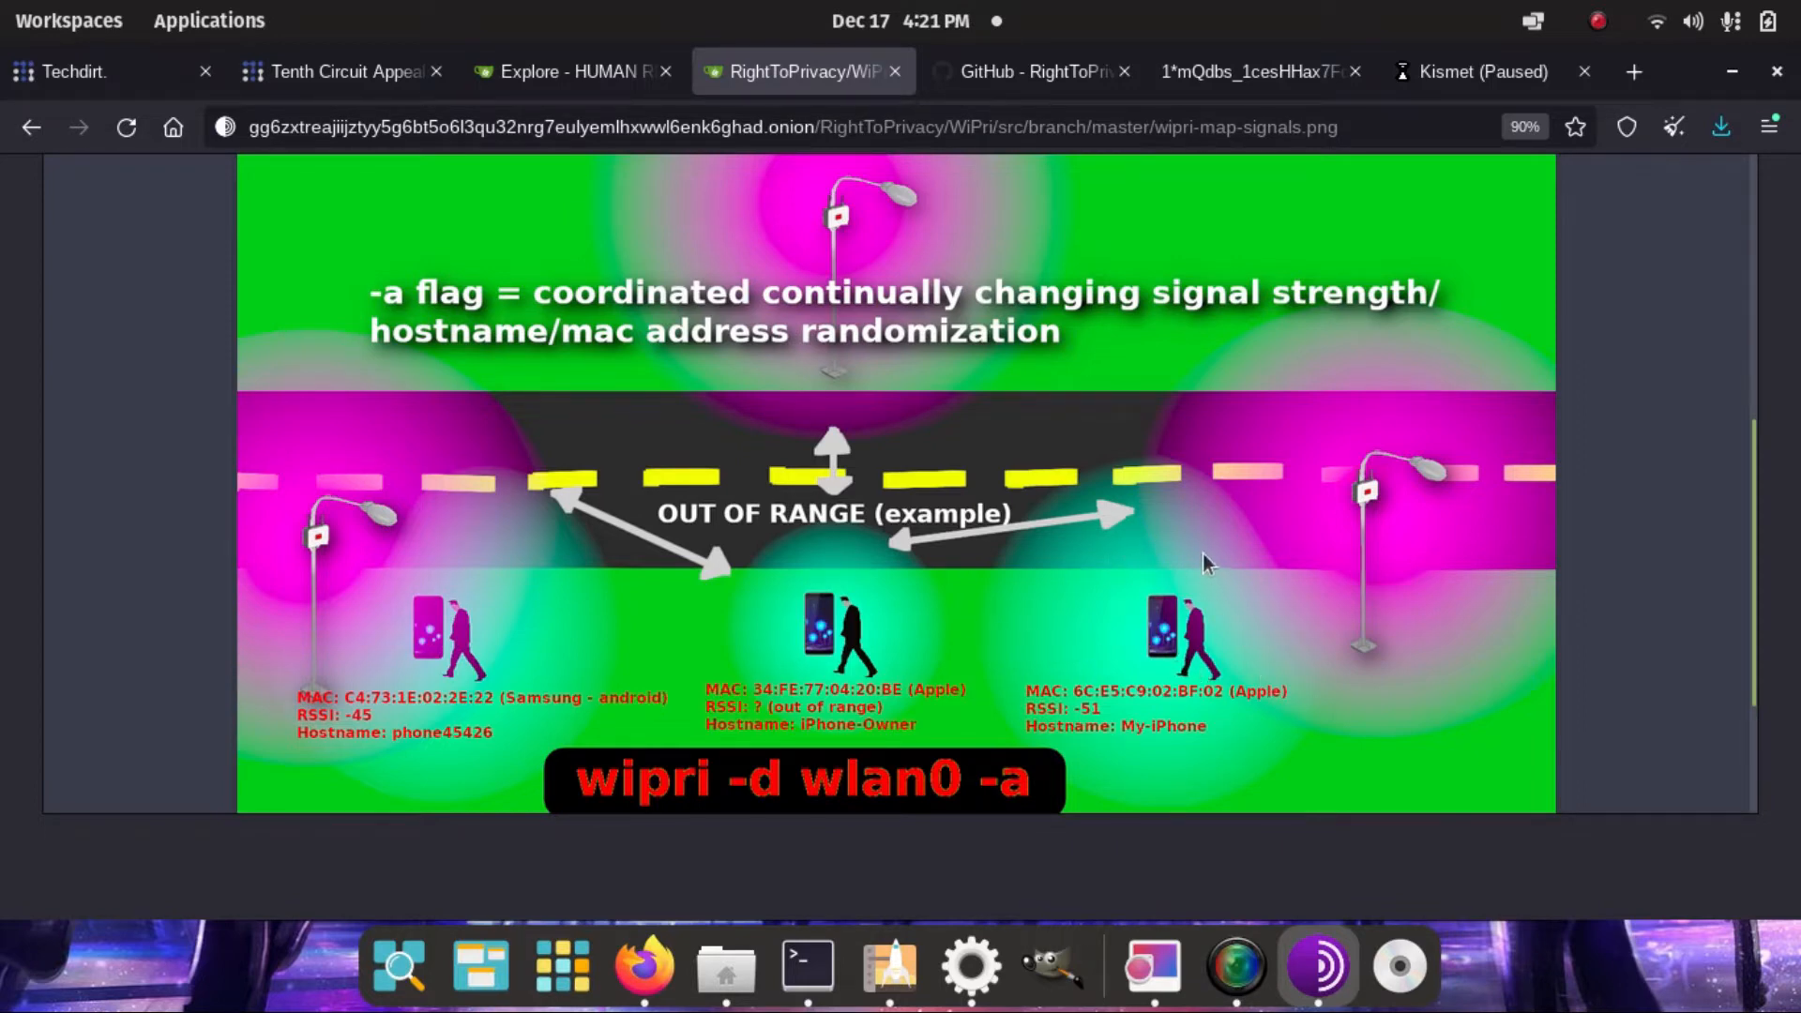
{"action": "mouse_move", "coordinate": [1148, 637]}
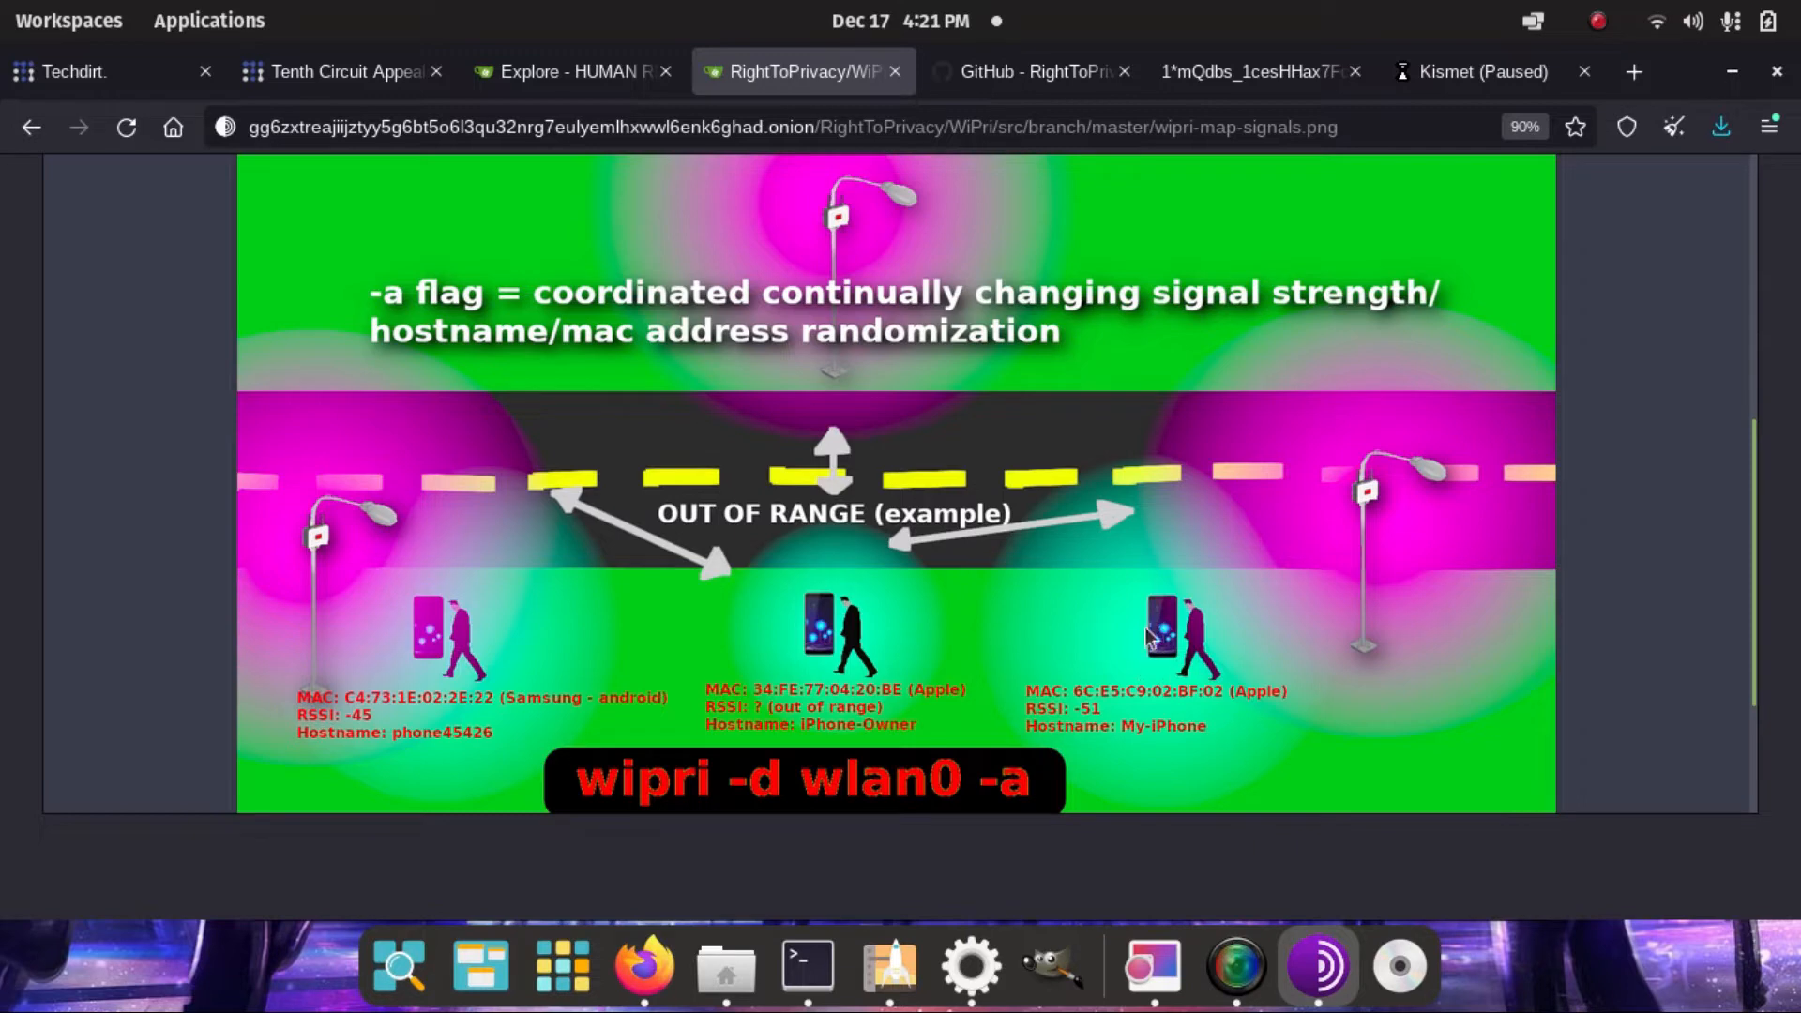
{"action": "mouse_move", "coordinate": [1097, 697]}
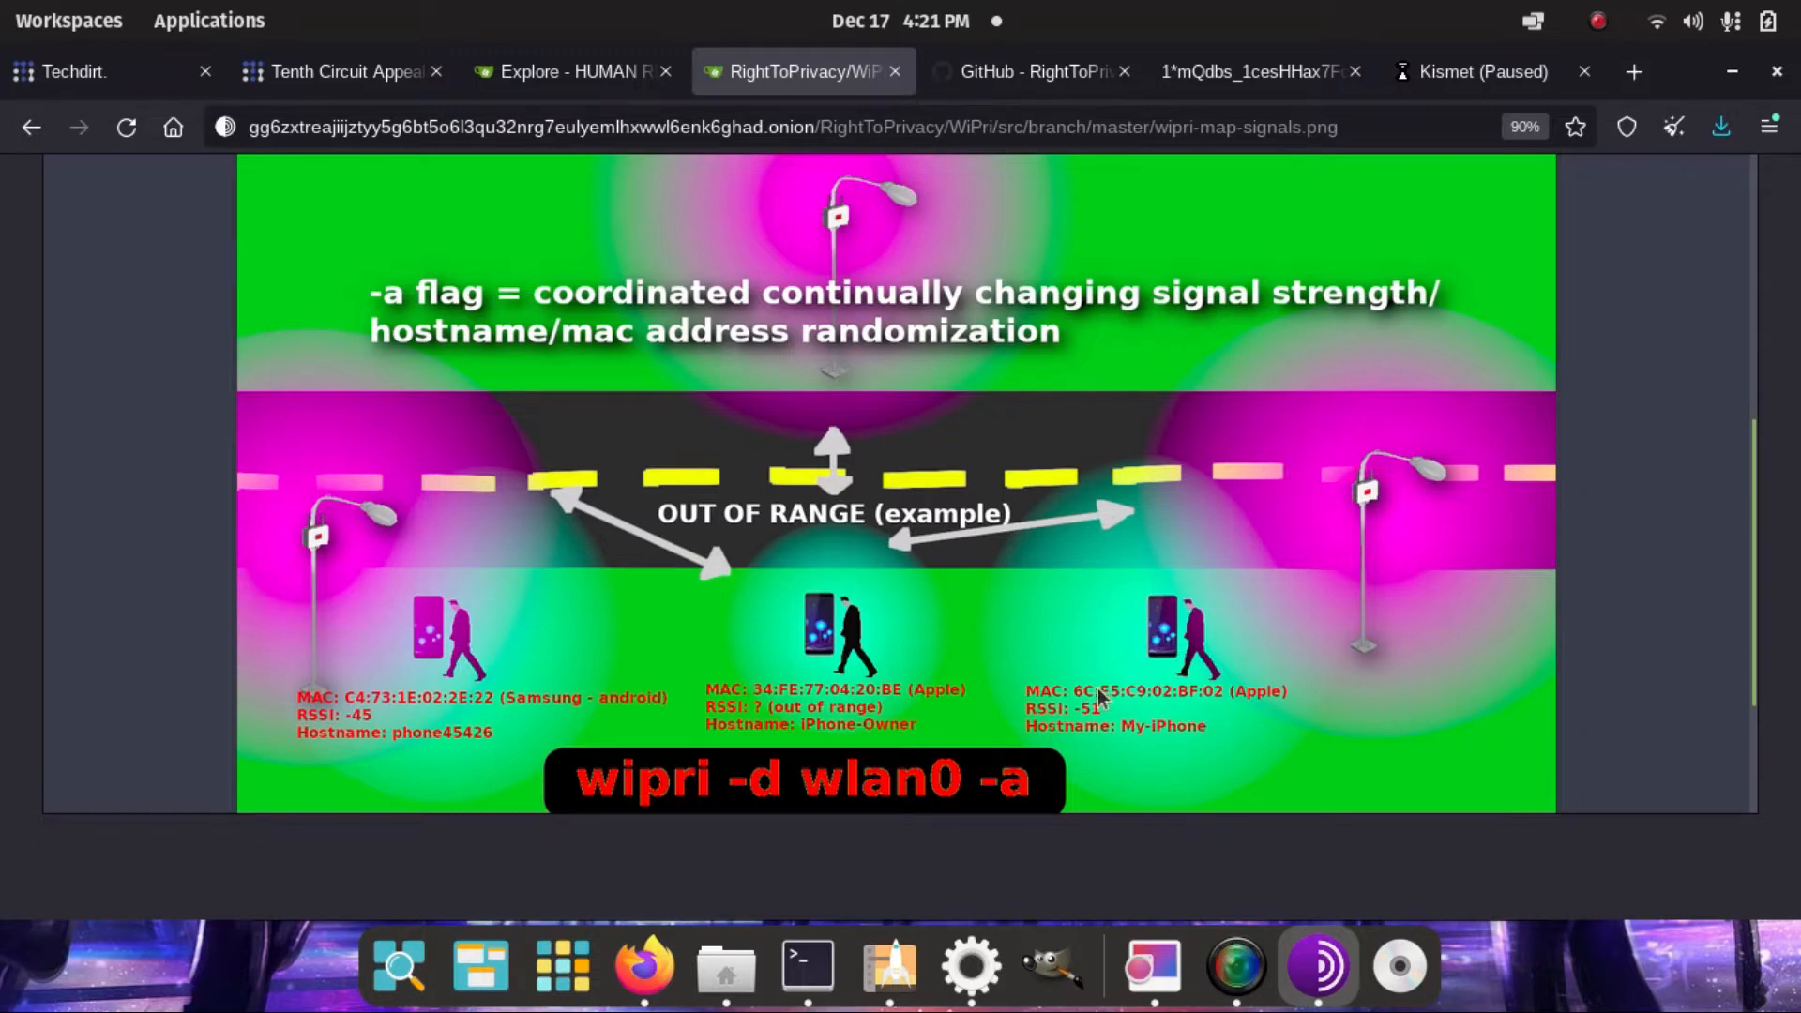
{"action": "mouse_move", "coordinate": [698, 797]}
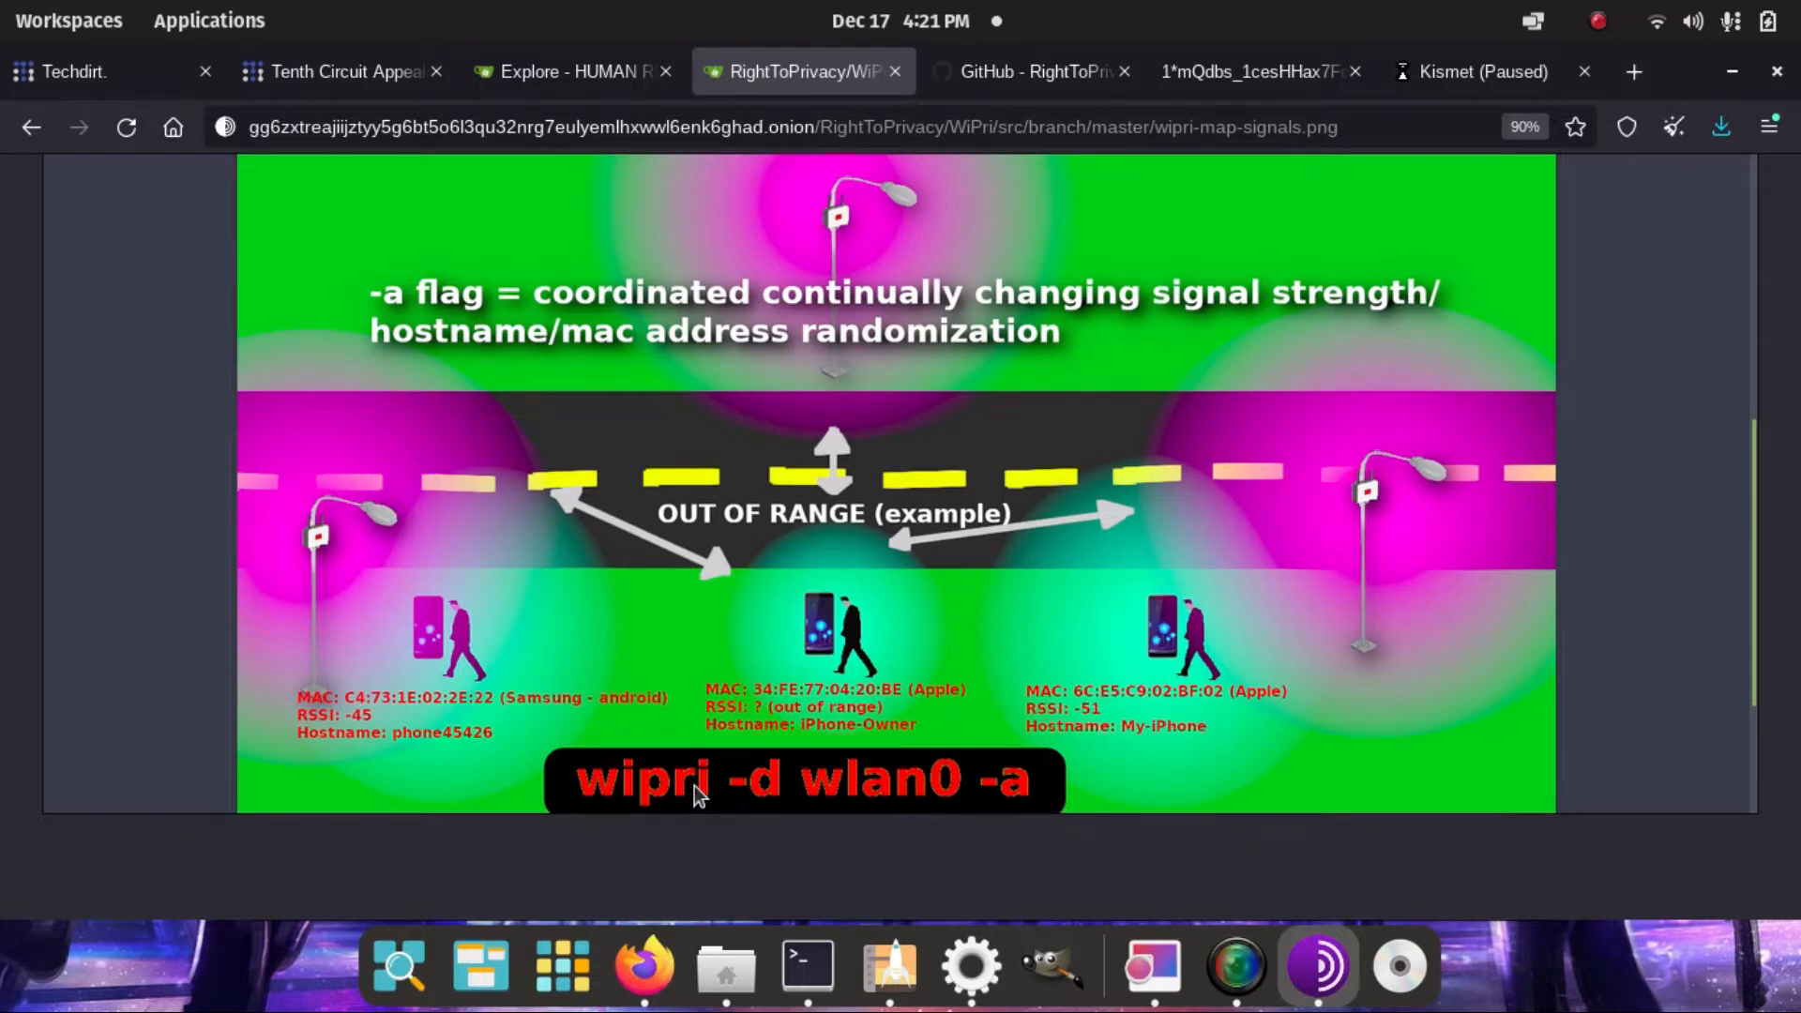
{"action": "mouse_move", "coordinate": [936, 784]}
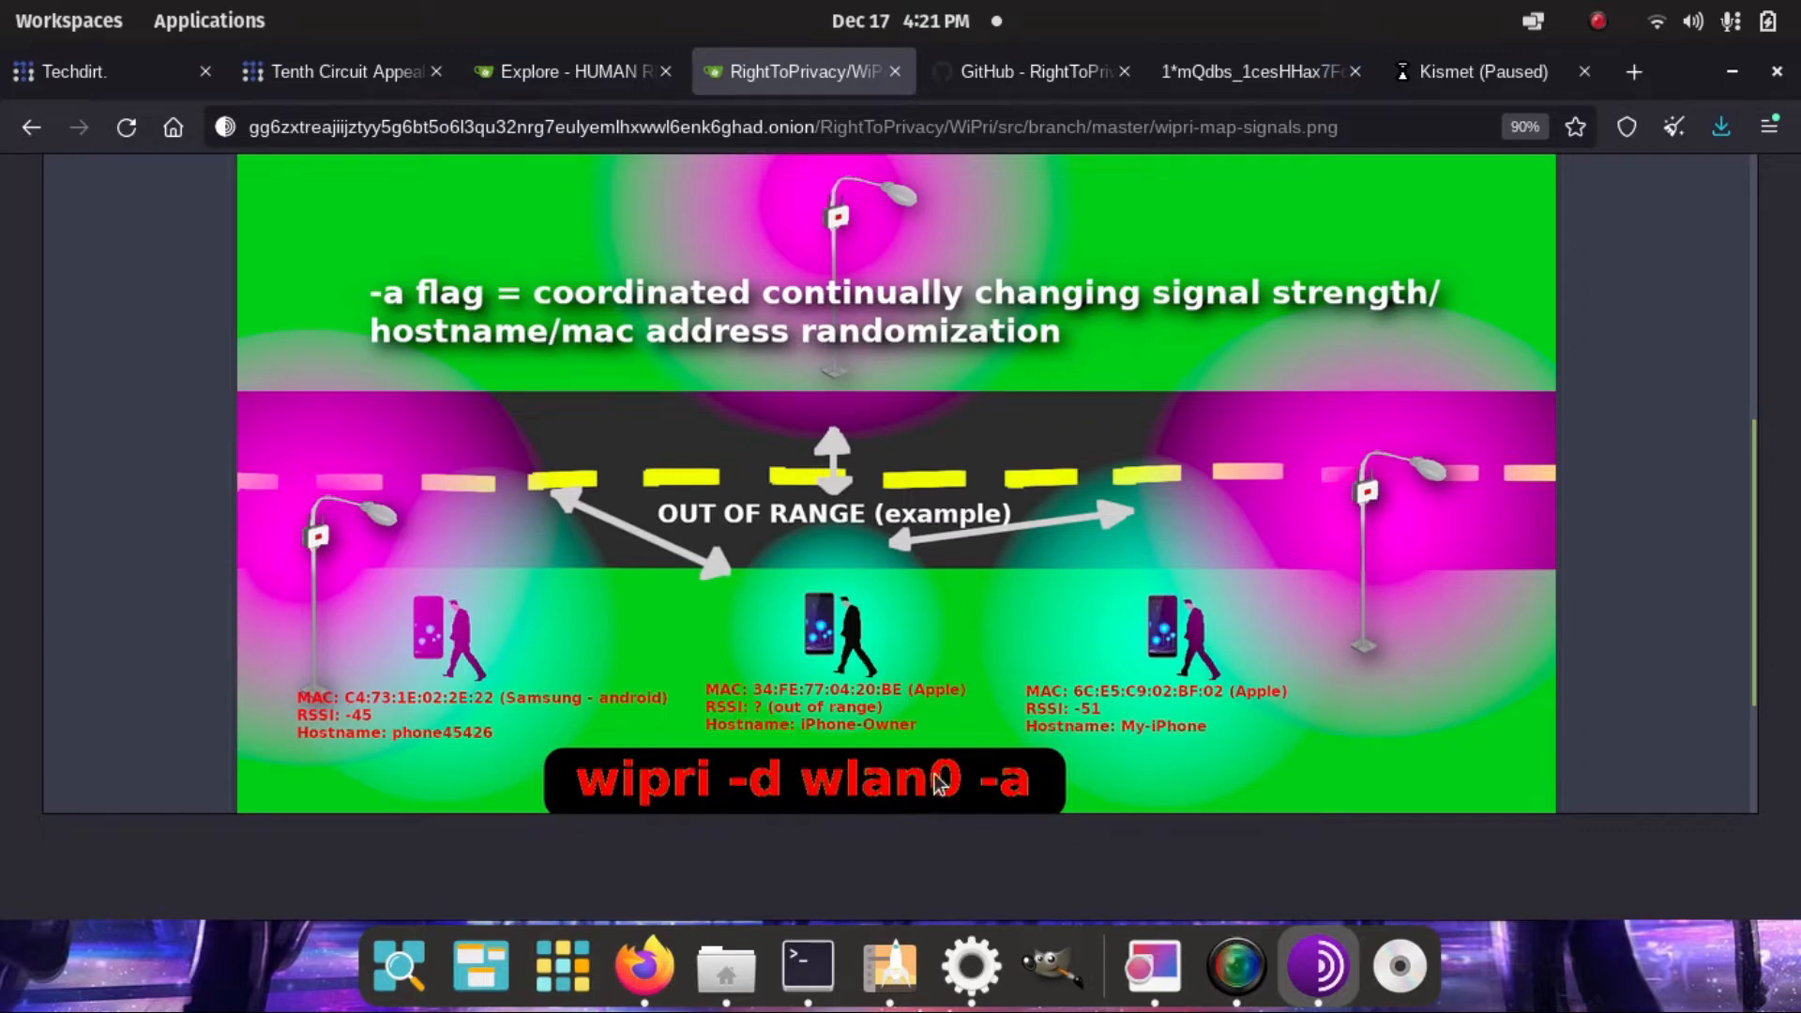
{"action": "mouse_move", "coordinate": [804, 787]}
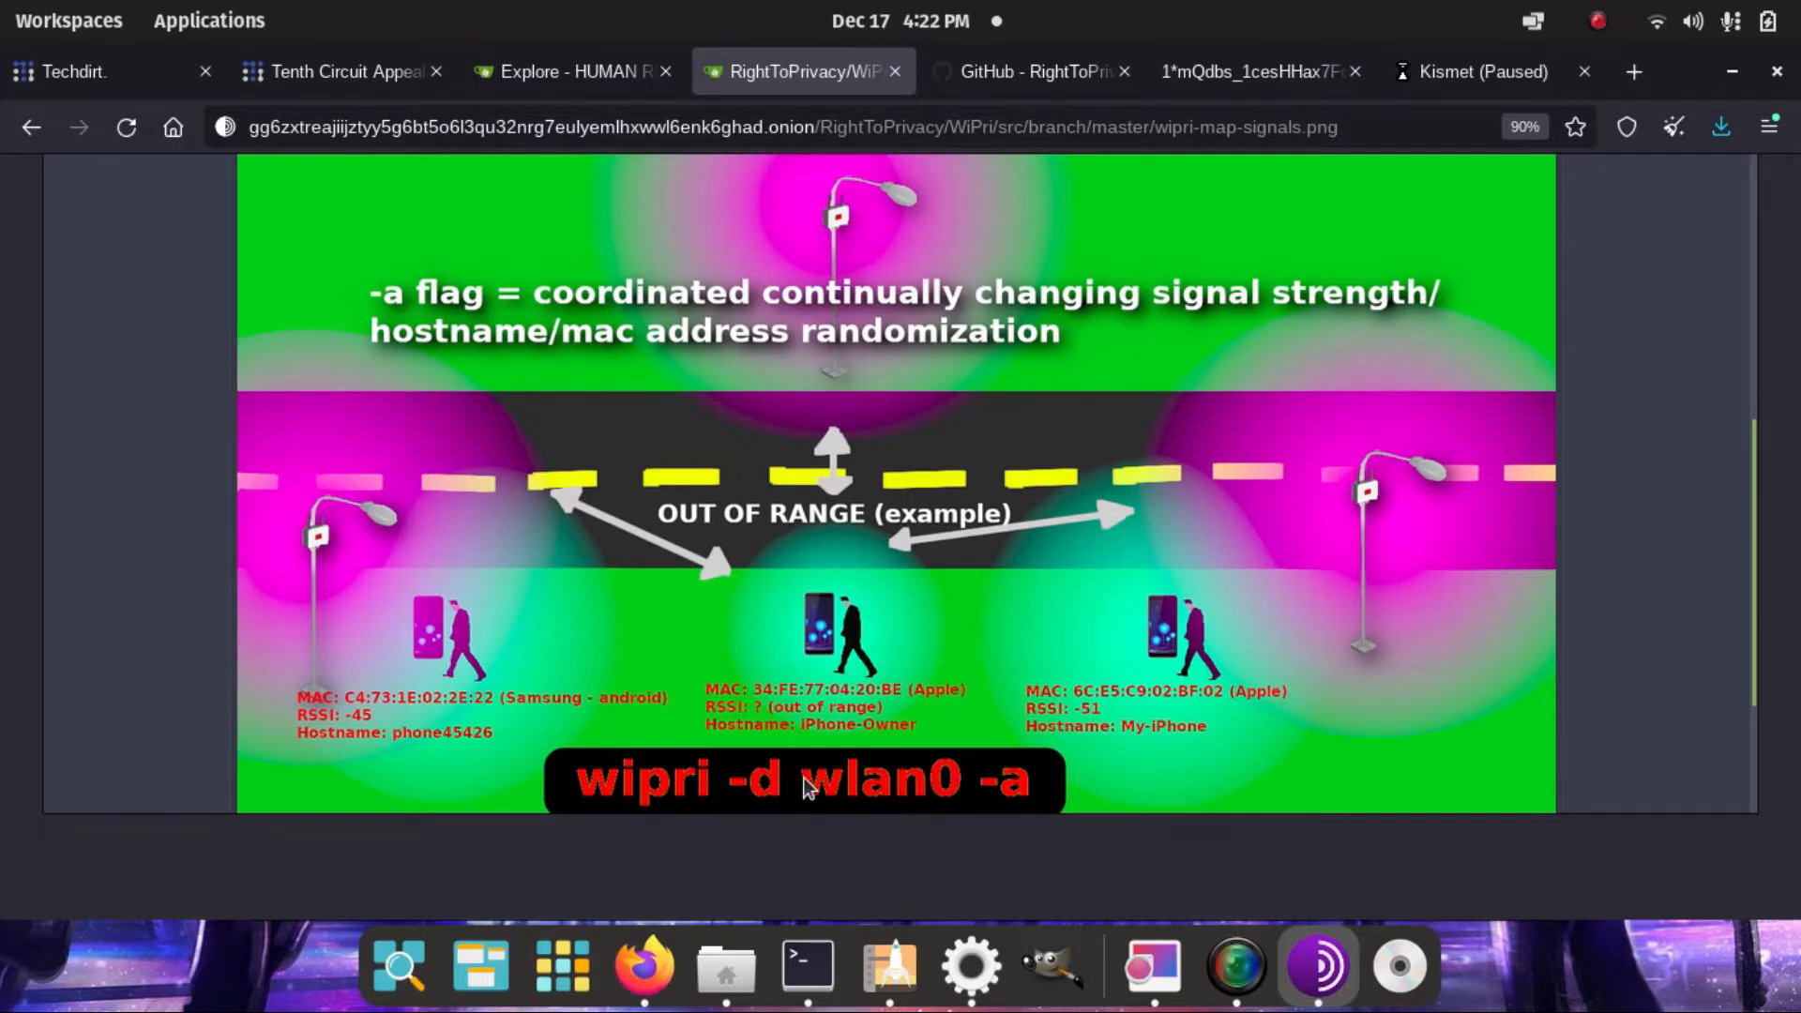
{"action": "mouse_move", "coordinate": [1288, 686]}
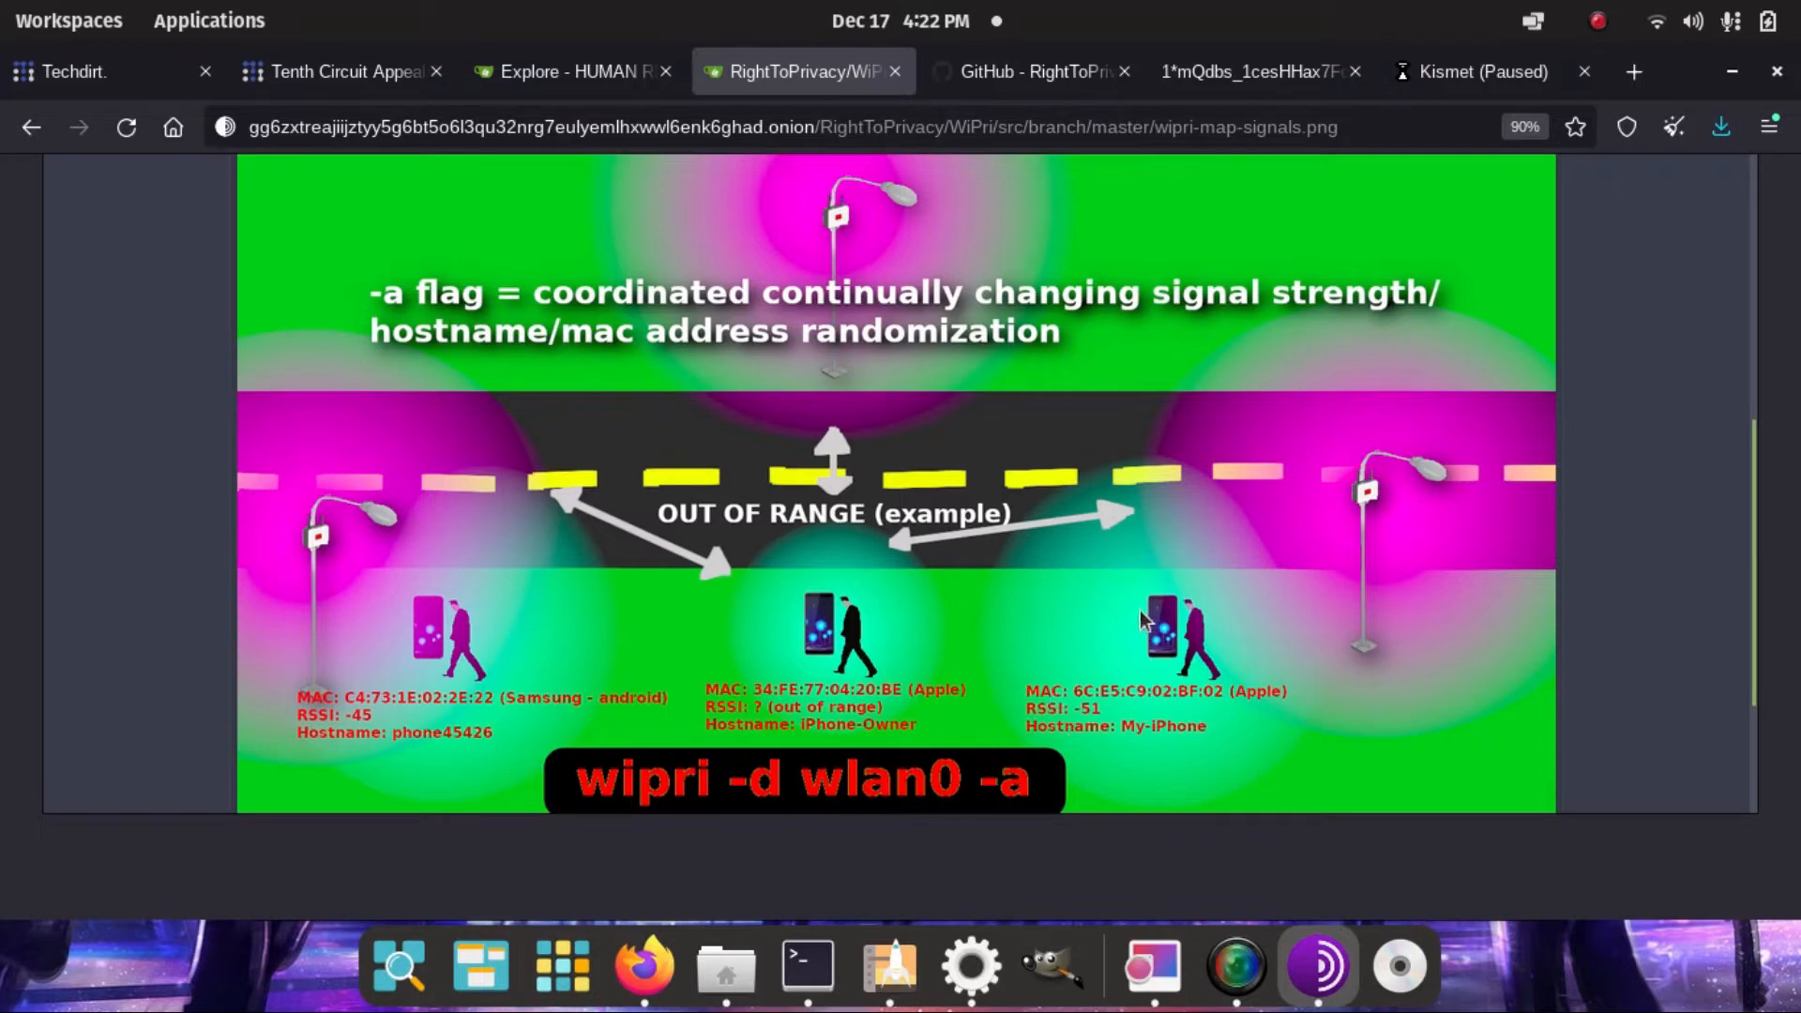
{"action": "mouse_move", "coordinate": [1137, 717]}
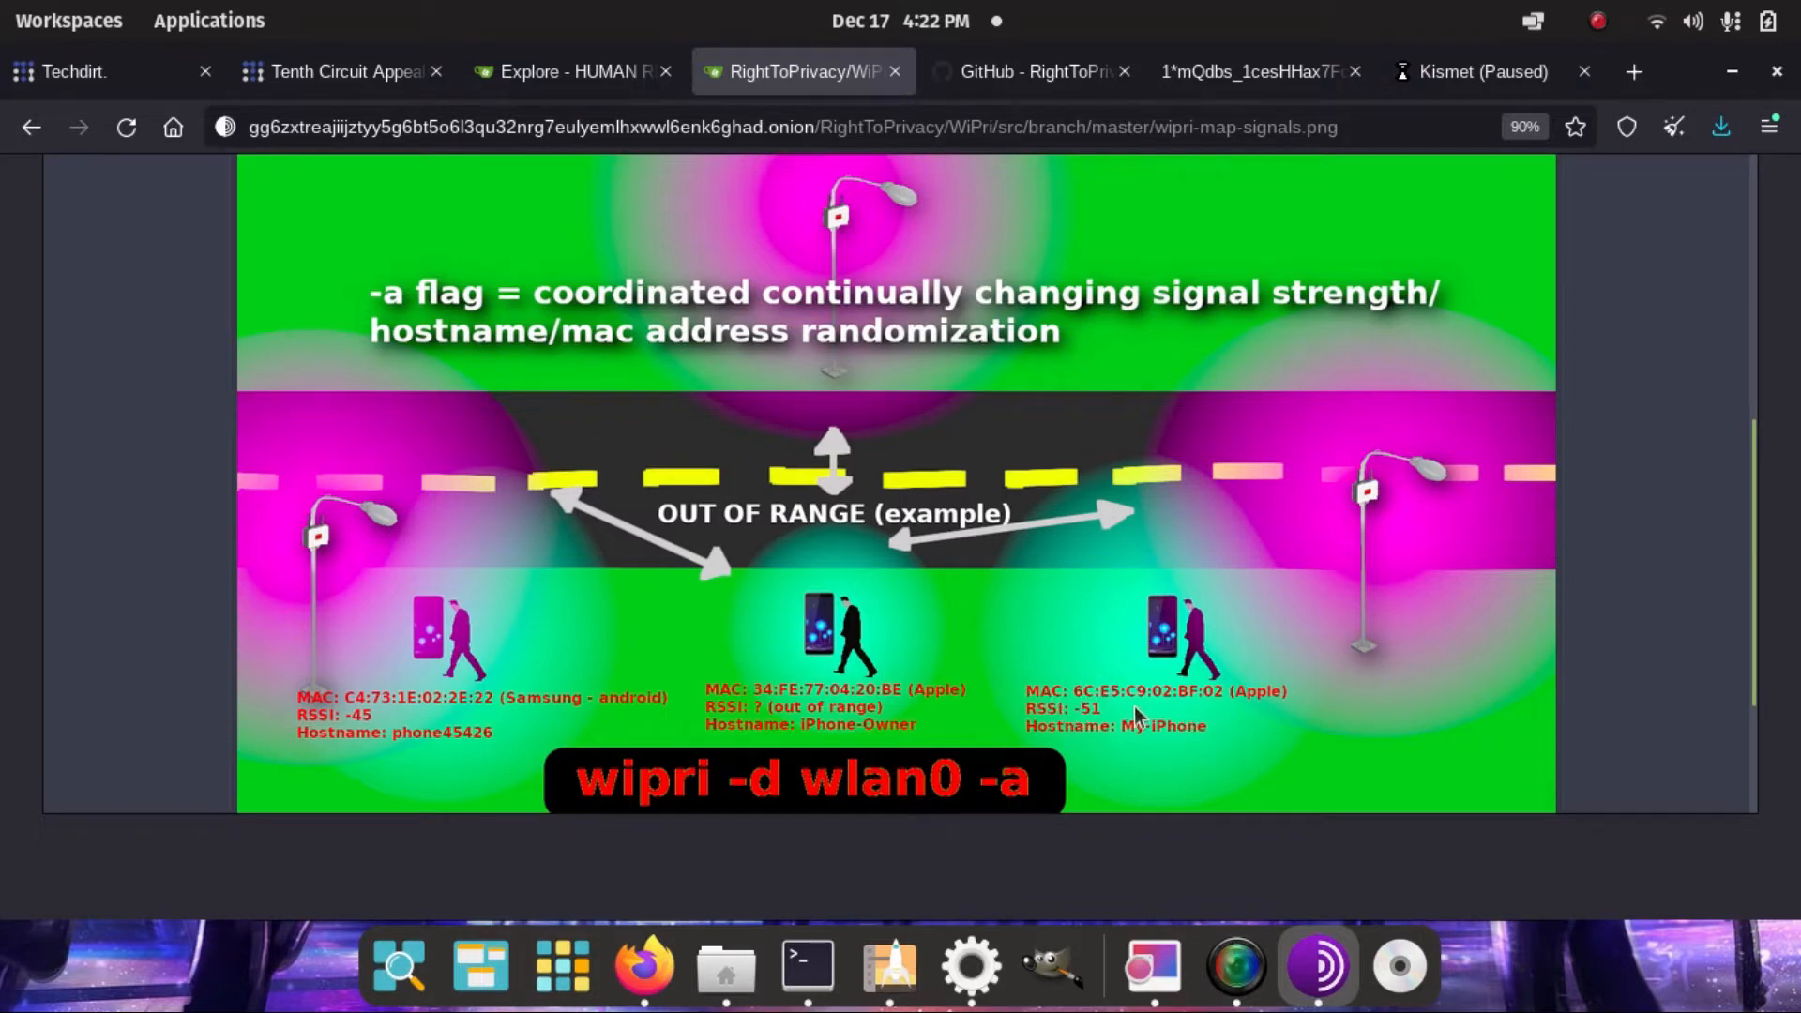
{"action": "mouse_move", "coordinate": [1361, 528]}
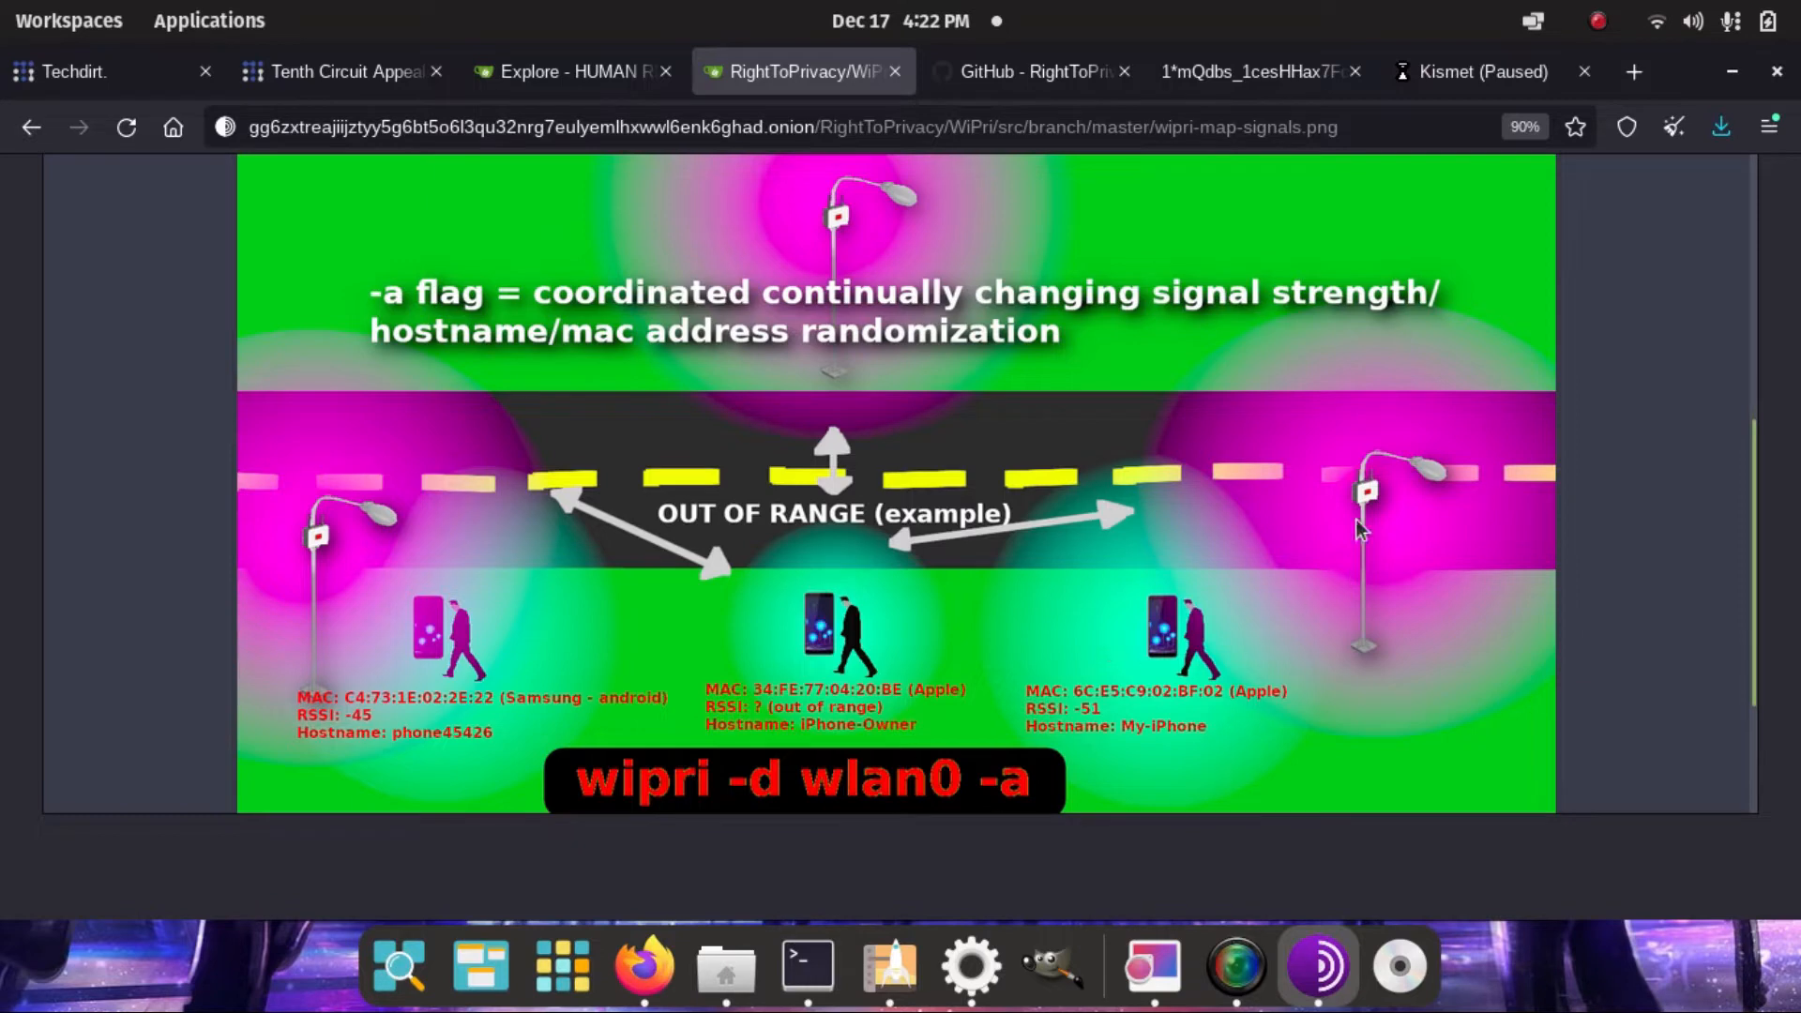
{"action": "mouse_move", "coordinate": [1103, 763]}
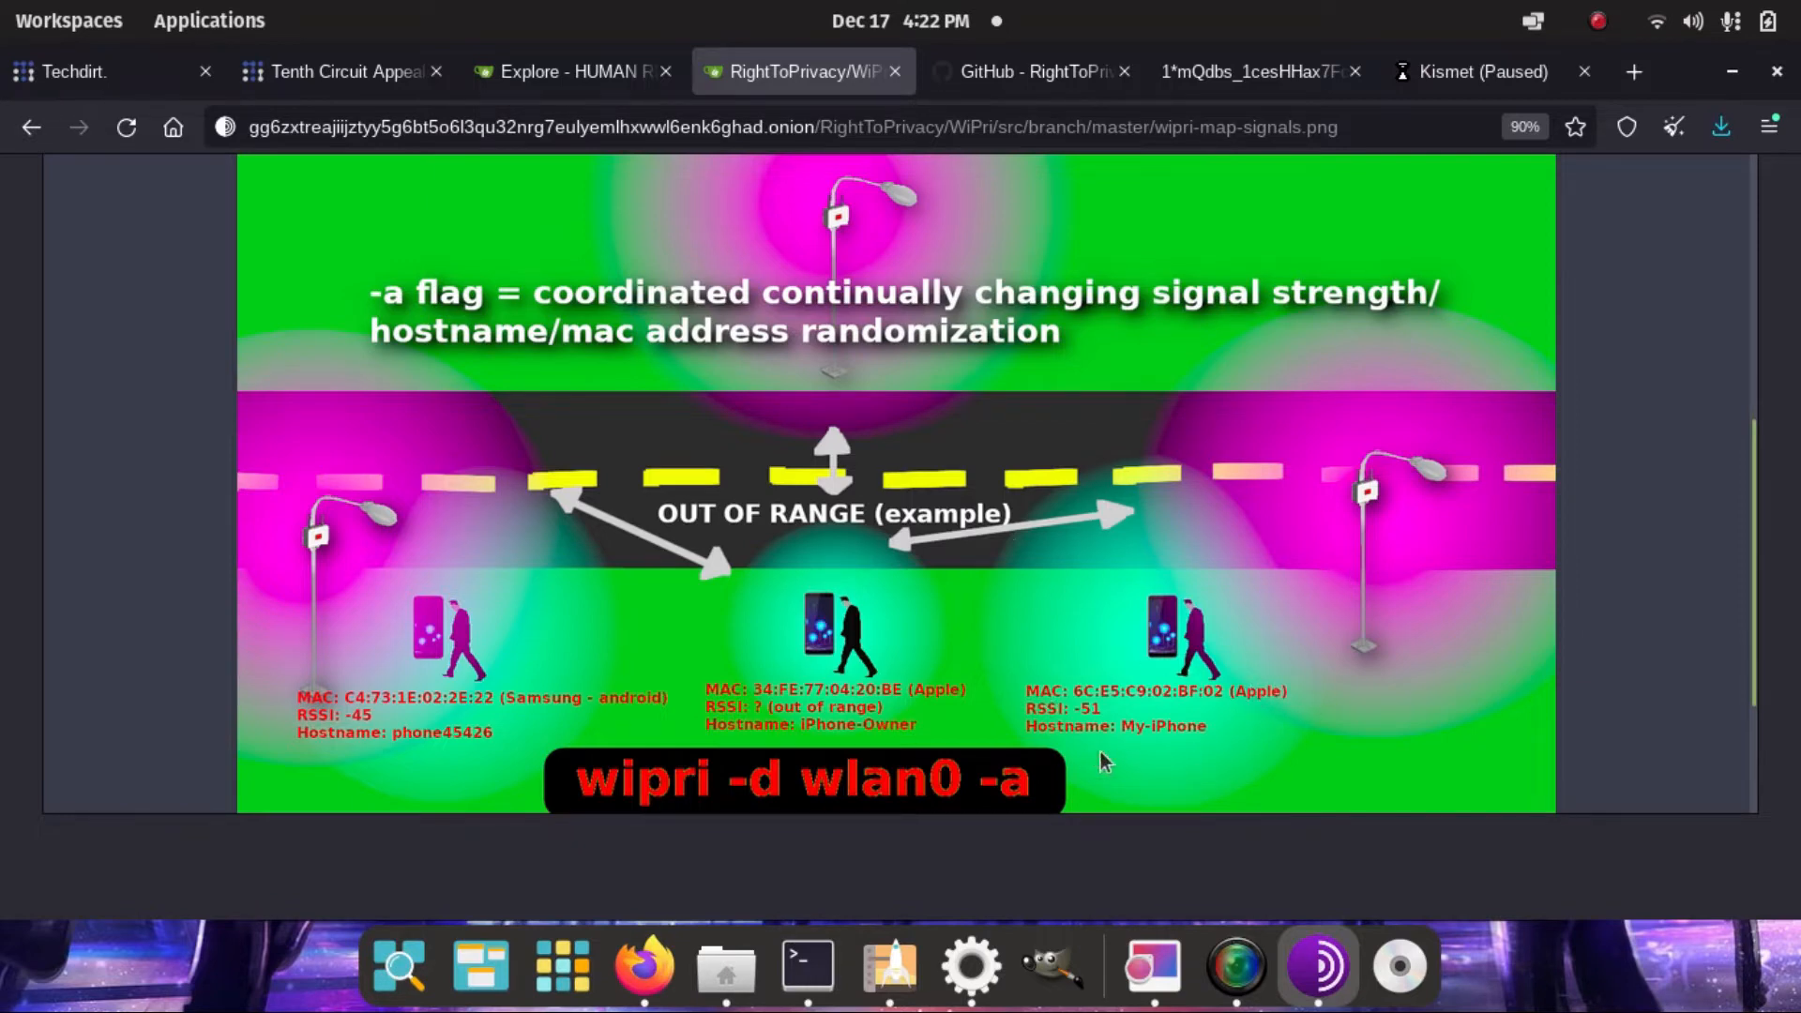
{"action": "mouse_move", "coordinate": [1329, 517]}
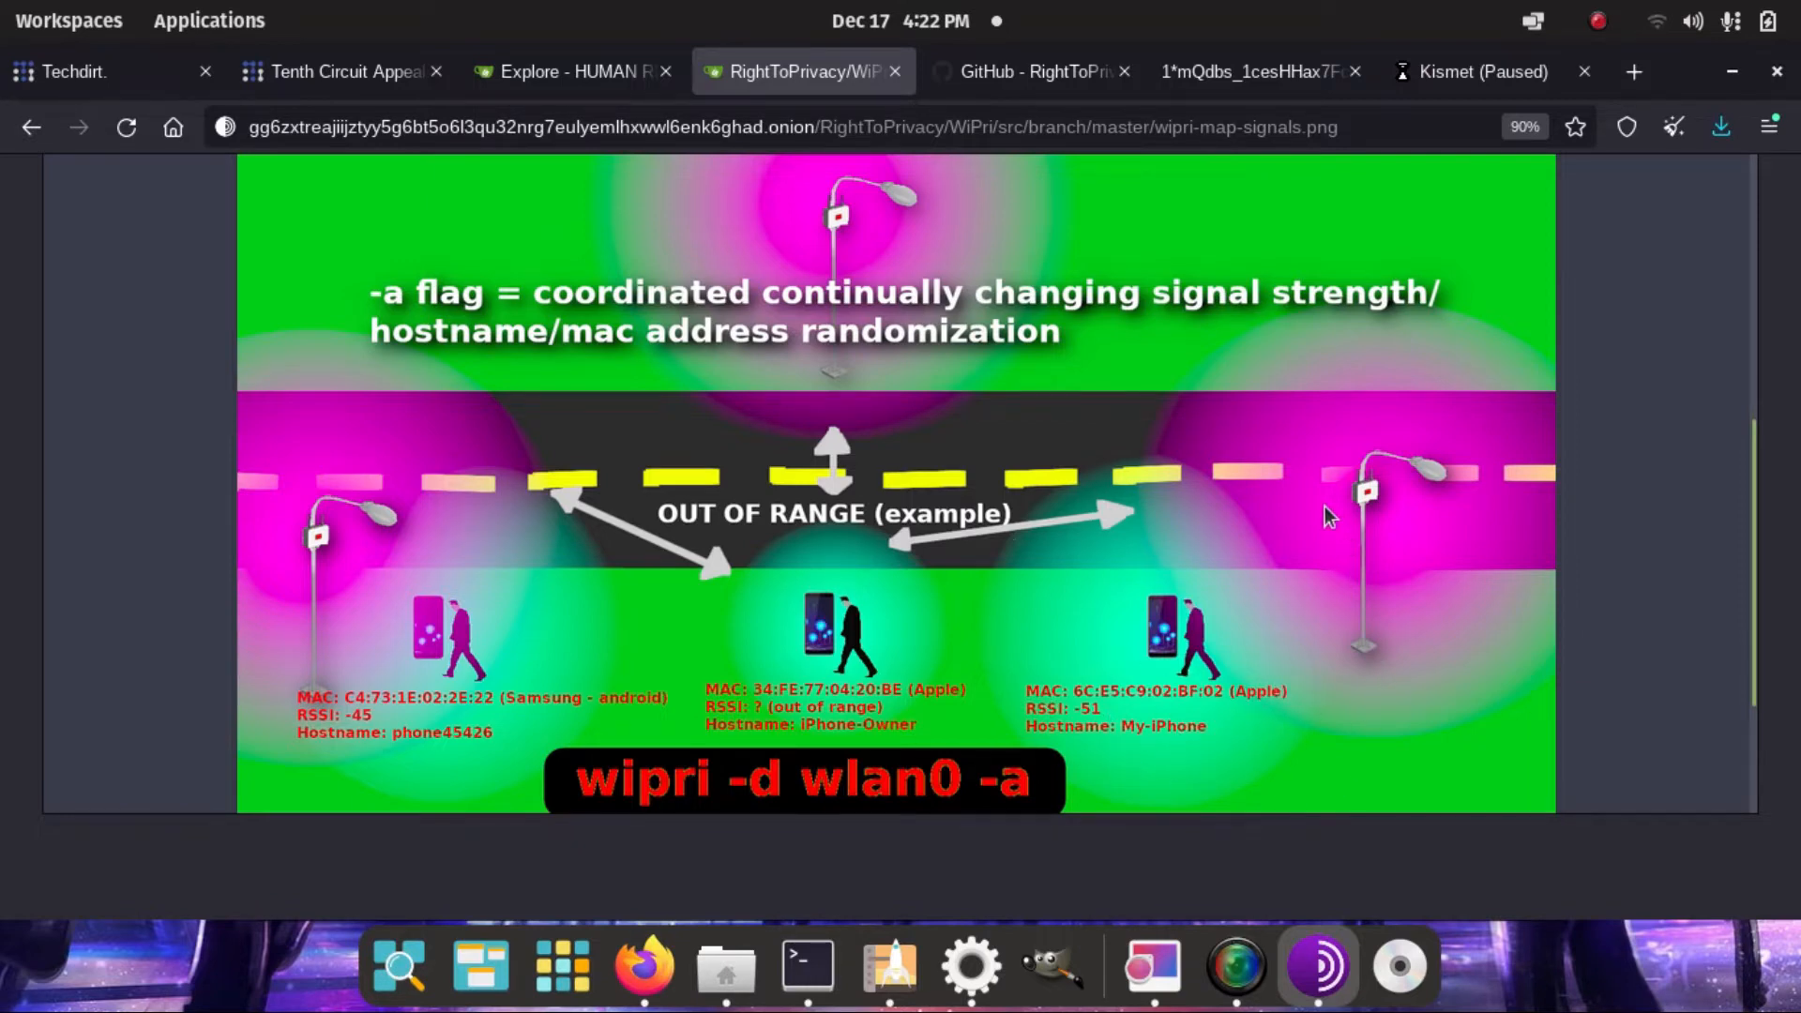
{"action": "mouse_move", "coordinate": [1272, 771]}
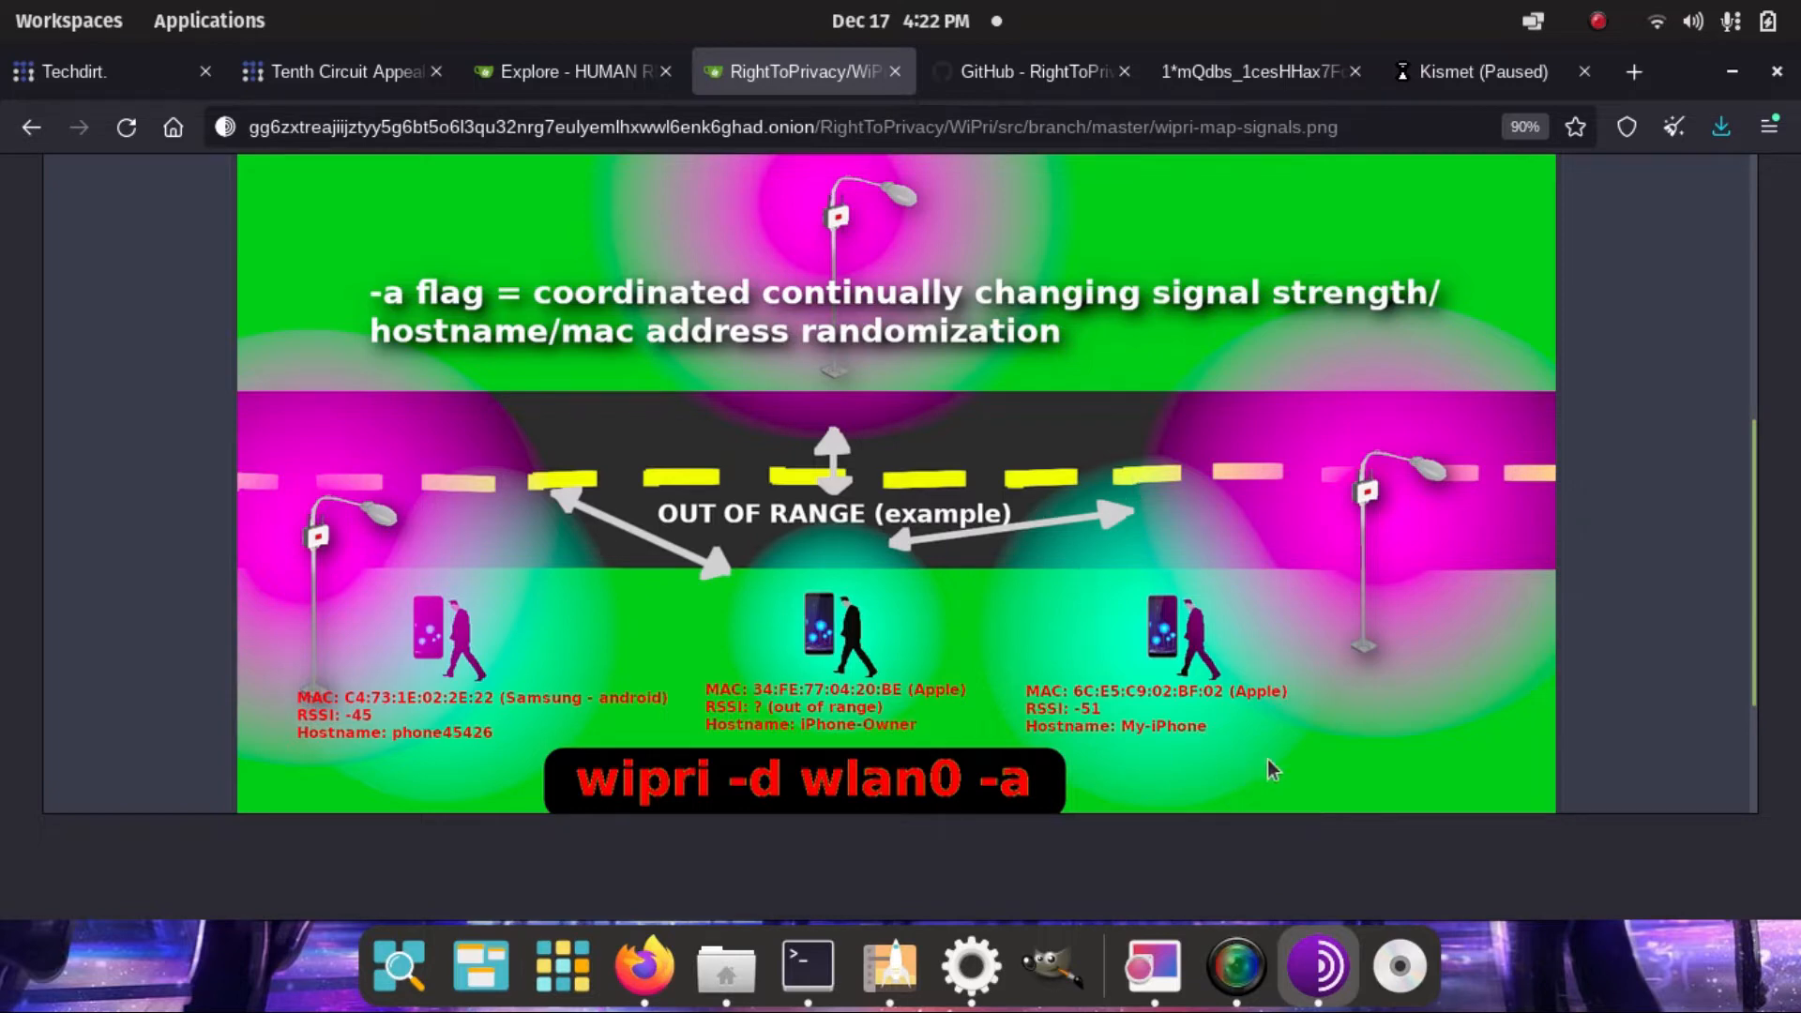
{"action": "mouse_move", "coordinate": [1057, 595]}
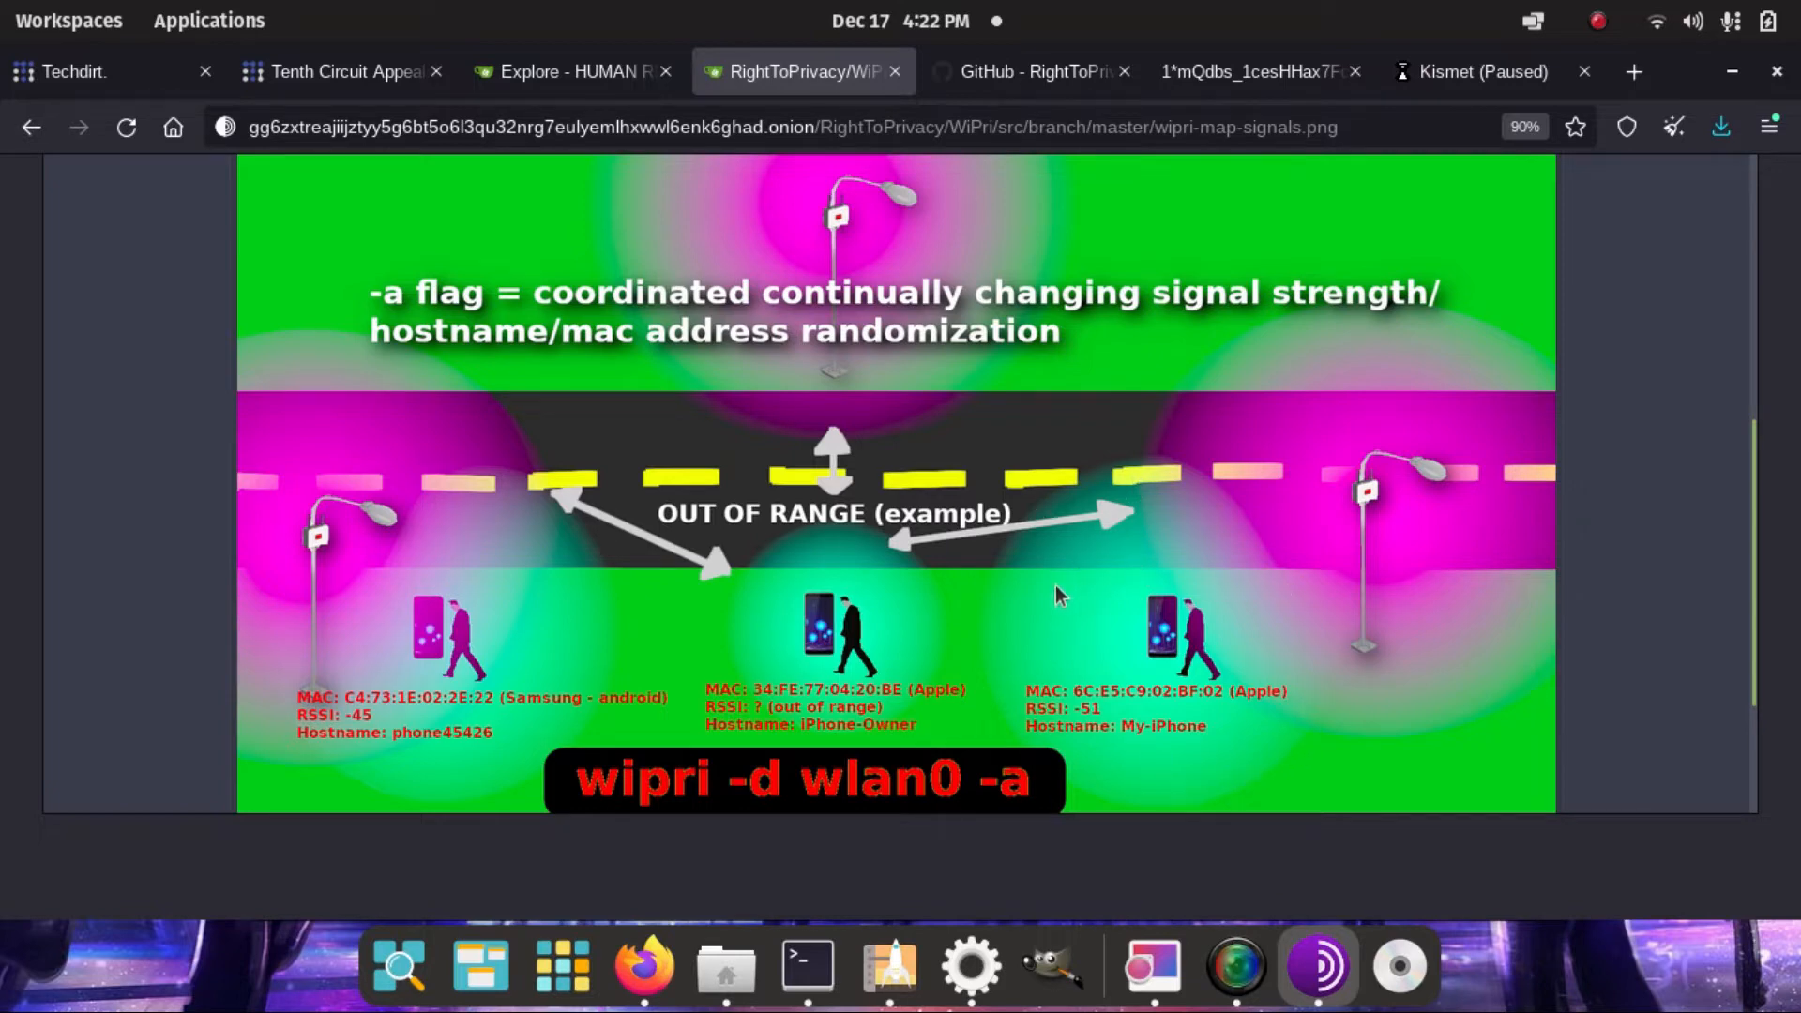
{"action": "mouse_move", "coordinate": [1047, 751]}
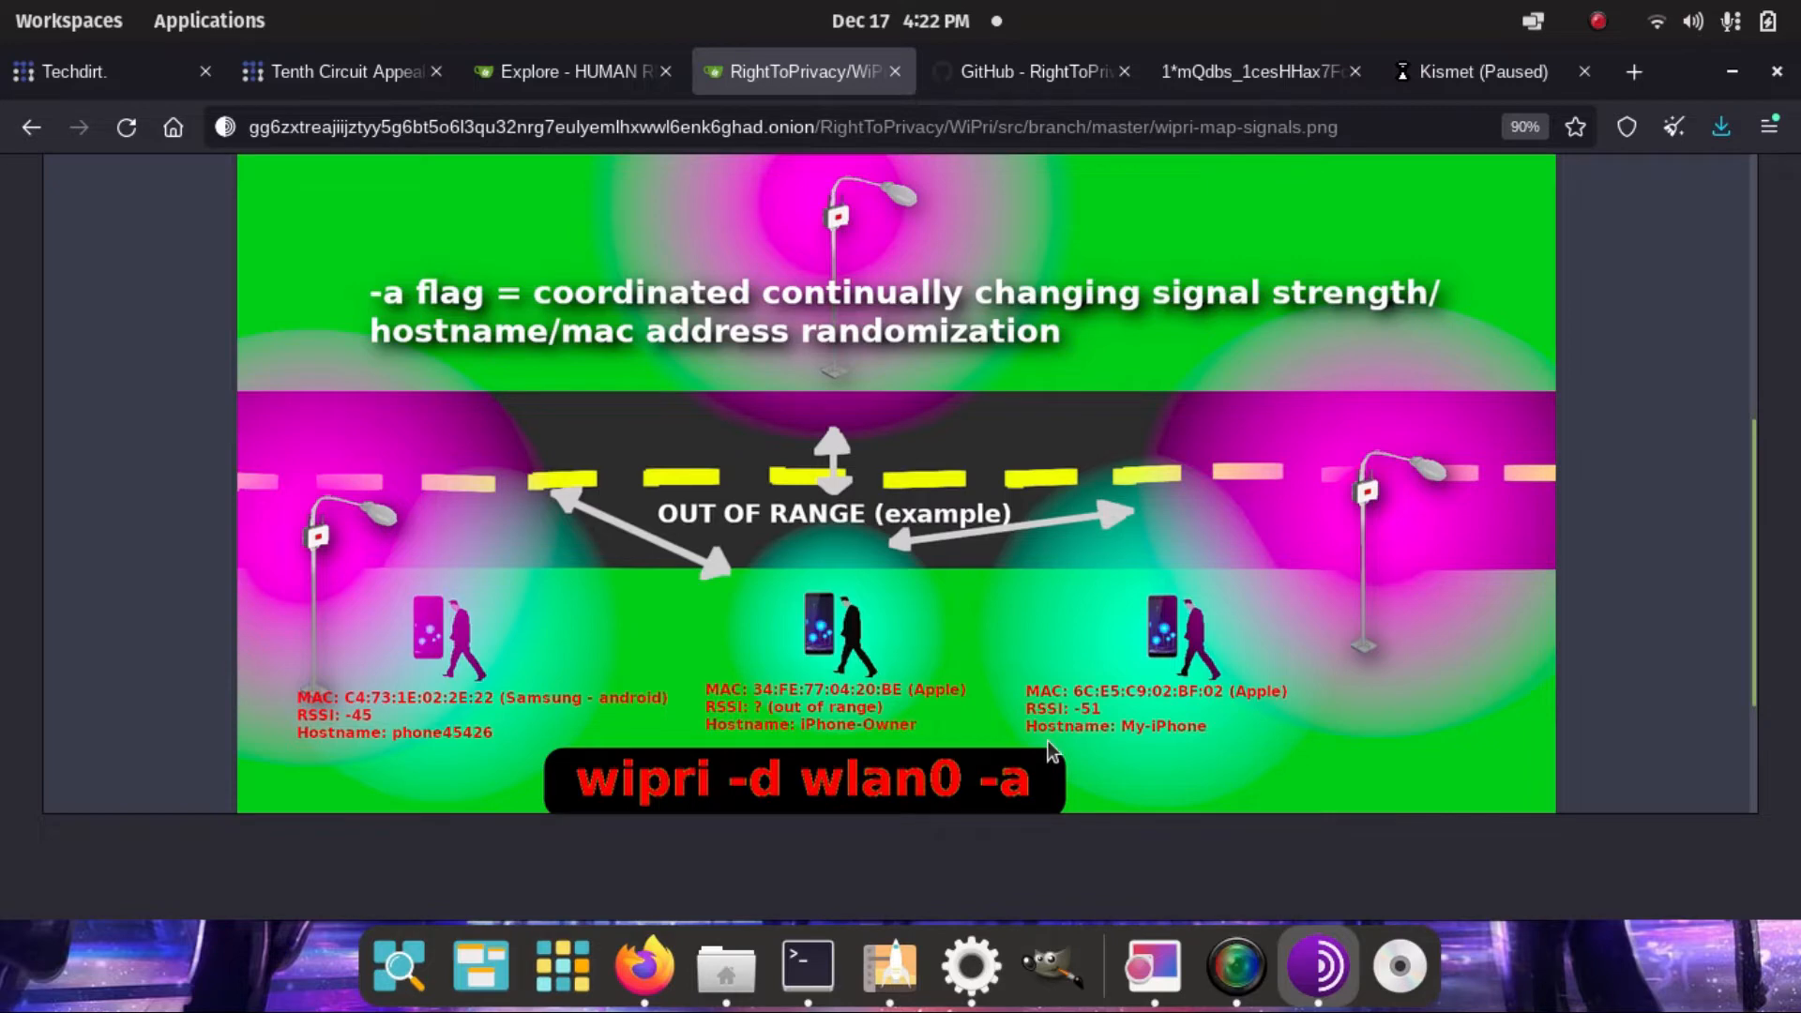
{"action": "mouse_move", "coordinate": [1169, 476]}
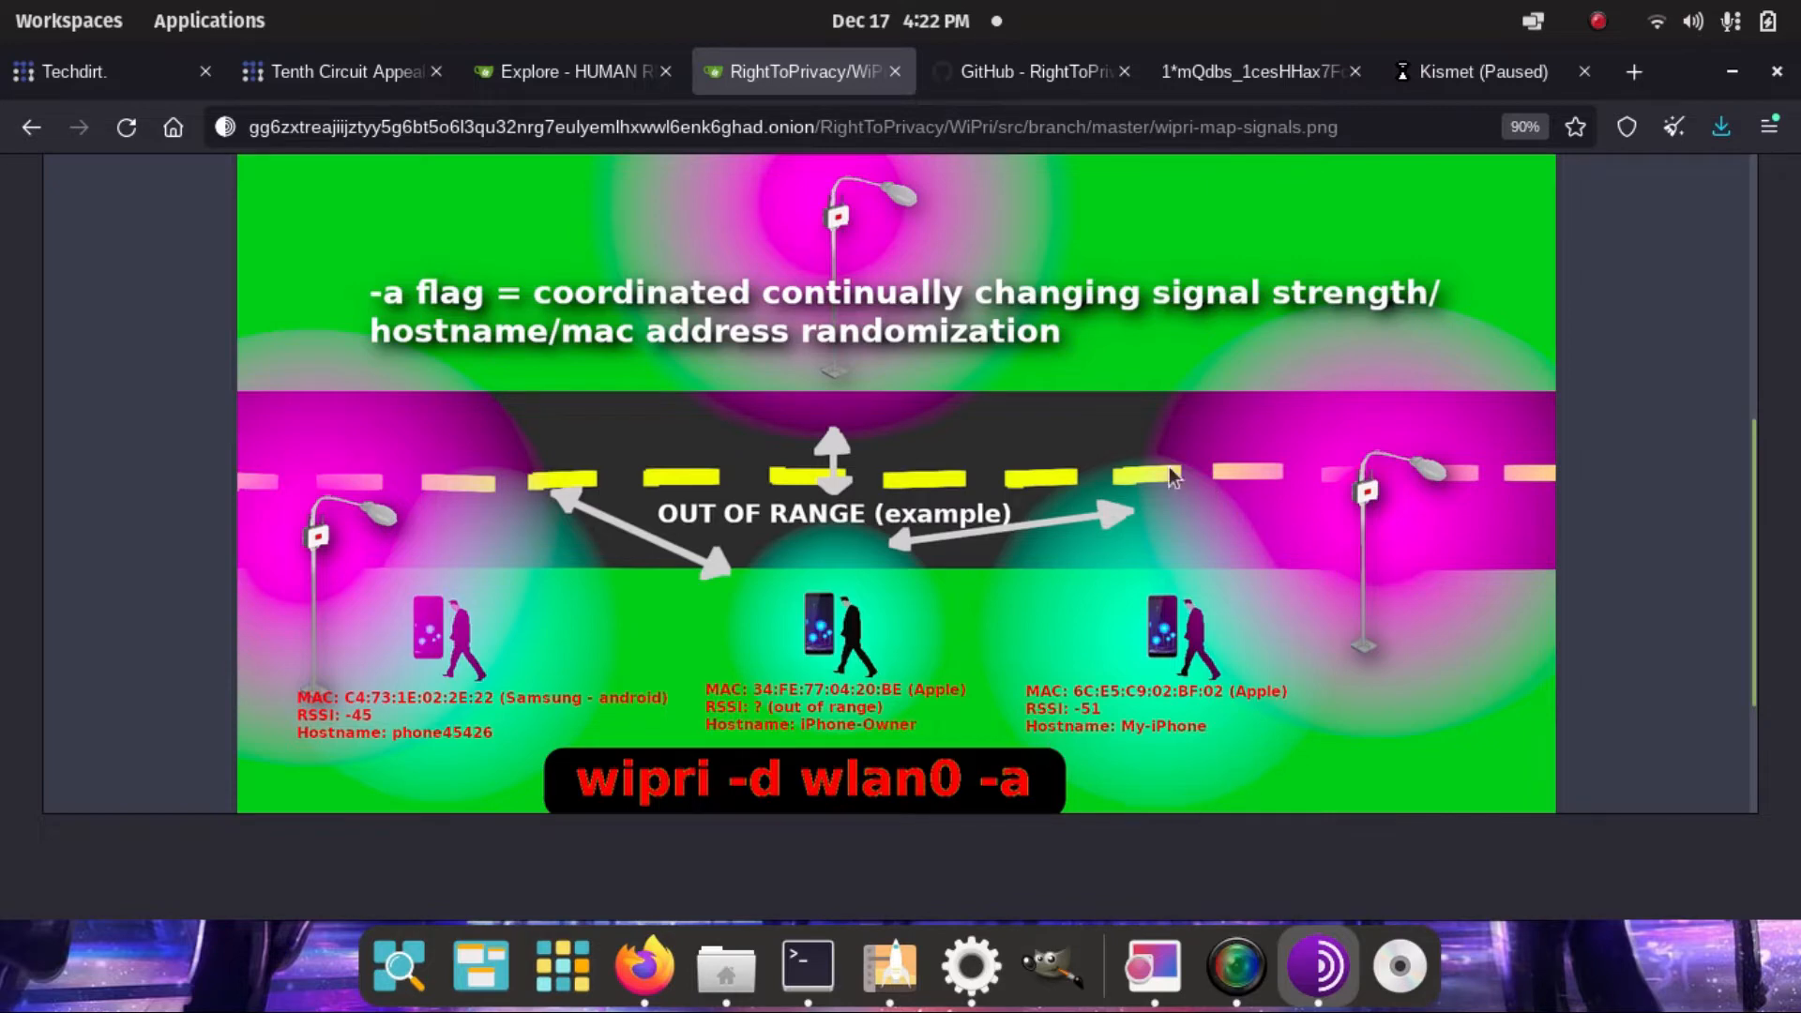
{"action": "mouse_move", "coordinate": [1039, 747]}
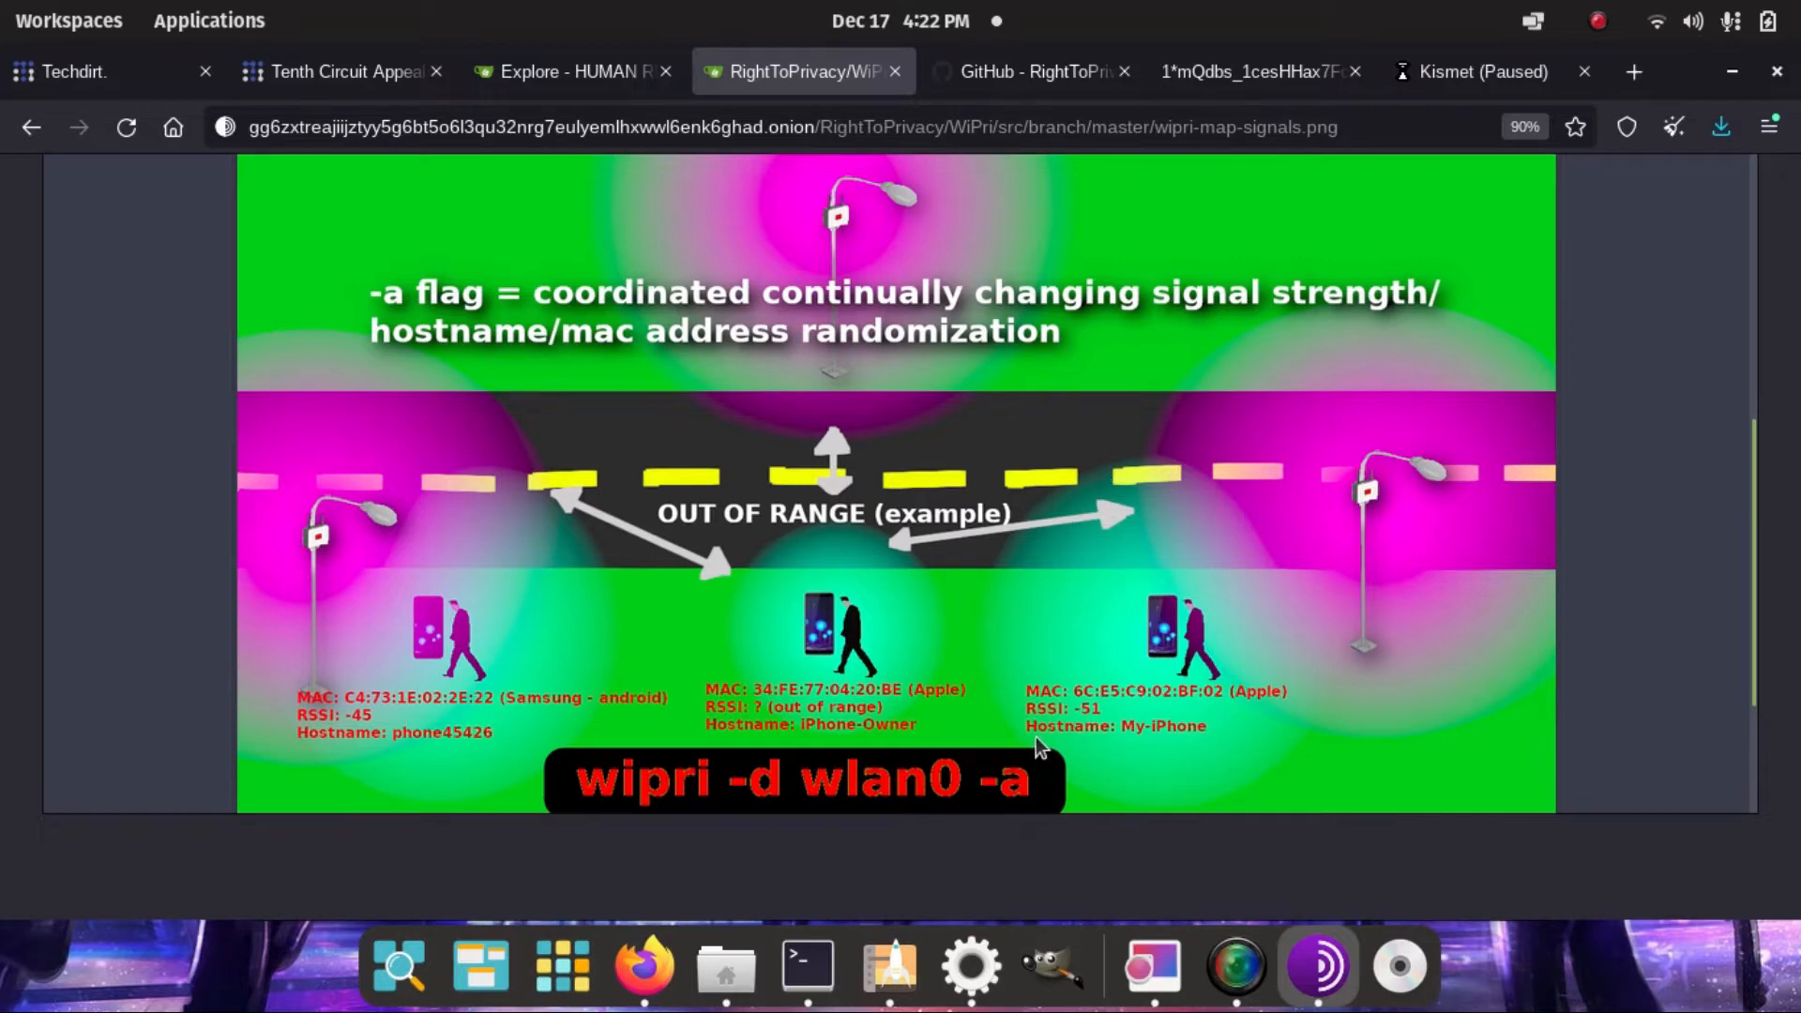
{"action": "mouse_move", "coordinate": [1103, 500]}
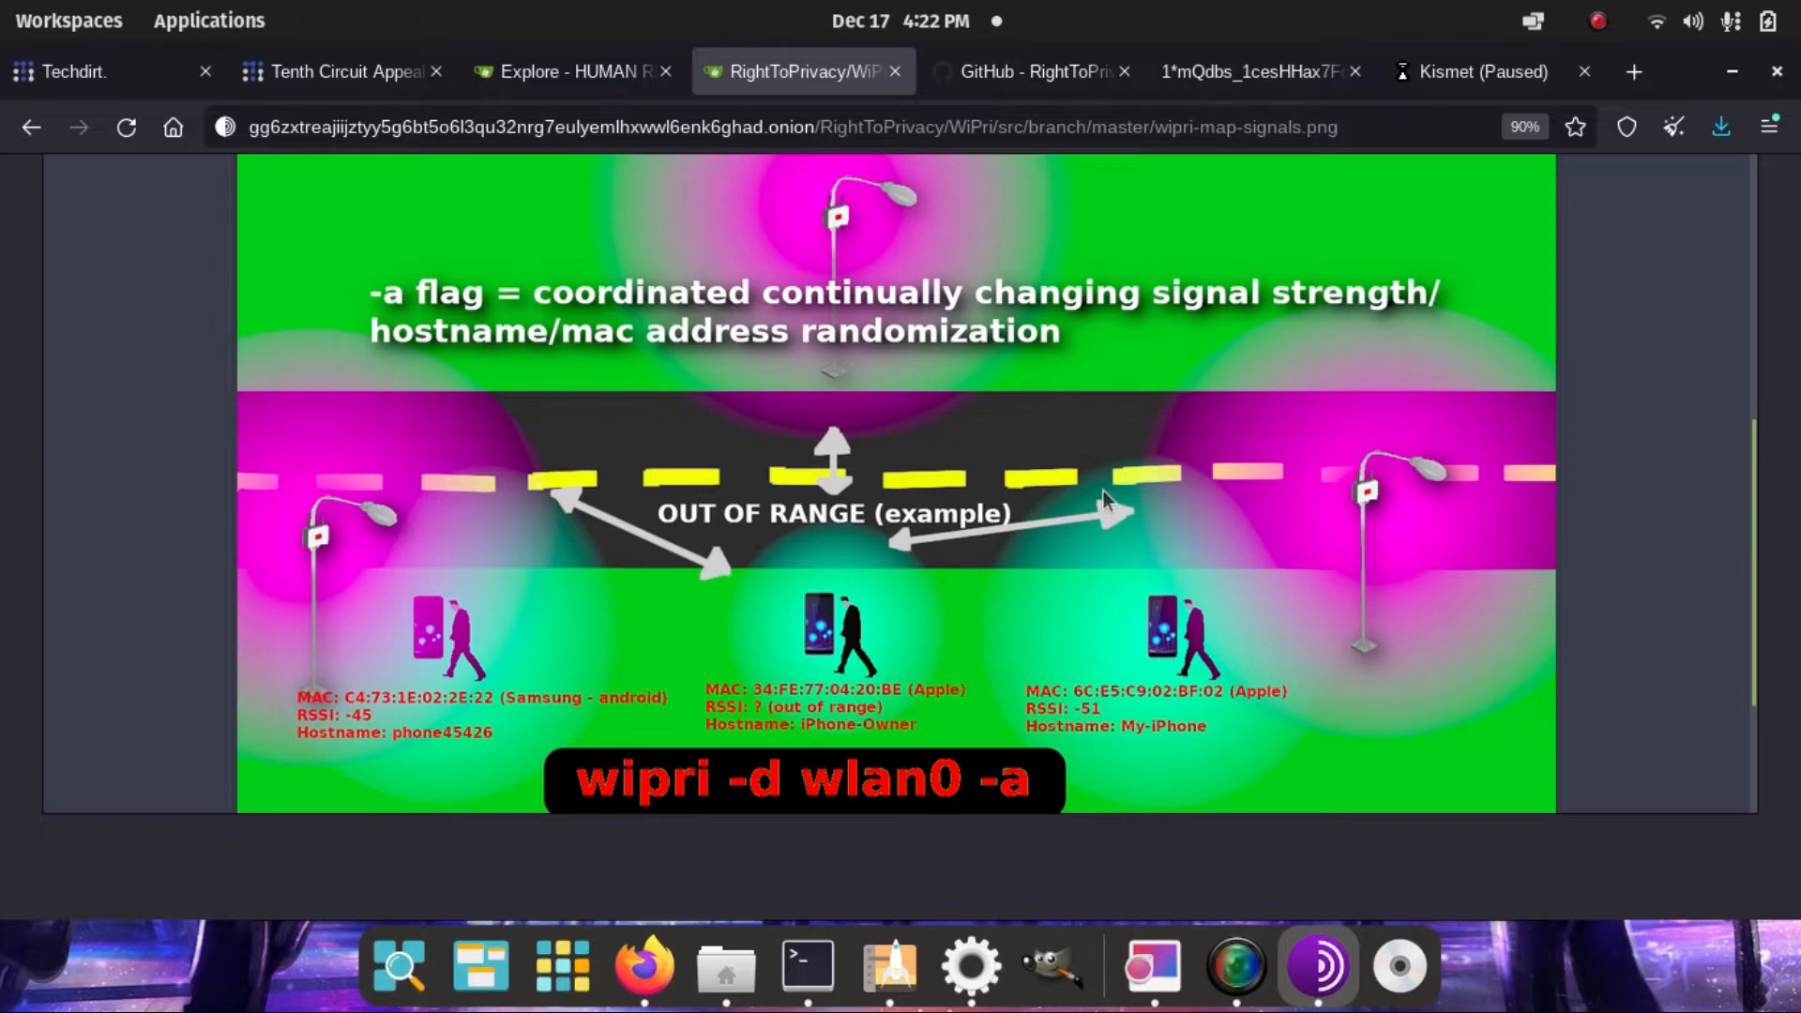
{"action": "mouse_move", "coordinate": [1019, 519]}
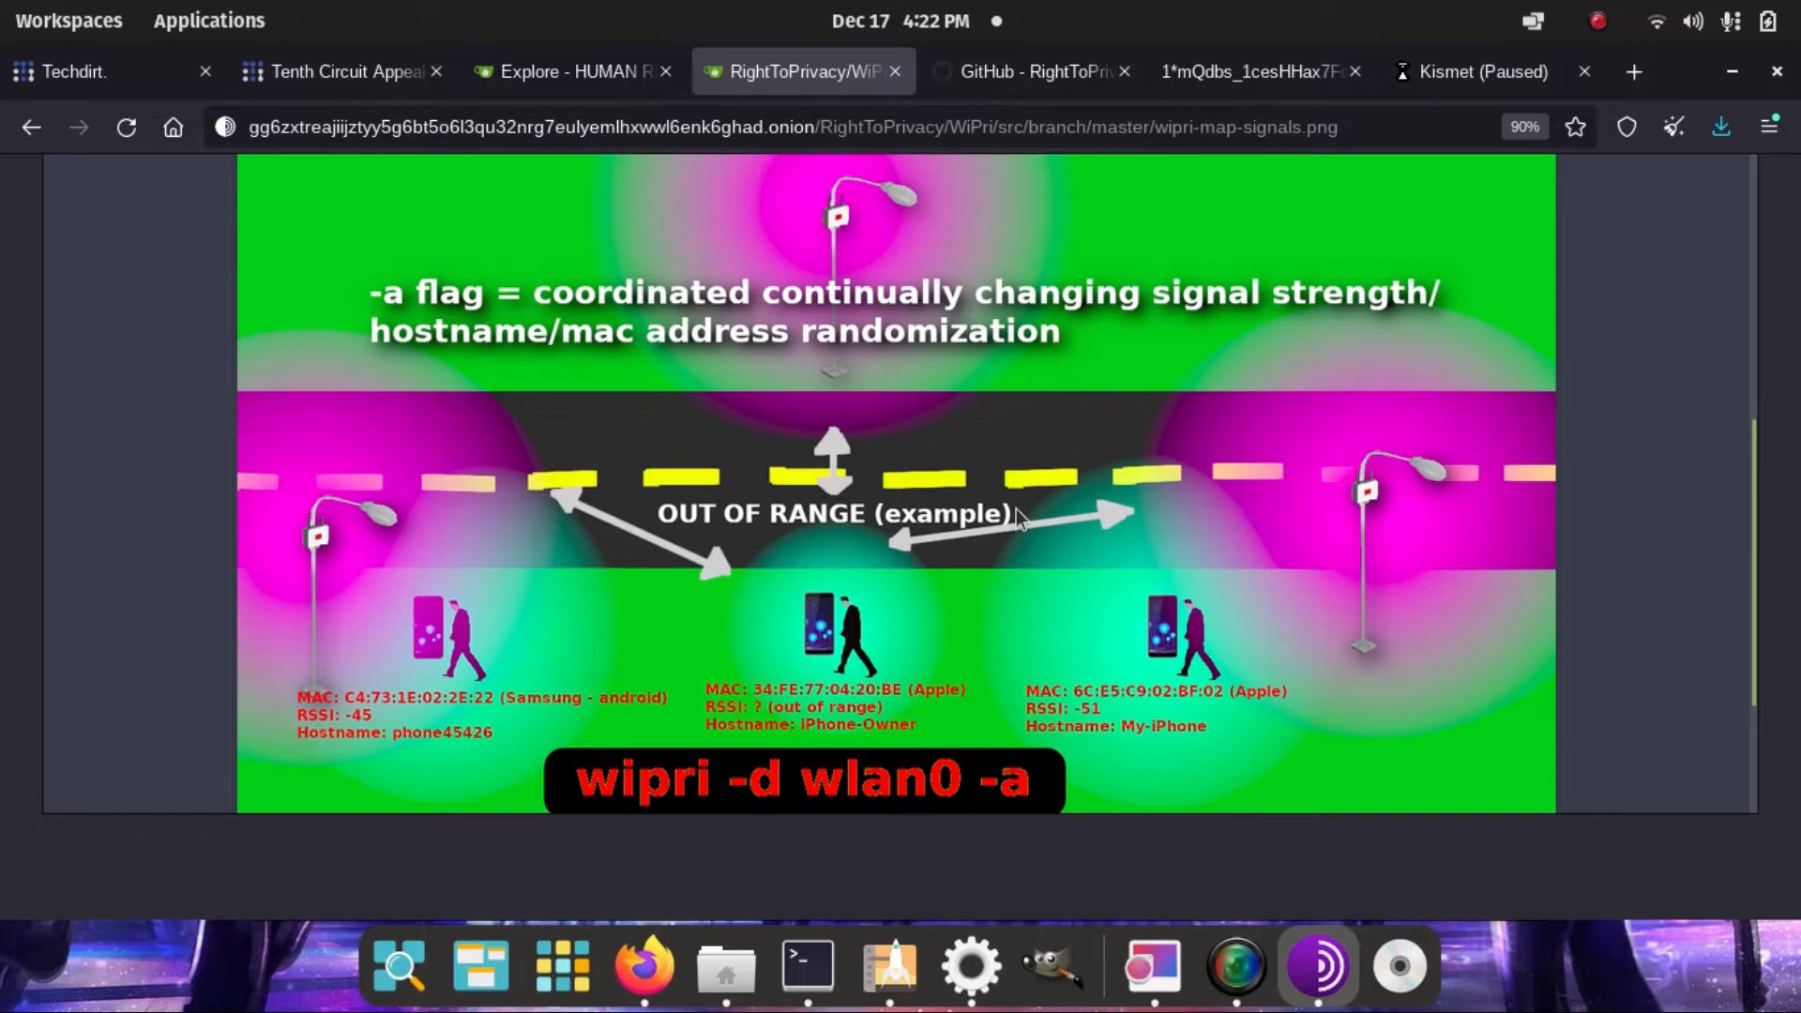
{"action": "mouse_move", "coordinate": [1033, 677]}
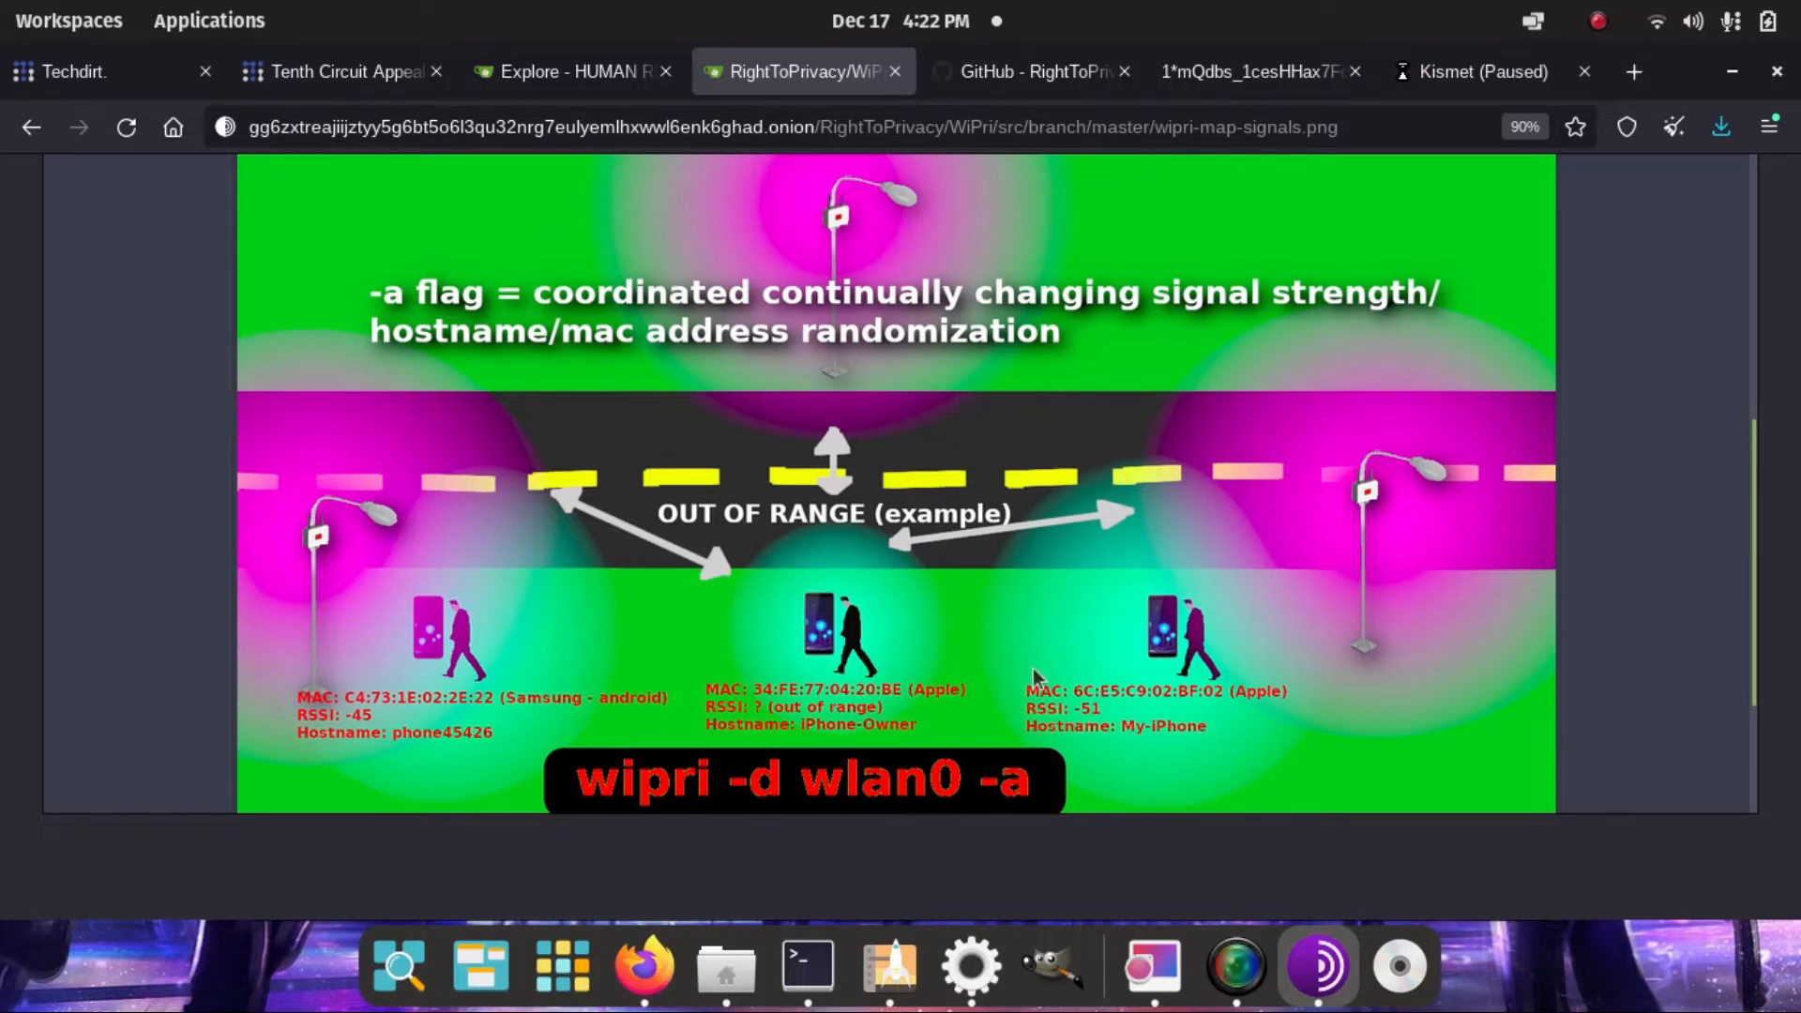
{"action": "mouse_move", "coordinate": [982, 641]}
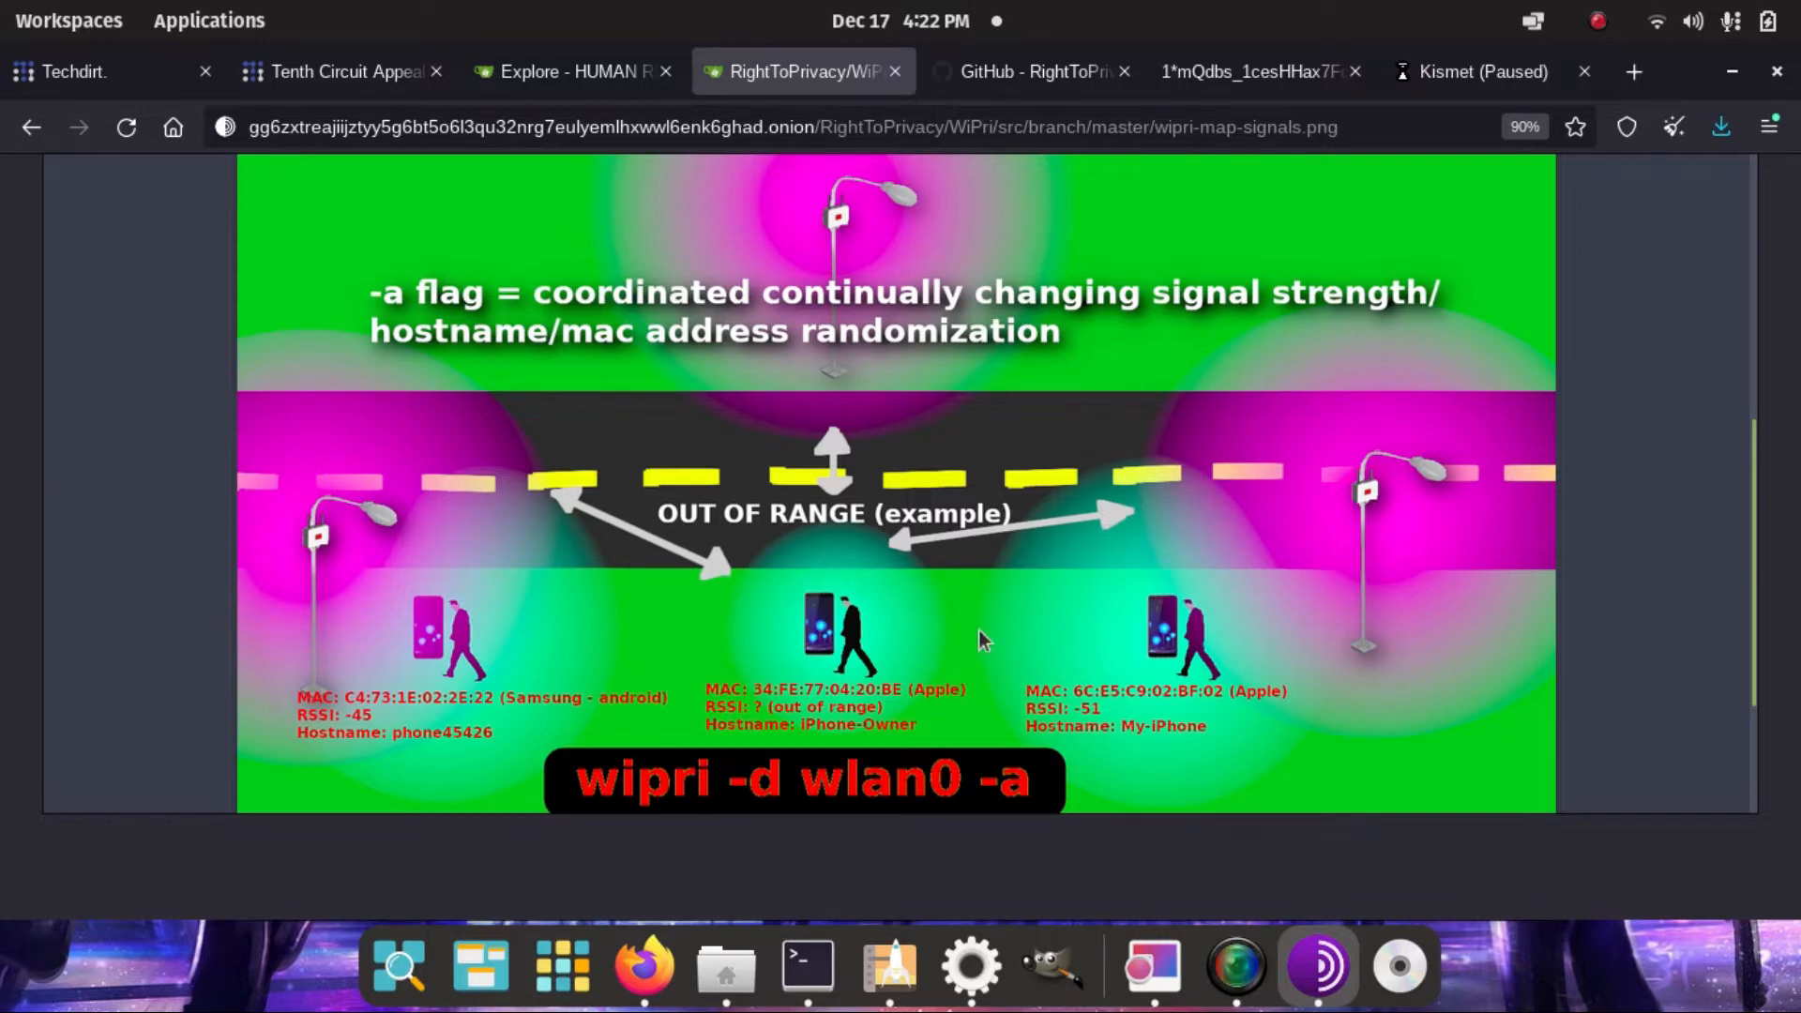
{"action": "mouse_move", "coordinate": [1596, 618]}
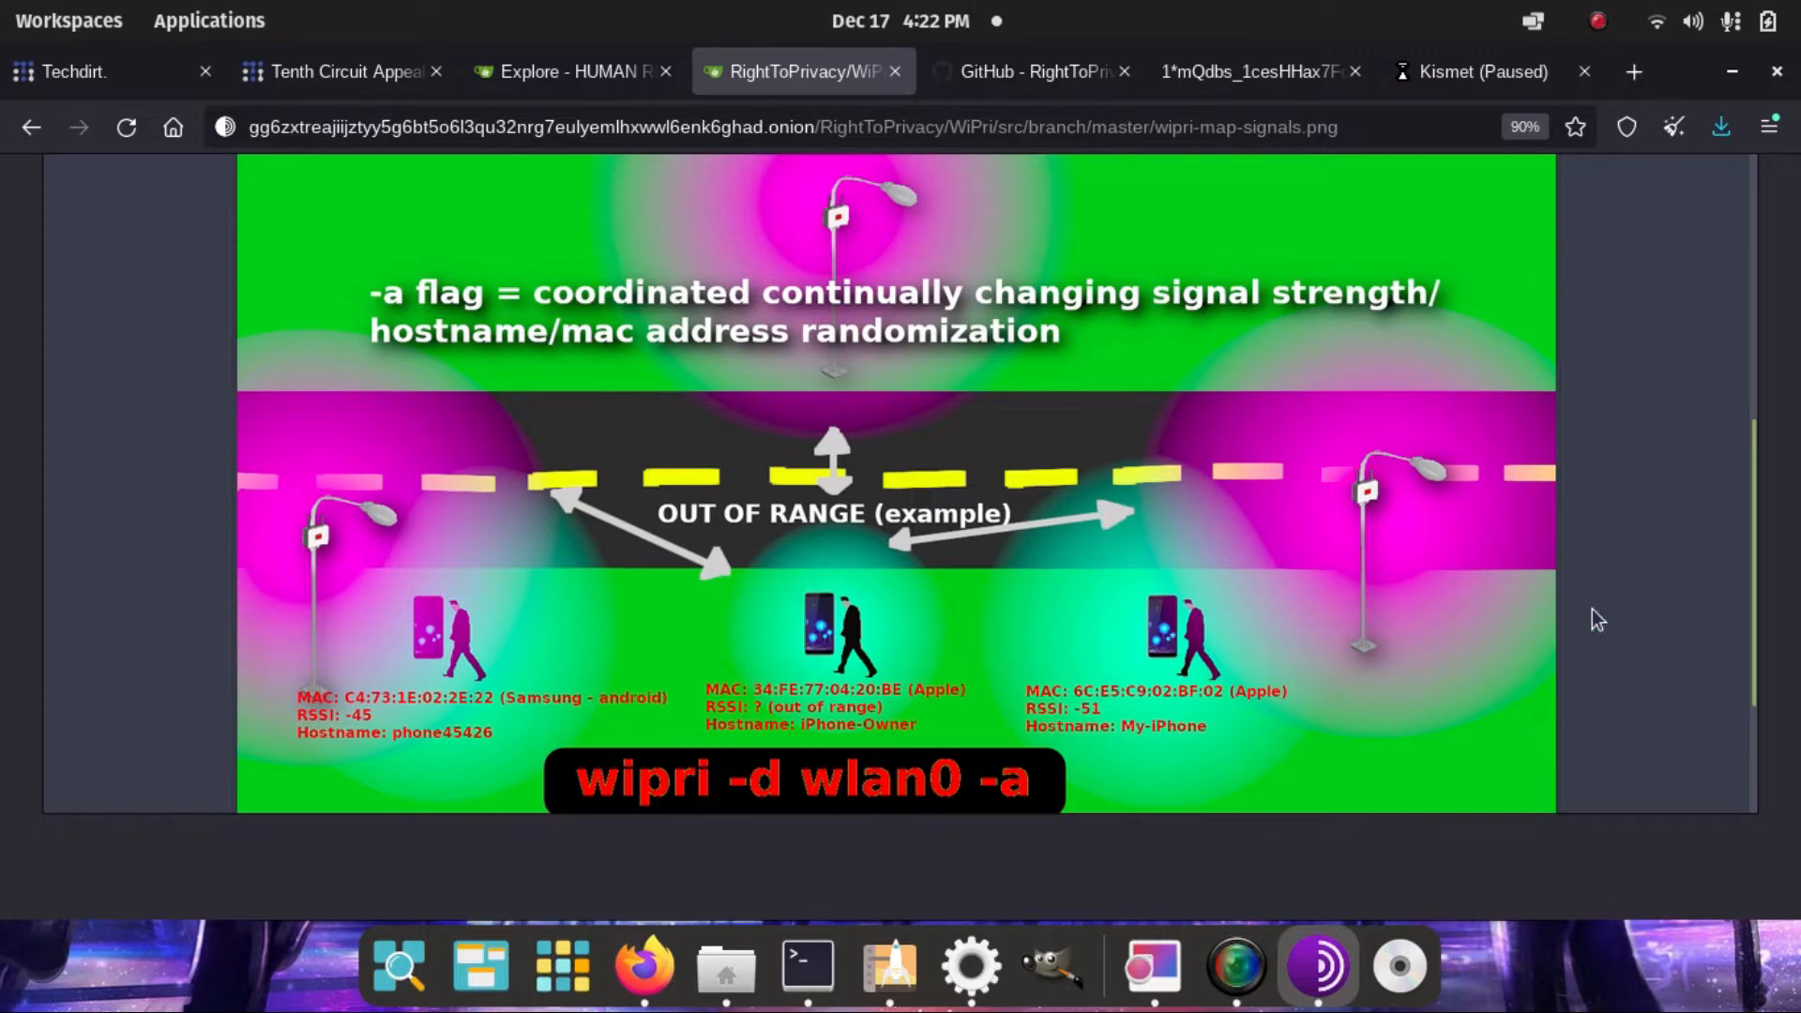
{"action": "mouse_move", "coordinate": [1386, 518]}
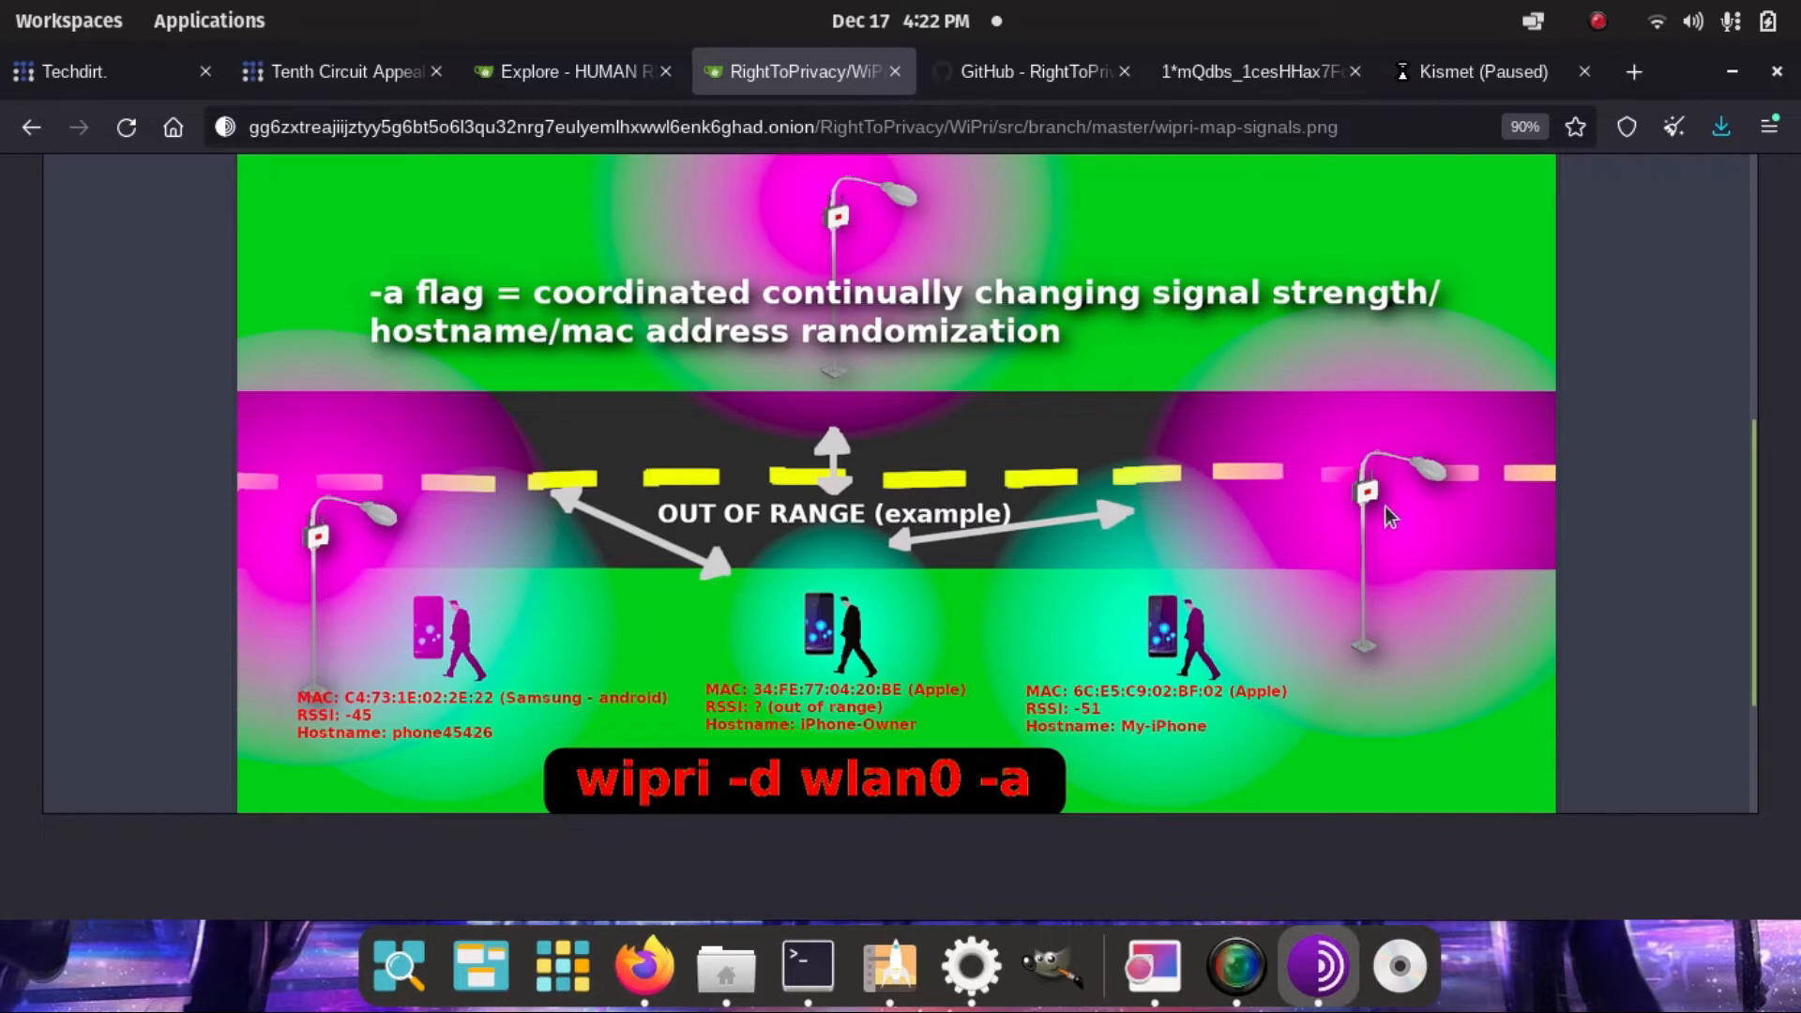
{"action": "mouse_move", "coordinate": [1341, 494]}
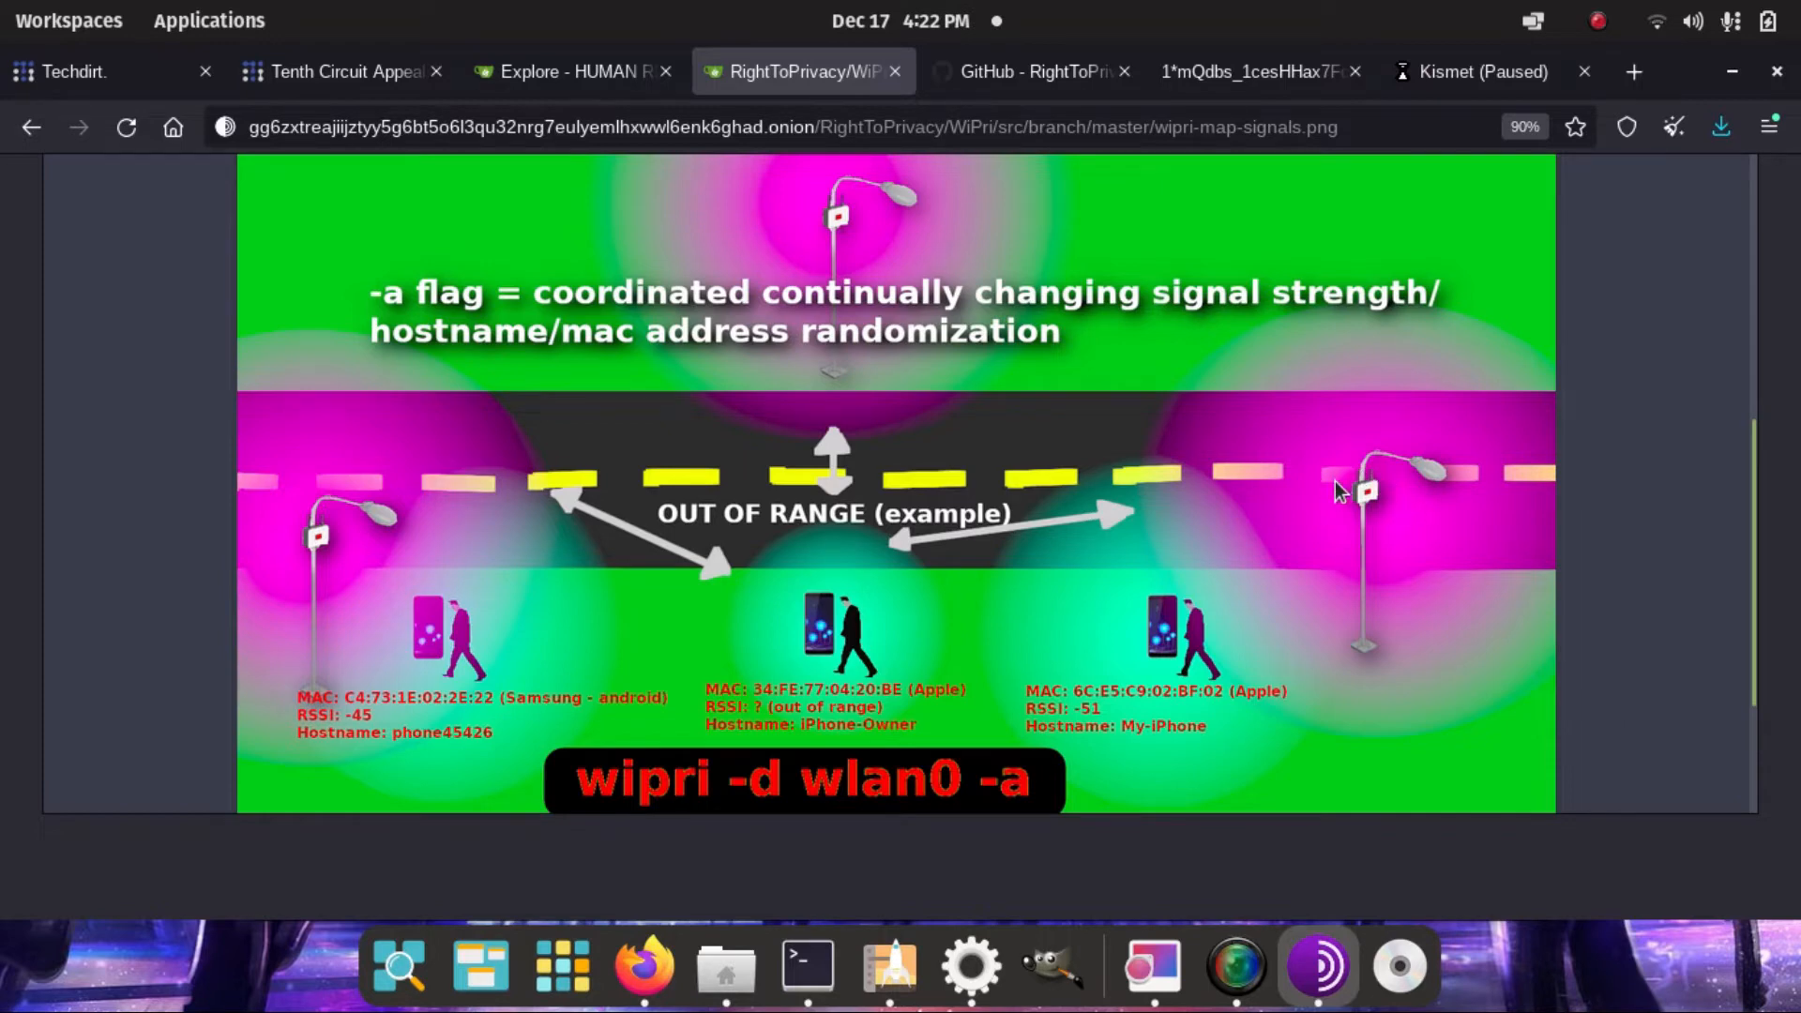
{"action": "mouse_move", "coordinate": [1344, 364]}
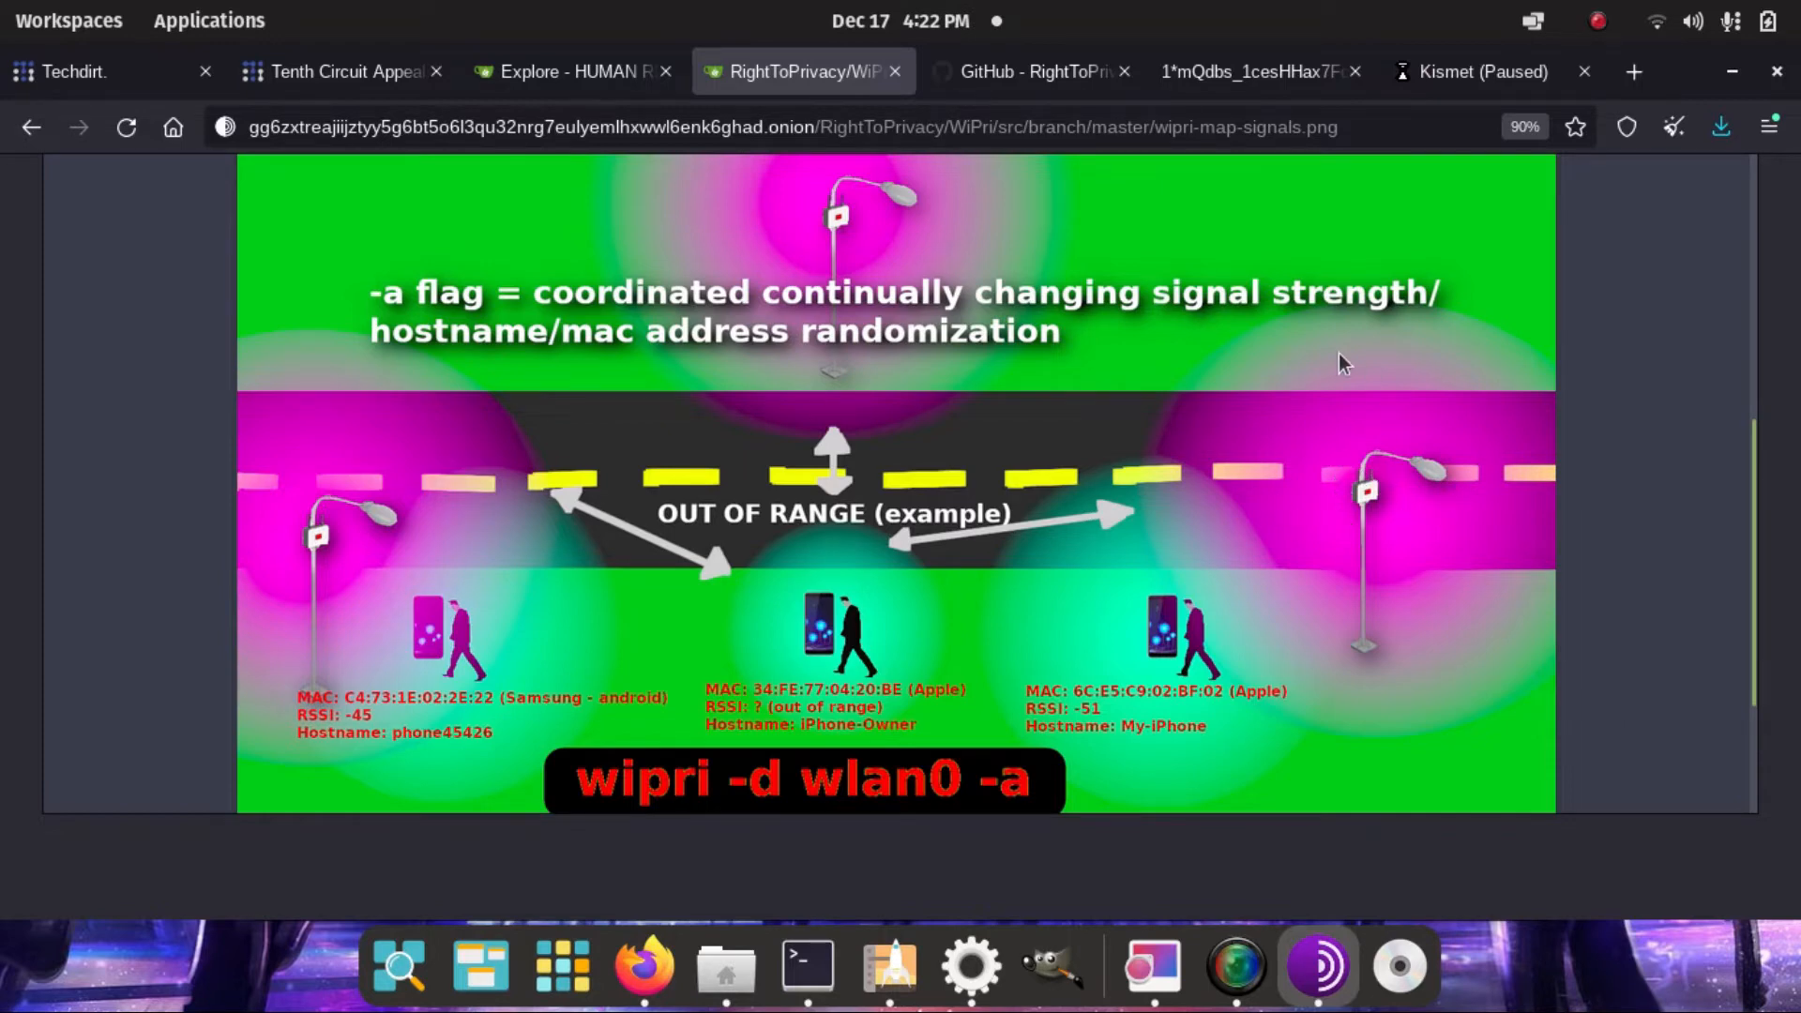
{"action": "mouse_move", "coordinate": [1602, 513]}
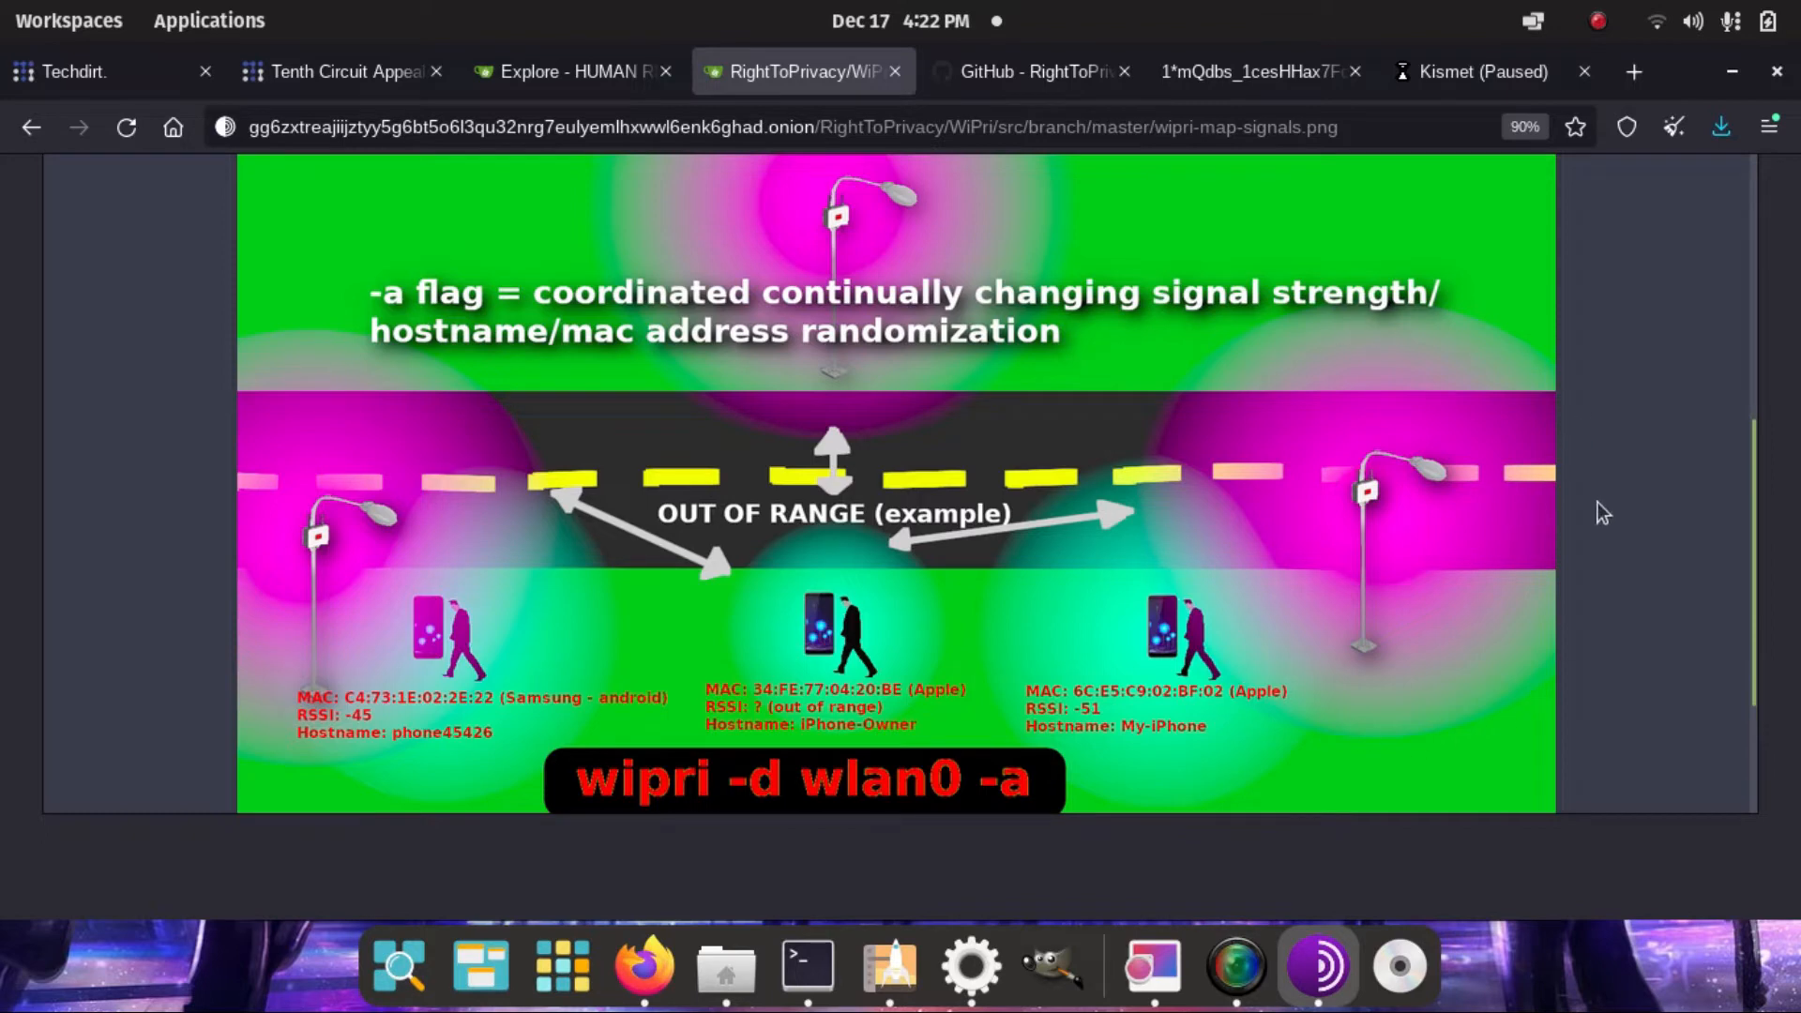
{"action": "mouse_move", "coordinate": [1444, 641]}
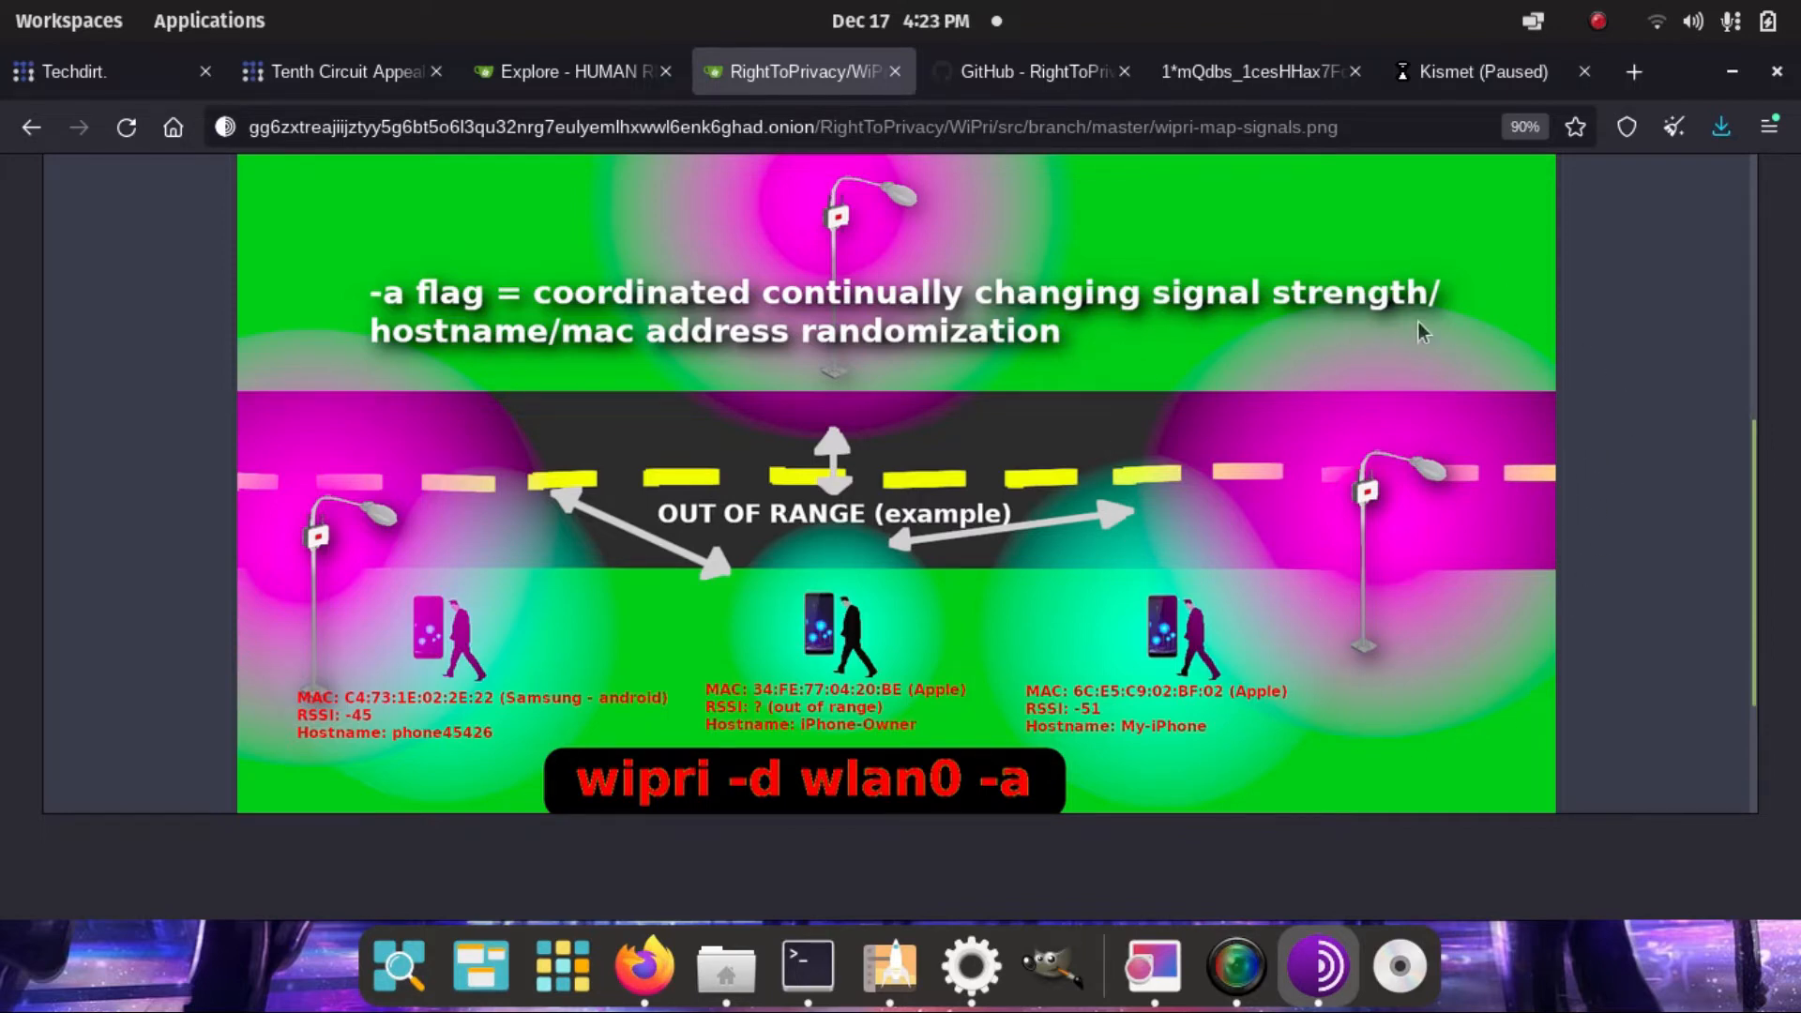
{"action": "mouse_move", "coordinate": [1120, 639]}
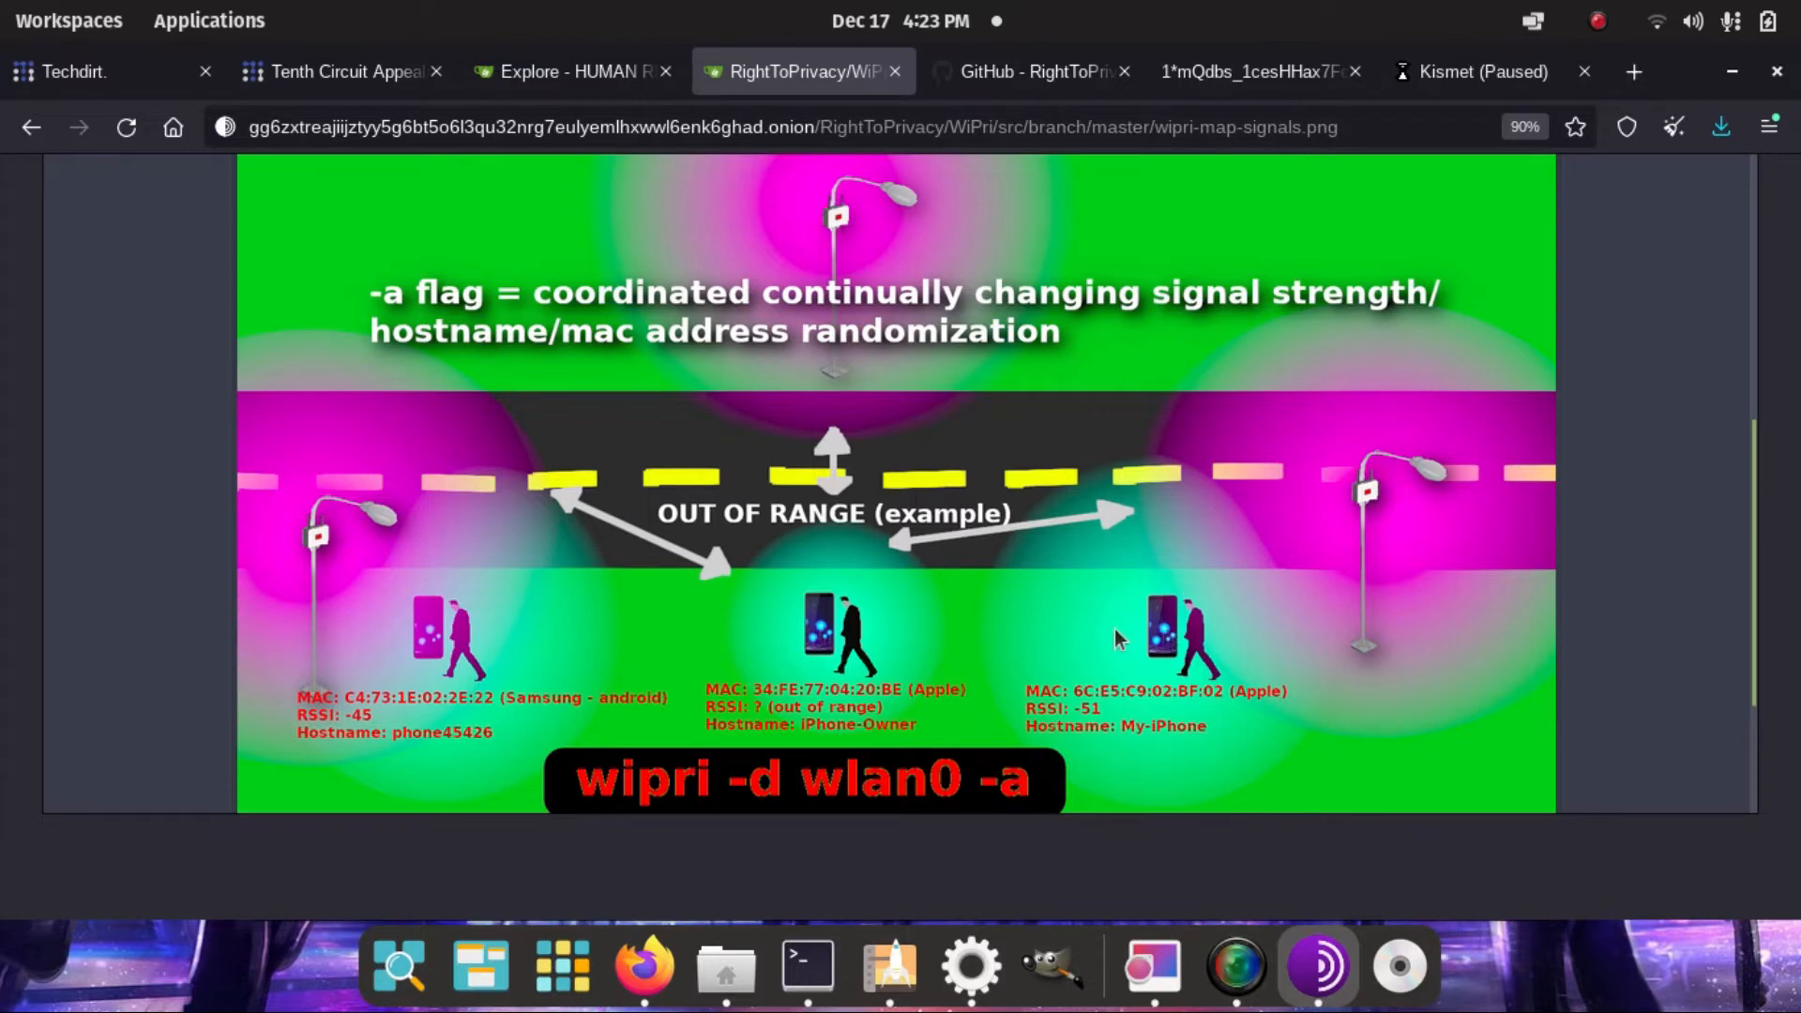
{"action": "mouse_move", "coordinate": [1148, 333]}
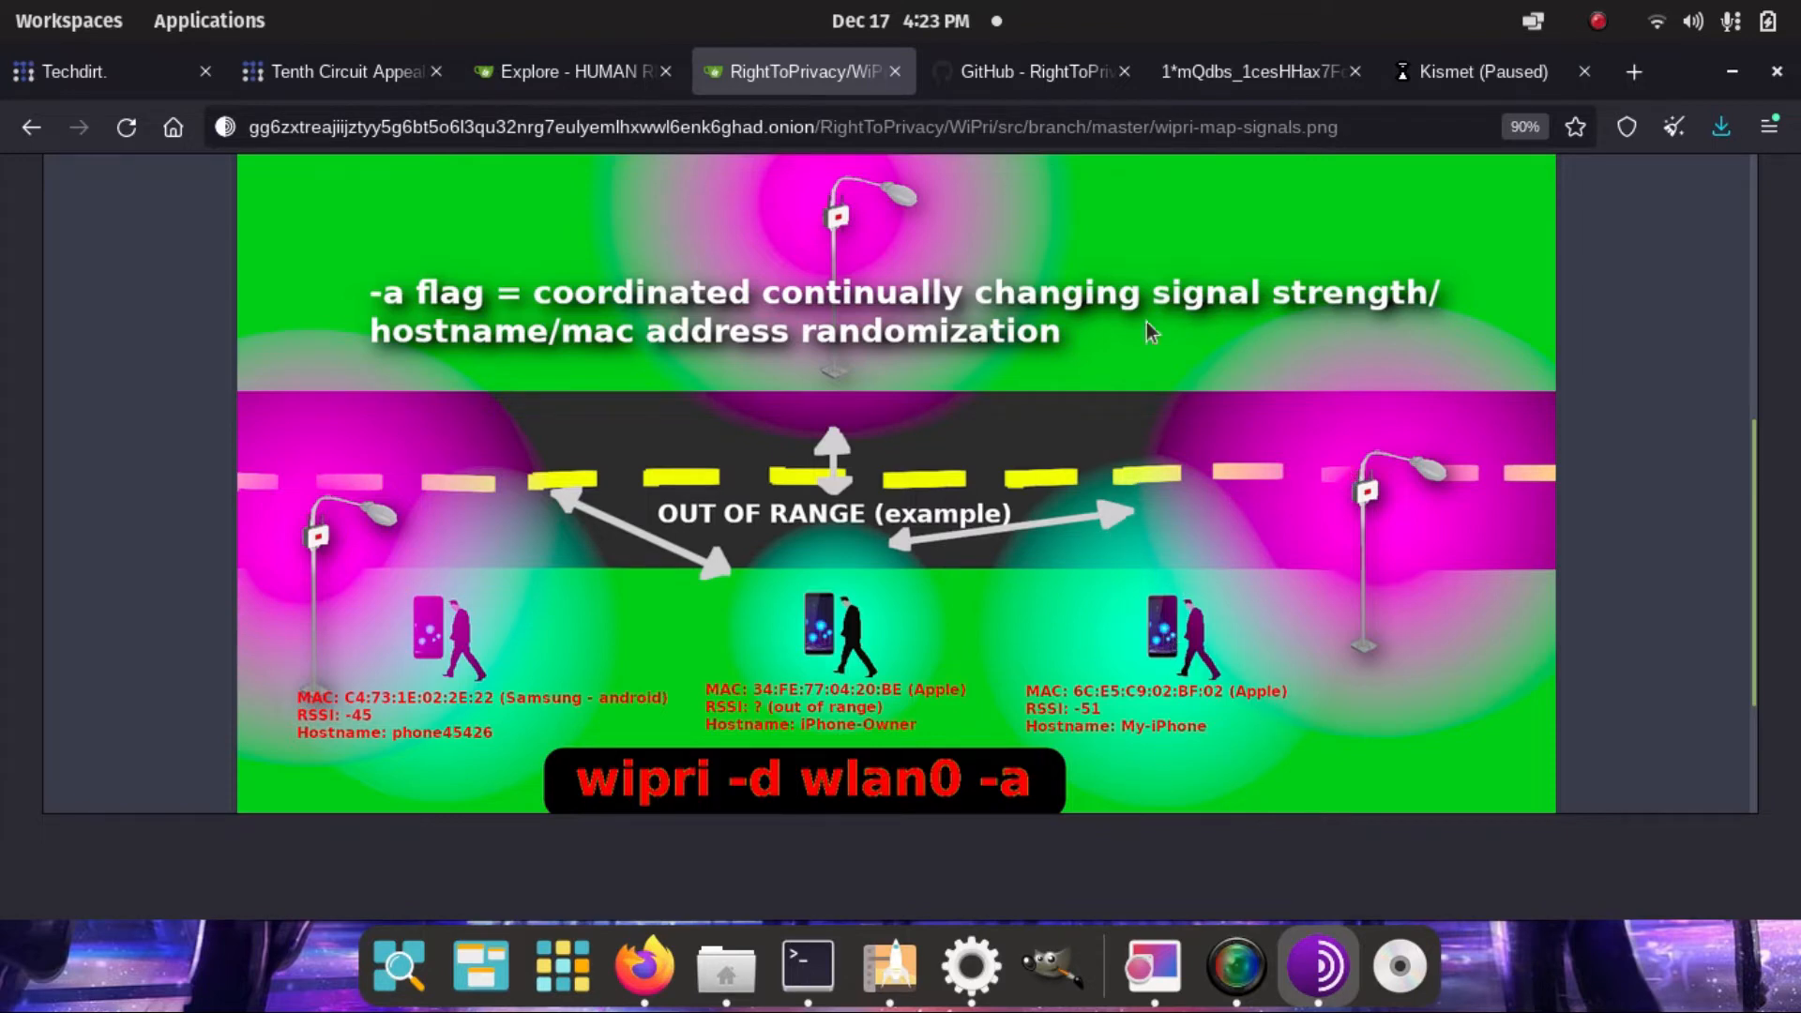
{"action": "mouse_move", "coordinate": [1021, 684]}
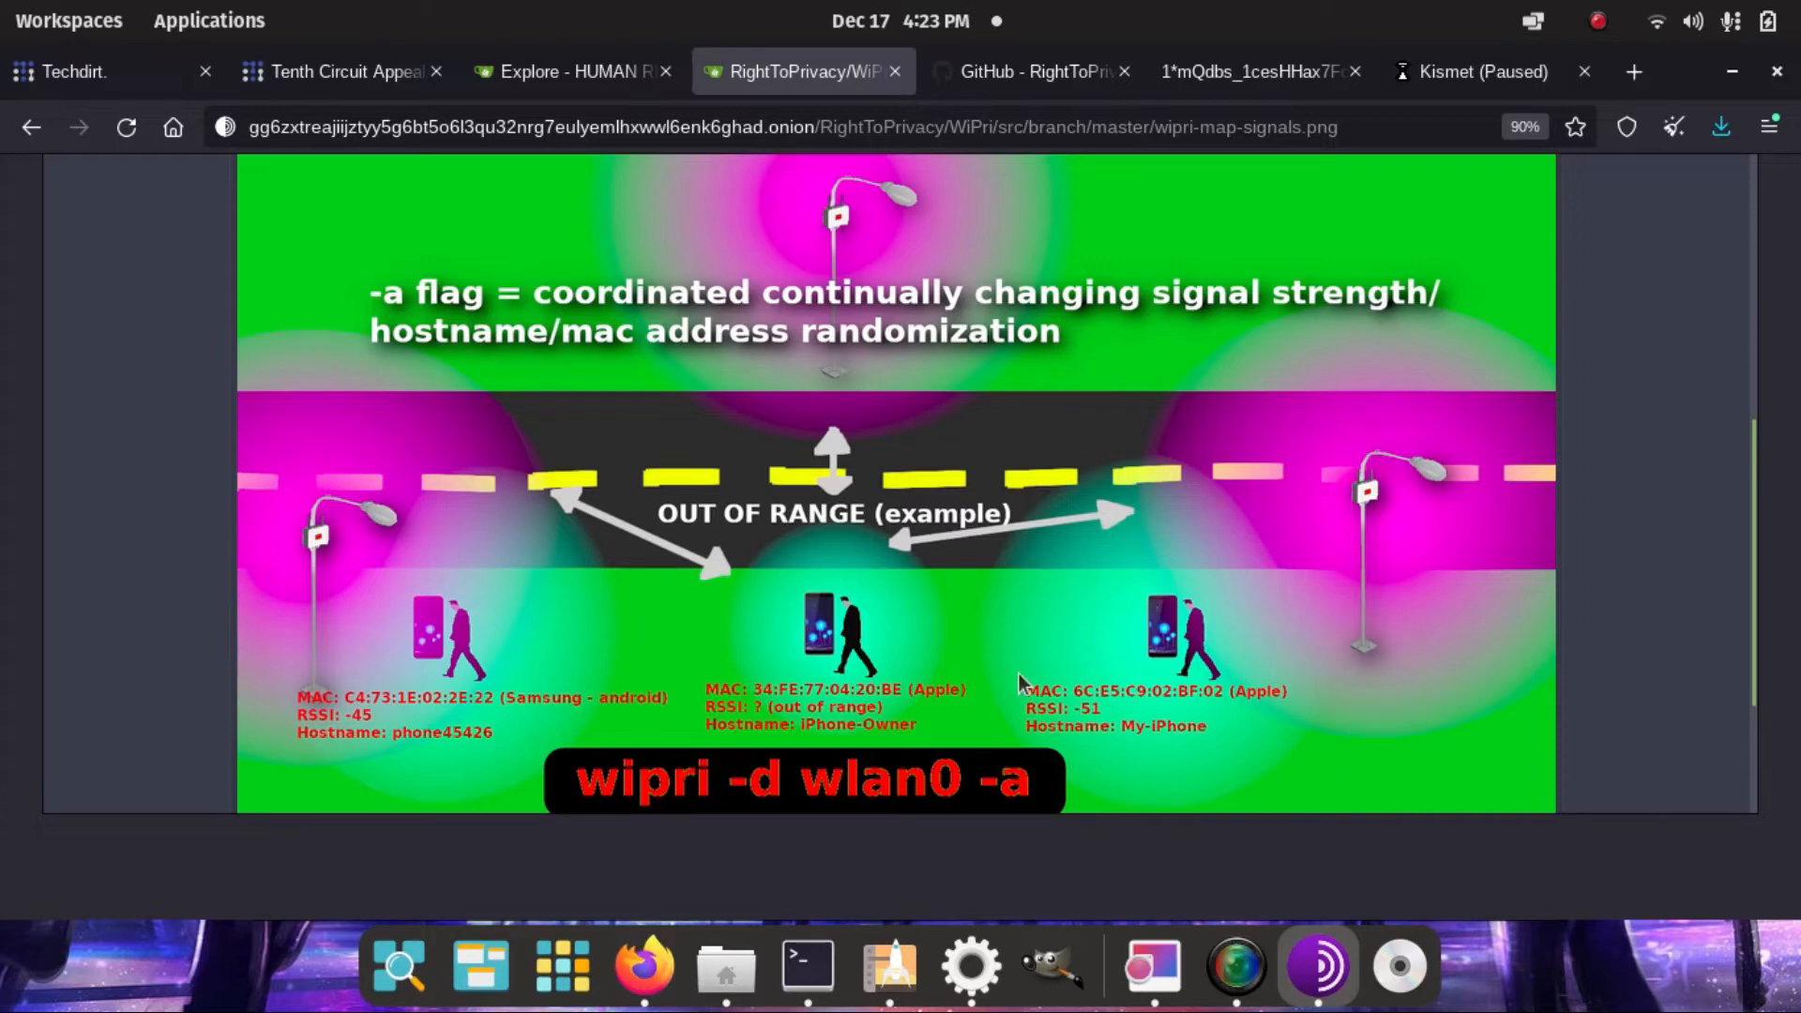
{"action": "mouse_move", "coordinate": [1105, 720]}
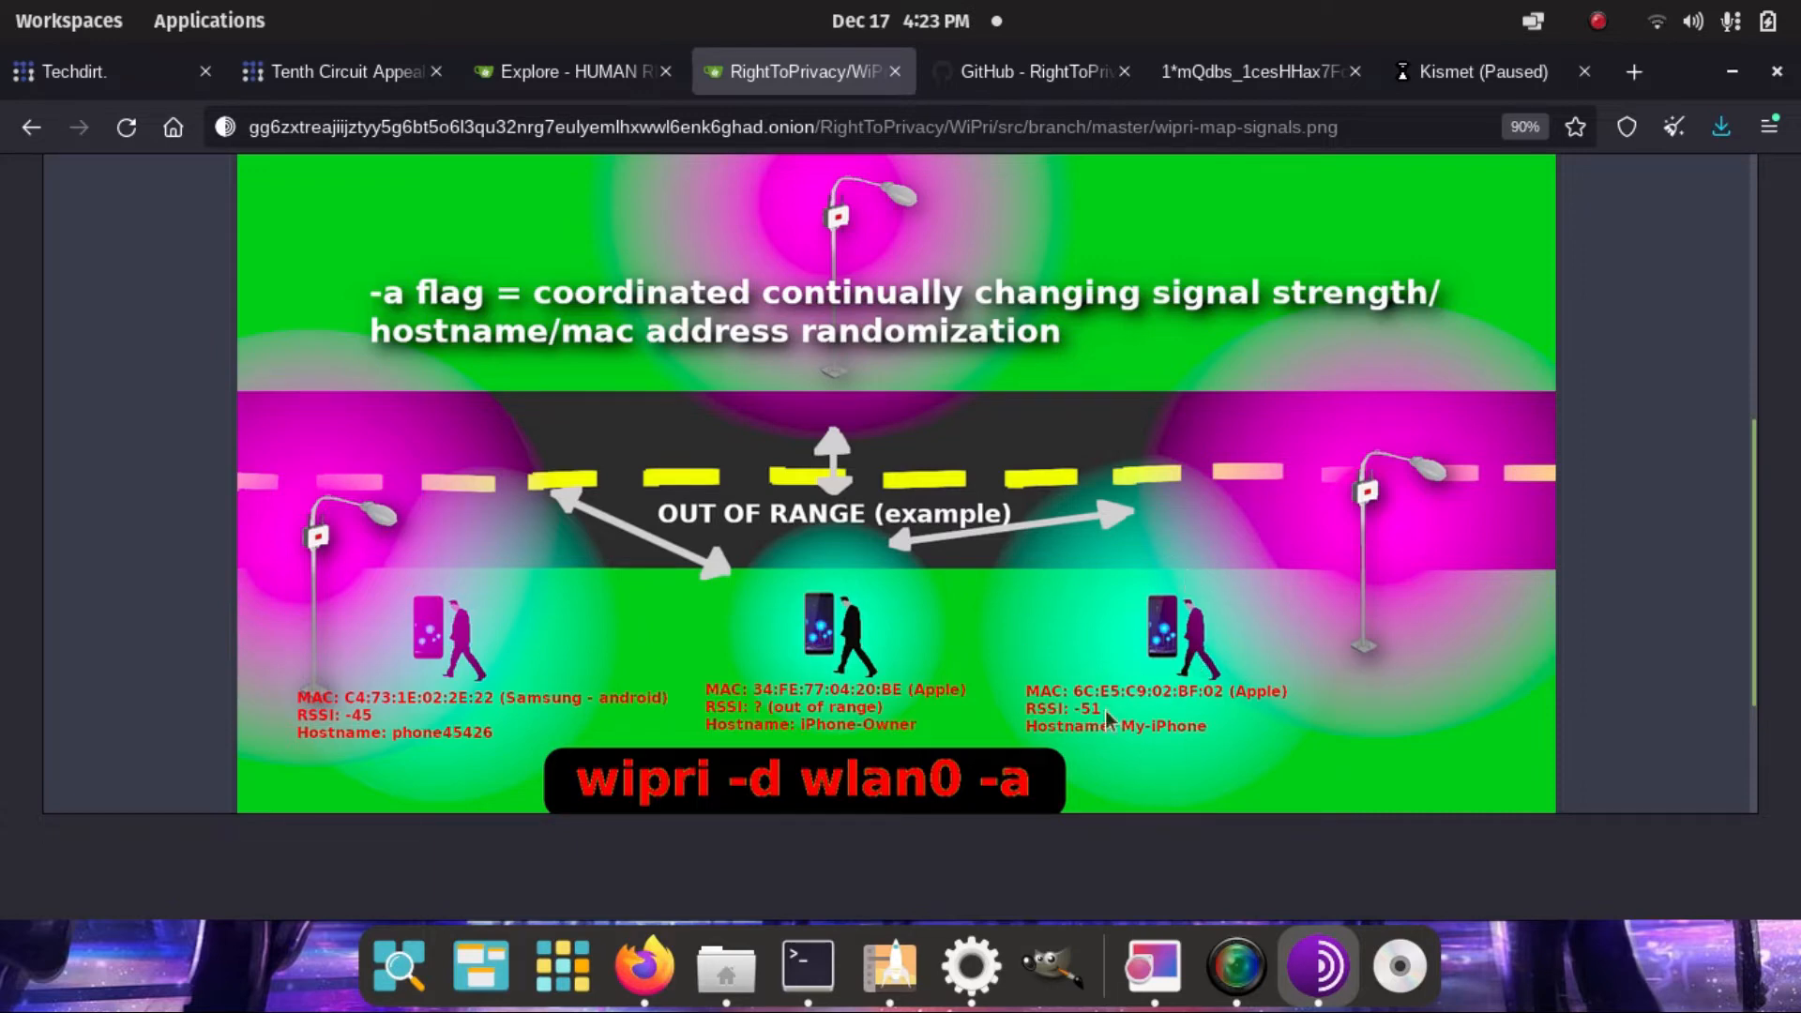
{"action": "mouse_move", "coordinate": [1206, 666]}
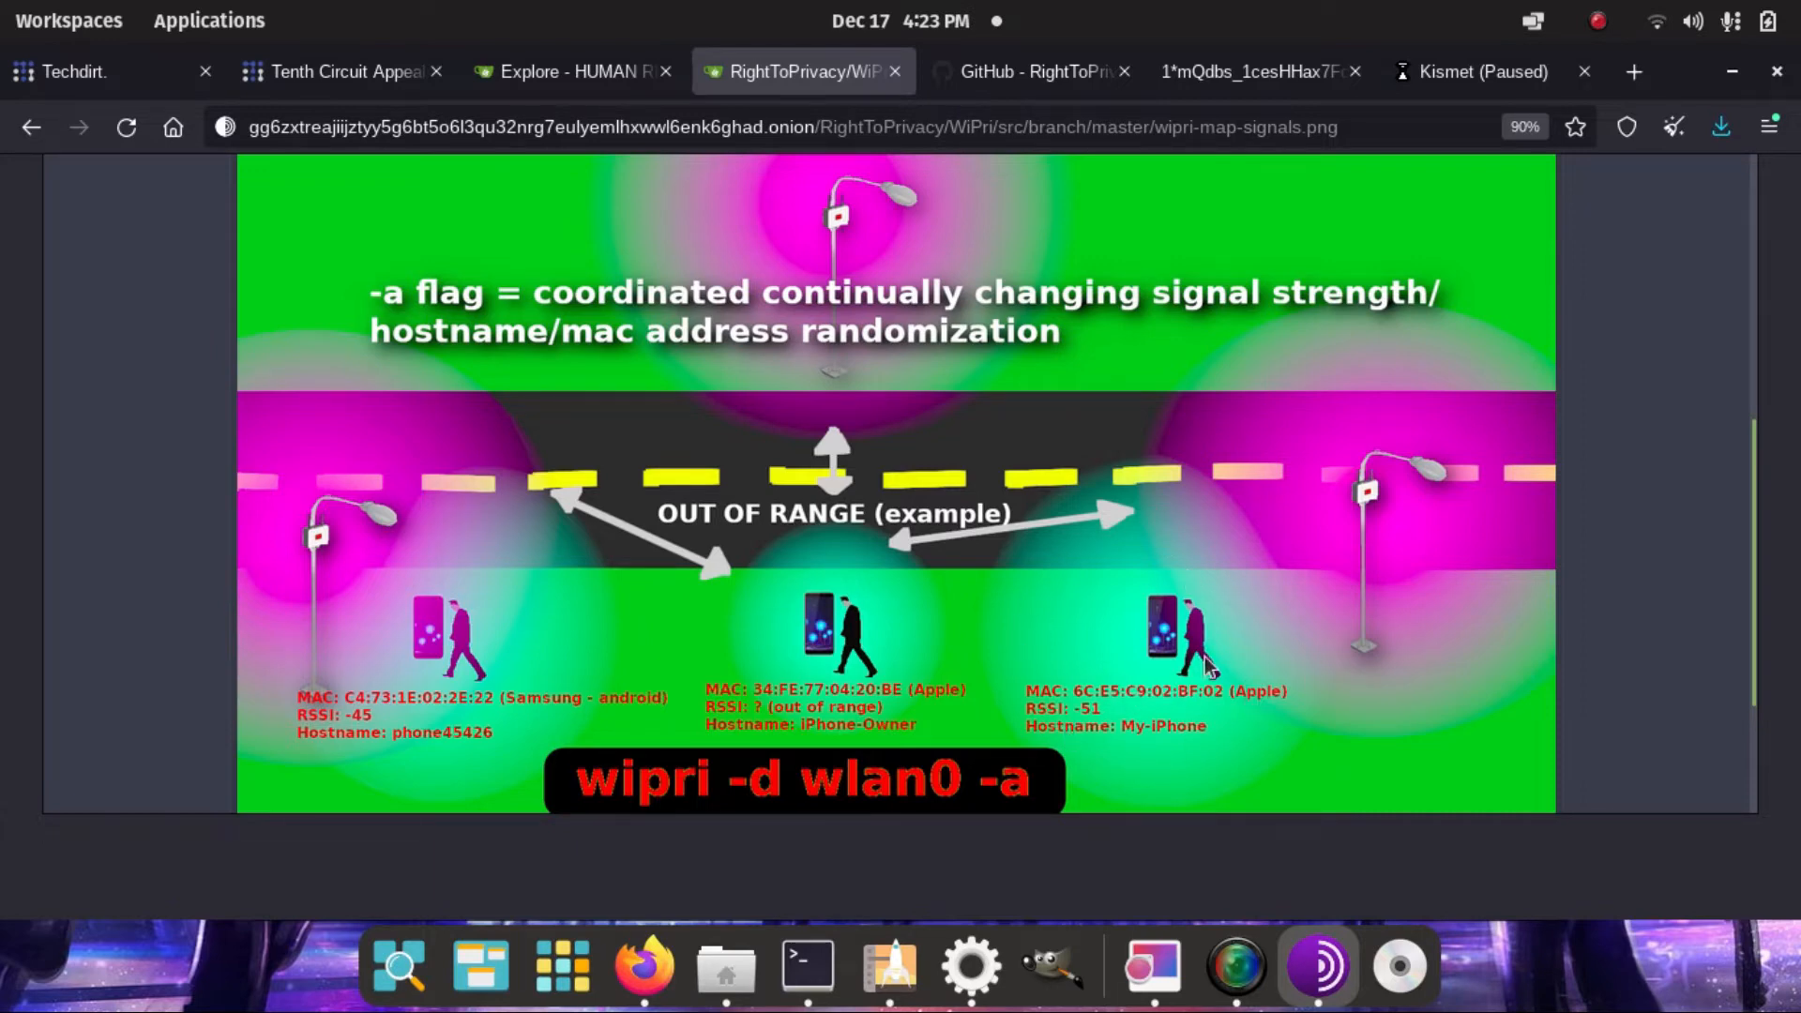
{"action": "mouse_move", "coordinate": [1231, 646]}
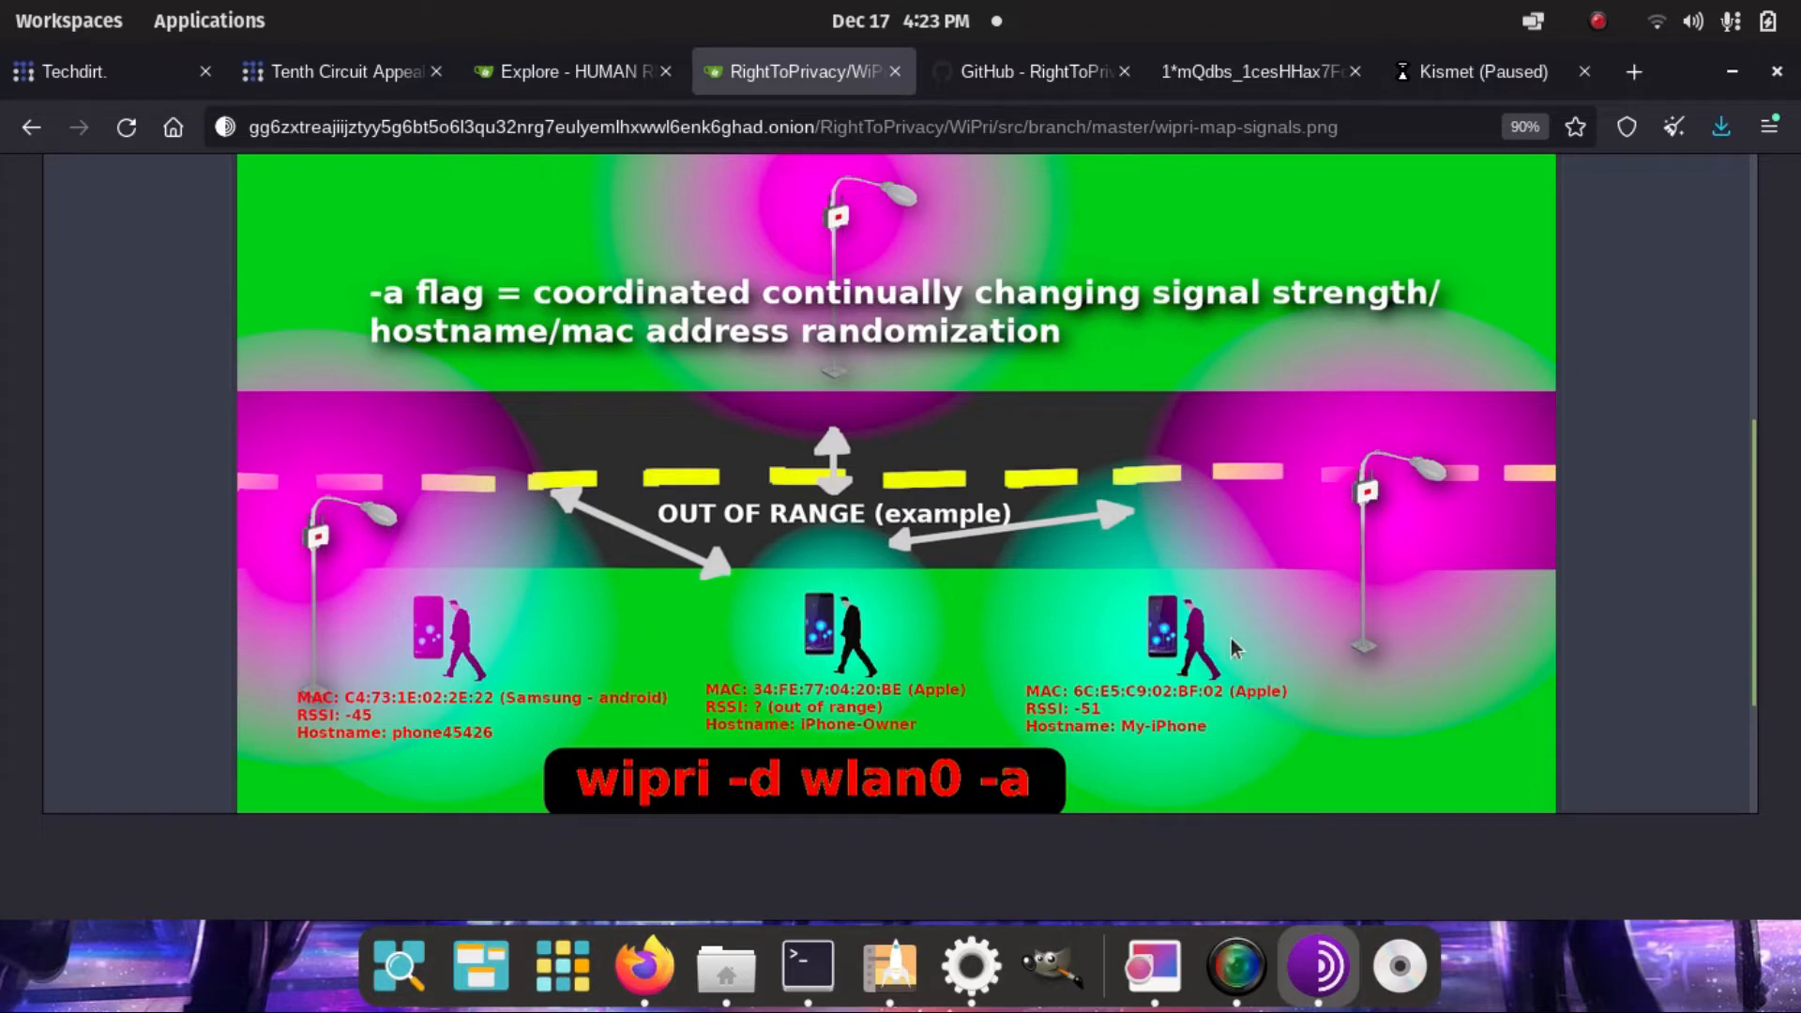
{"action": "mouse_move", "coordinate": [1068, 600]}
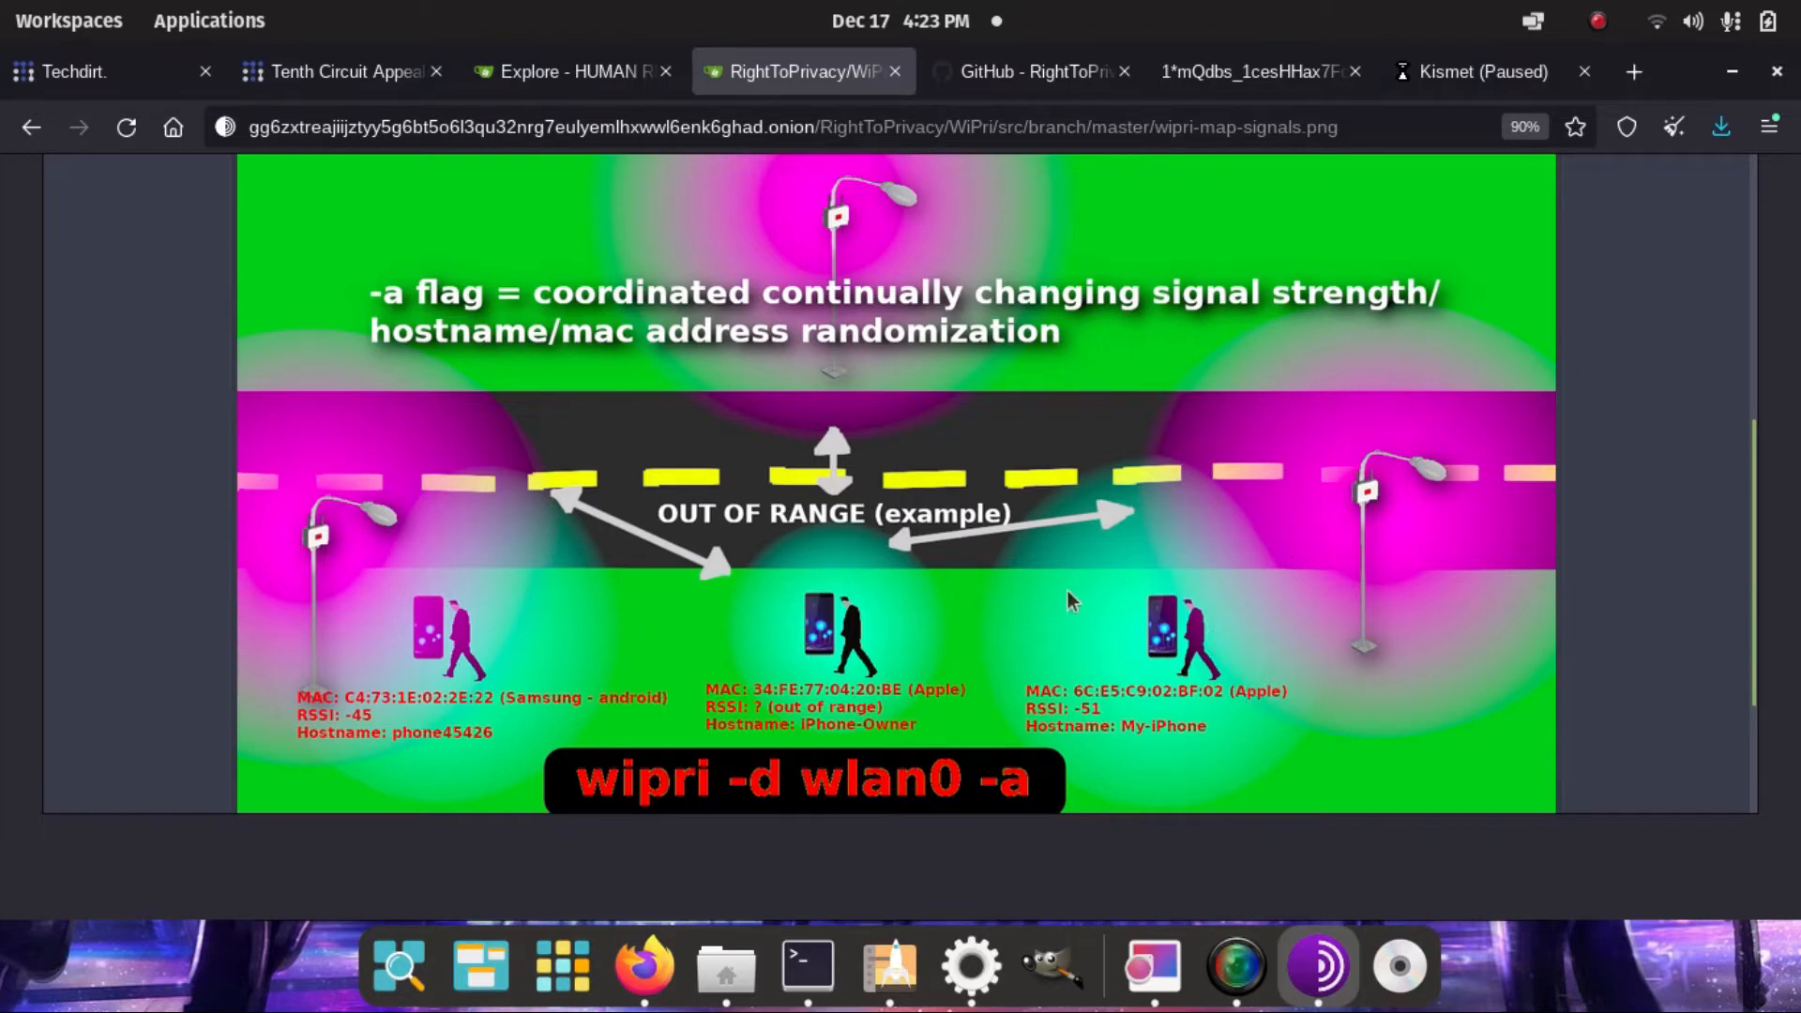
{"action": "mouse_move", "coordinate": [786, 628]}
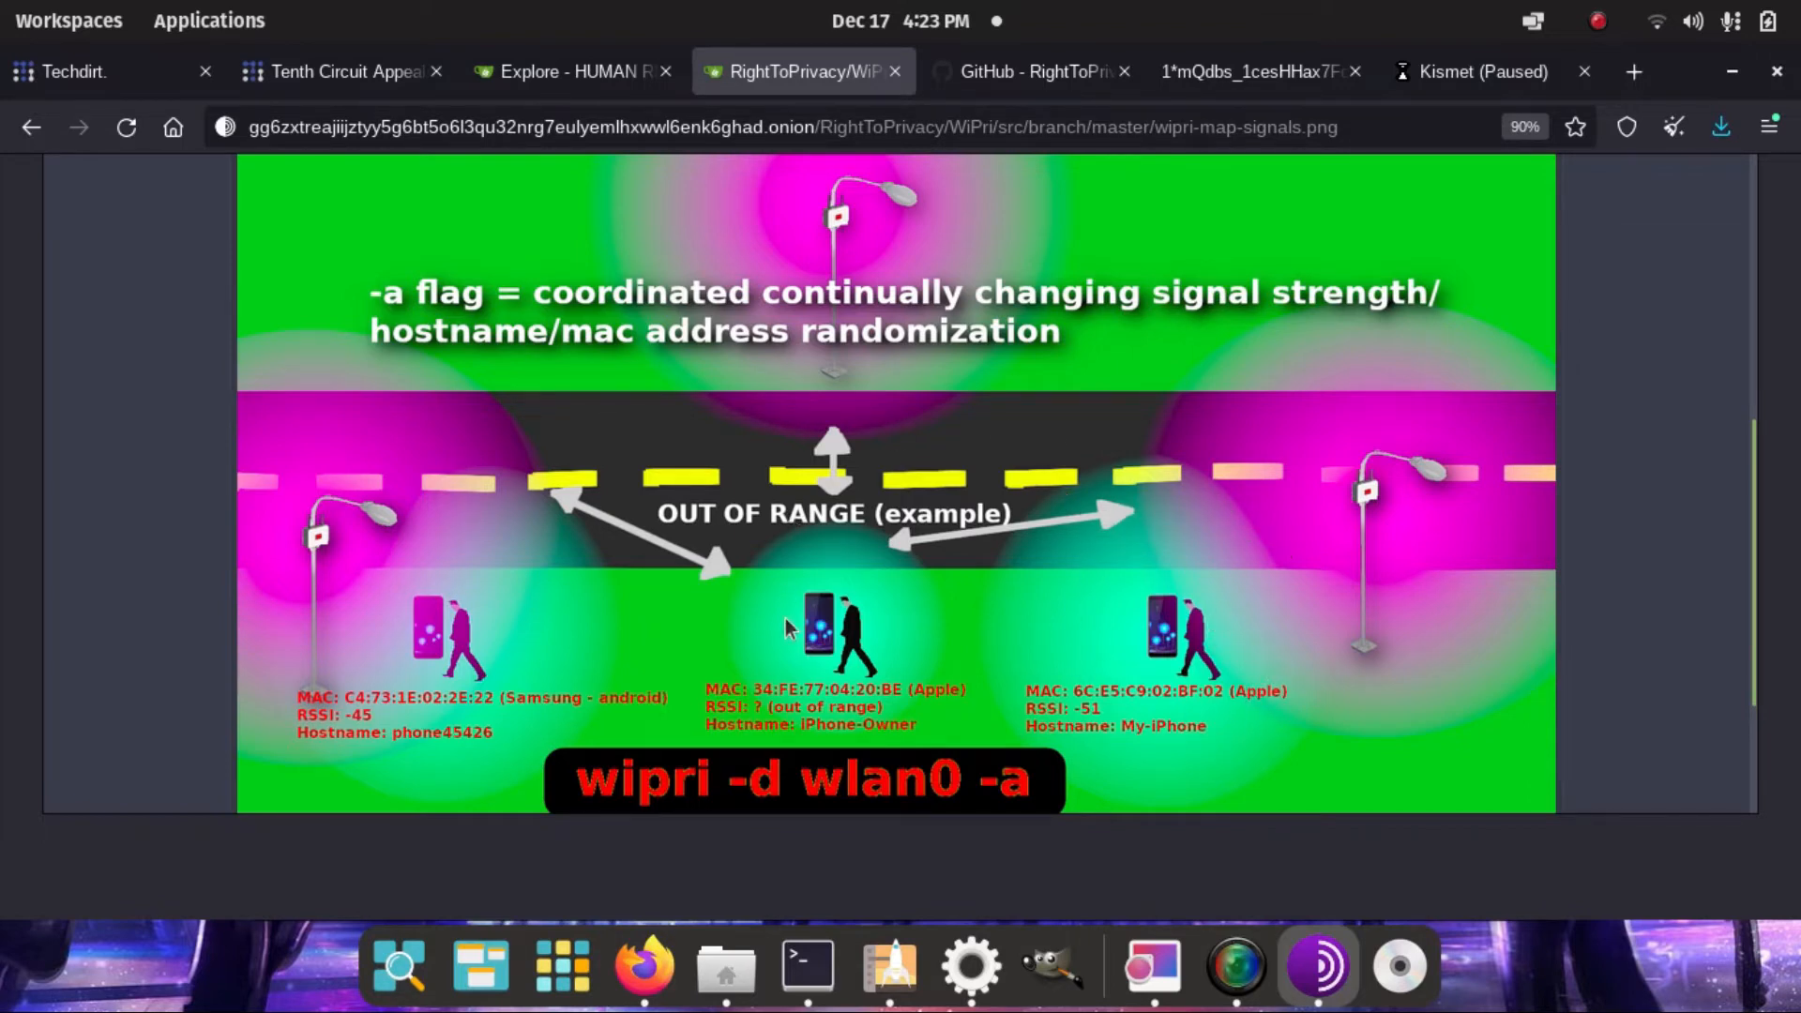
{"action": "mouse_move", "coordinate": [947, 689]}
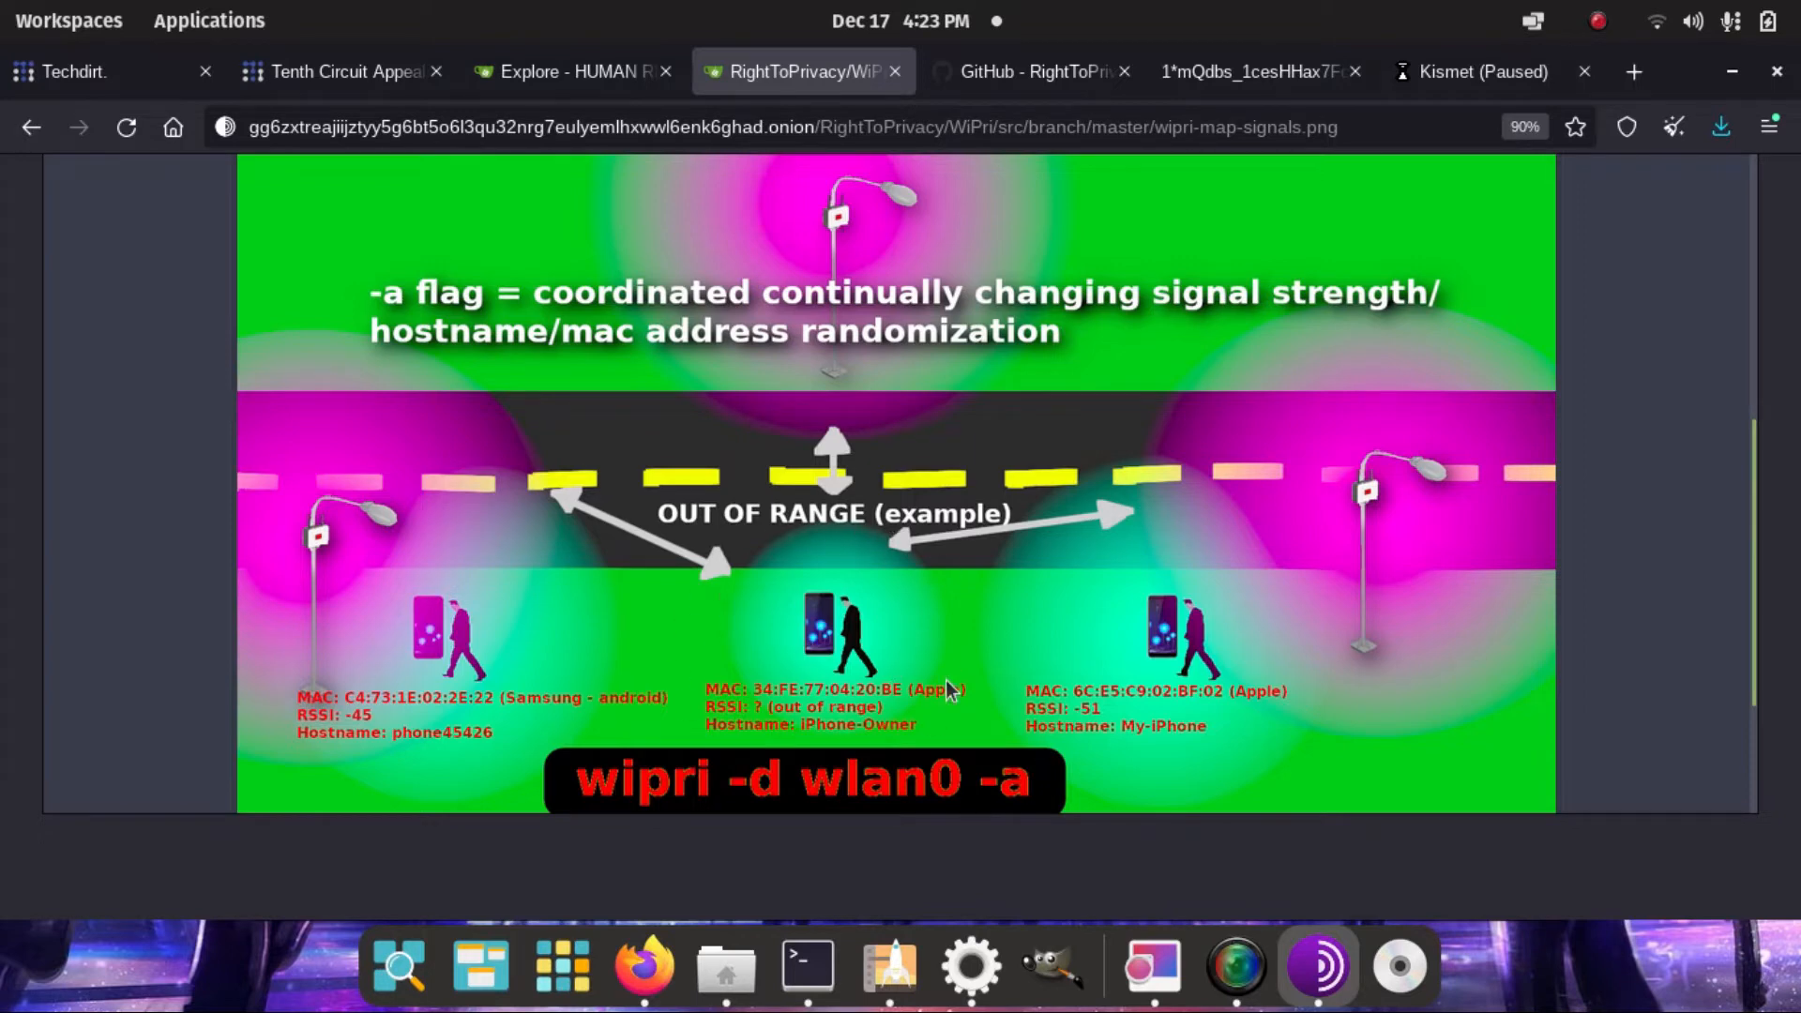
{"action": "mouse_move", "coordinate": [942, 583]}
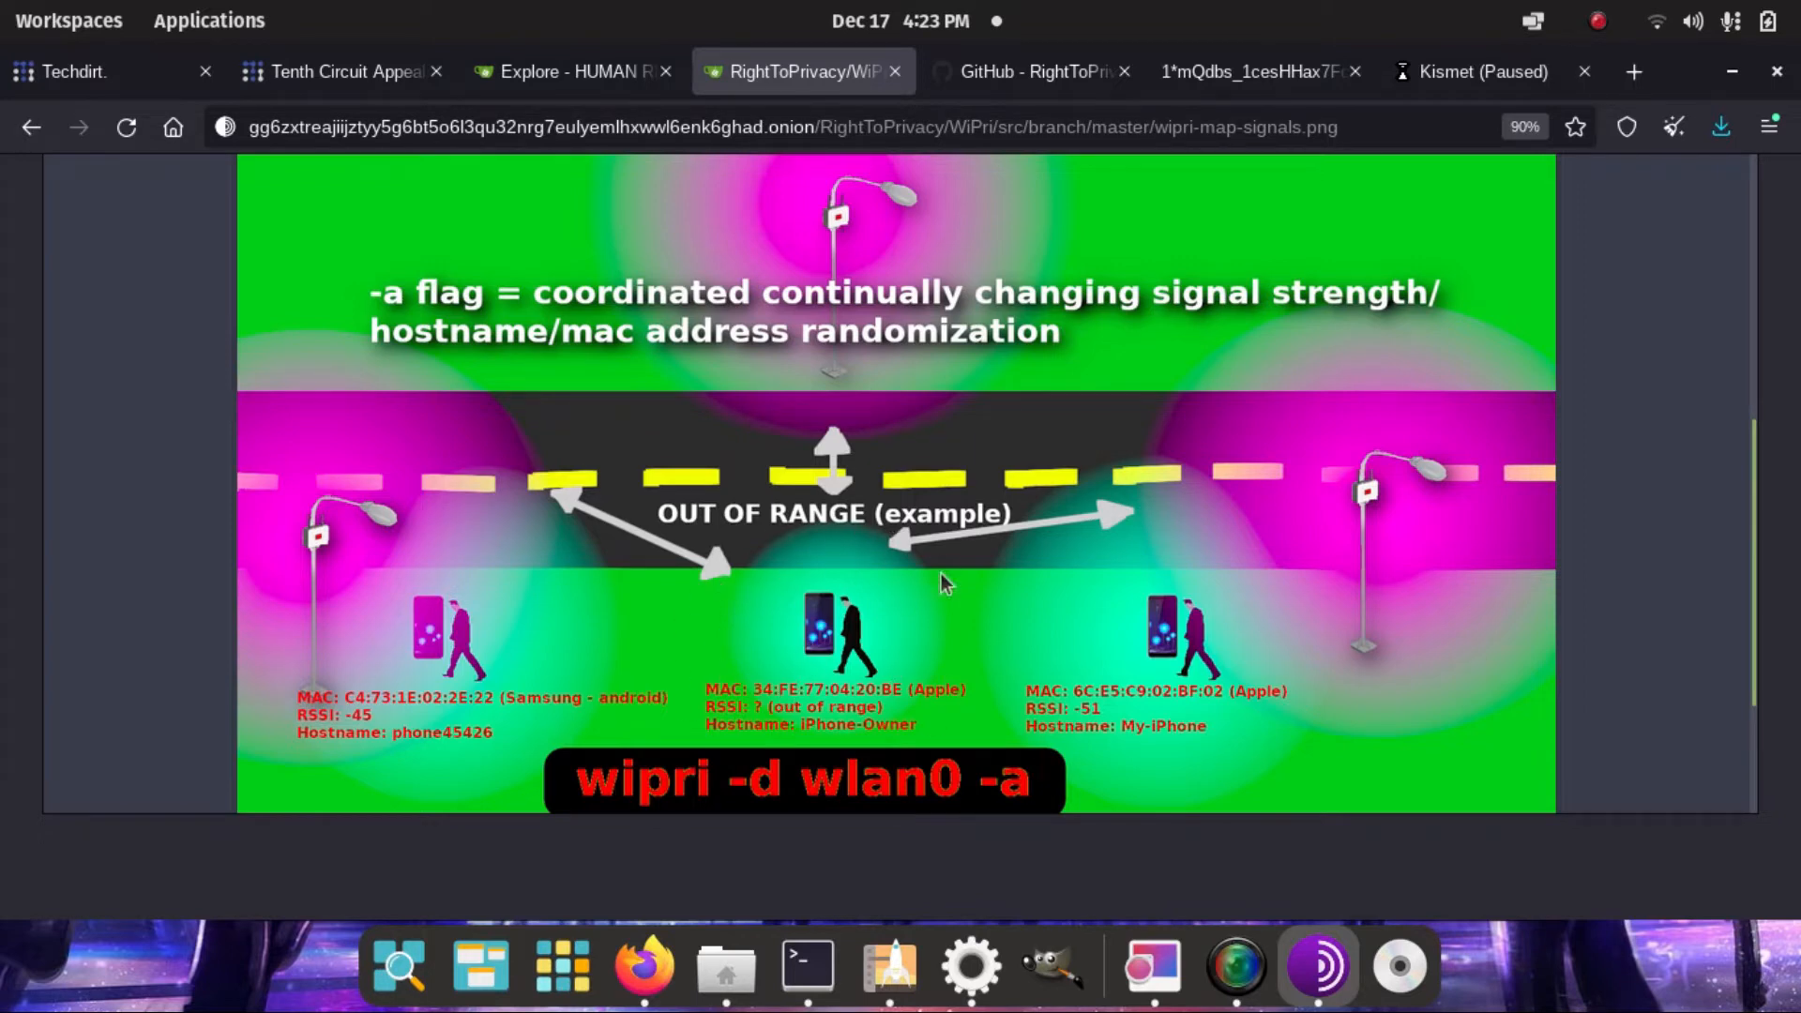
{"action": "mouse_move", "coordinate": [781, 741]}
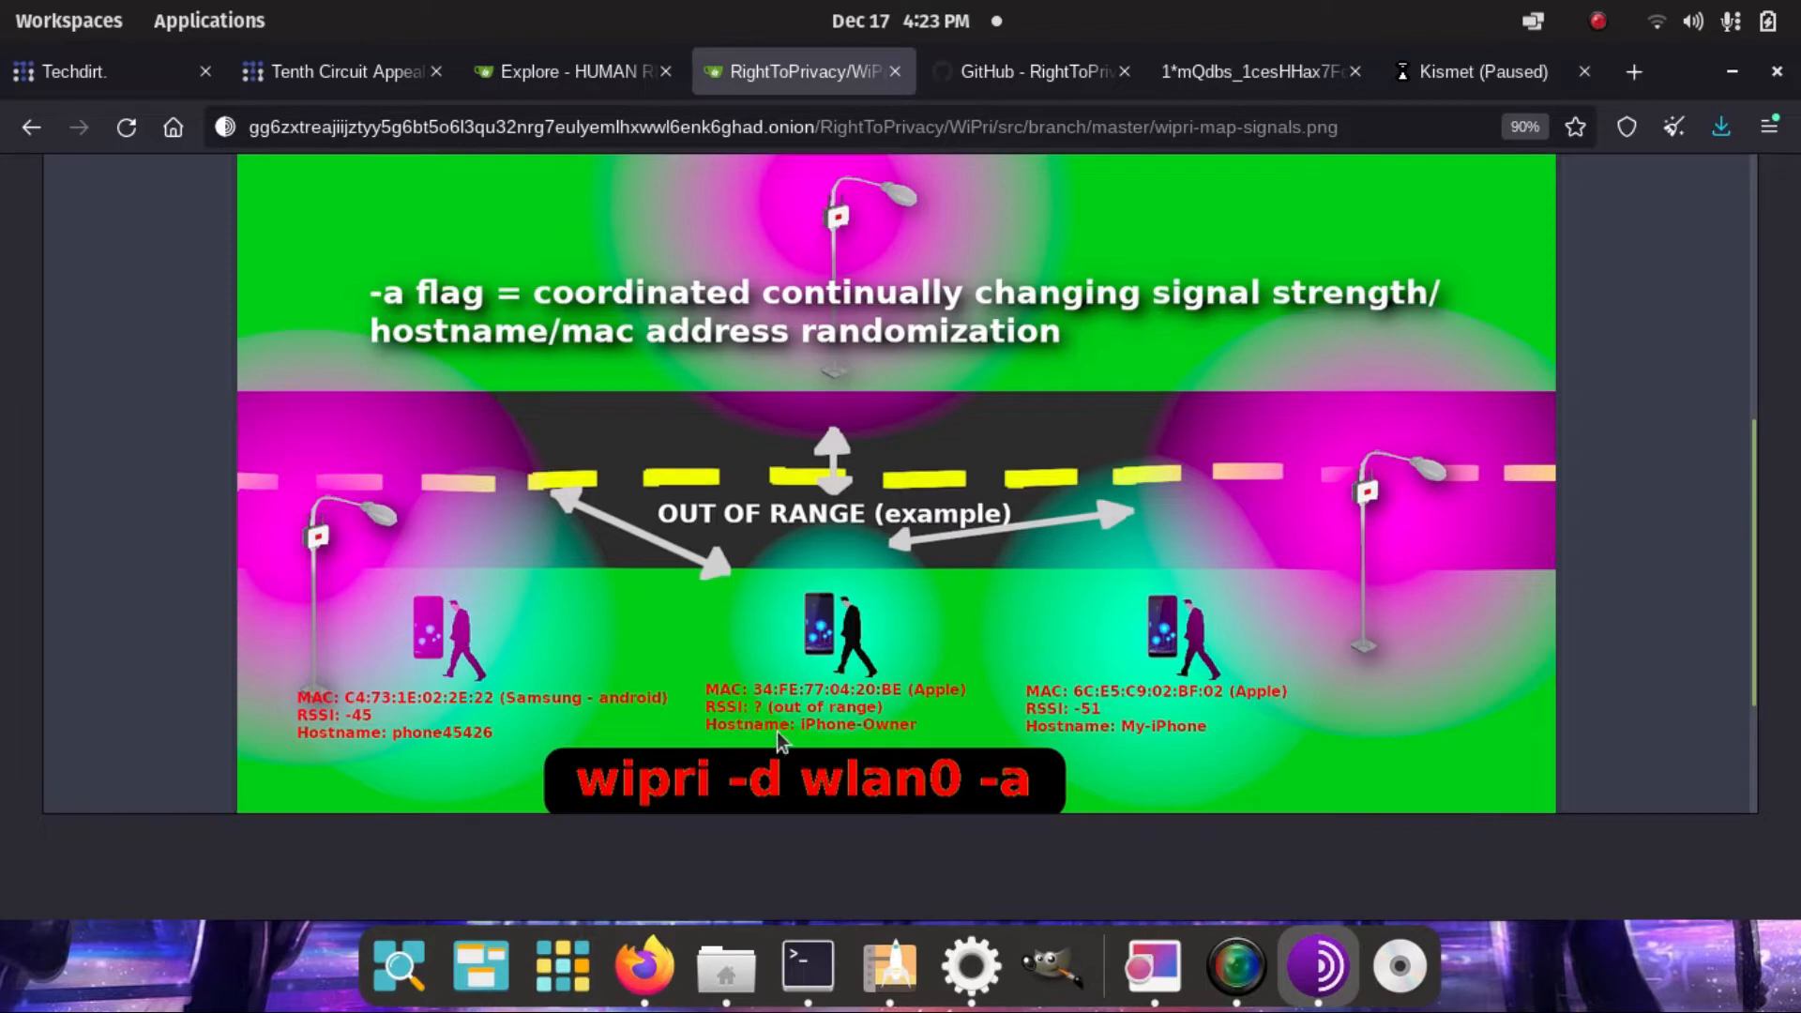
{"action": "mouse_move", "coordinate": [907, 629]}
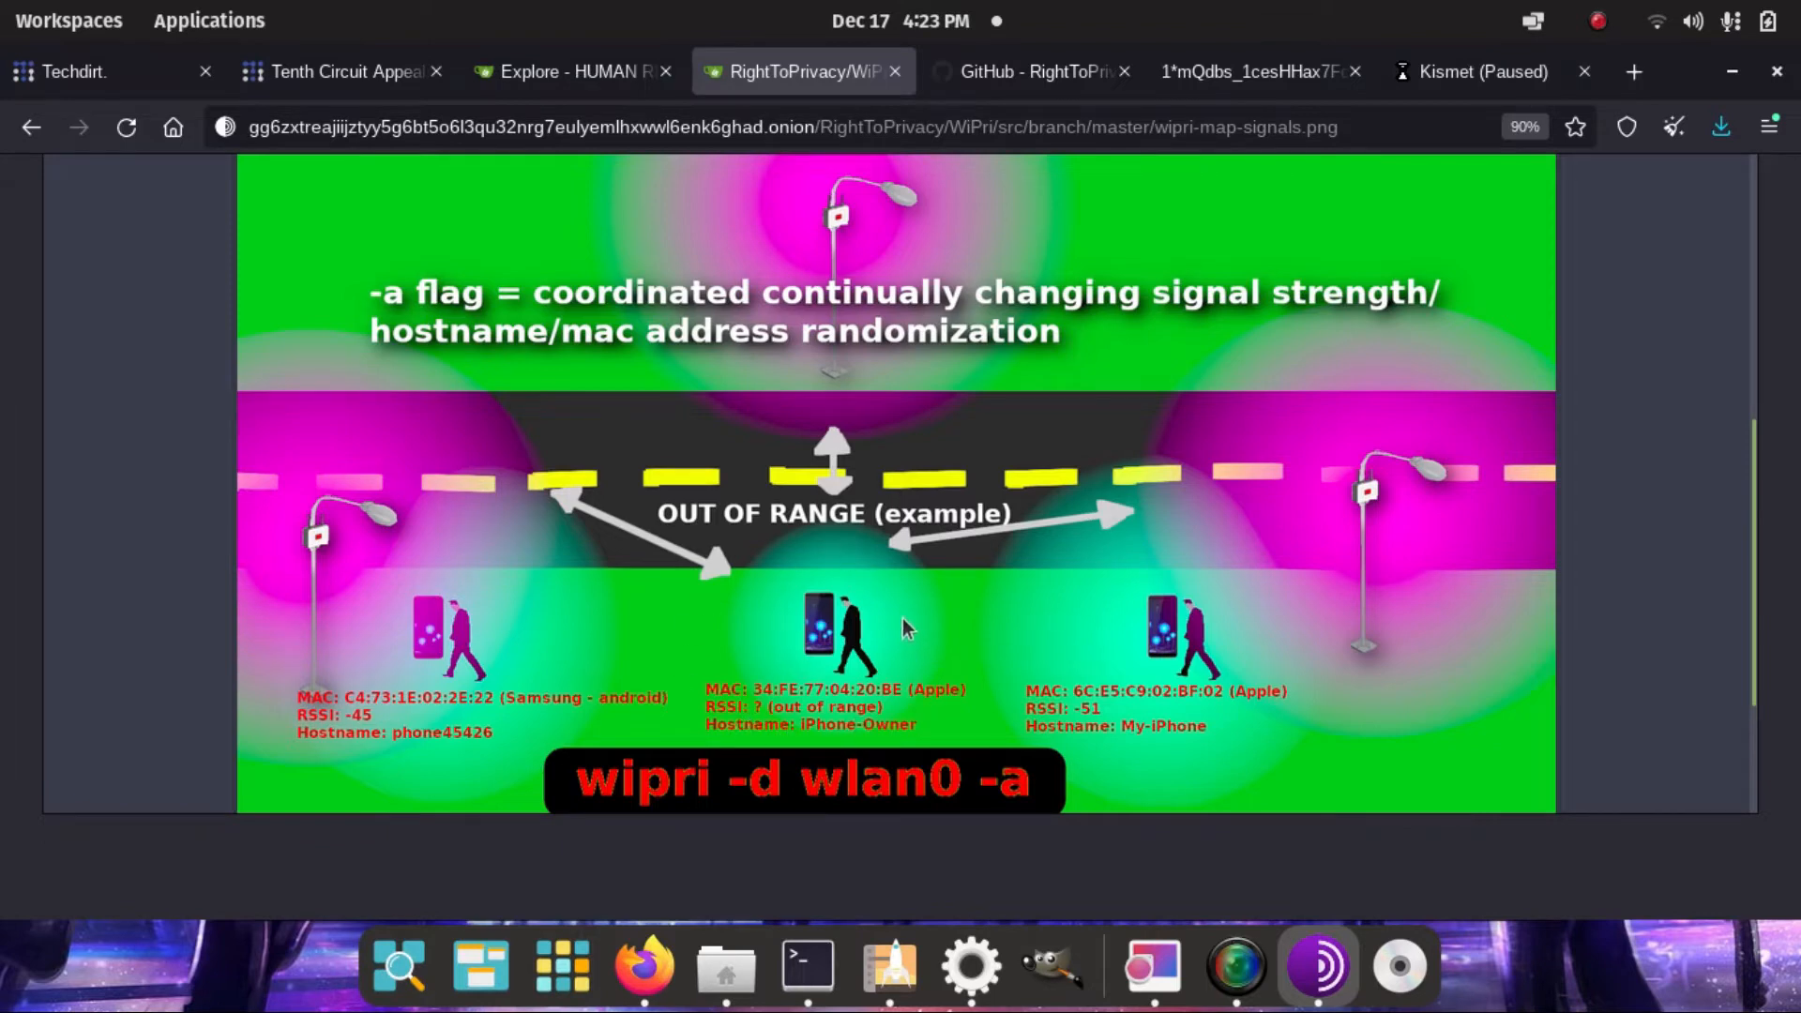
{"action": "mouse_move", "coordinate": [919, 629]}
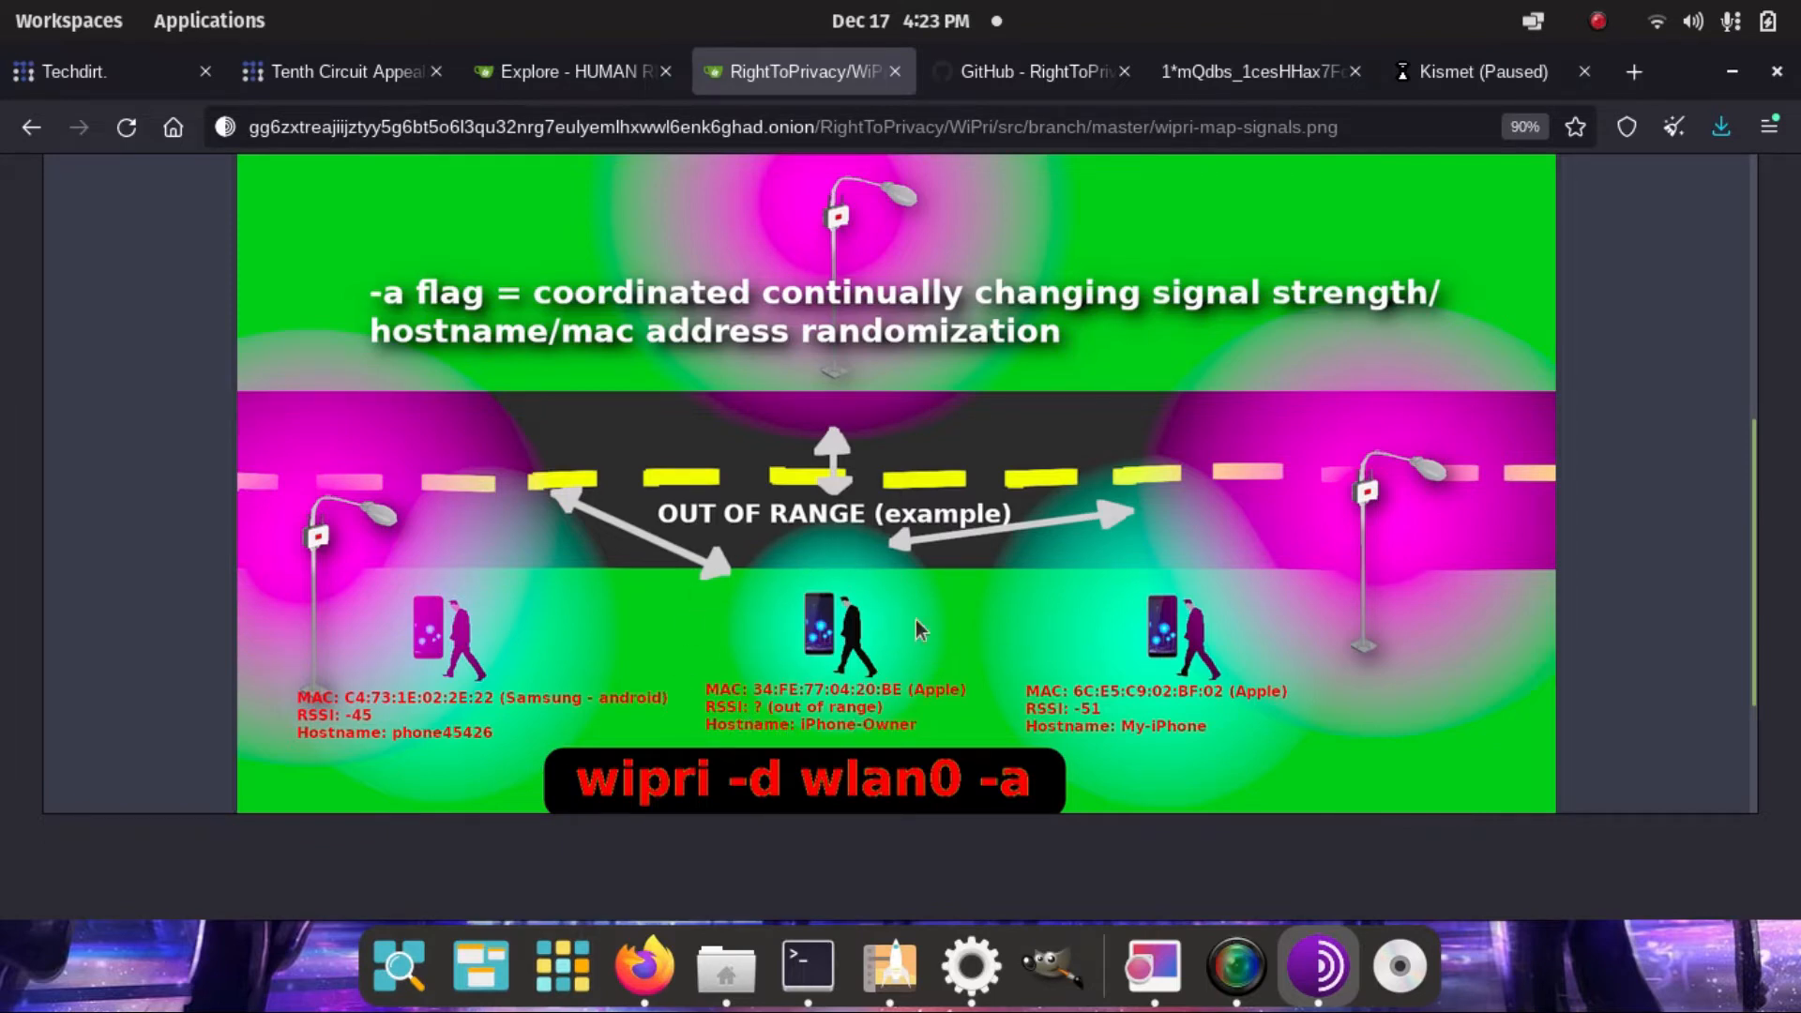
{"action": "mouse_move", "coordinate": [833, 557]}
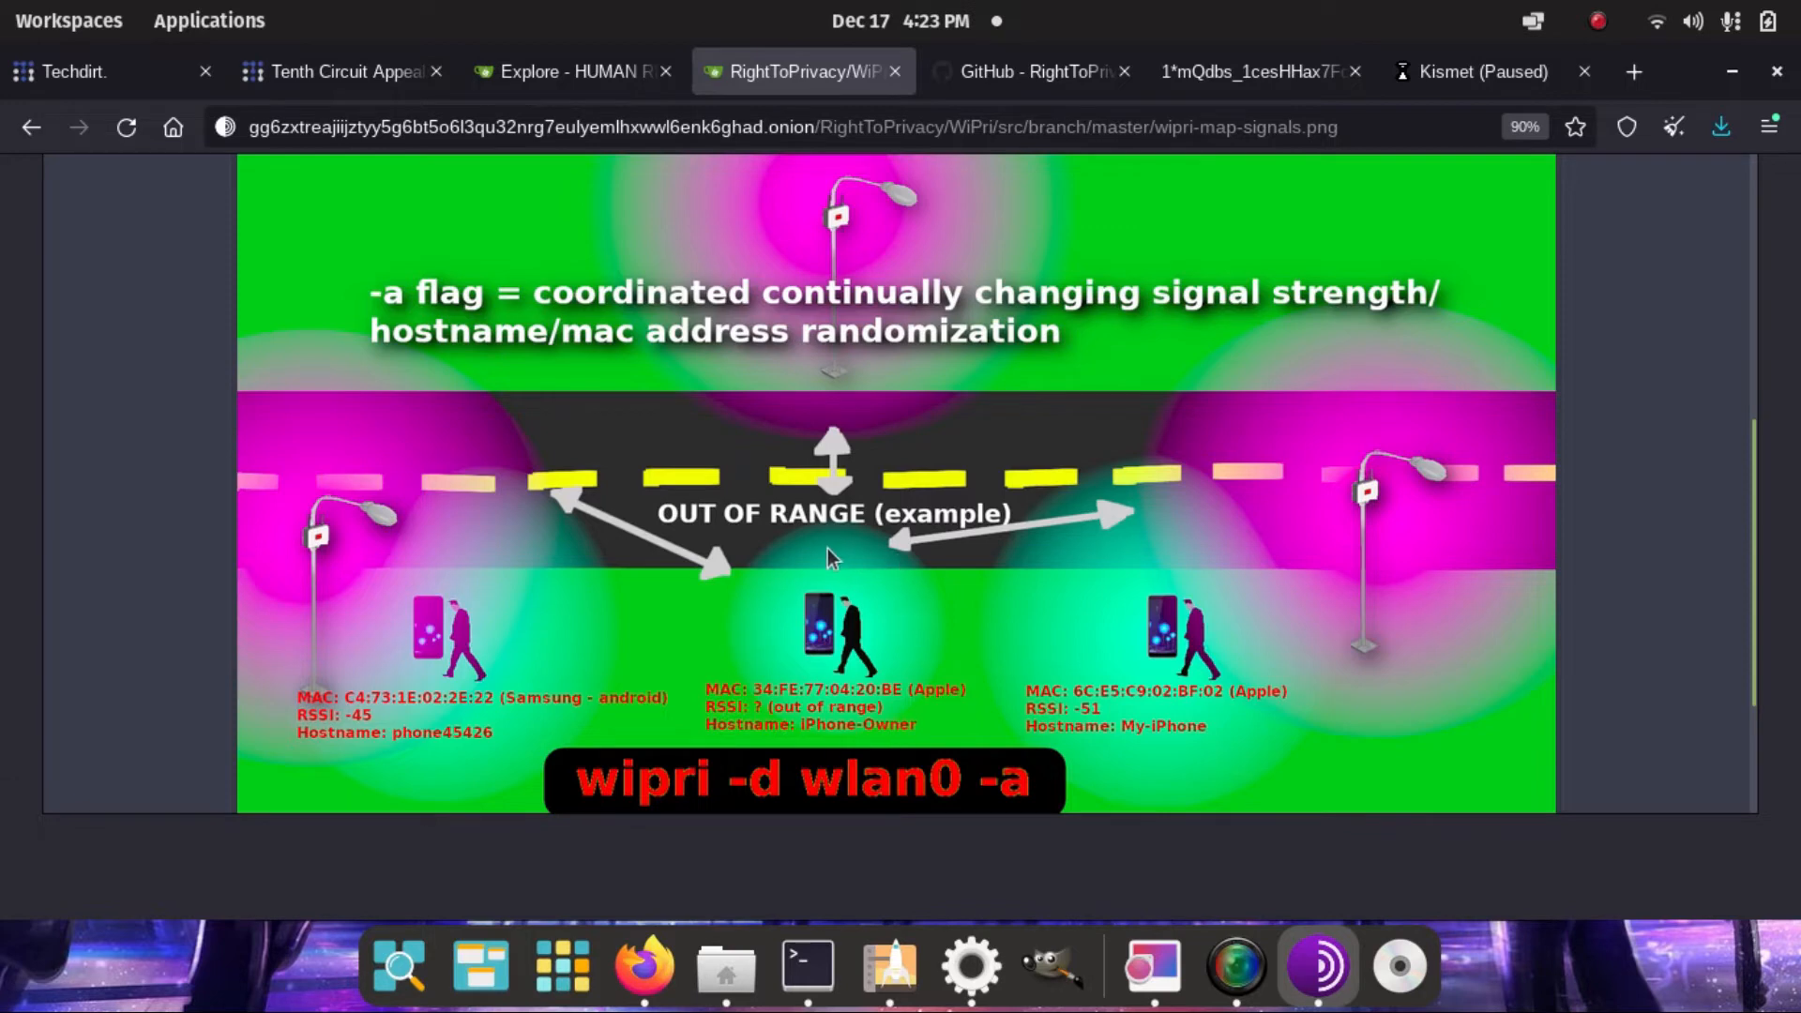
{"action": "mouse_move", "coordinate": [787, 665]}
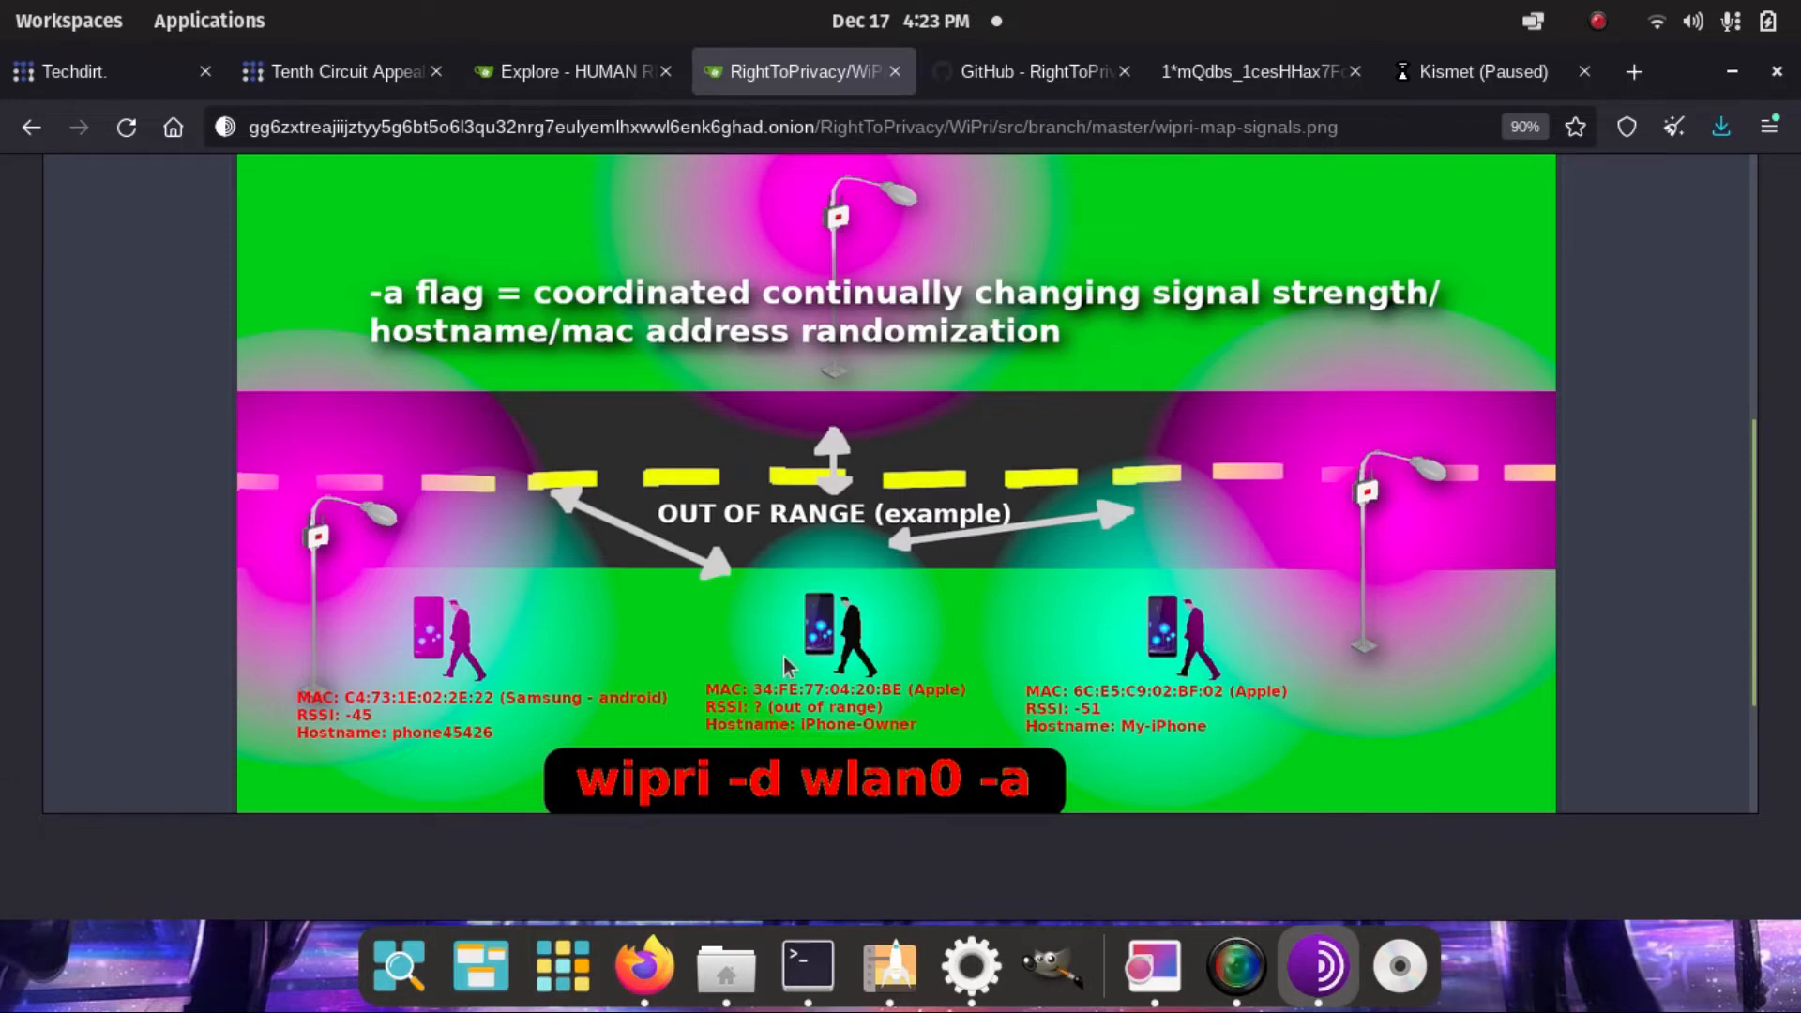
{"action": "mouse_move", "coordinate": [804, 588]}
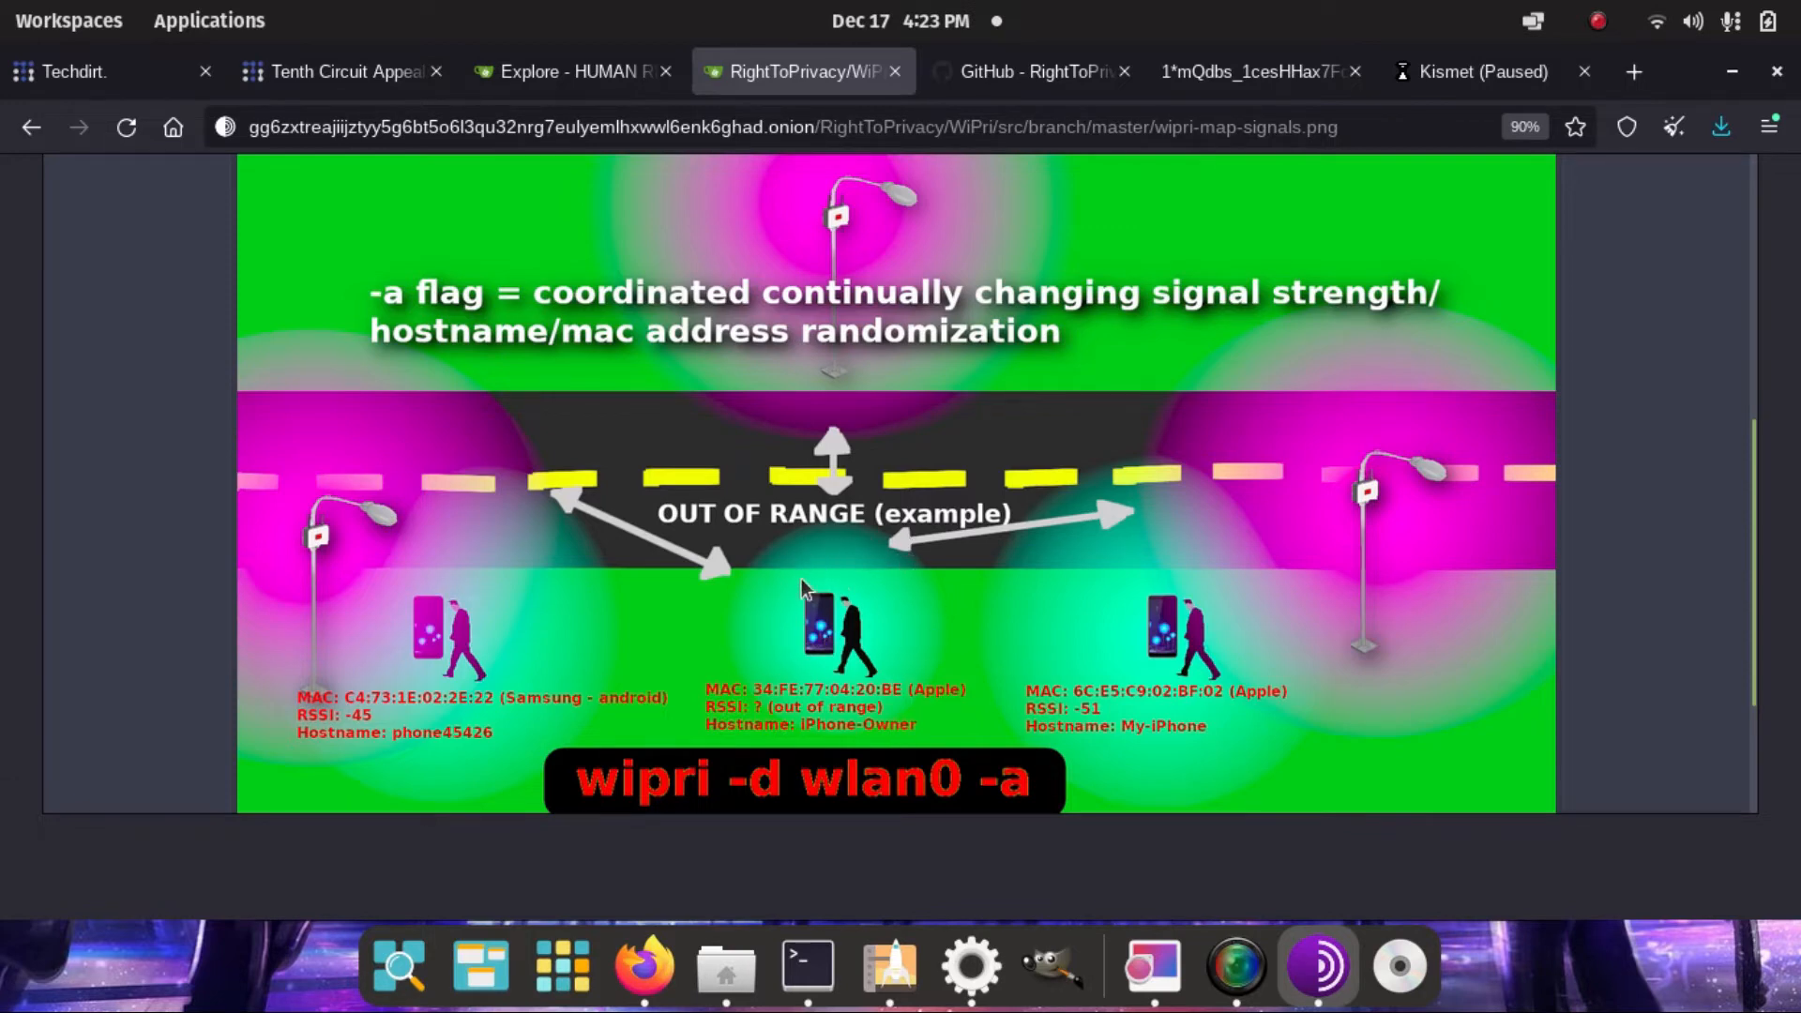
{"action": "mouse_move", "coordinate": [748, 664]}
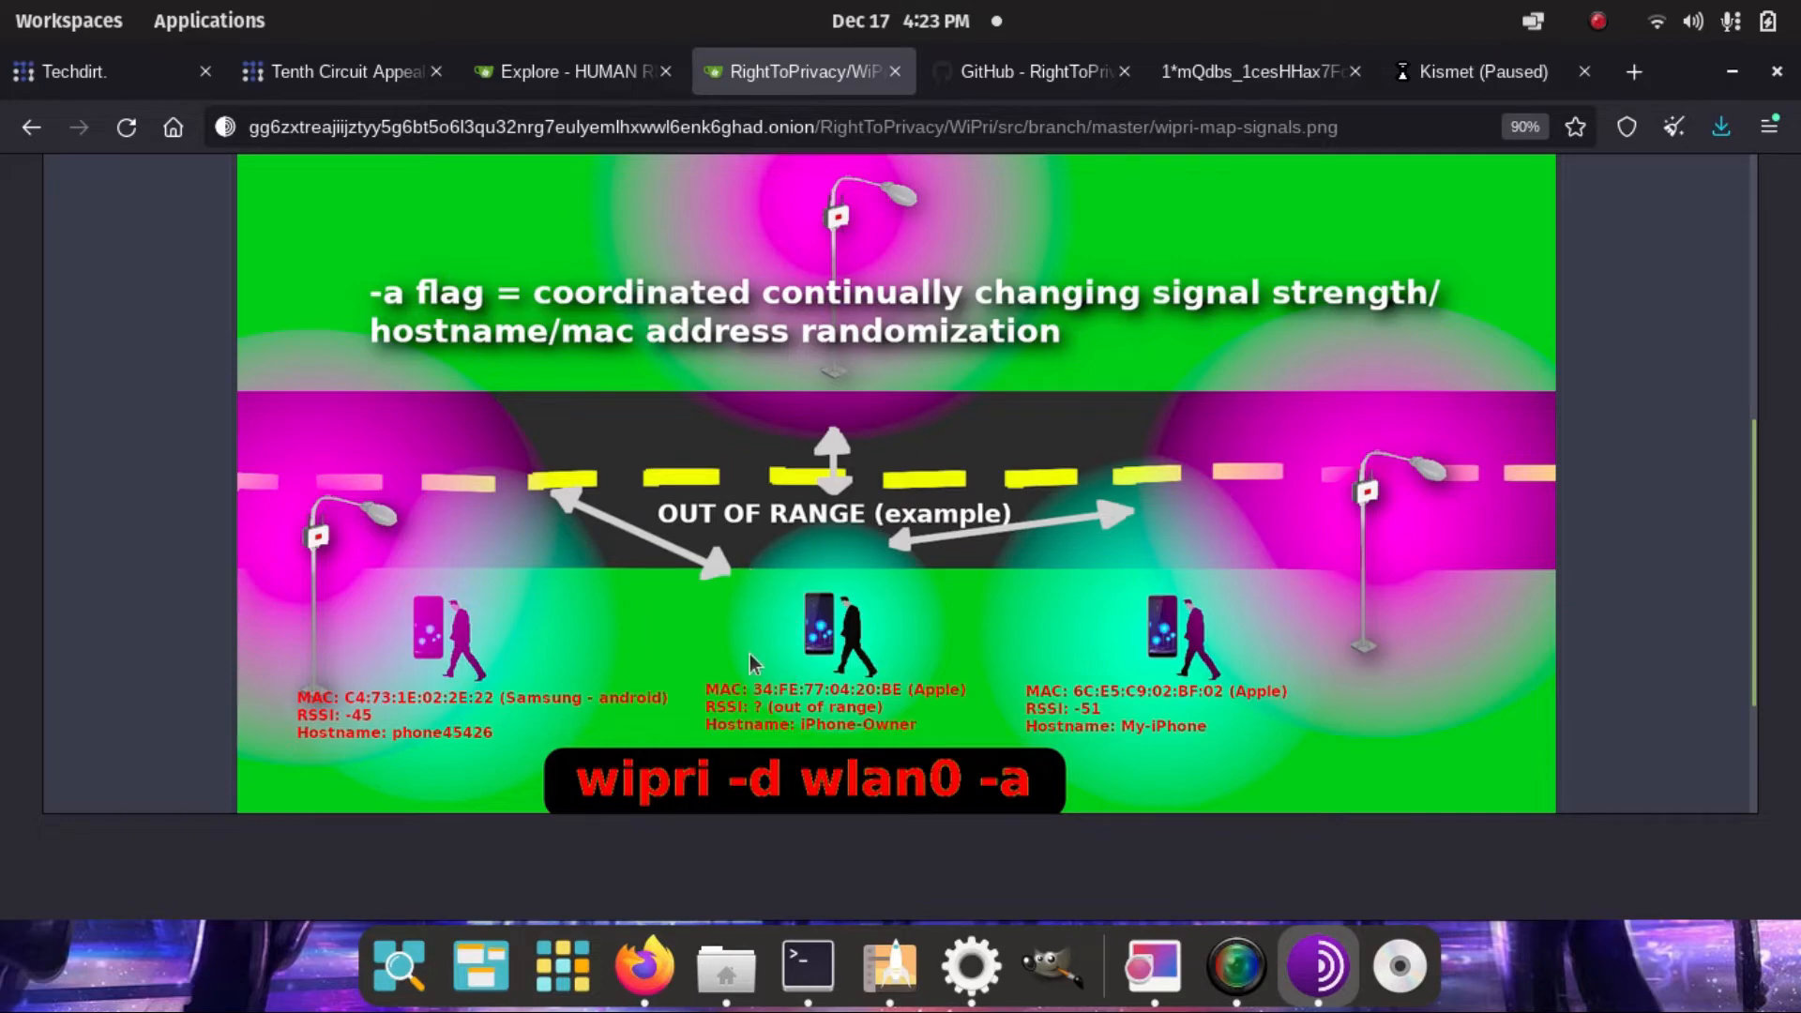
- Run wipri -d wlp3s0 -a in the root terminal, changing MAC to 38:c8:5c:93:69:9c
{"action": "left_click", "coordinate": [804, 965]}
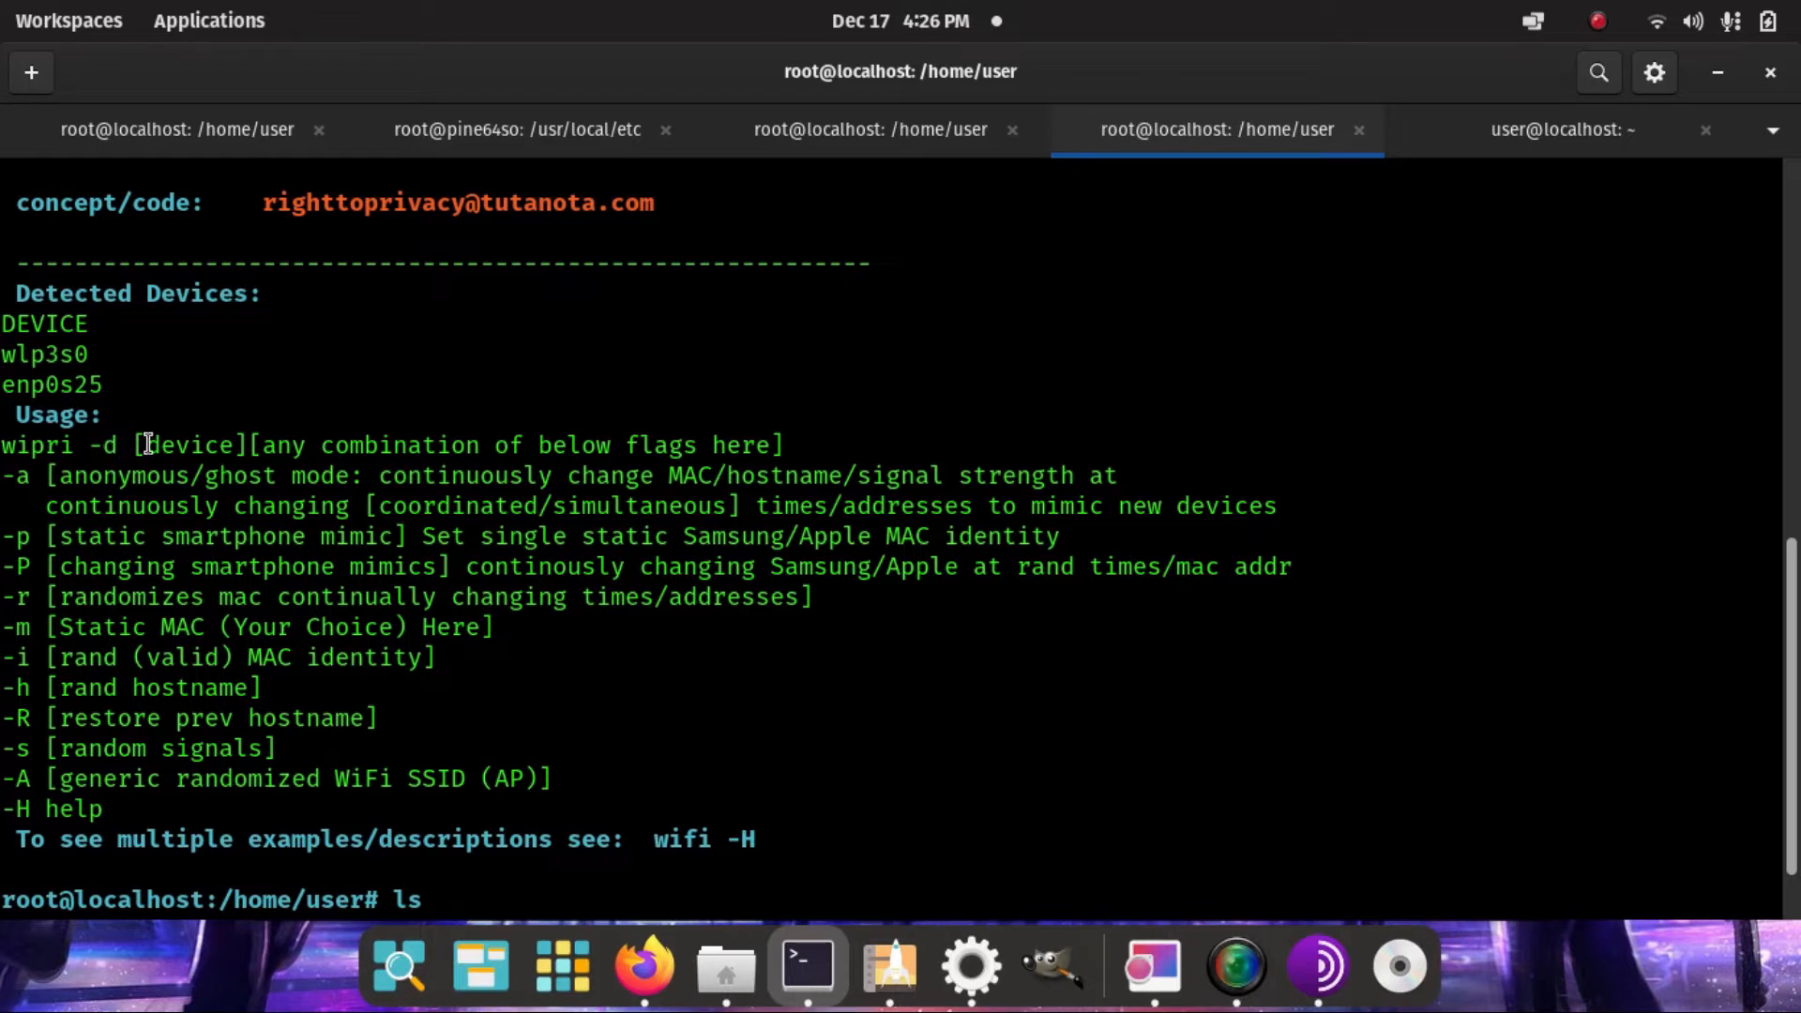
{"action": "double_click", "coordinate": [188, 445]}
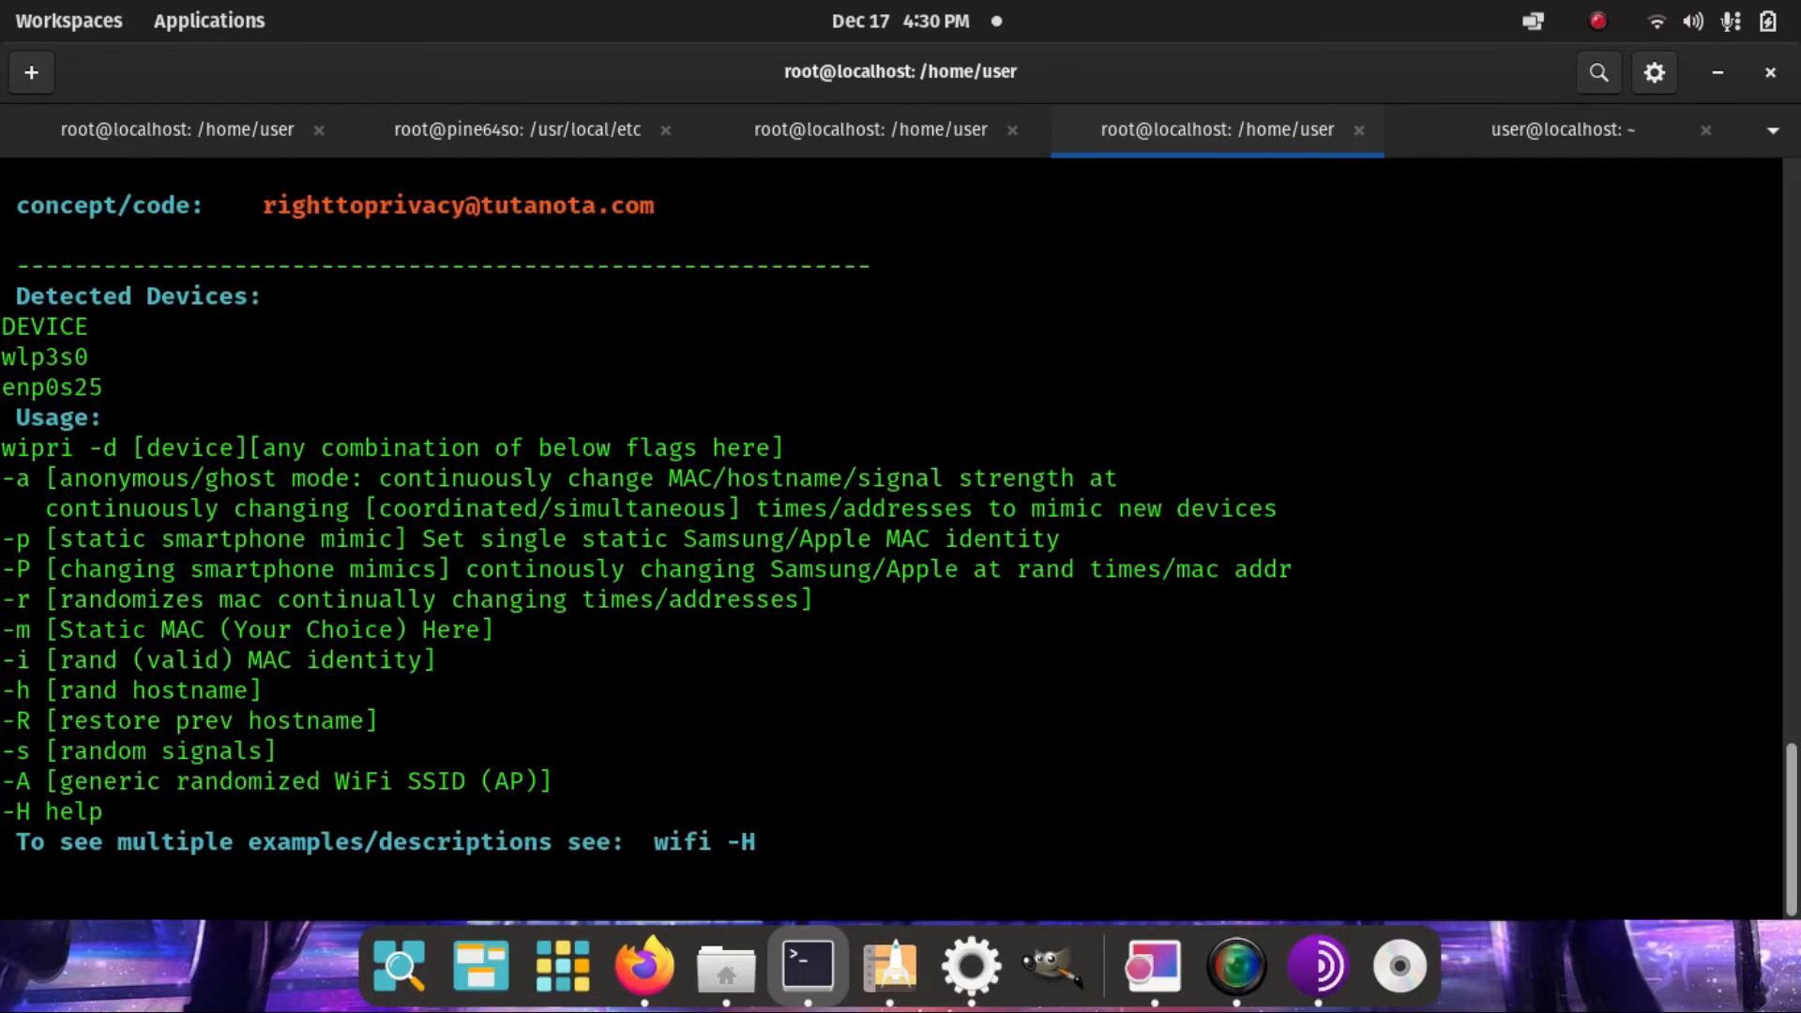
{"action": "scroll", "scroll_direction": "down", "scroll_amount": 3}
{"action": "type", "text": "wipri -d"}
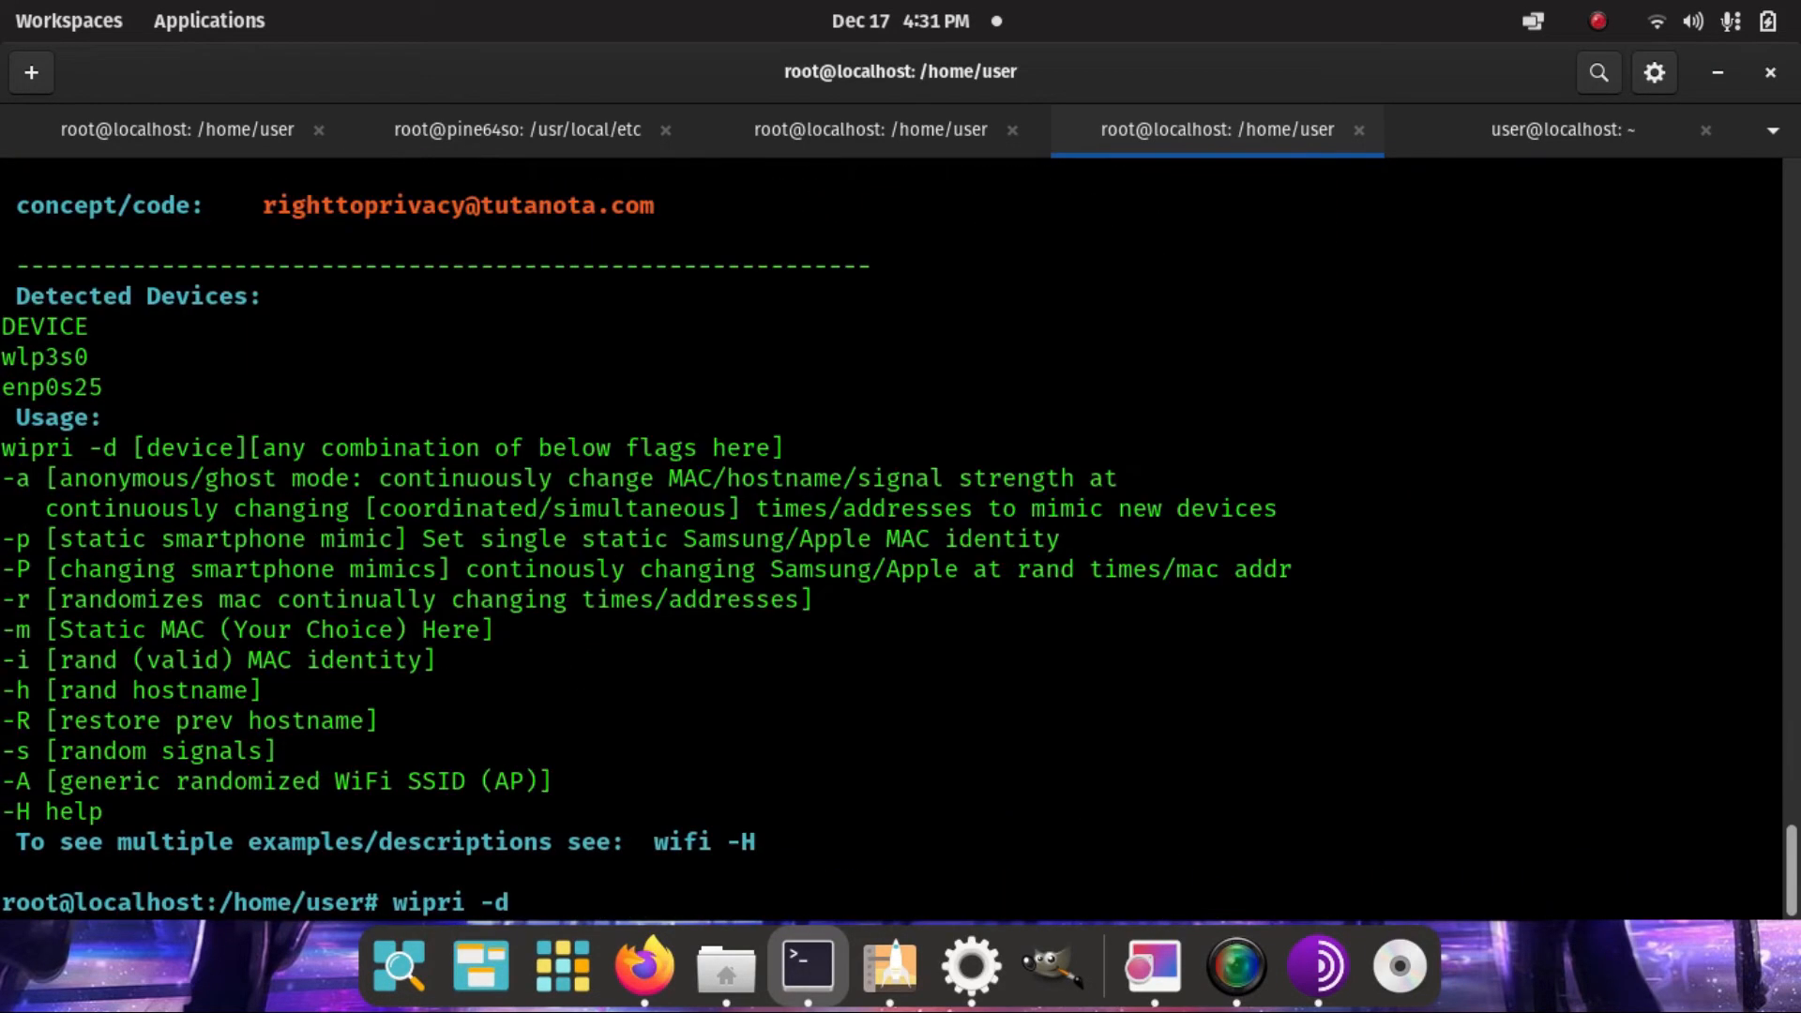
{"action": "key", "text": "Return"}
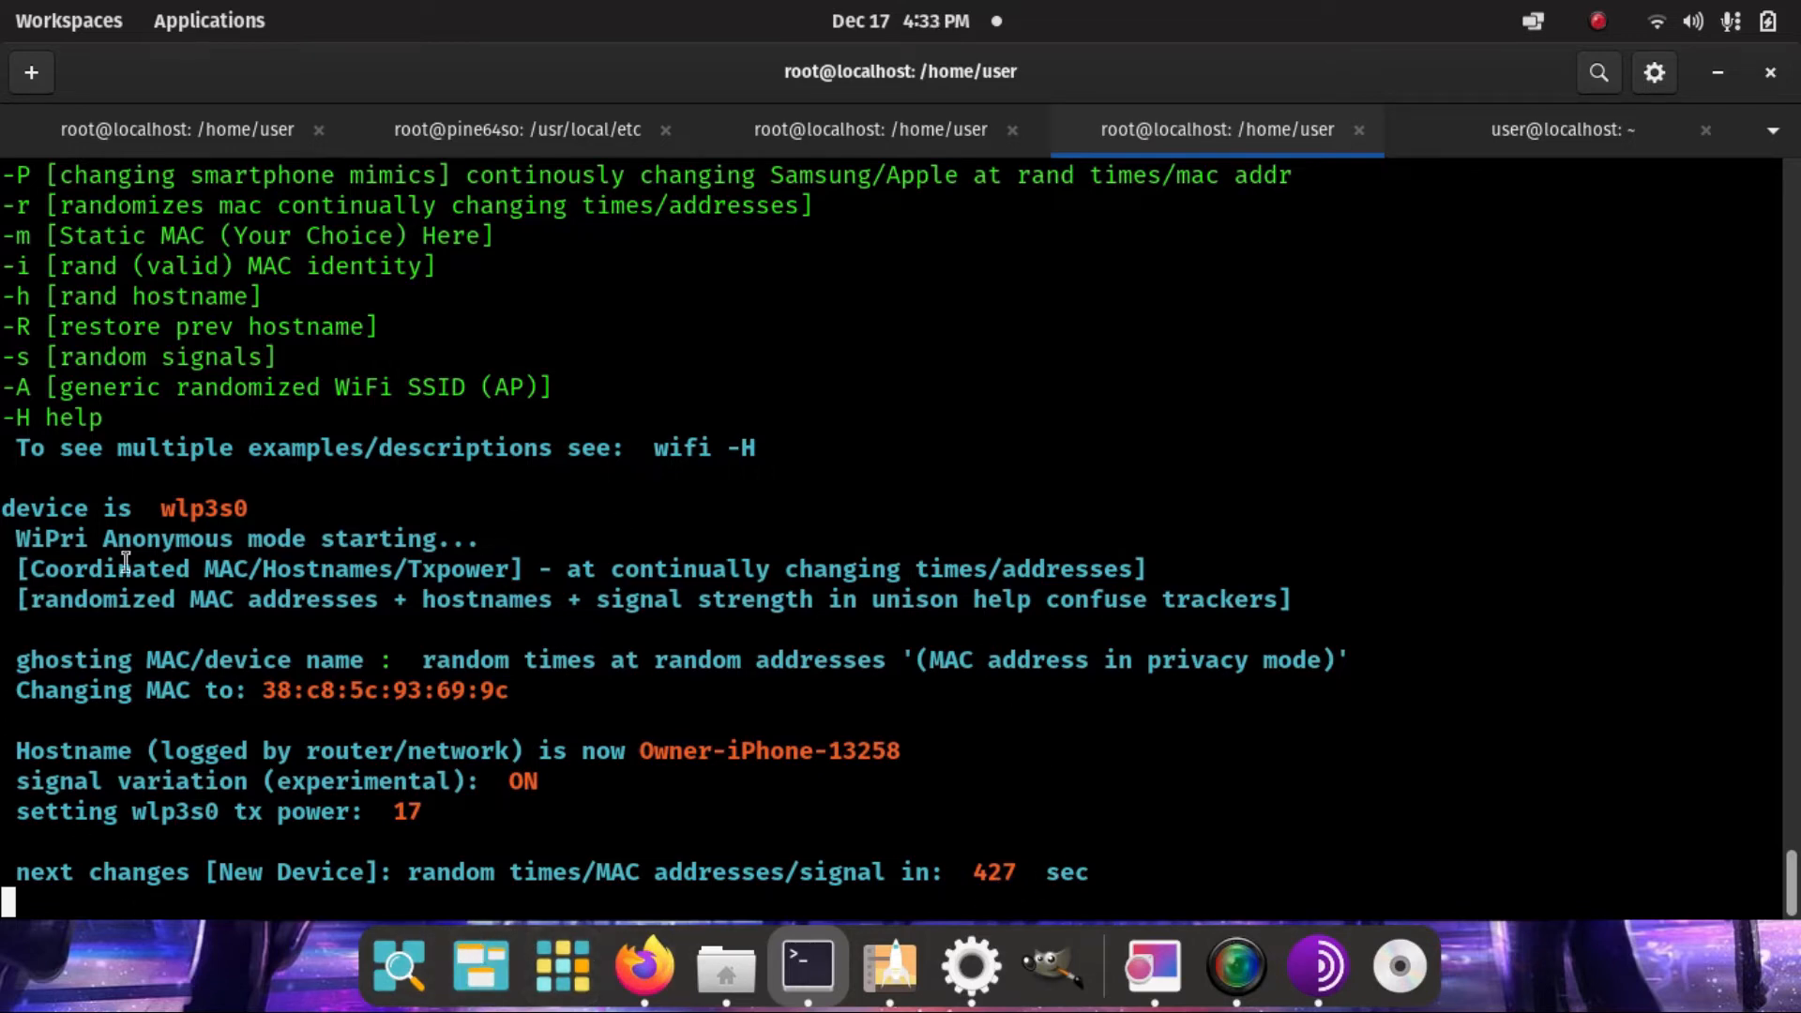
{"action": "mouse_move", "coordinate": [1059, 692]}
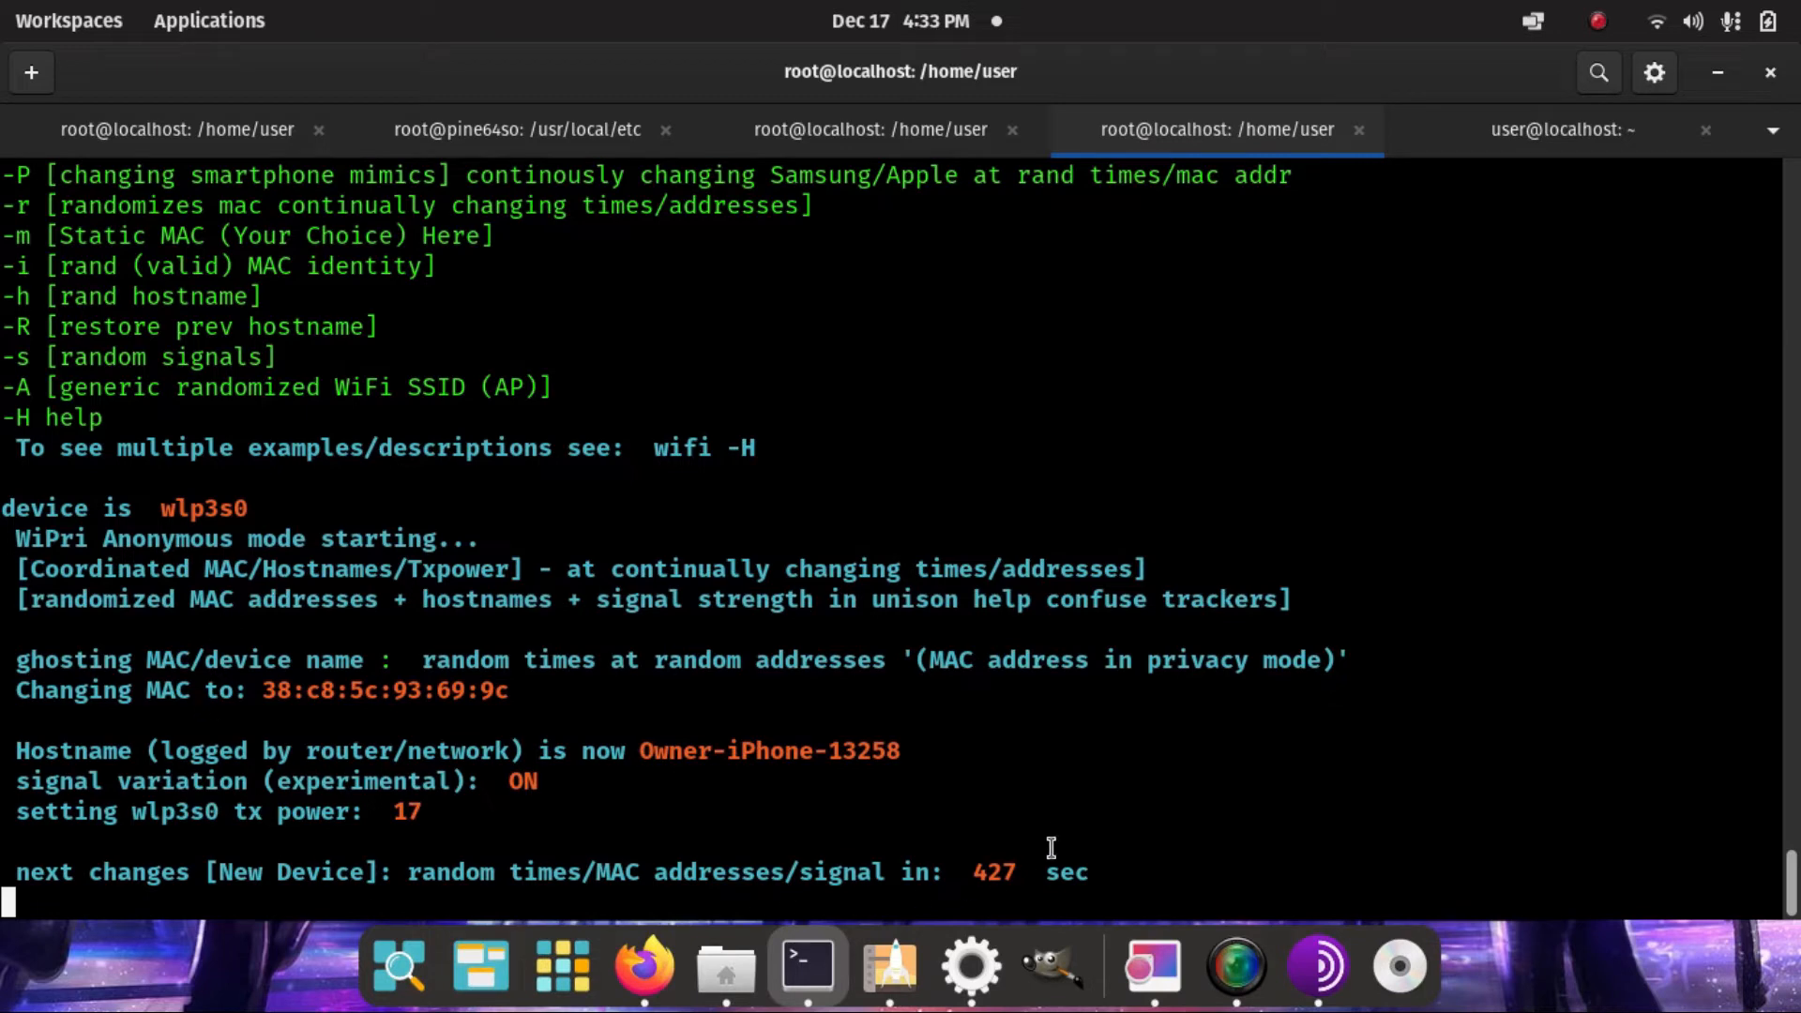
- Run install.sh in the wipri-master folder session
{"action": "left_click", "coordinate": [1556, 129]}
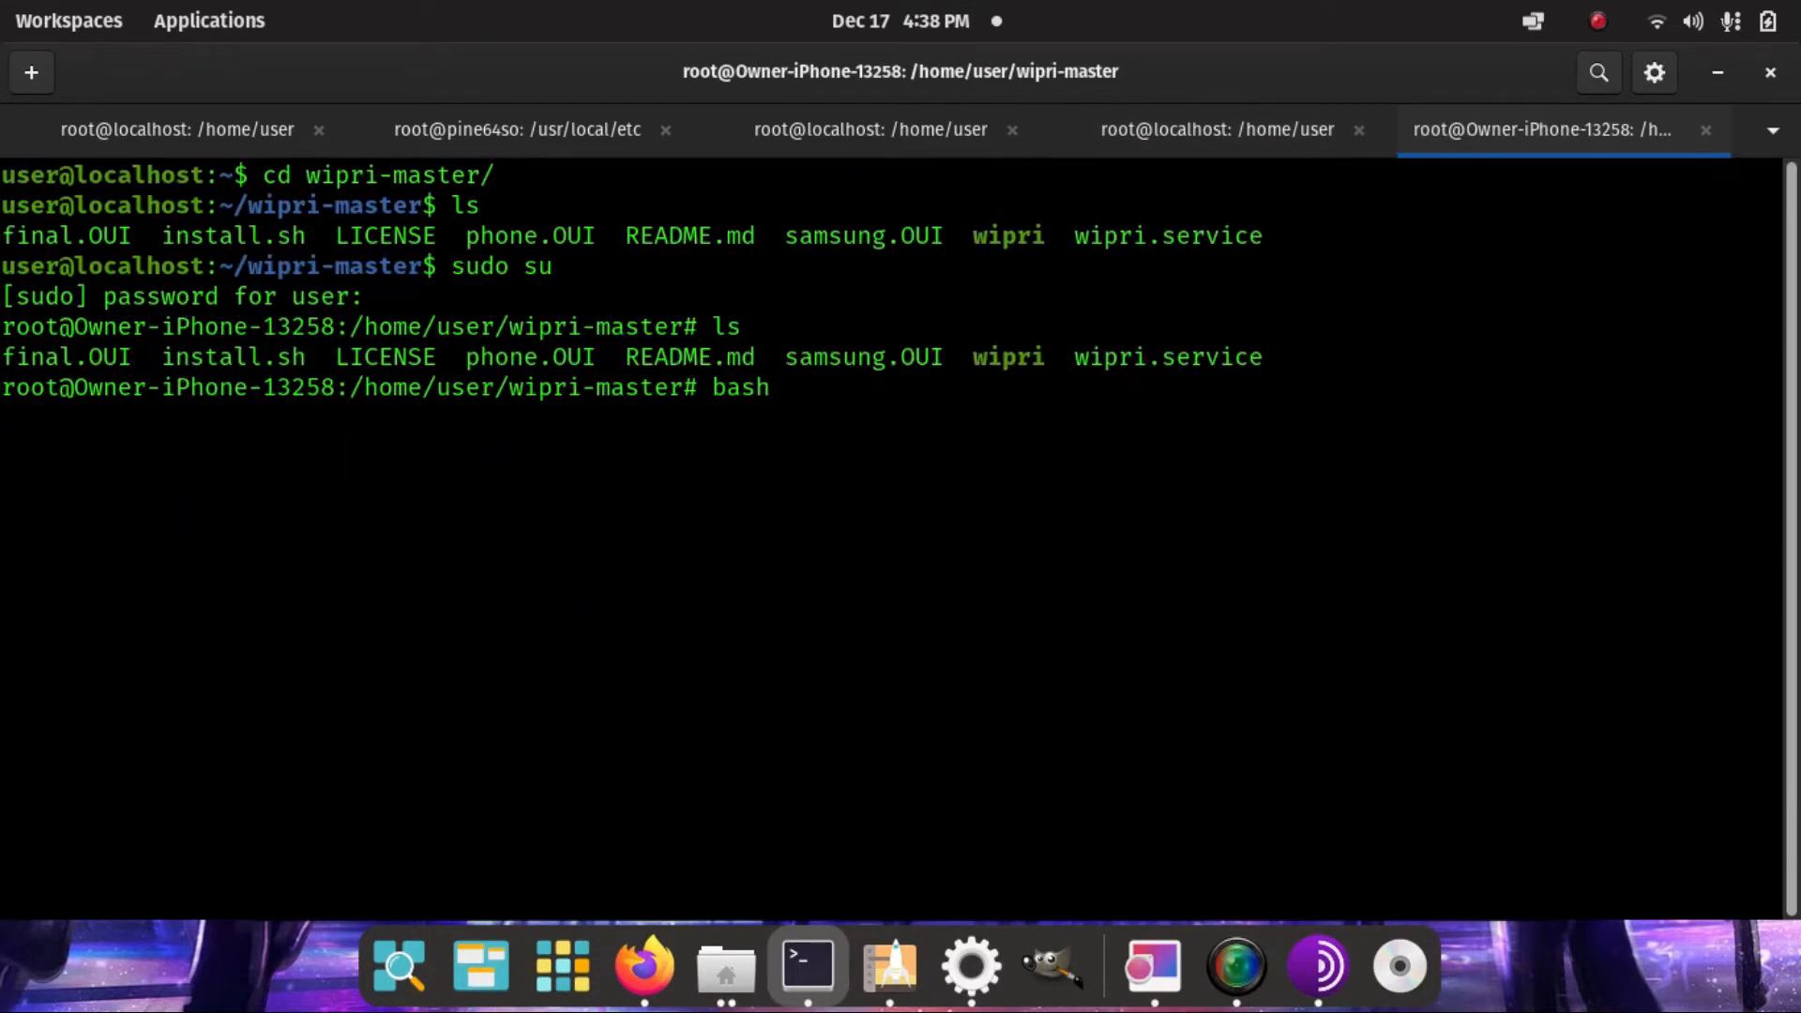
{"action": "type", "text": "install.sh"}
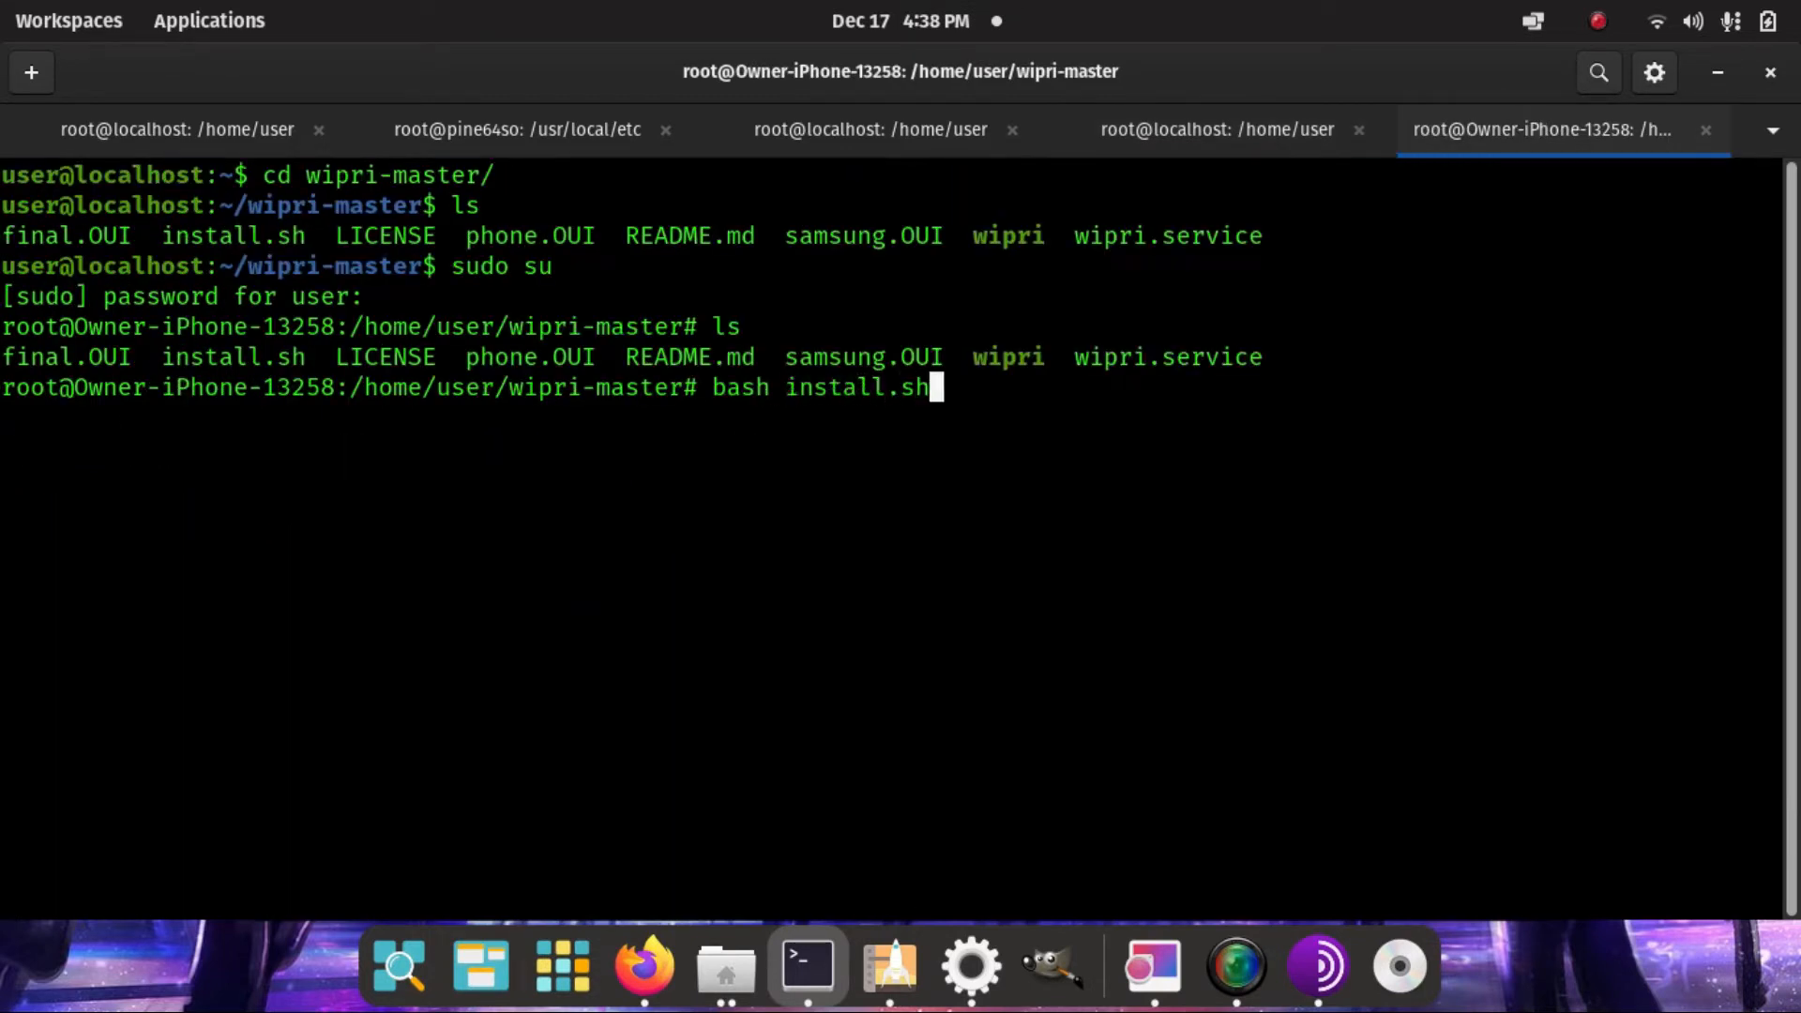
{"action": "key", "text": "Return"}
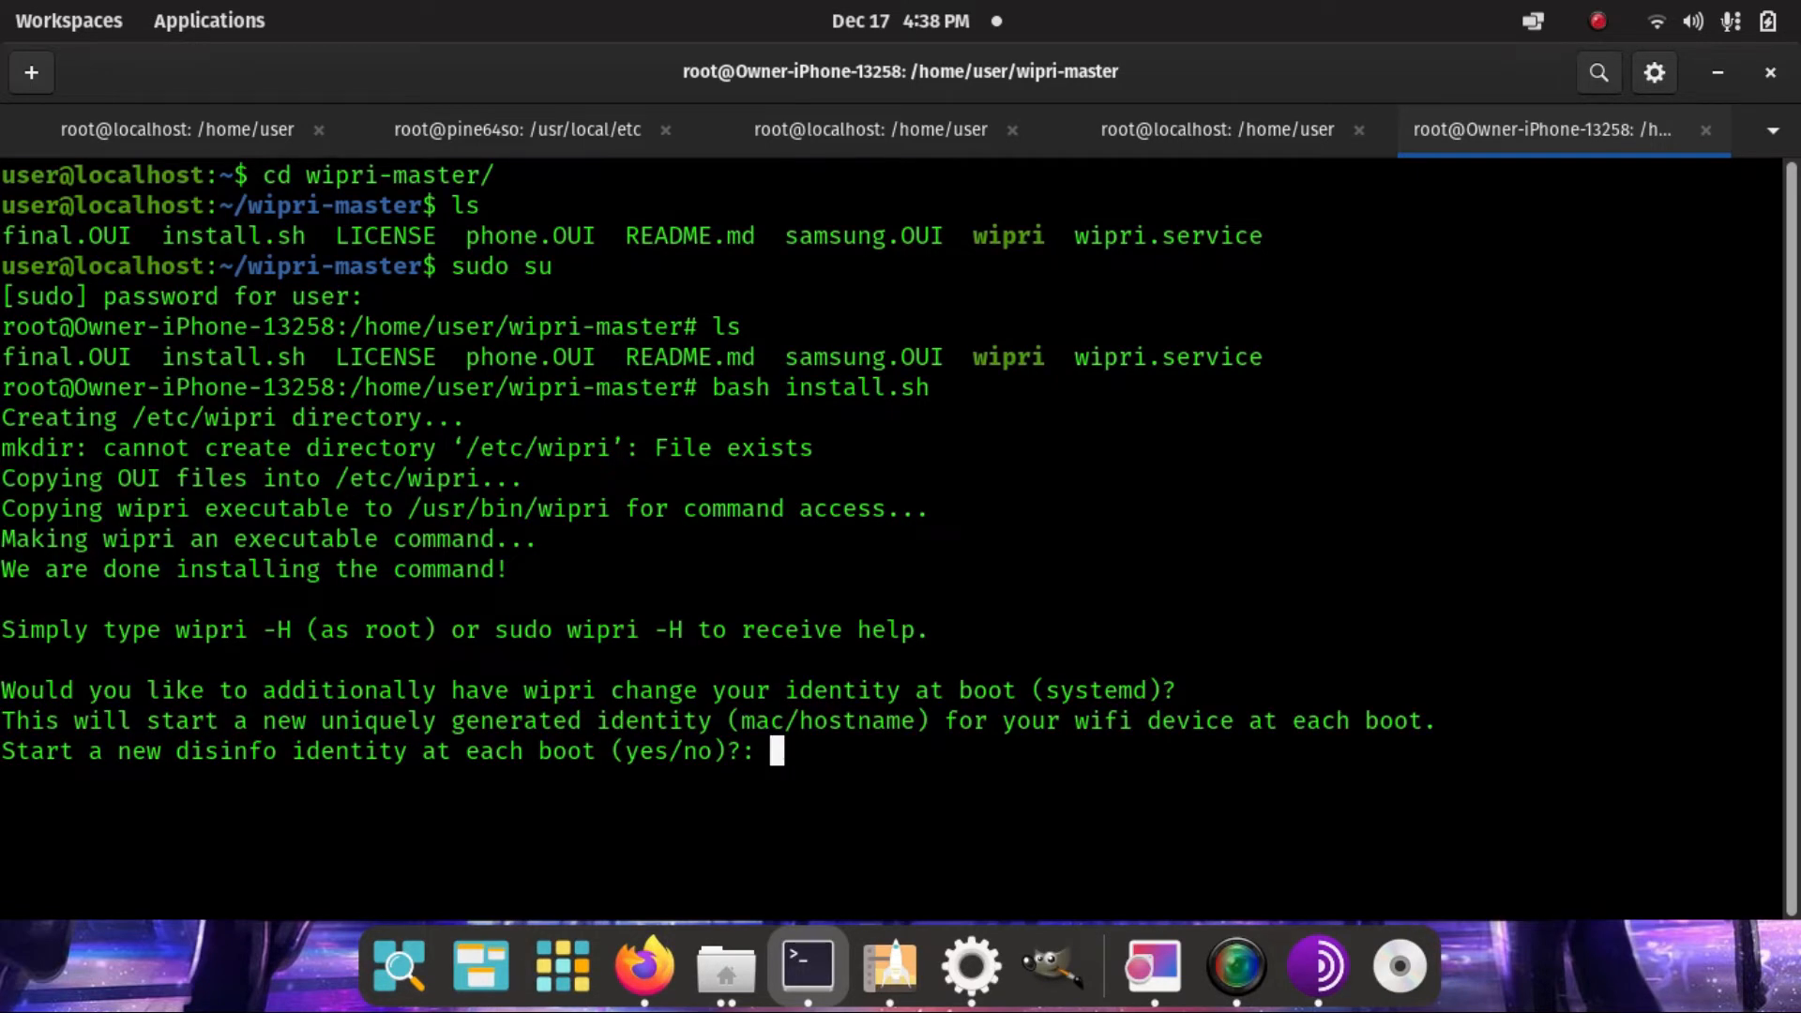
- Confirm the device name and set the boot-time command to wipri -d wlp3s0 -p
{"action": "left_click", "coordinate": [1215, 129]}
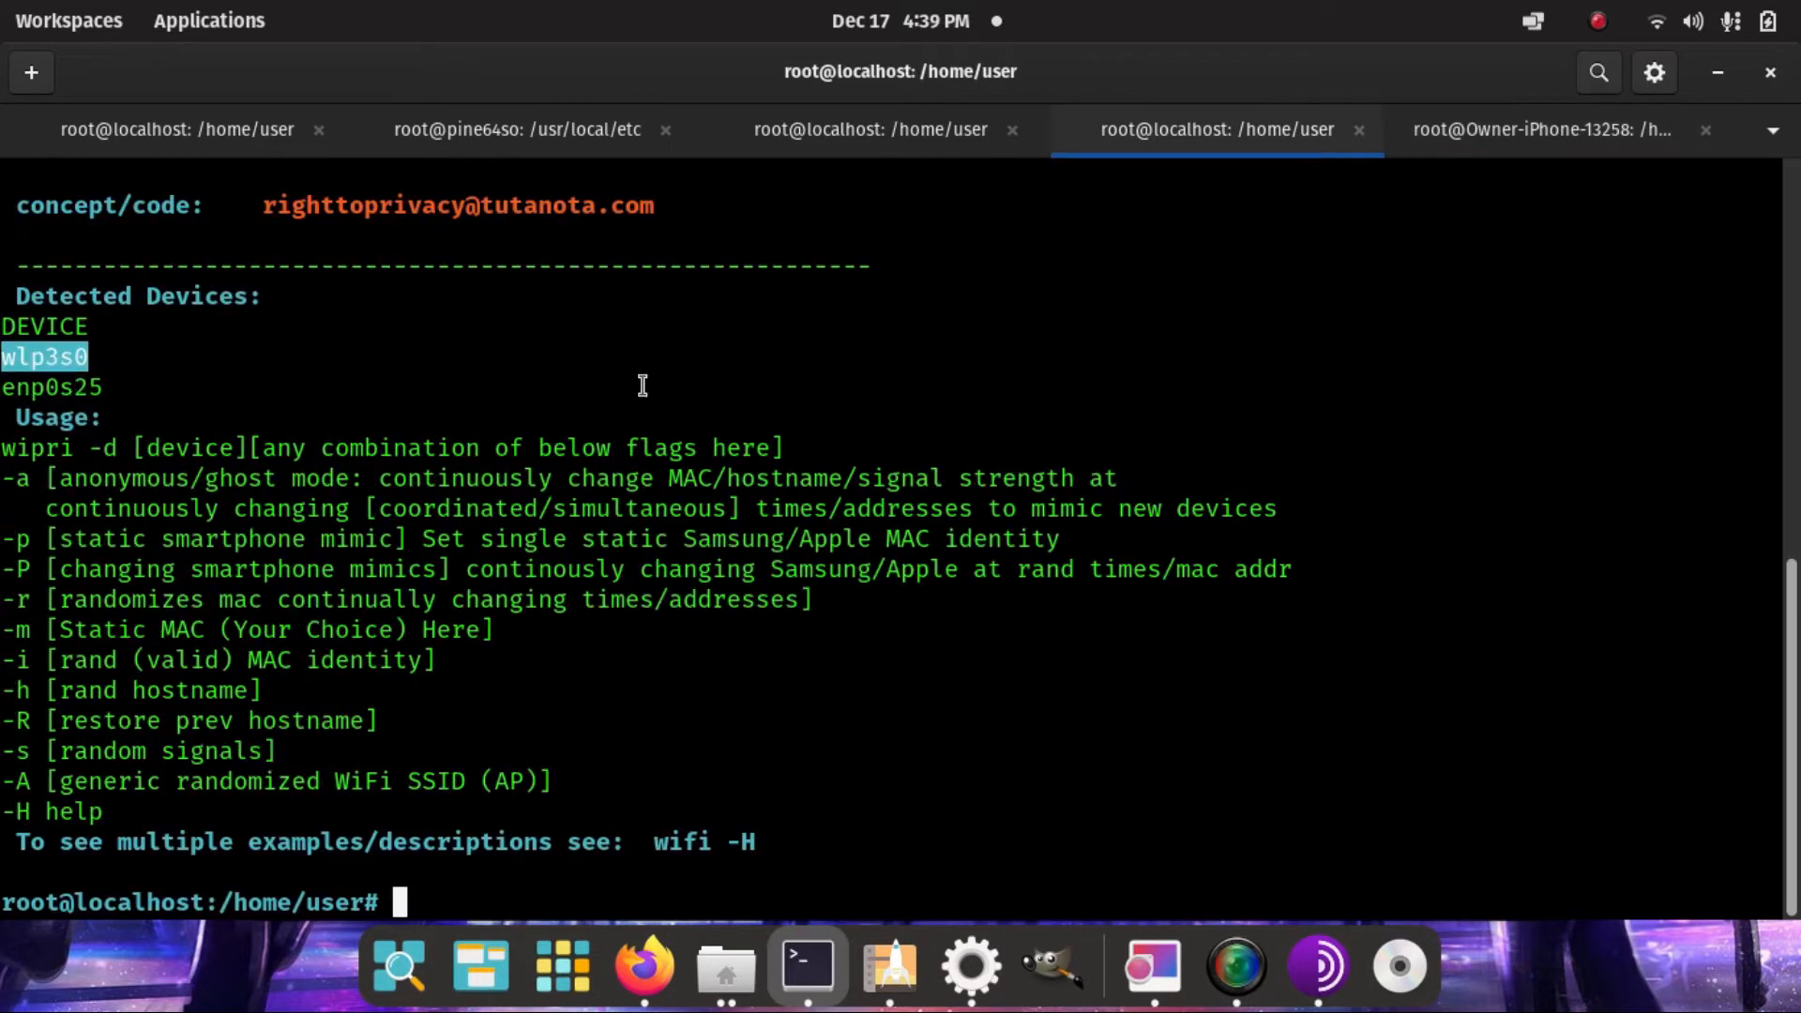
{"action": "left_click", "coordinate": [1539, 129]}
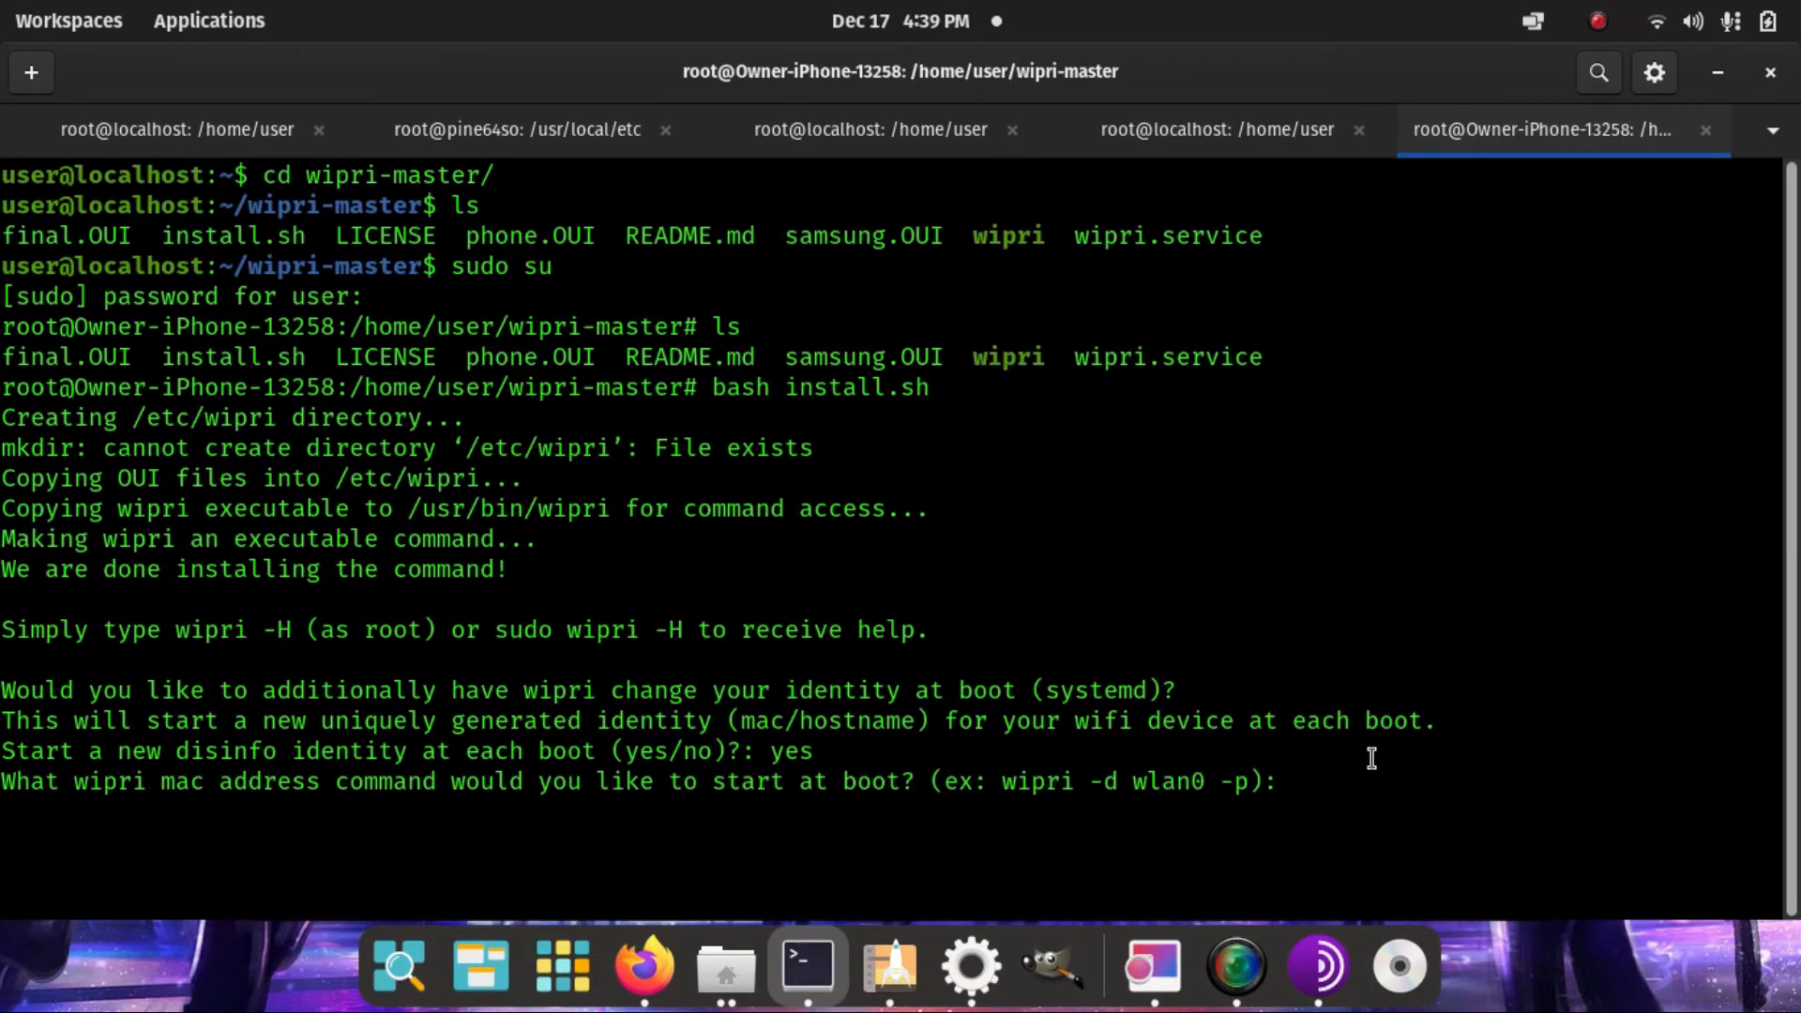
{"action": "type", "text": "wipri -d wlp3s0 -"}
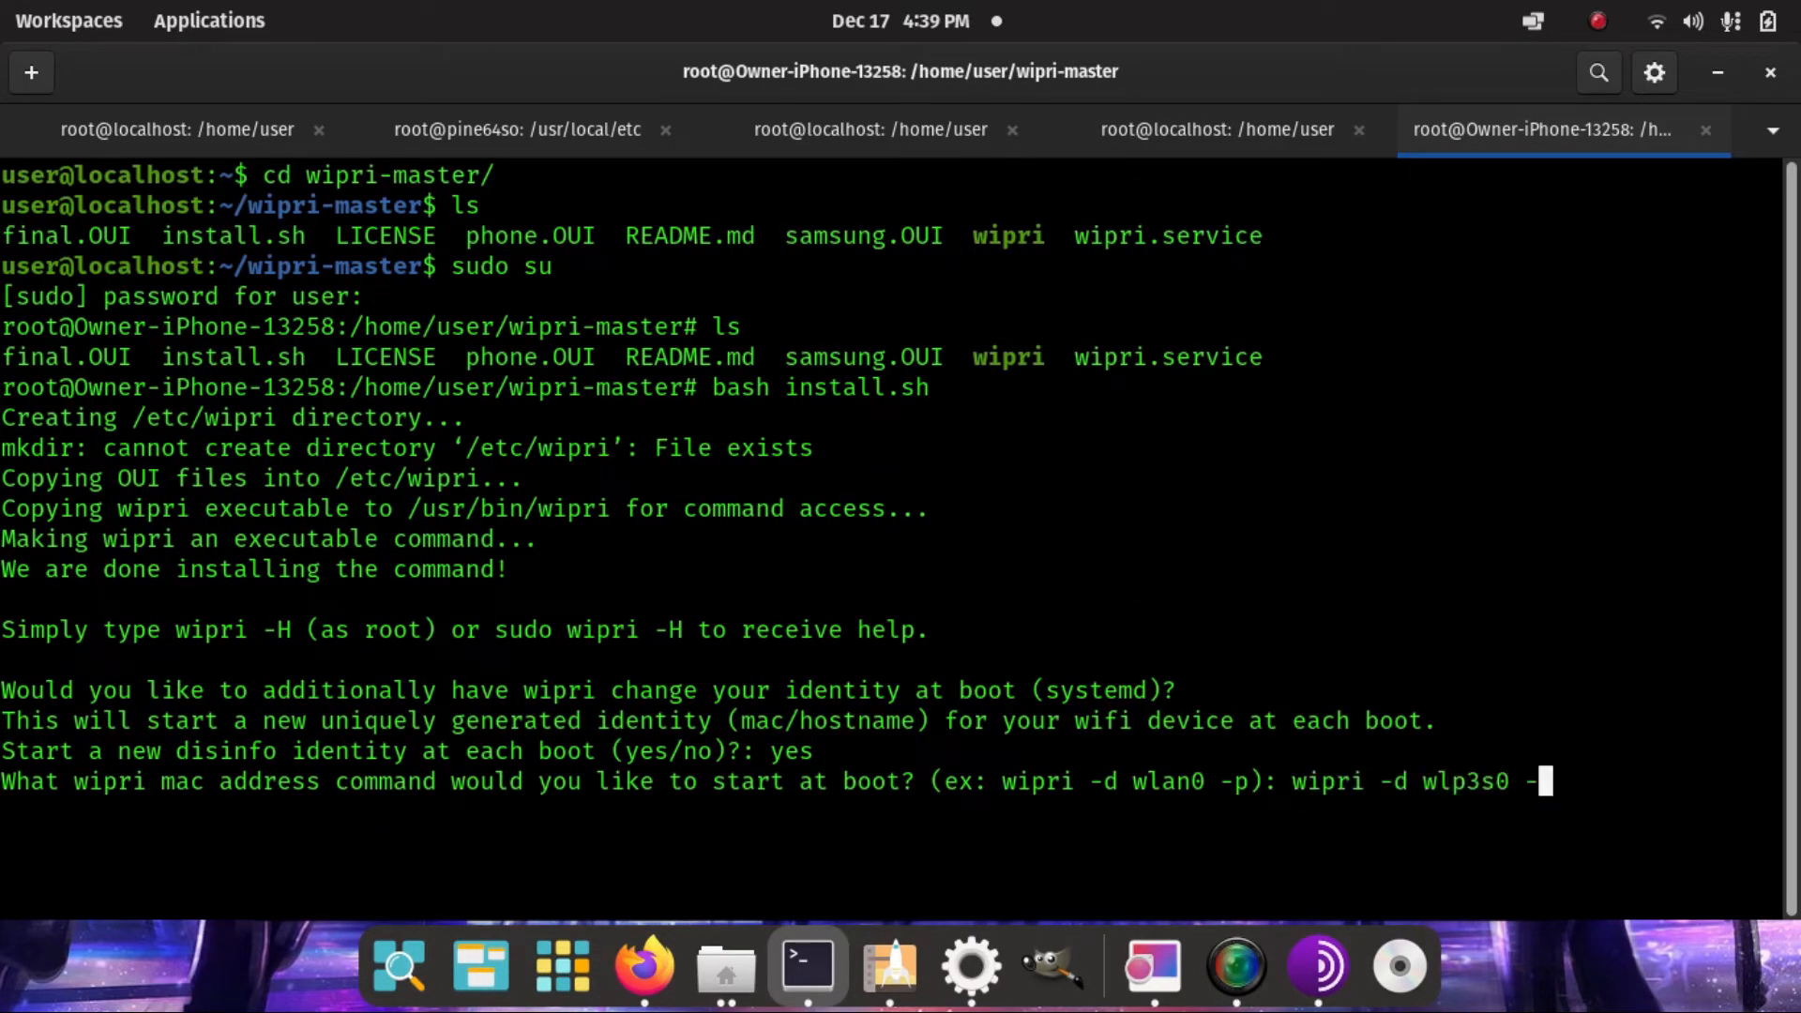
{"action": "type", "text": "o"}
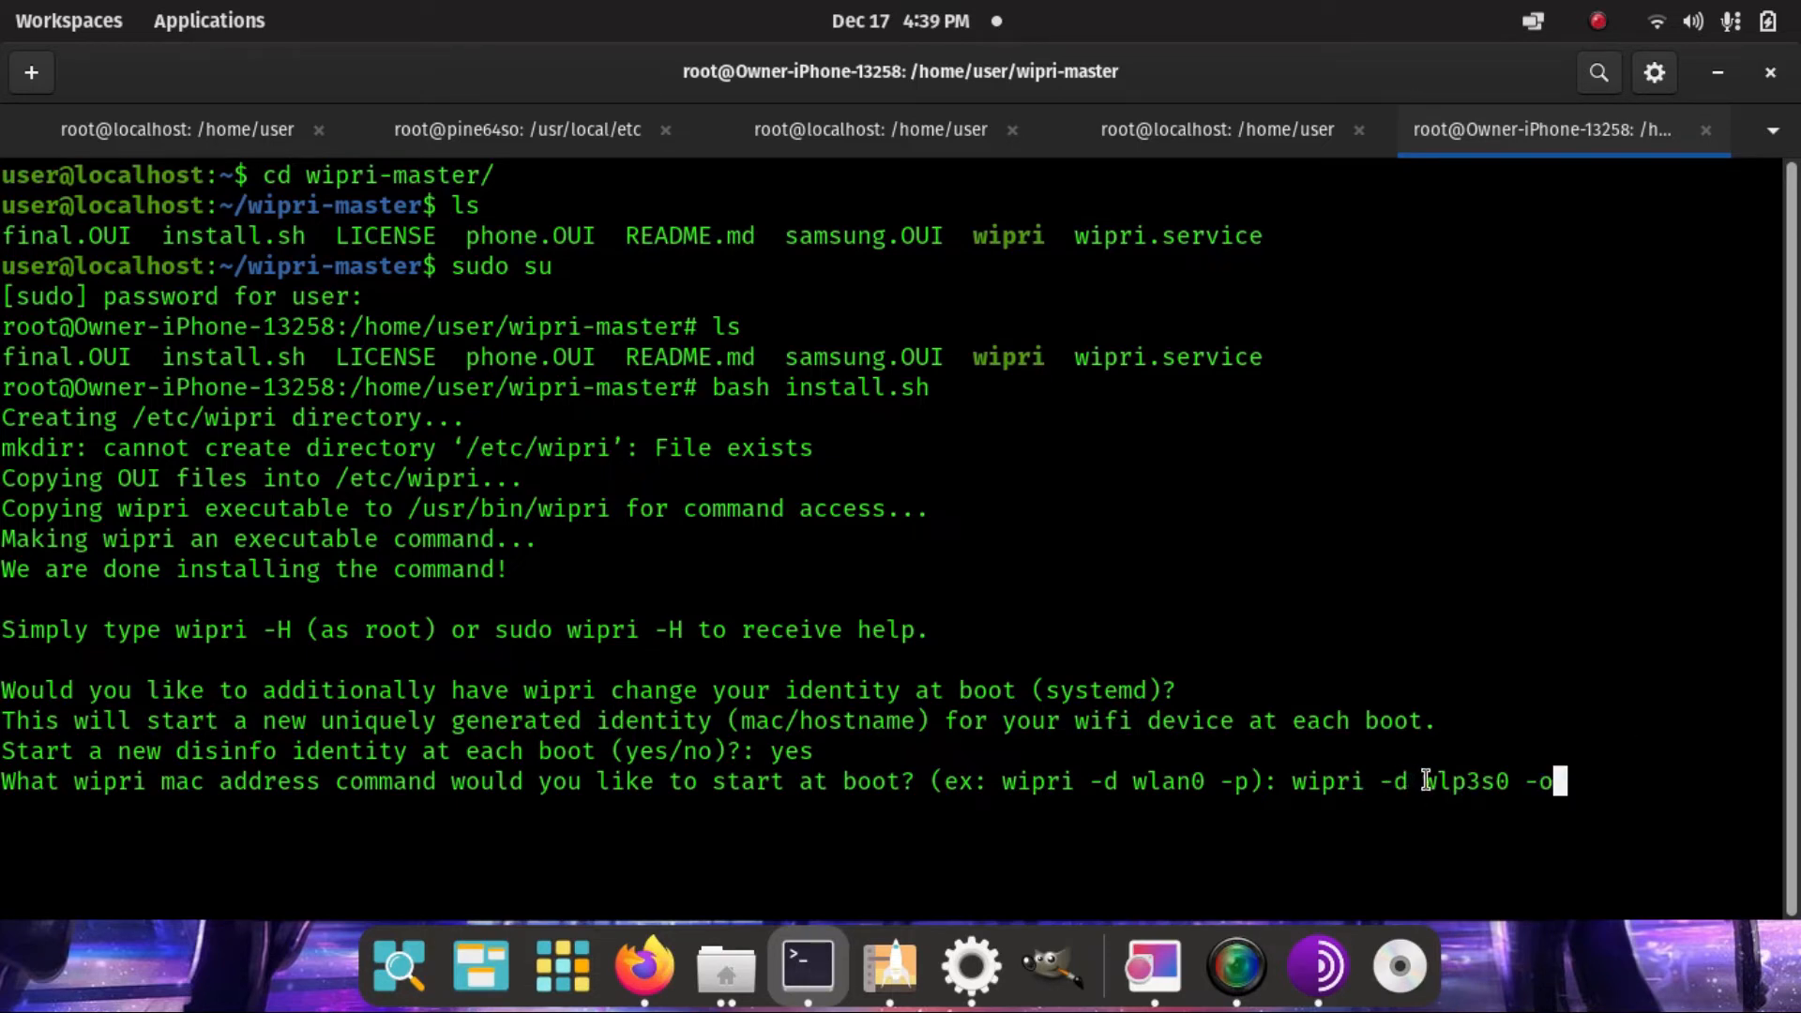
{"action": "mouse_move", "coordinate": [1445, 767]}
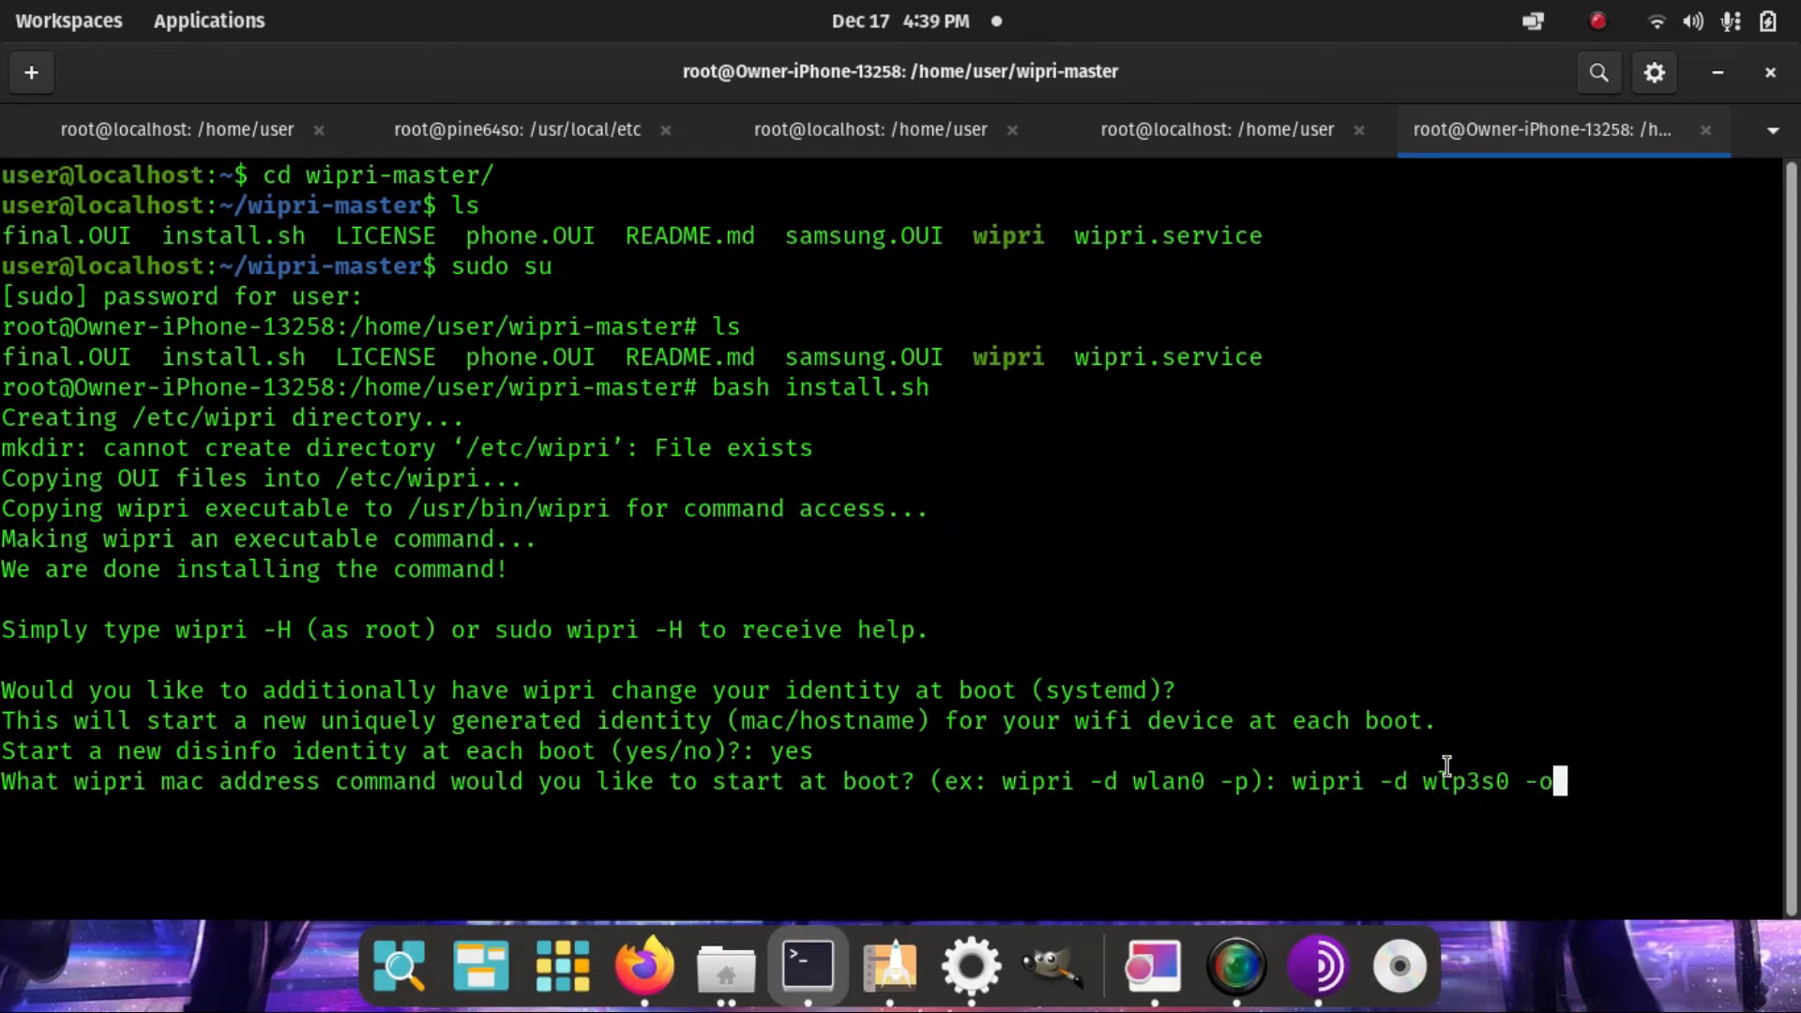
{"action": "type", "text": "p"}
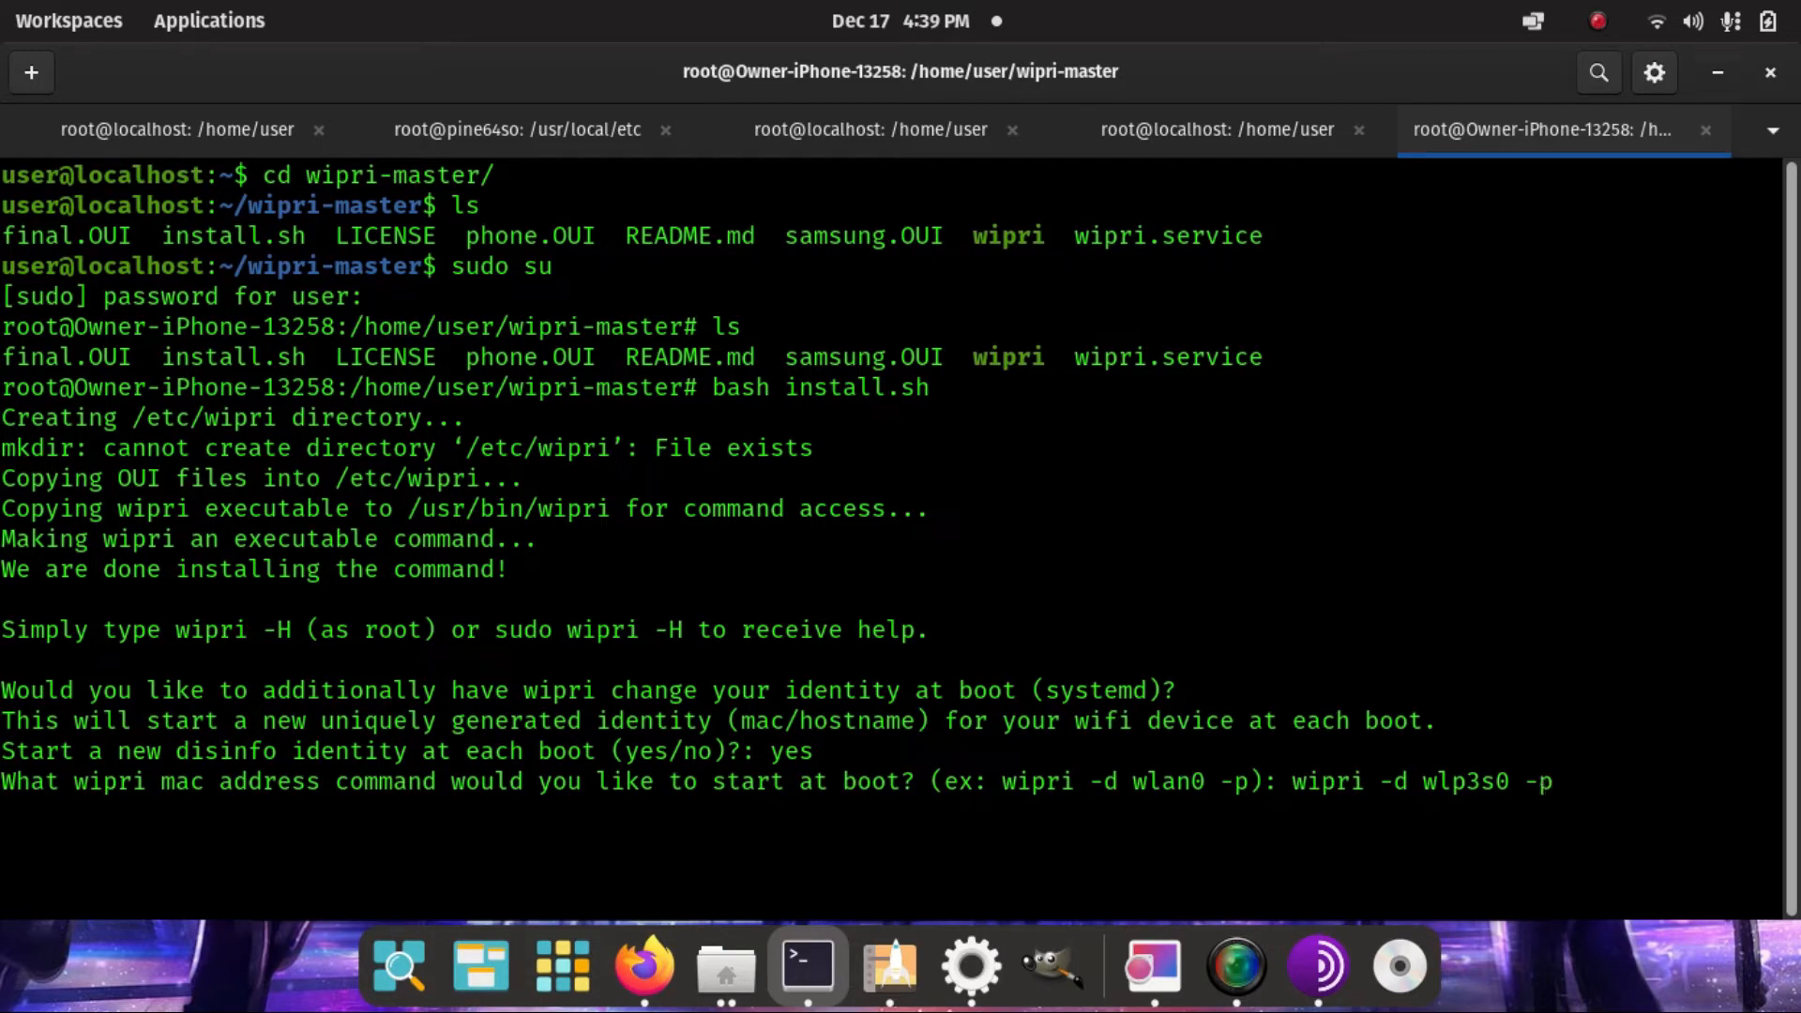
{"action": "key", "text": "Return"}
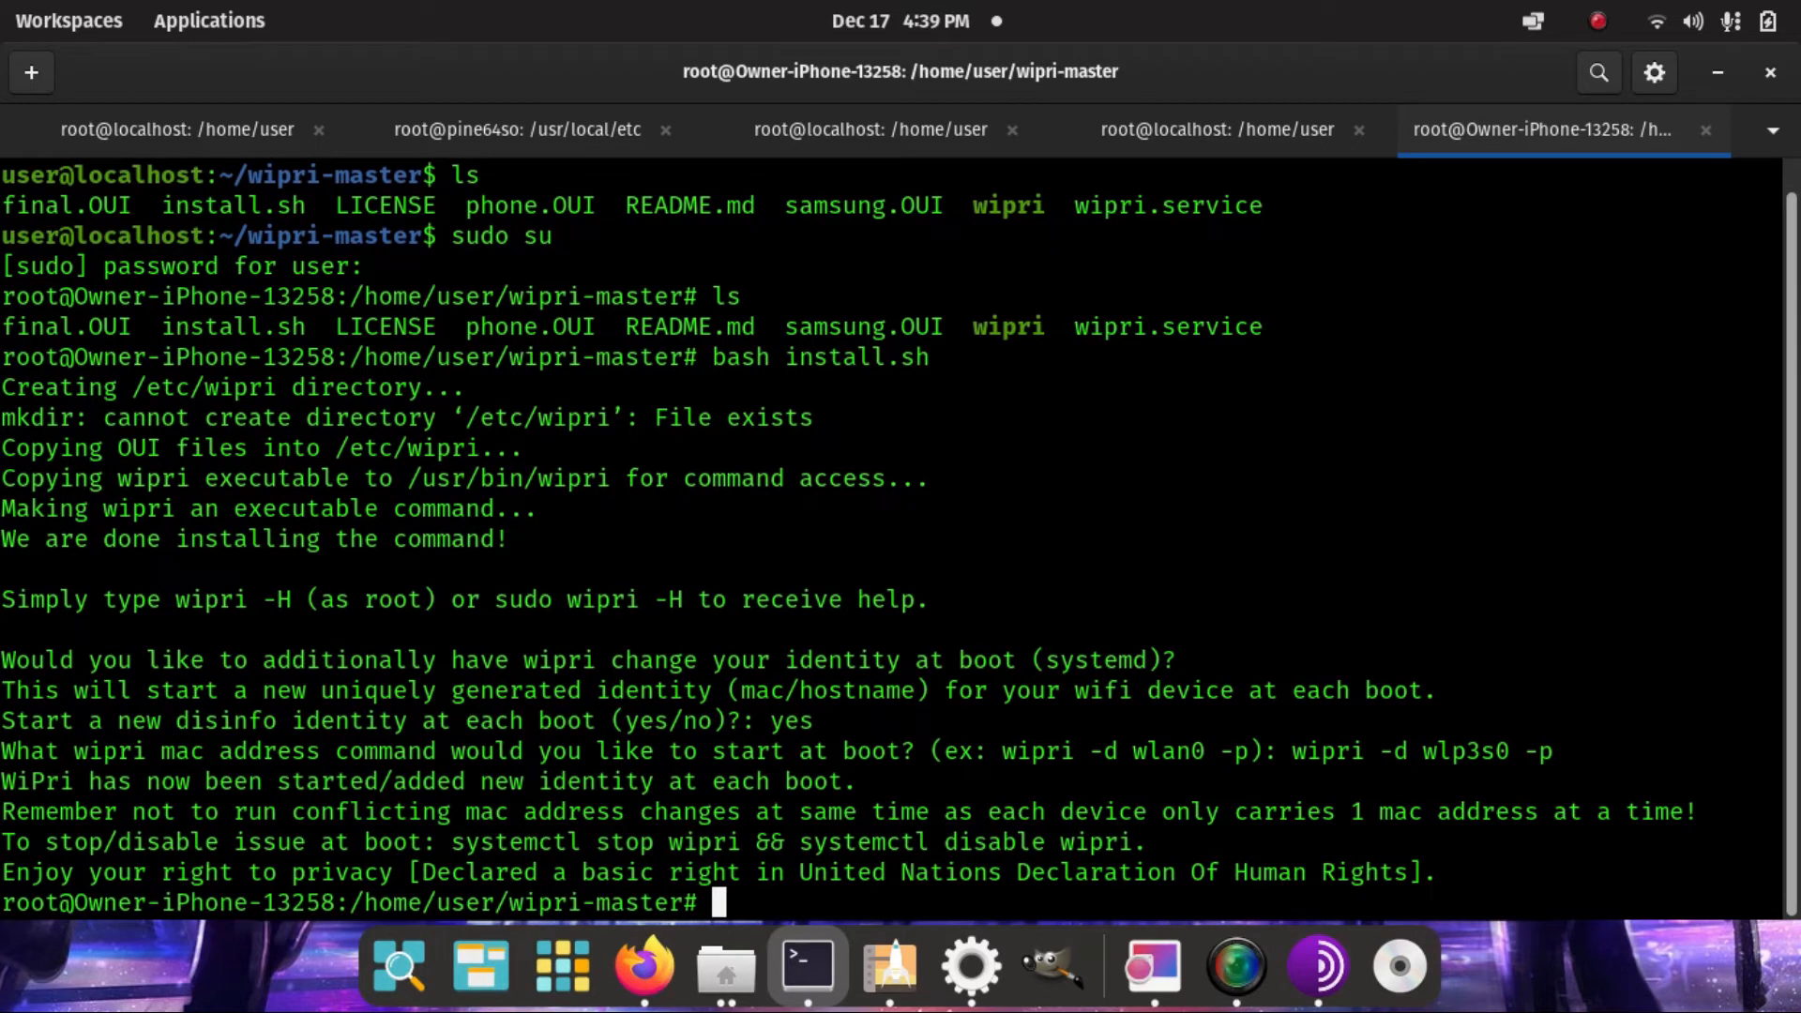
{"action": "type", "text": "systemctl status wipri"}
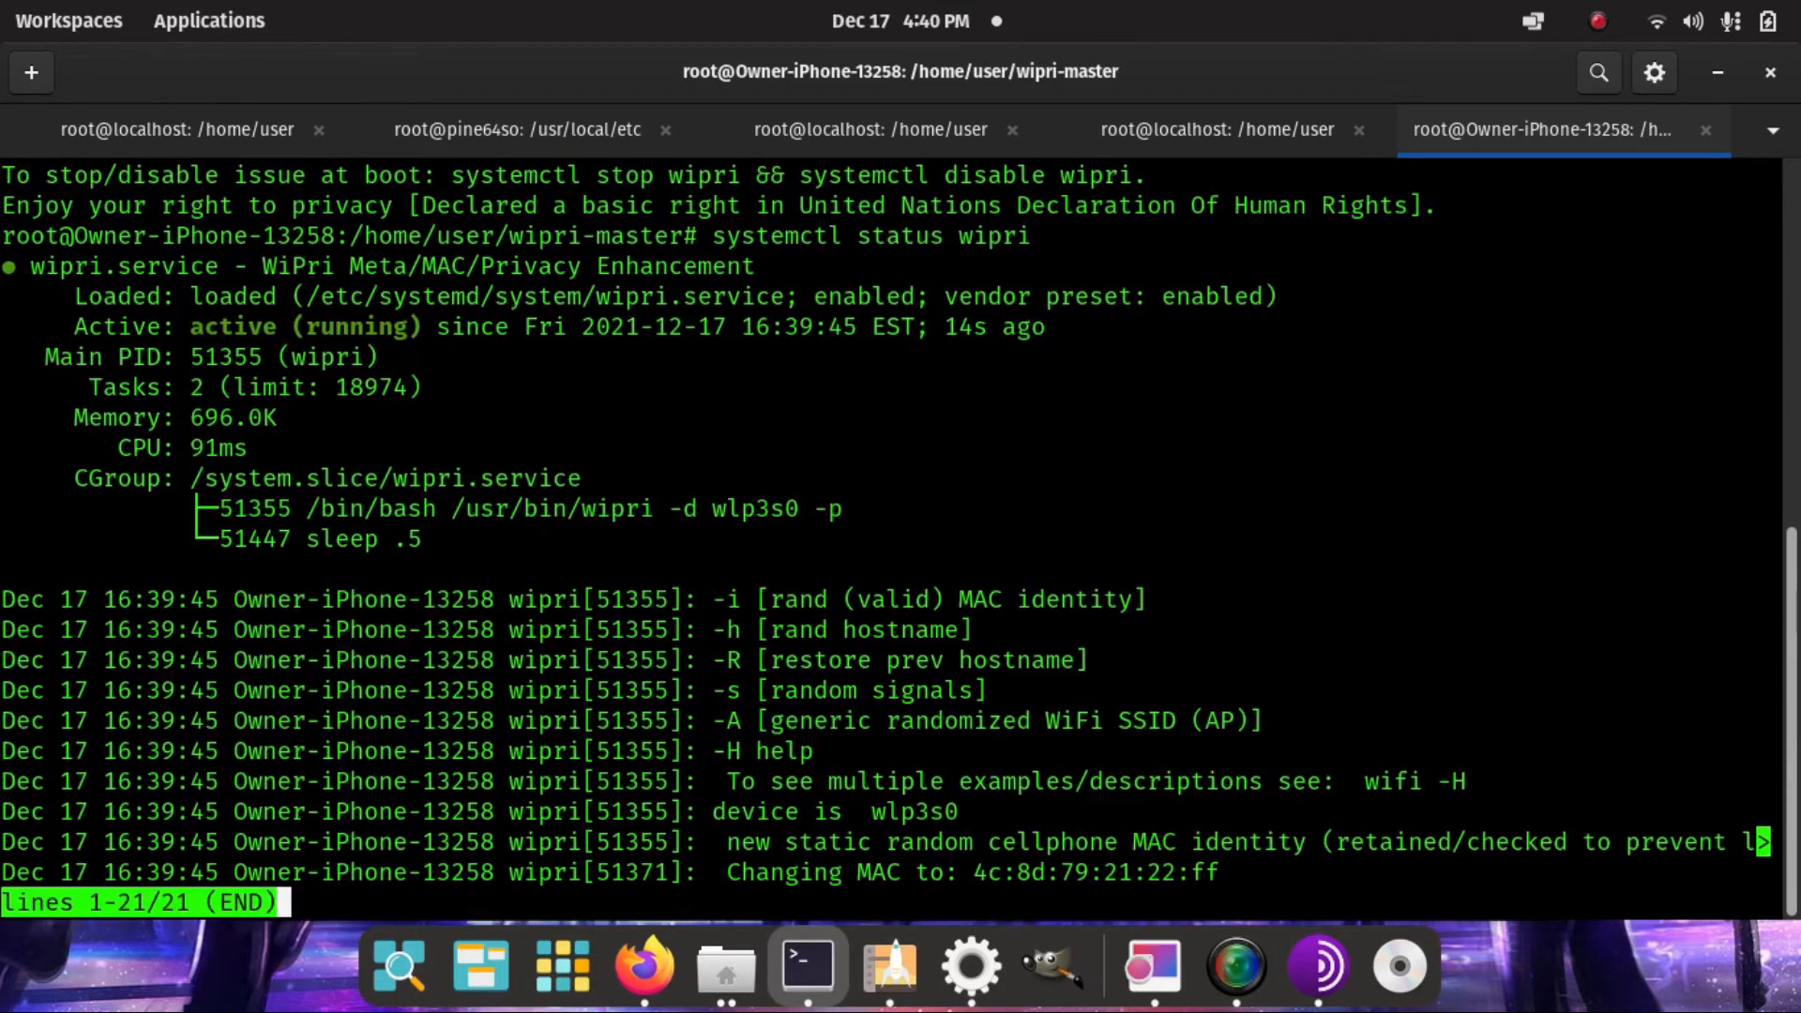
{"action": "mouse_move", "coordinate": [1023, 803]}
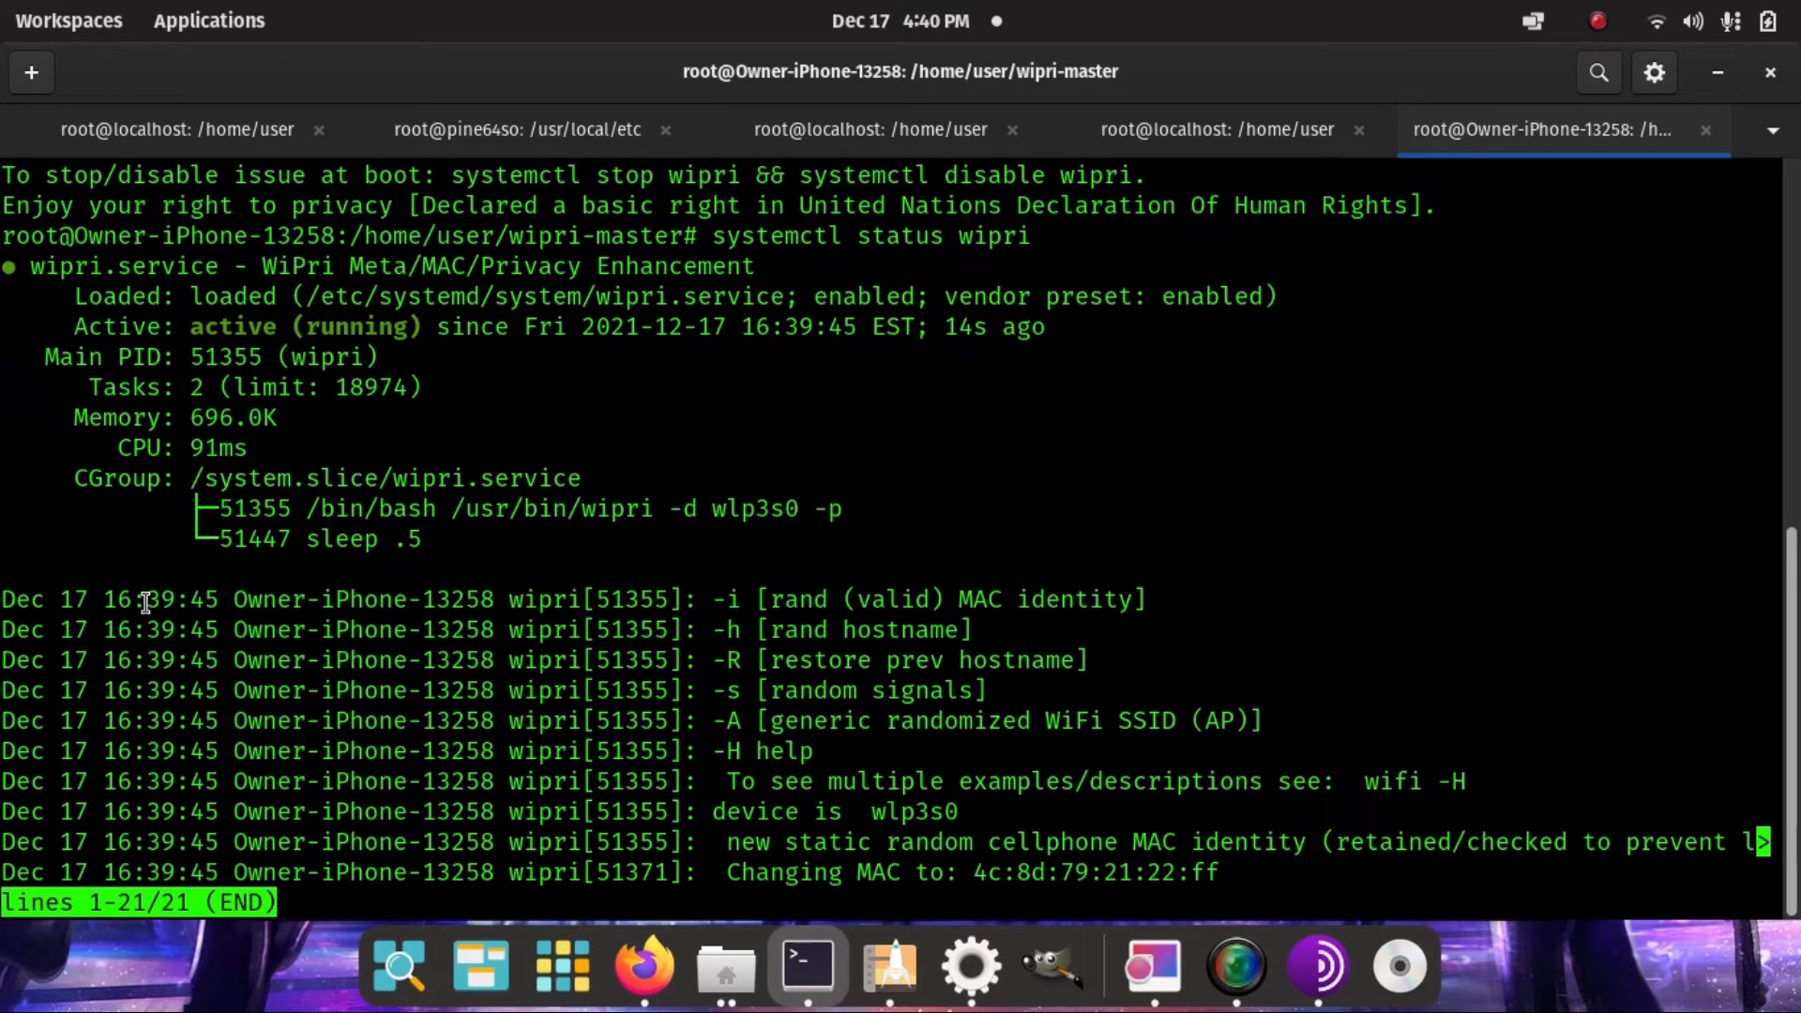
{"action": "mouse_move", "coordinate": [1240, 873]}
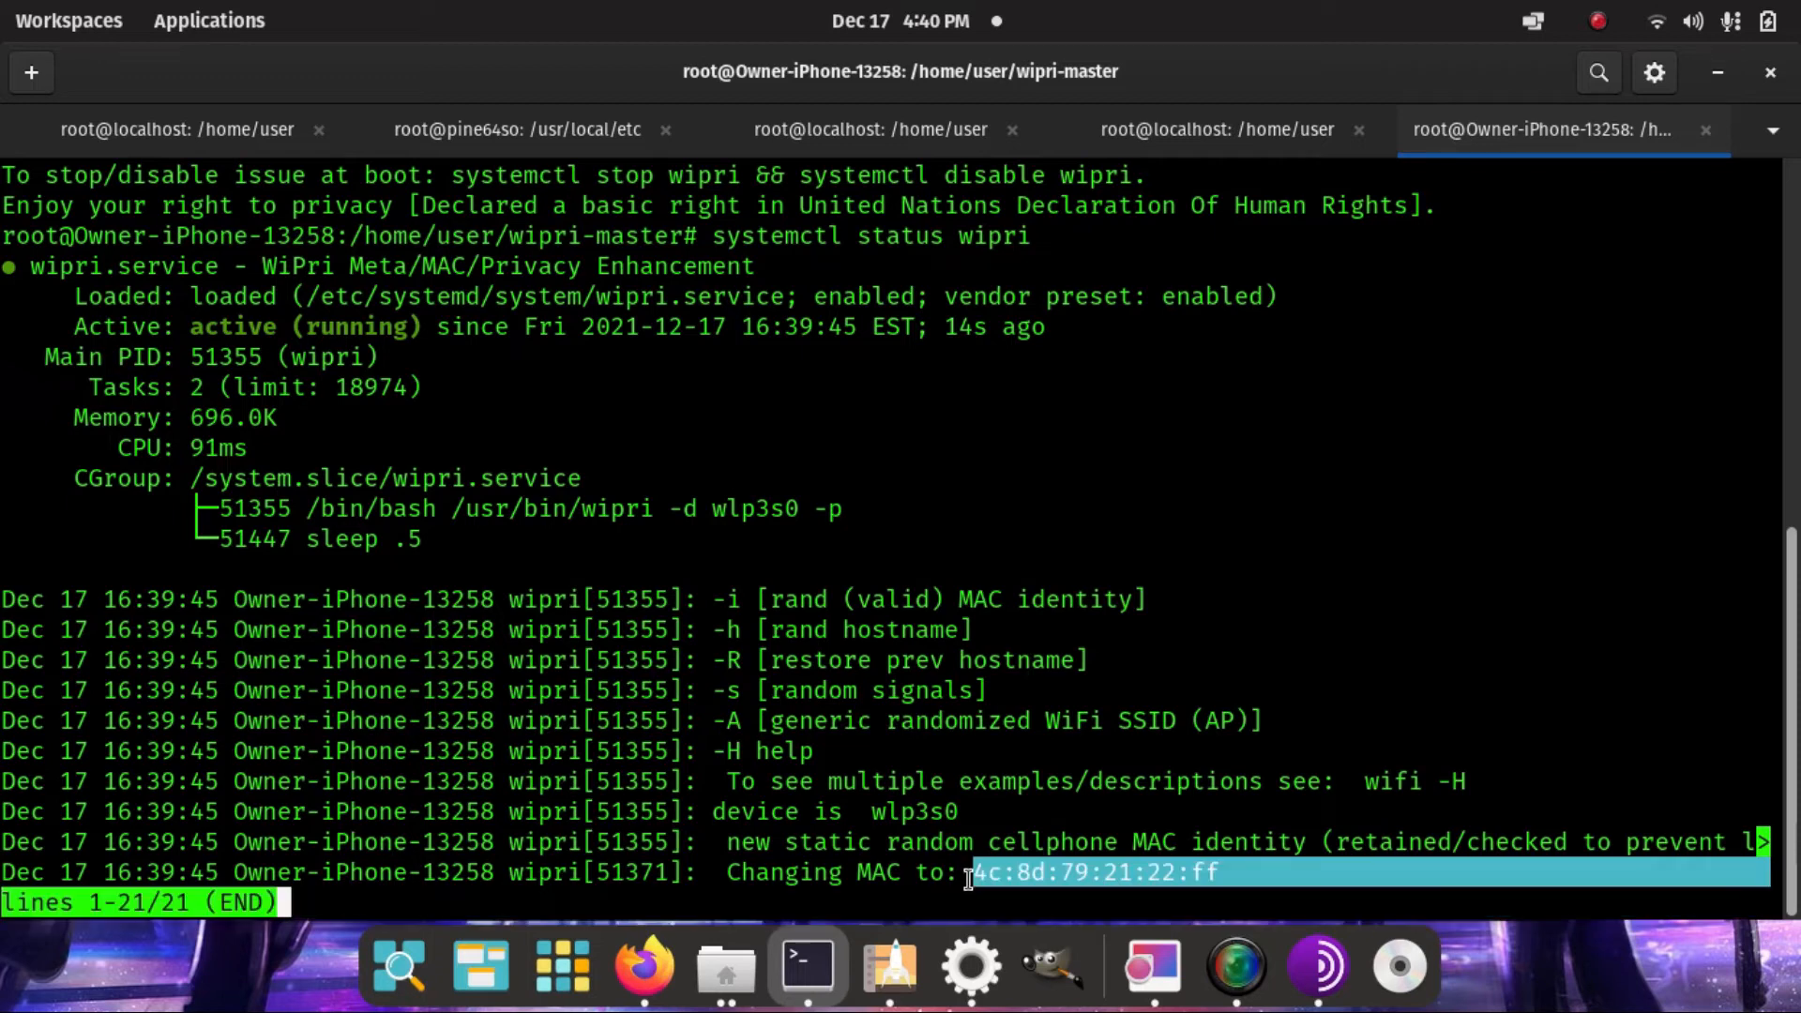
{"action": "mouse_move", "coordinate": [1479, 879]}
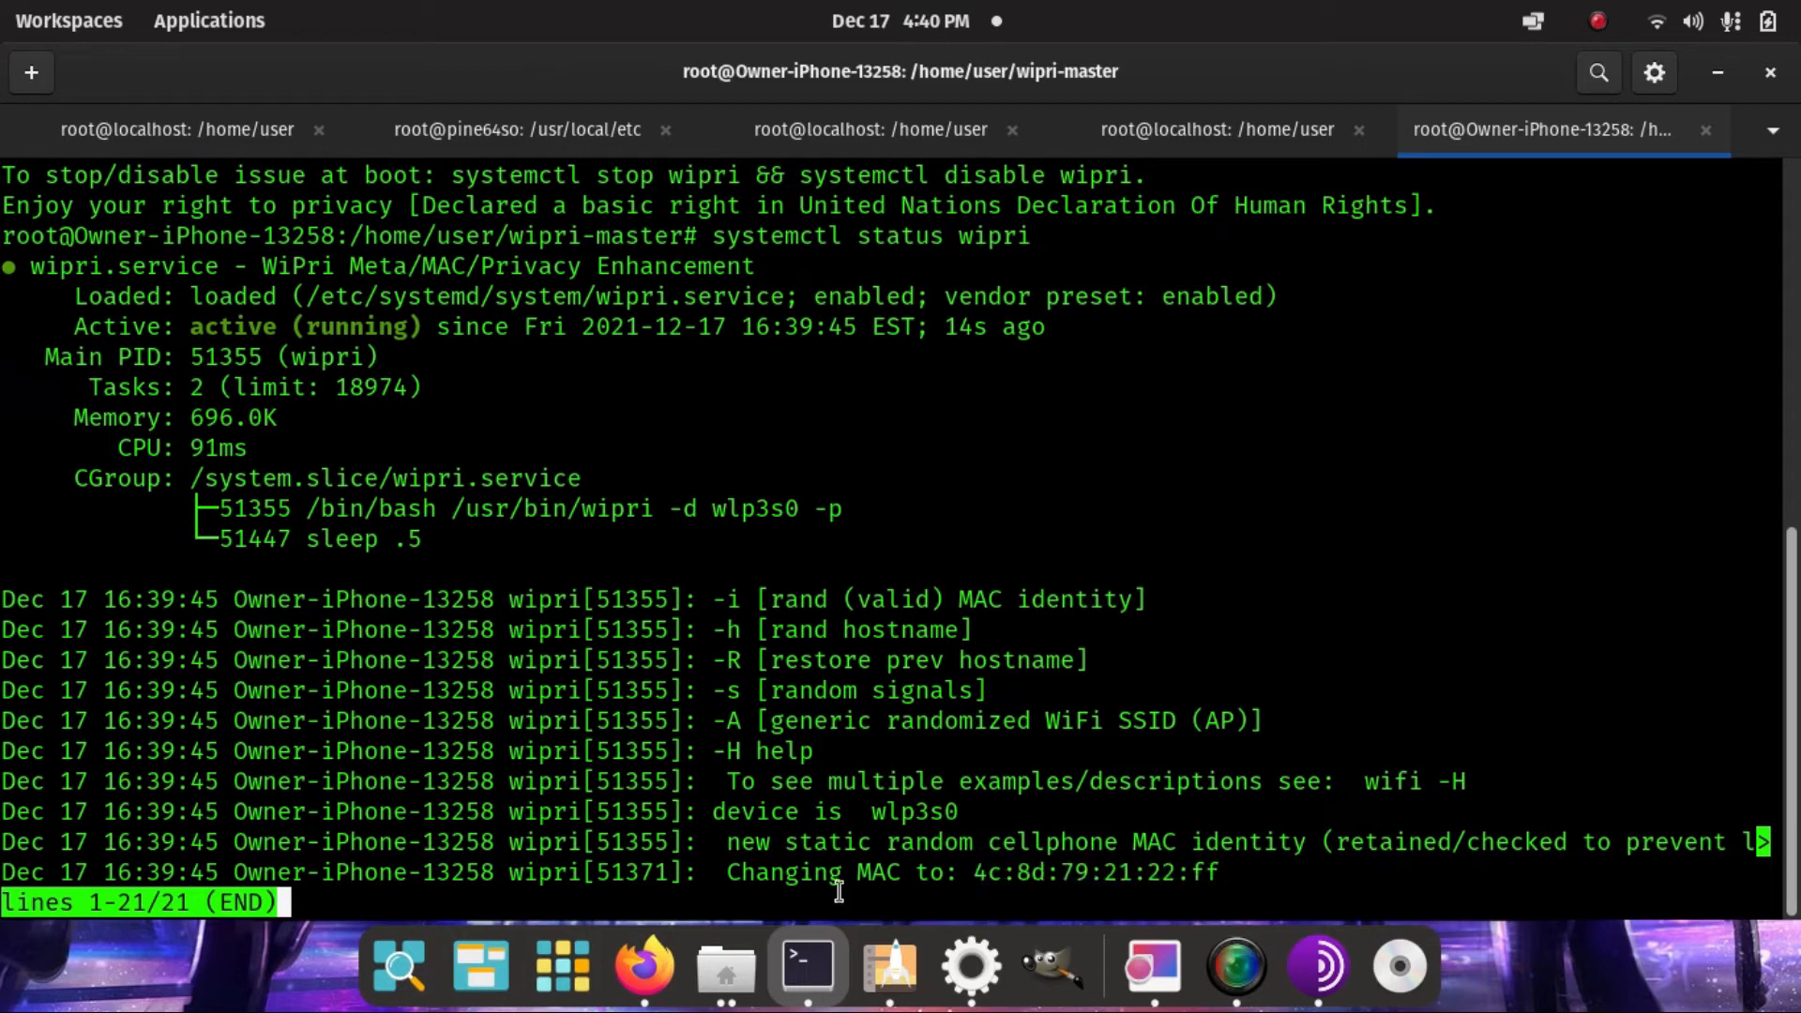
- Highlight the new MAC 4c:8d:79:21:22:ff in the wipri status, then quit the pager
{"action": "double_click", "coordinate": [1096, 871]}
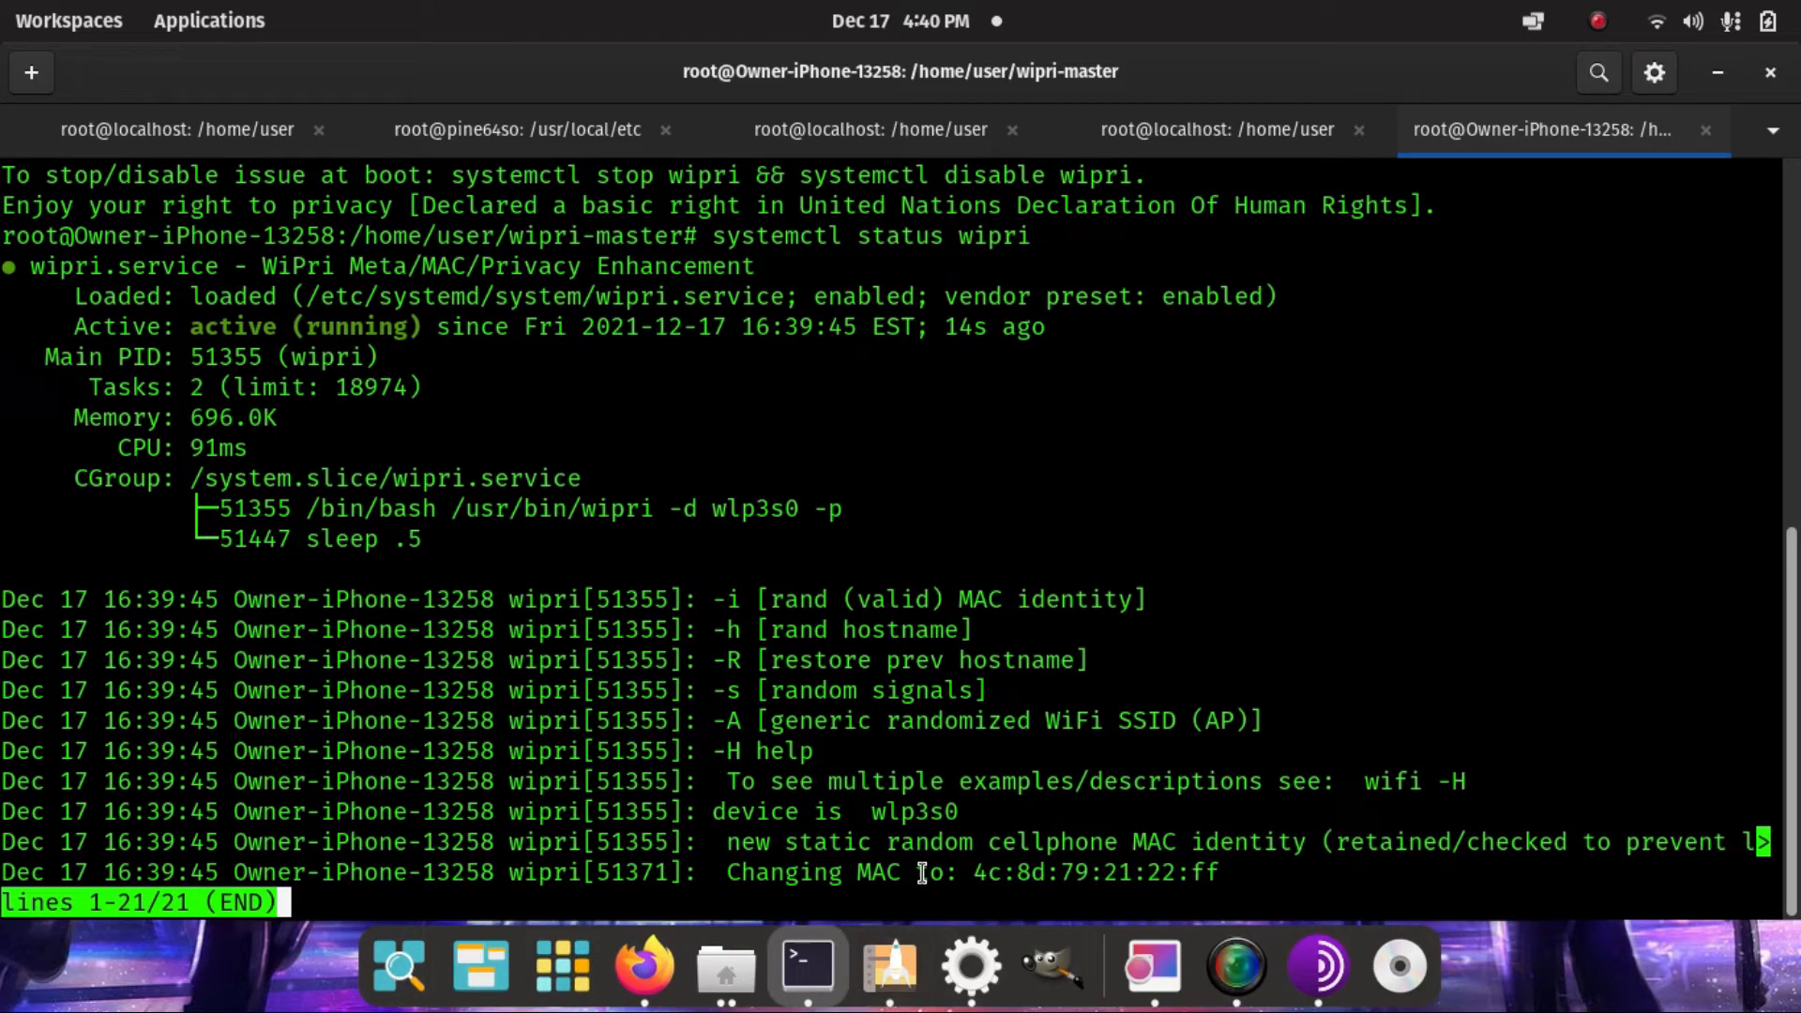
{"action": "double_click", "coordinate": [1097, 872]}
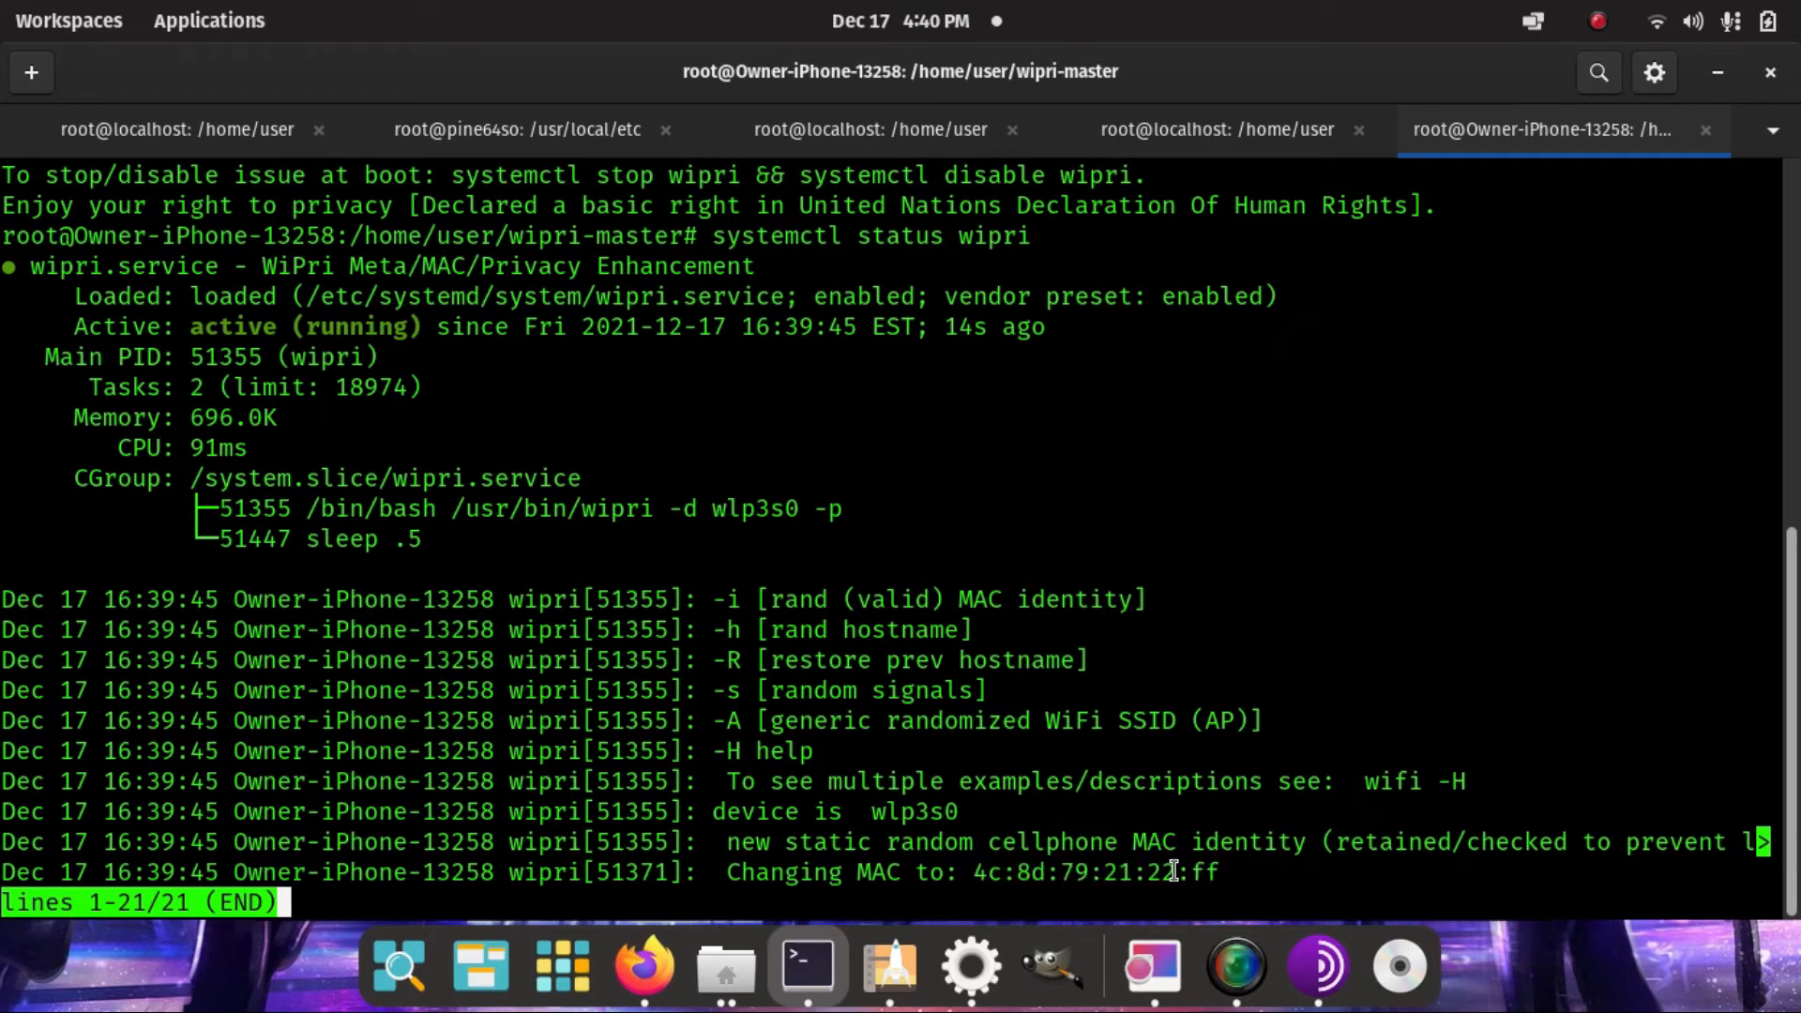
{"action": "key", "text": "q"}
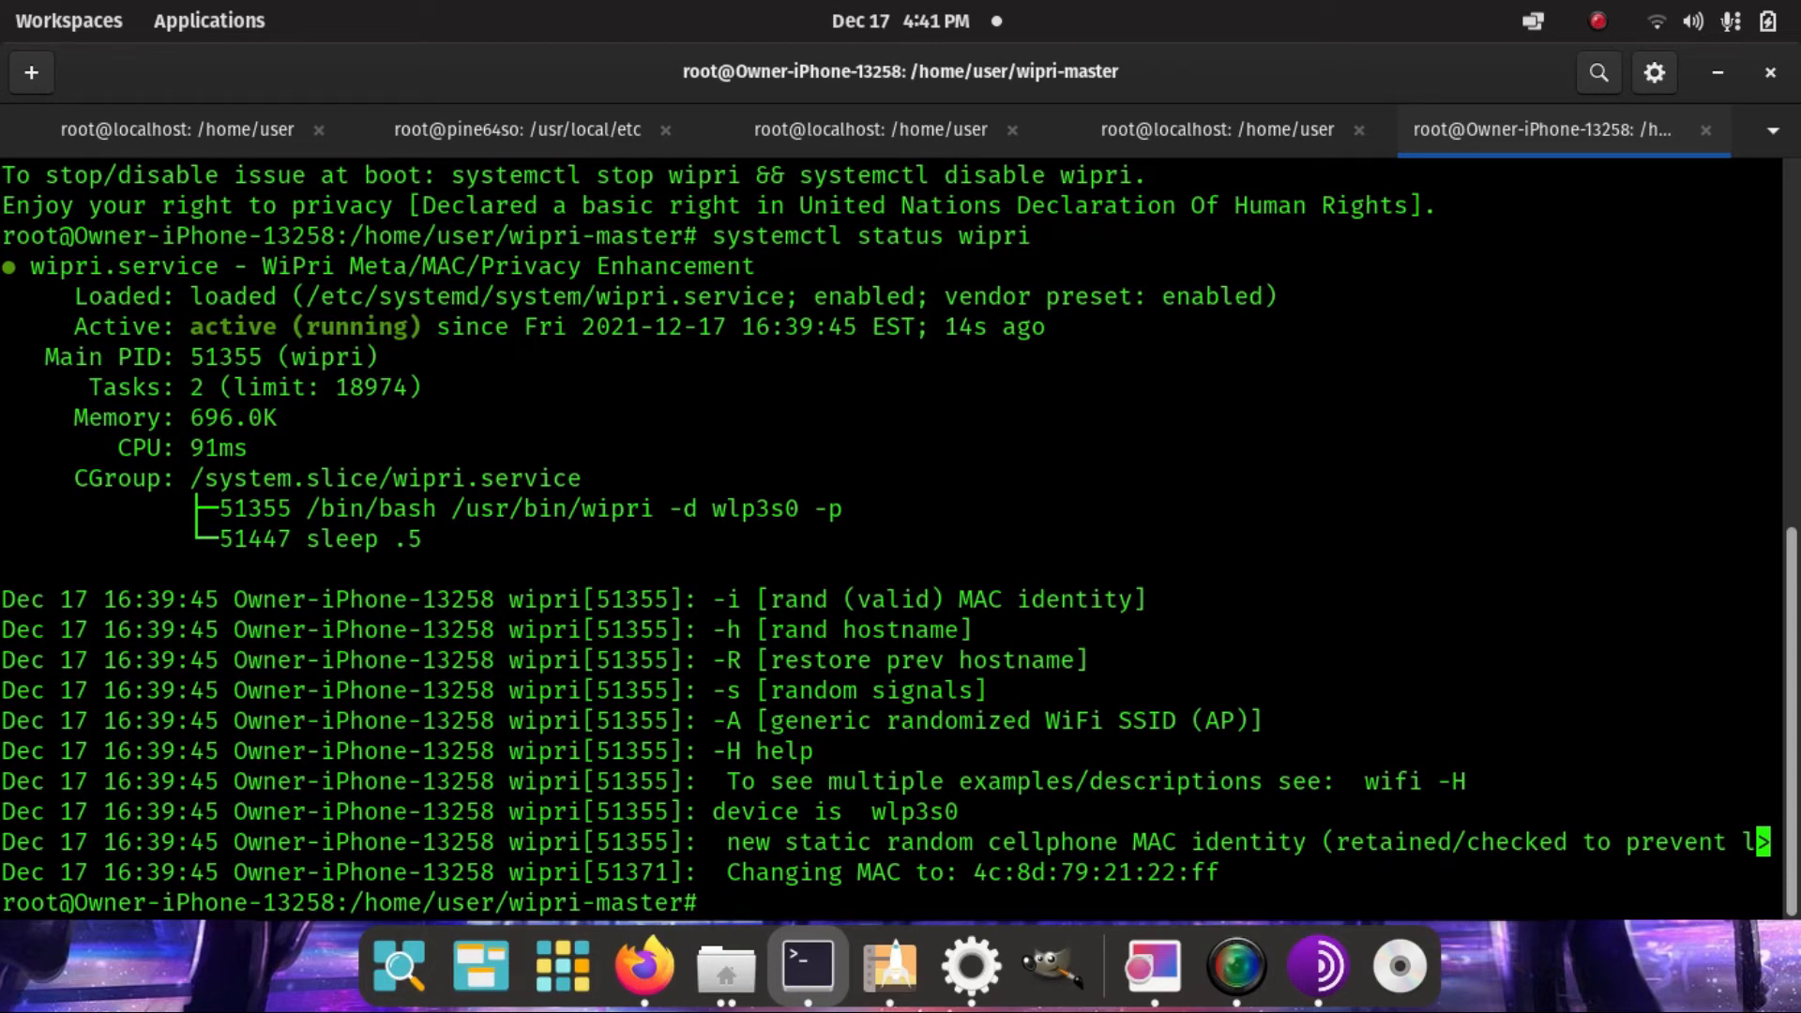
- Restart the wipri service with systemctl restart wipri
{"action": "type", "text": "systemctl"}
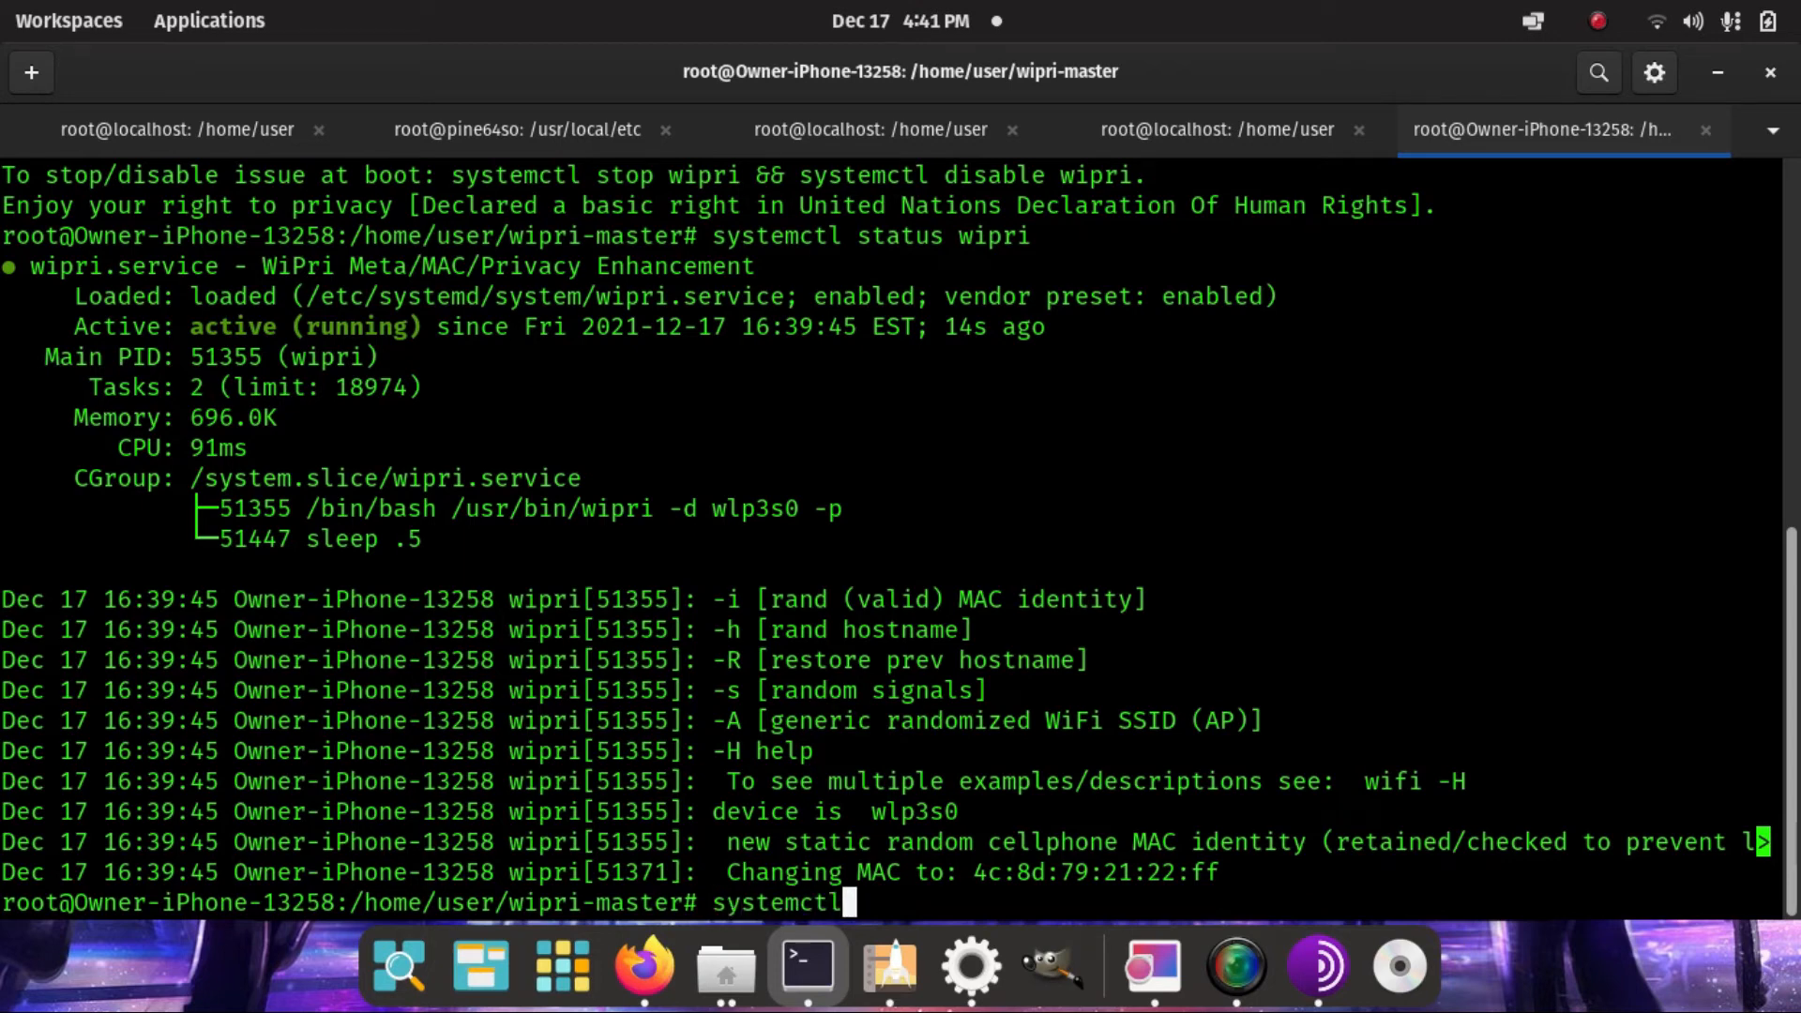
{"action": "type", "text": "restart wi"}
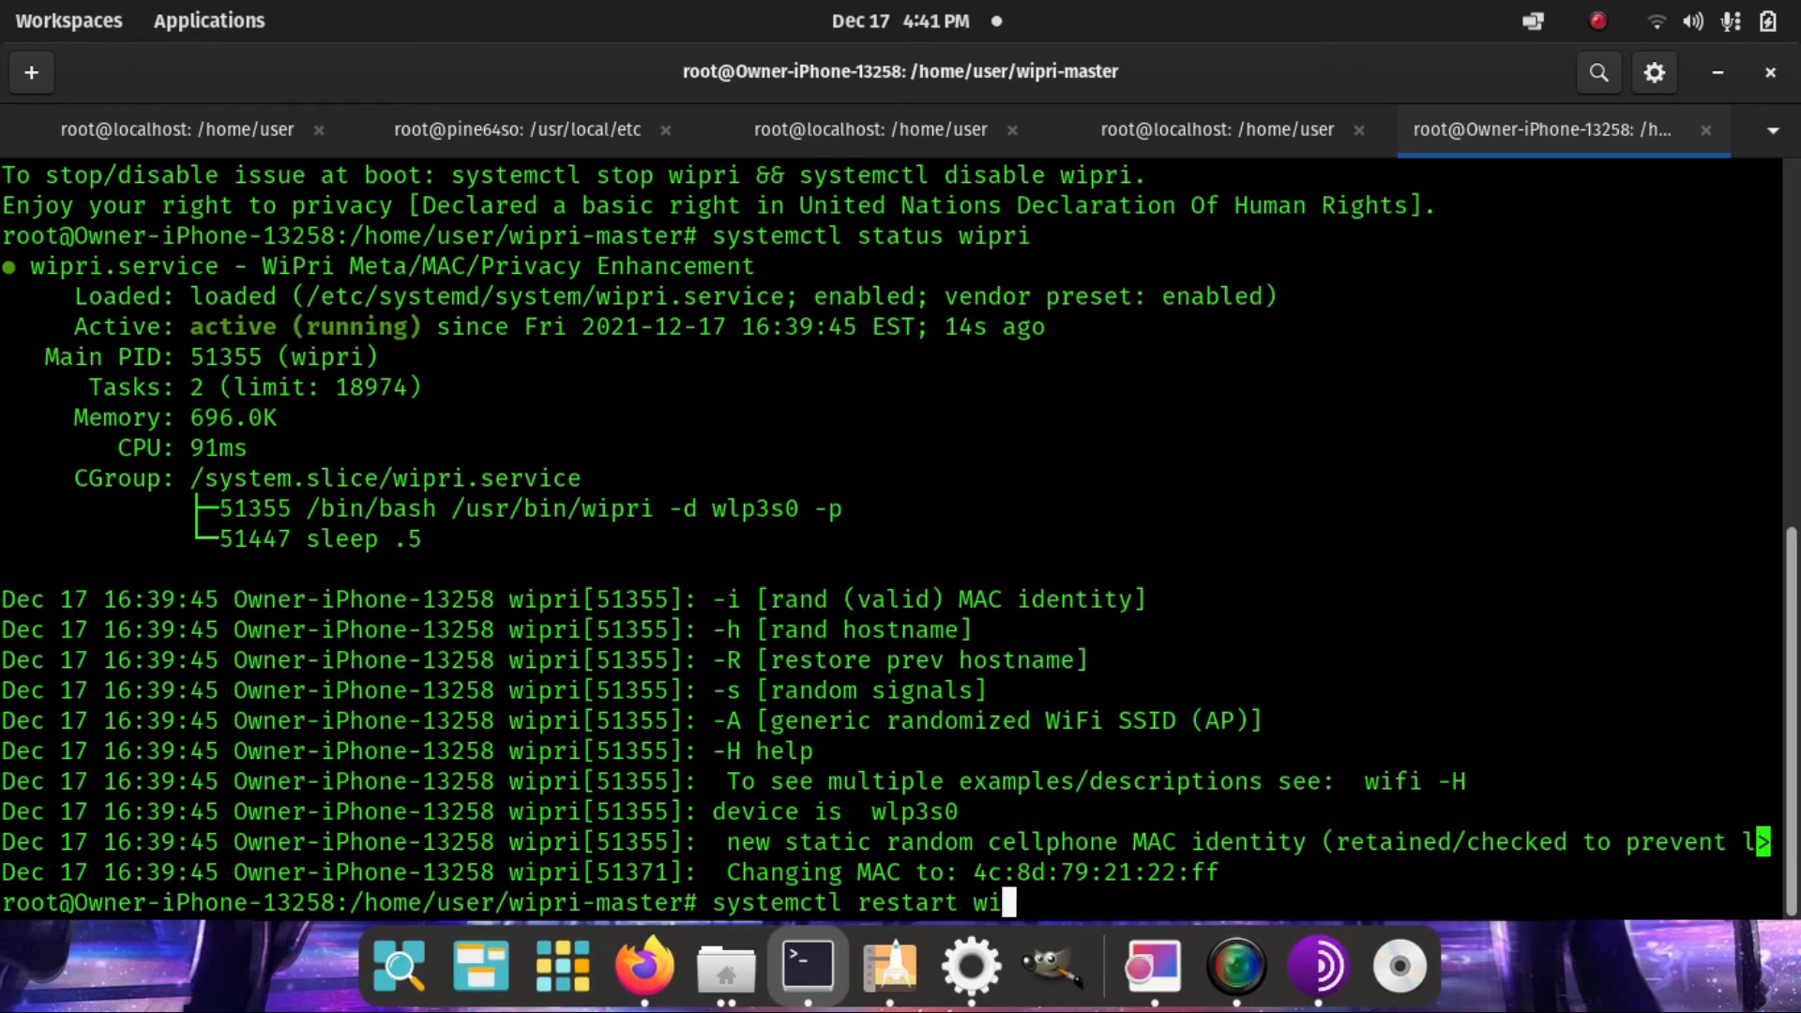
{"action": "type", "text": "pri"}
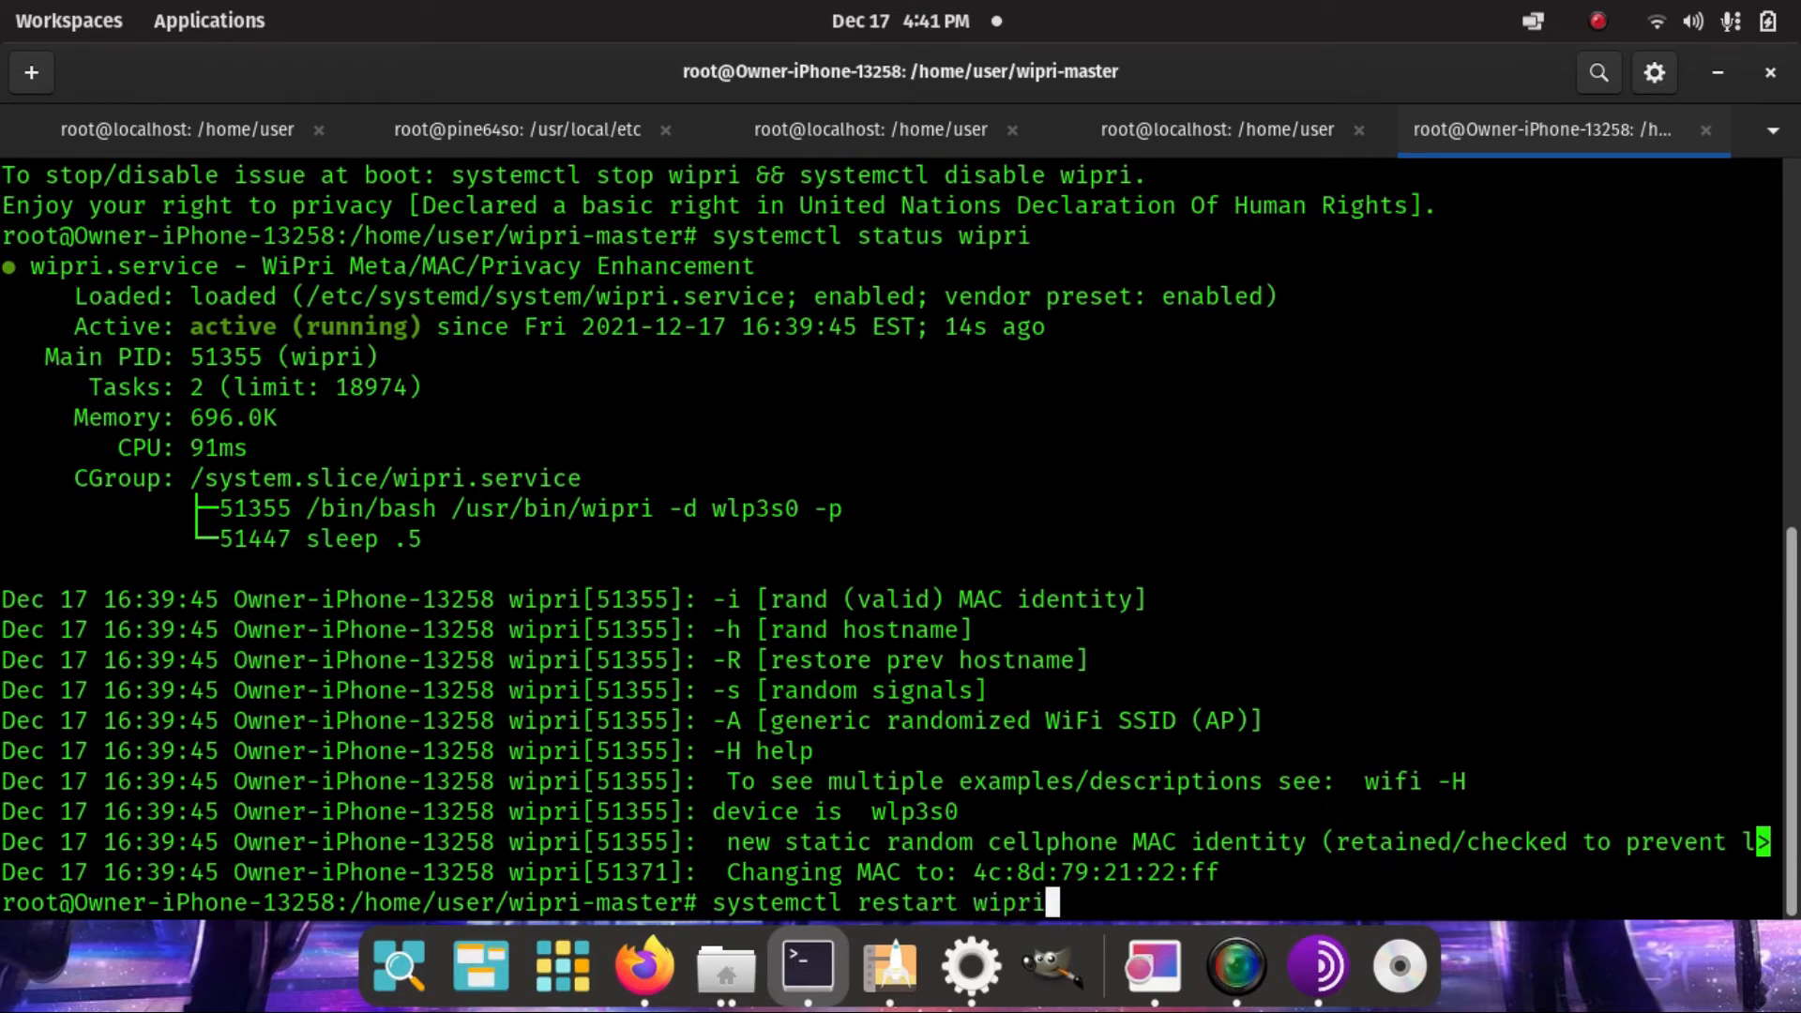
{"action": "key", "text": "Return"}
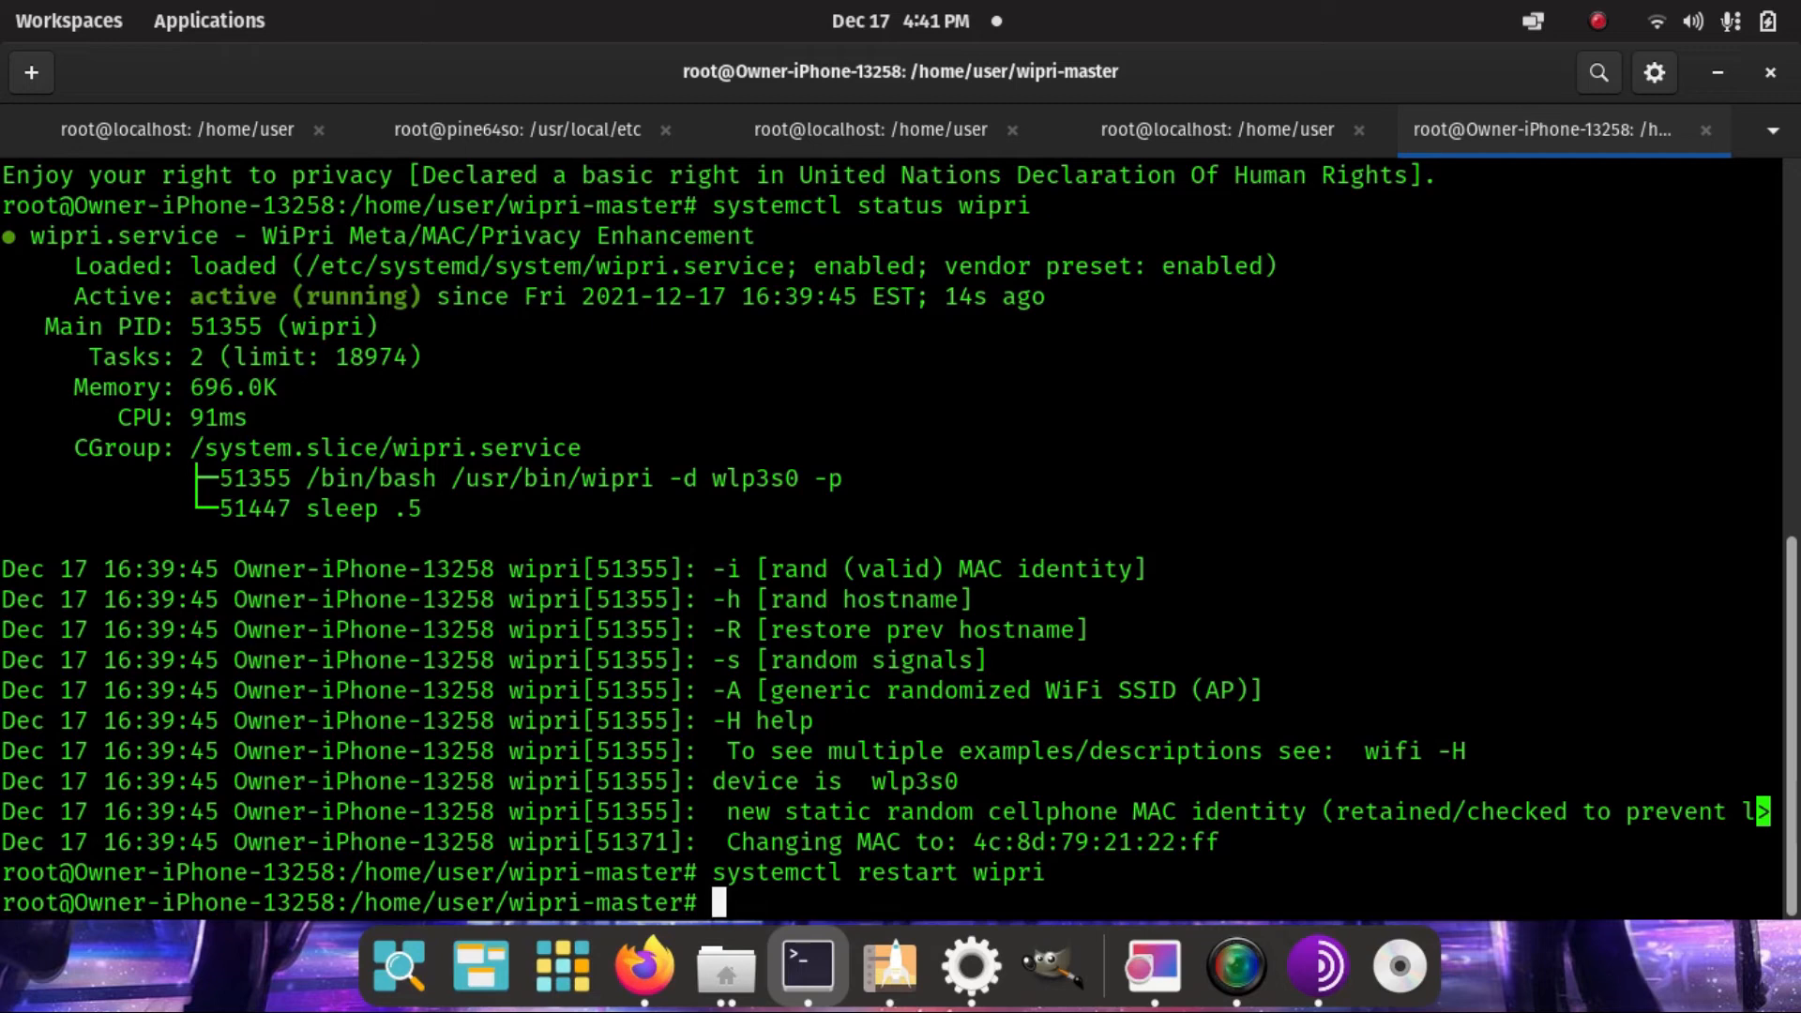
- Show the wipri service status, now reporting a MAC ending be:00:bc:02:76
{"action": "type", "text": "systemctl s"}
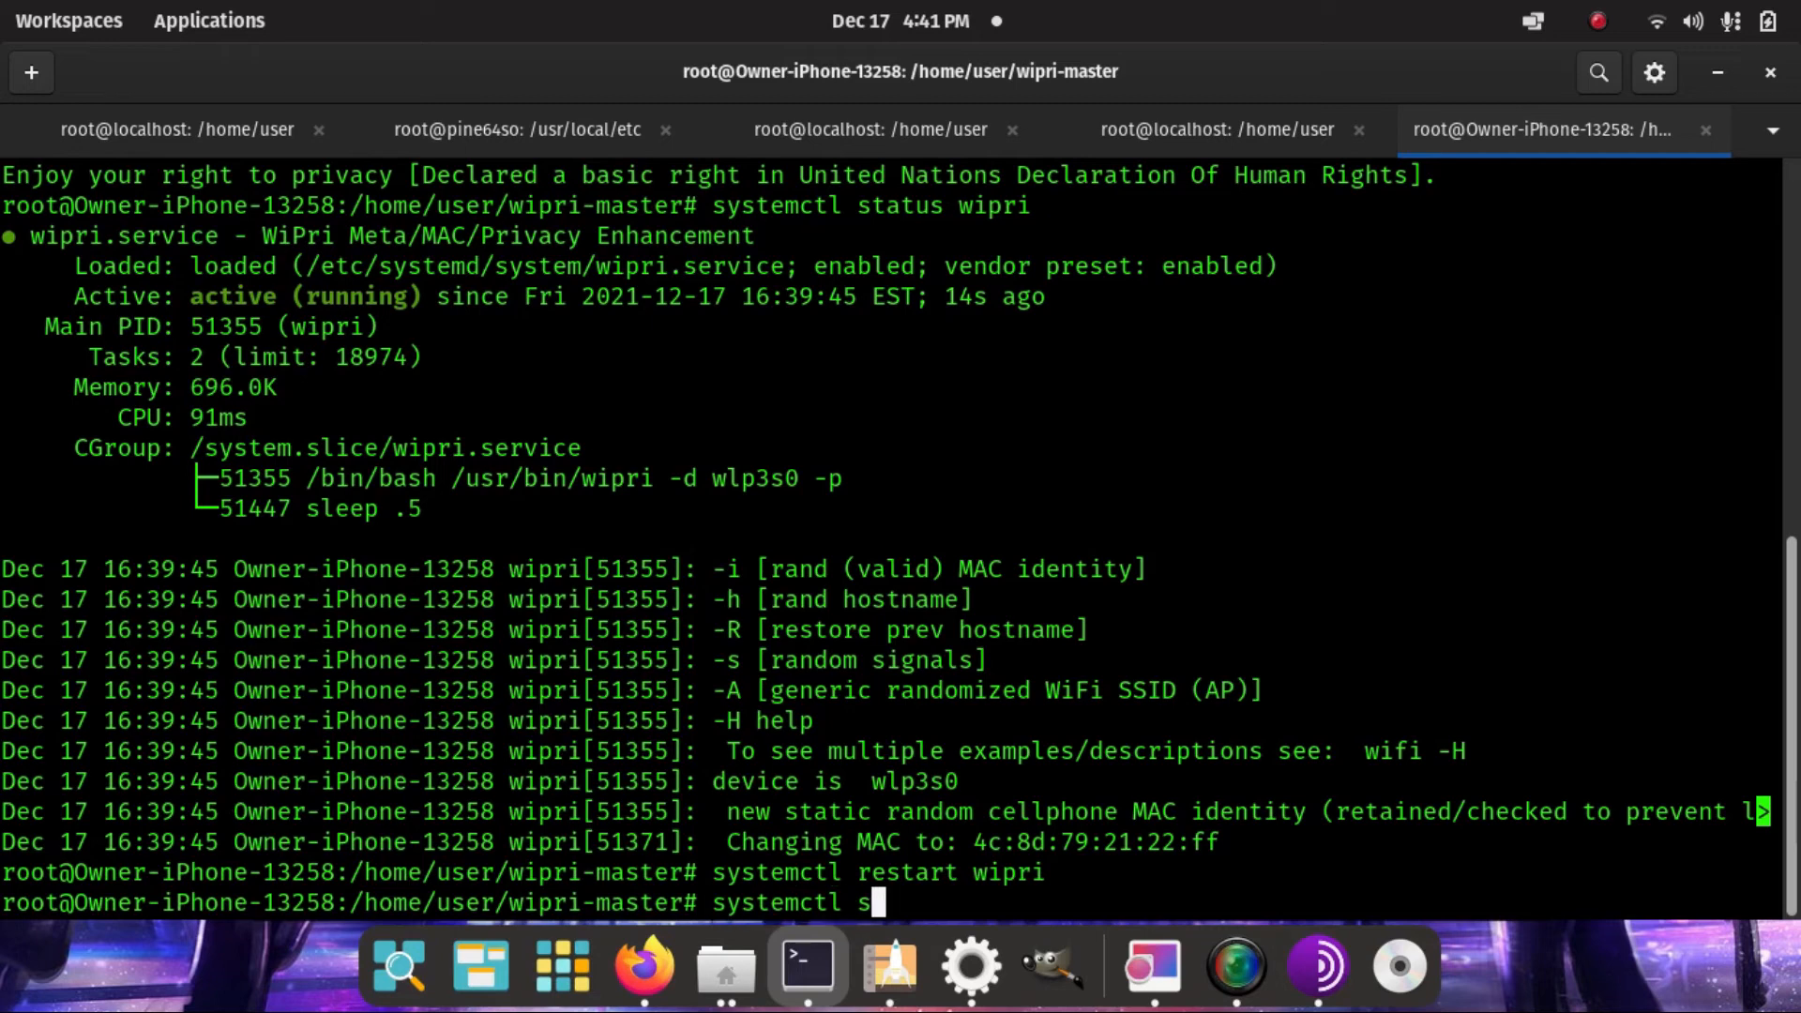
{"action": "type", "text": "tatus wipri"}
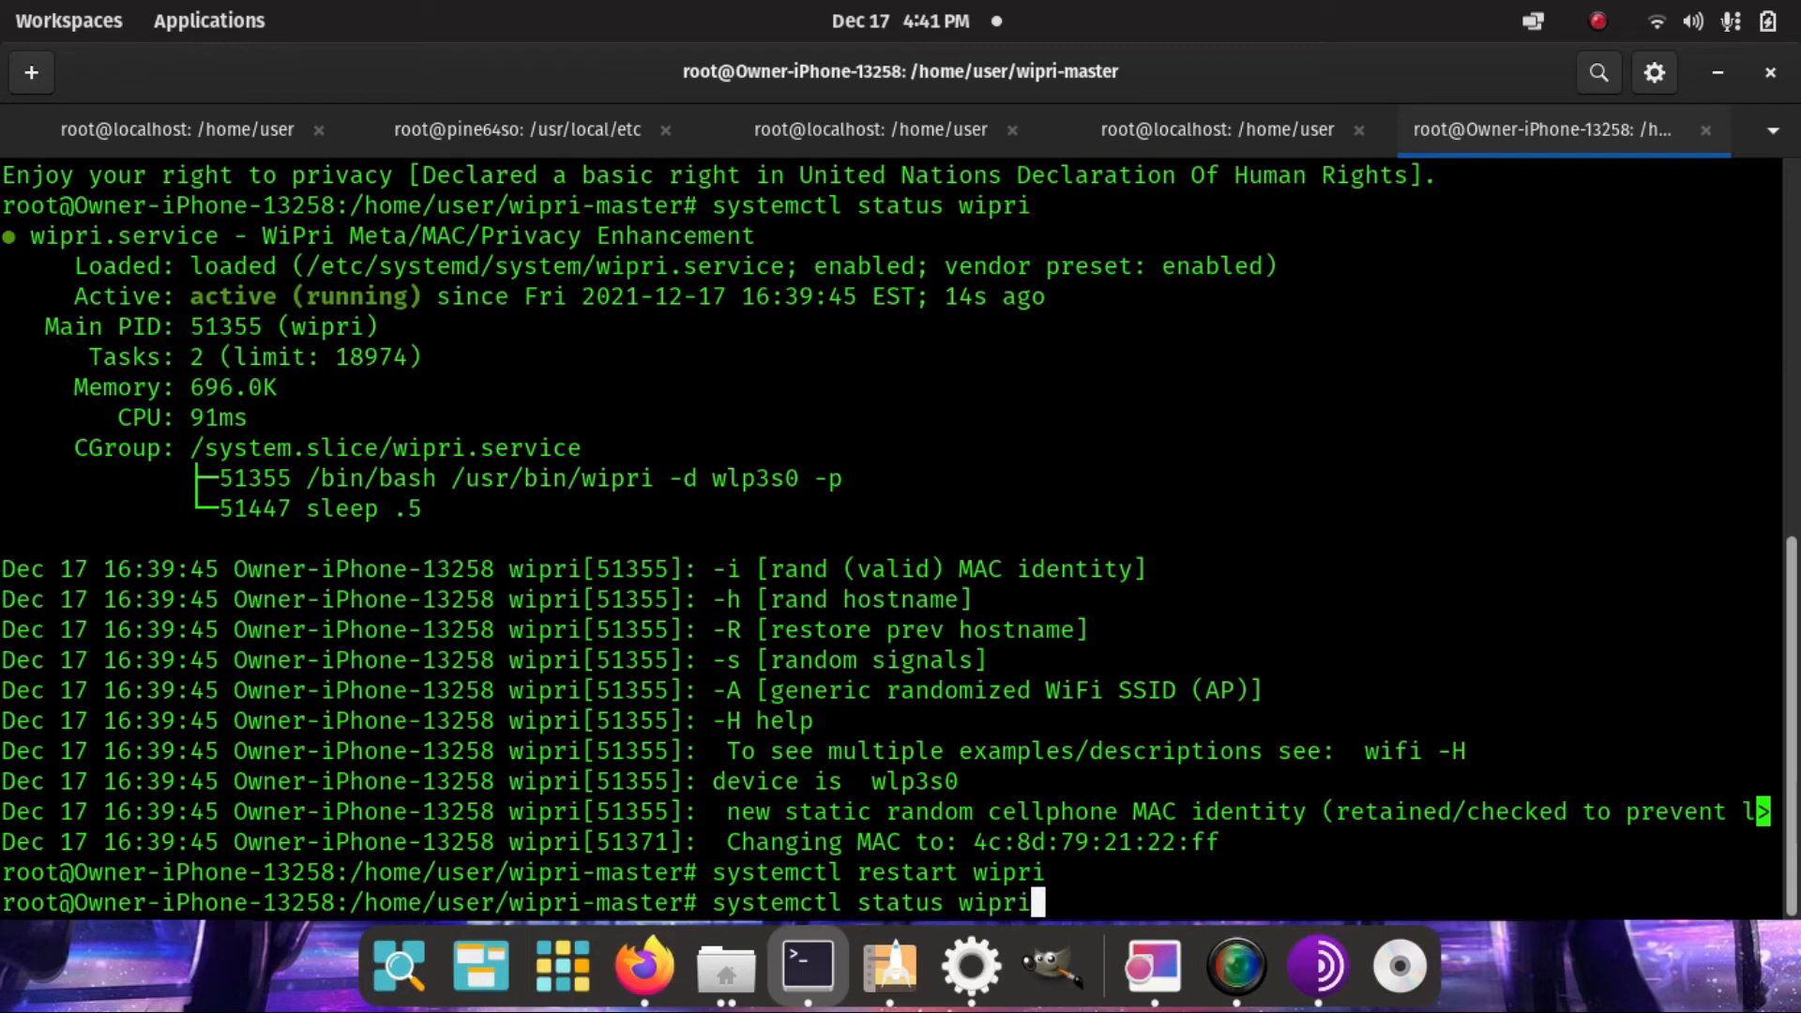
{"action": "mouse_move", "coordinate": [1057, 852]}
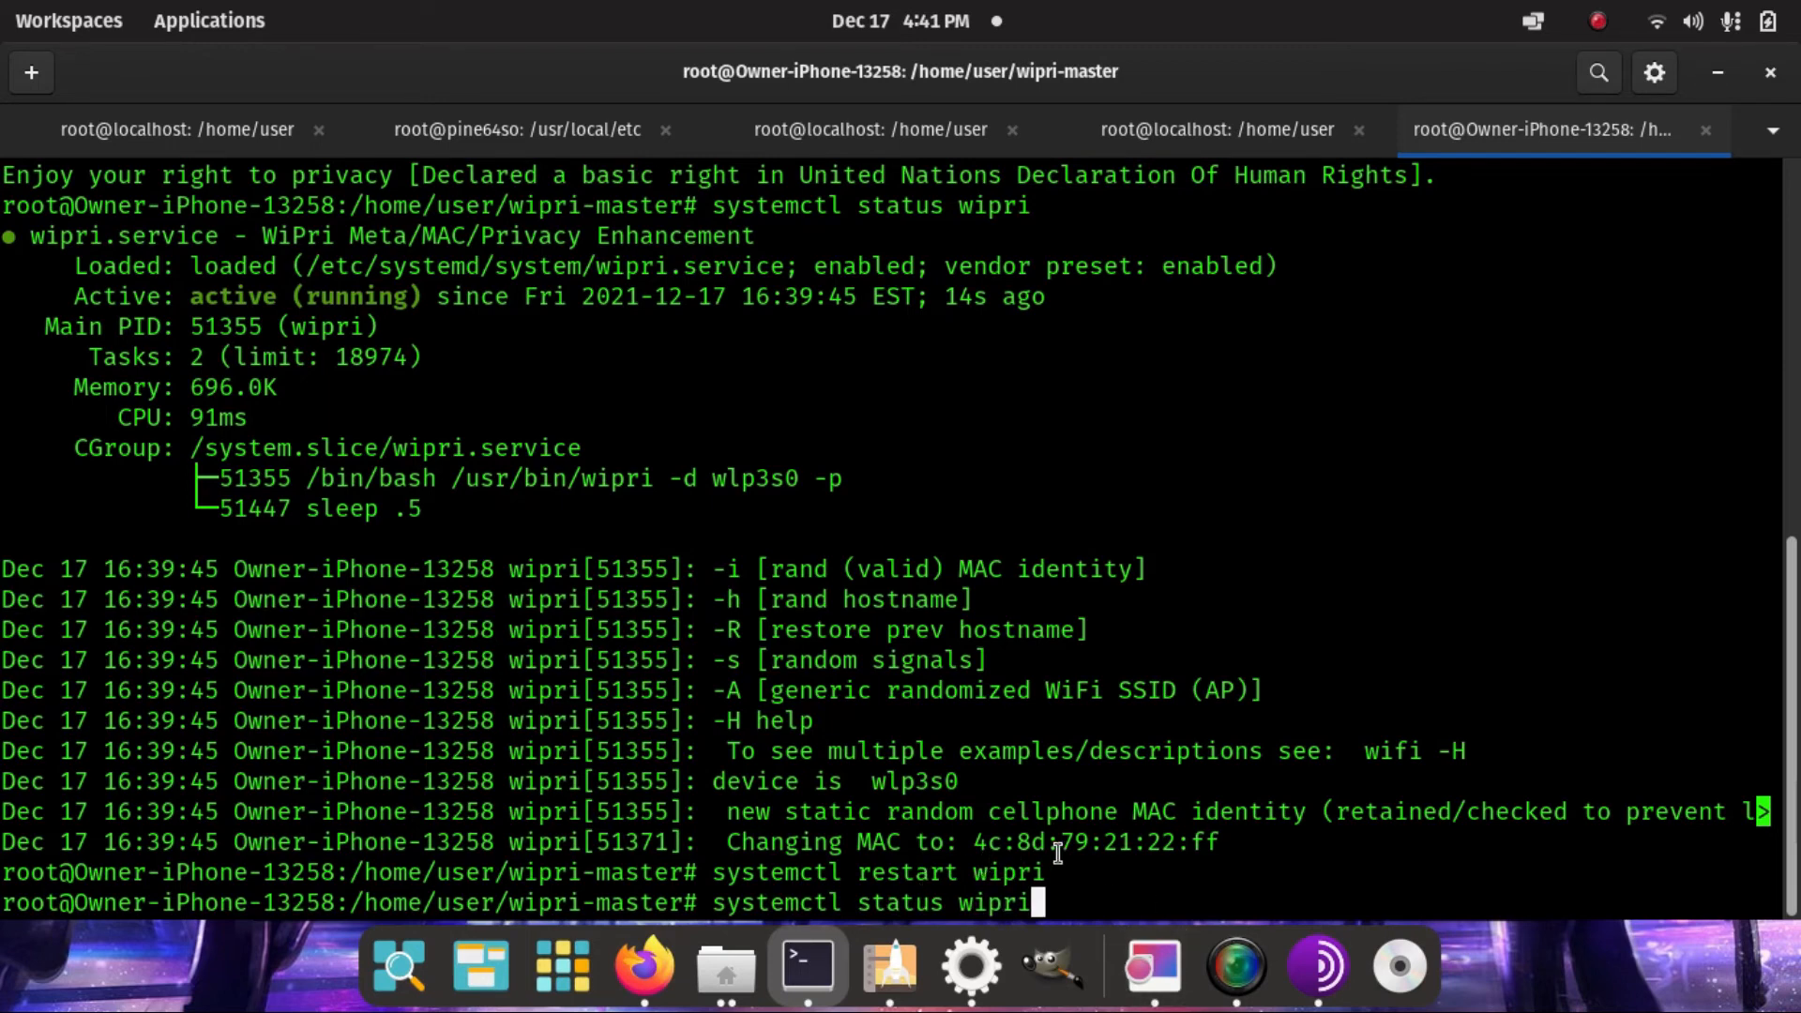
{"action": "key", "text": "Return"}
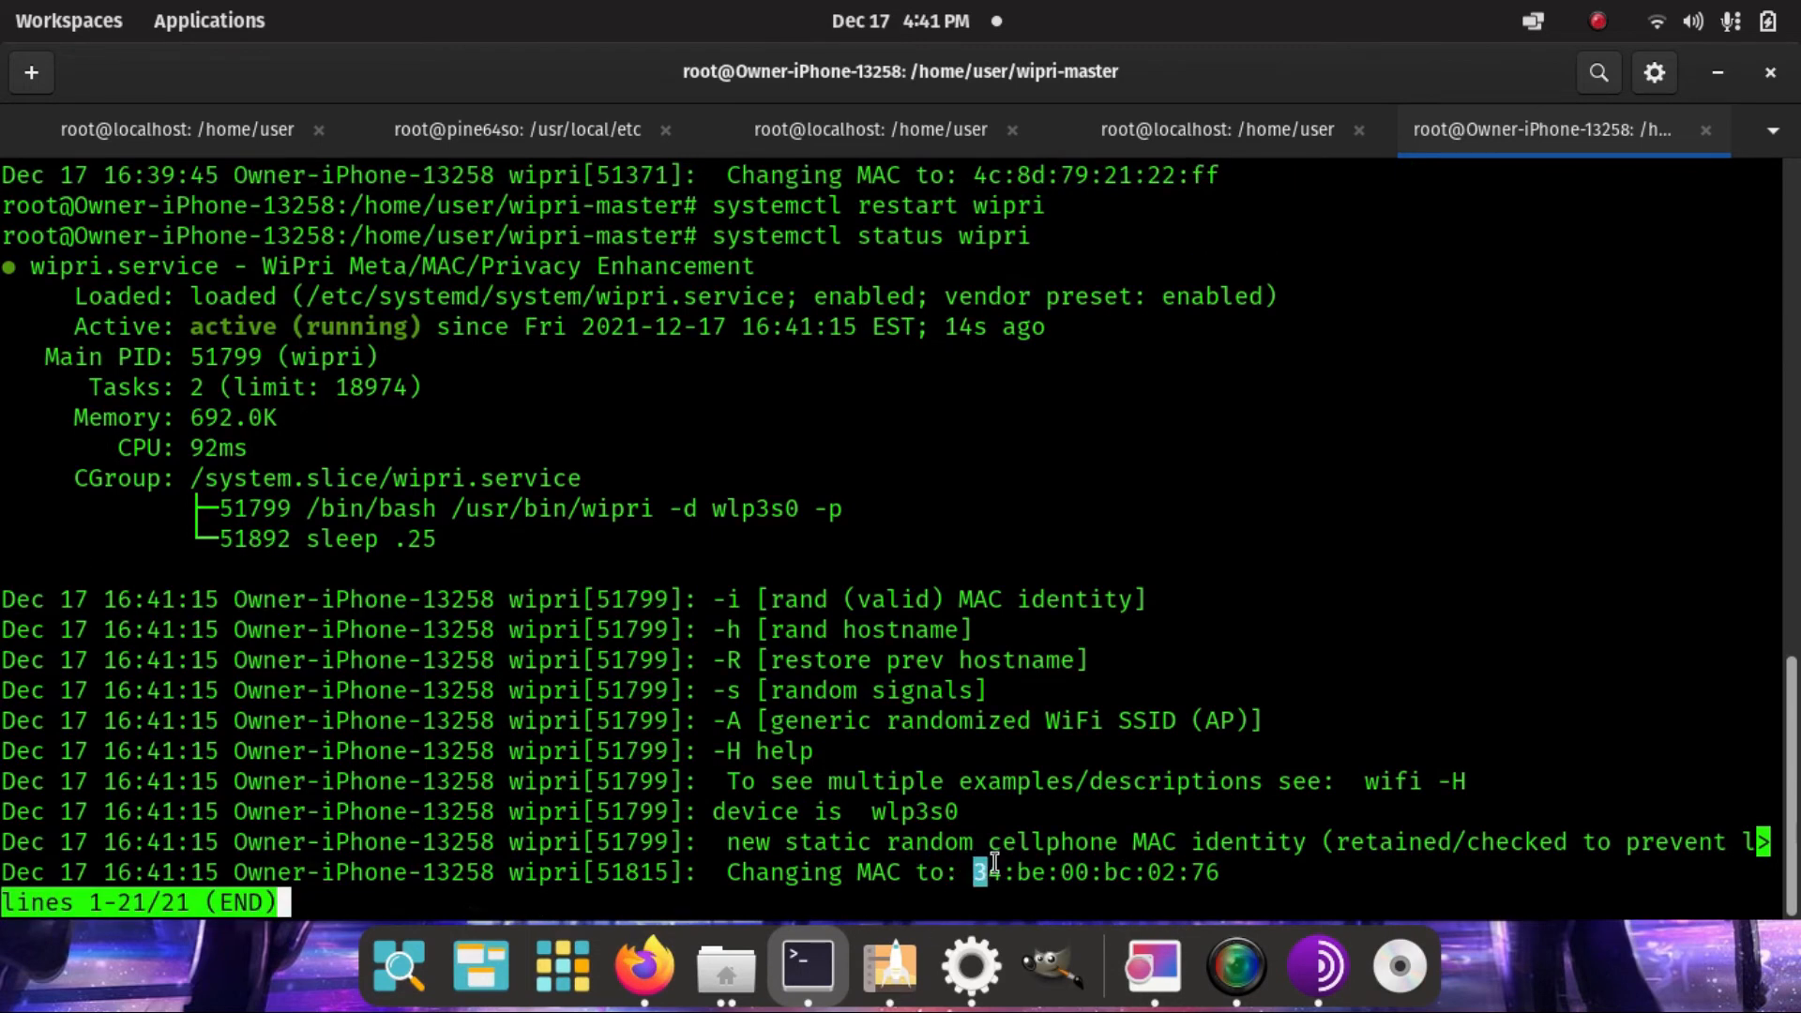
{"action": "mouse_move", "coordinate": [1223, 872]}
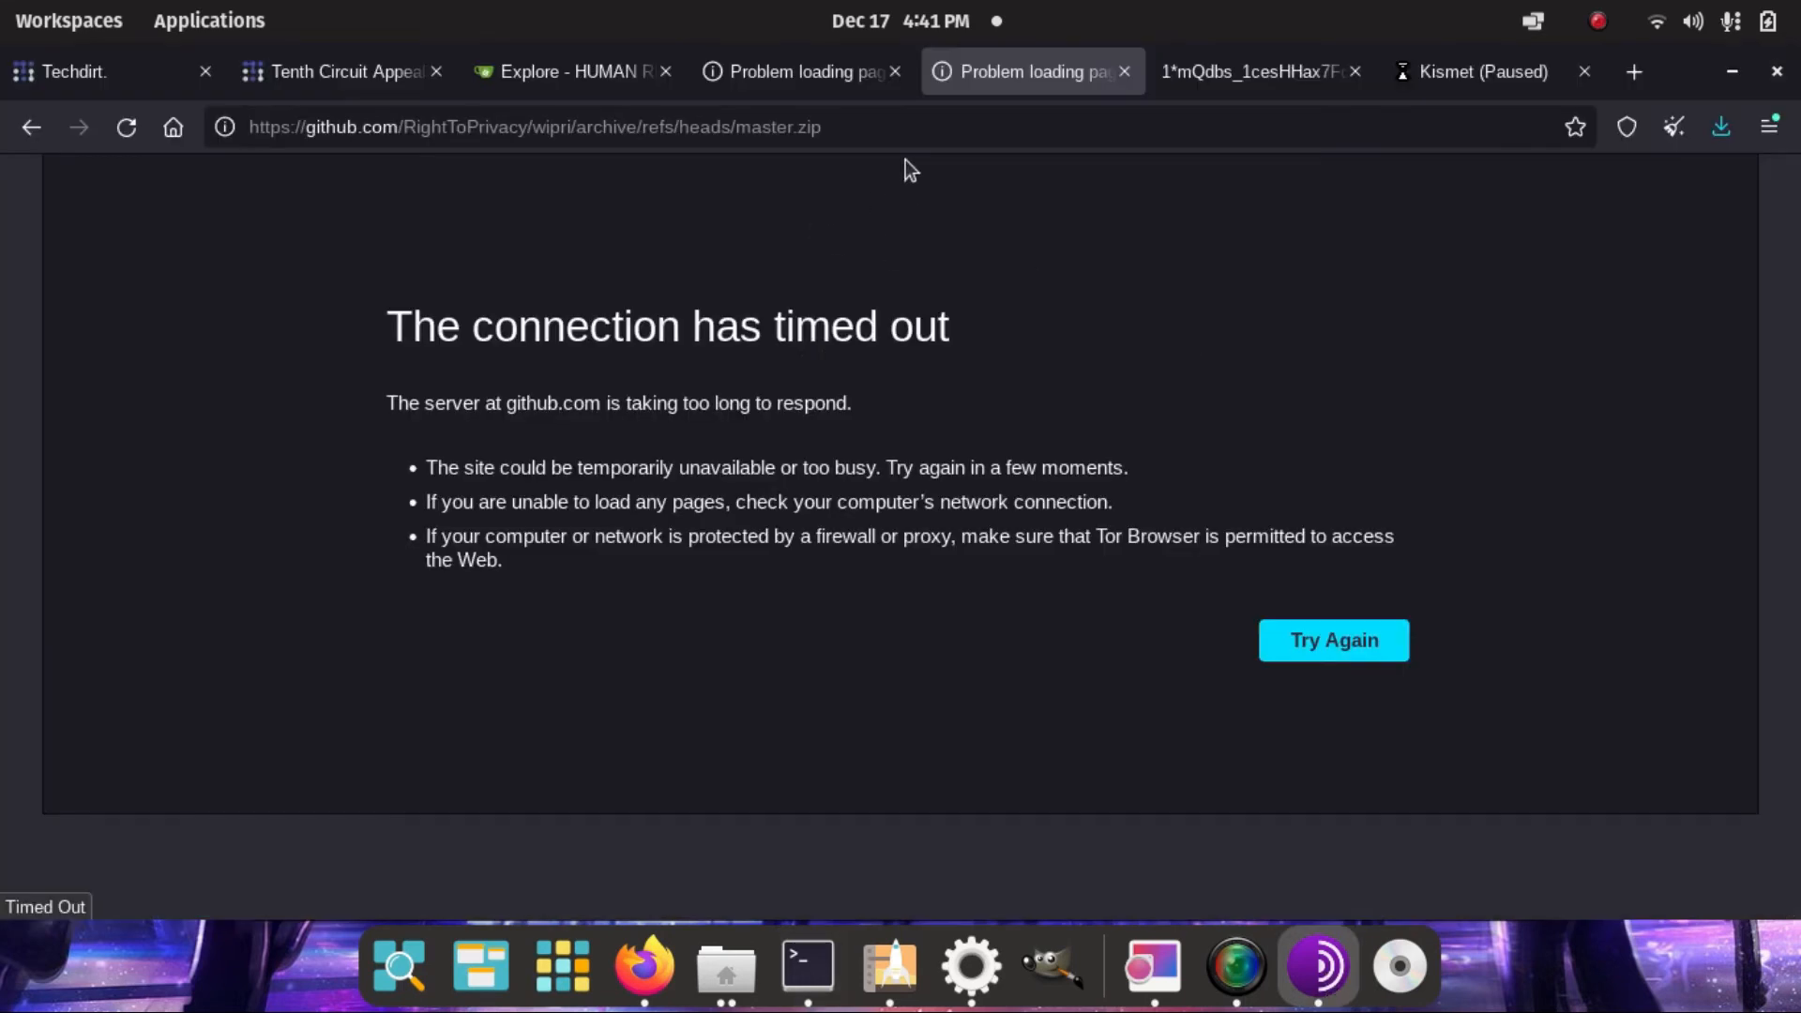
- Show the onion site's RightToPrivacy repositories and the wipri clone/Download ZIP options
{"action": "left_click", "coordinate": [562, 71]}
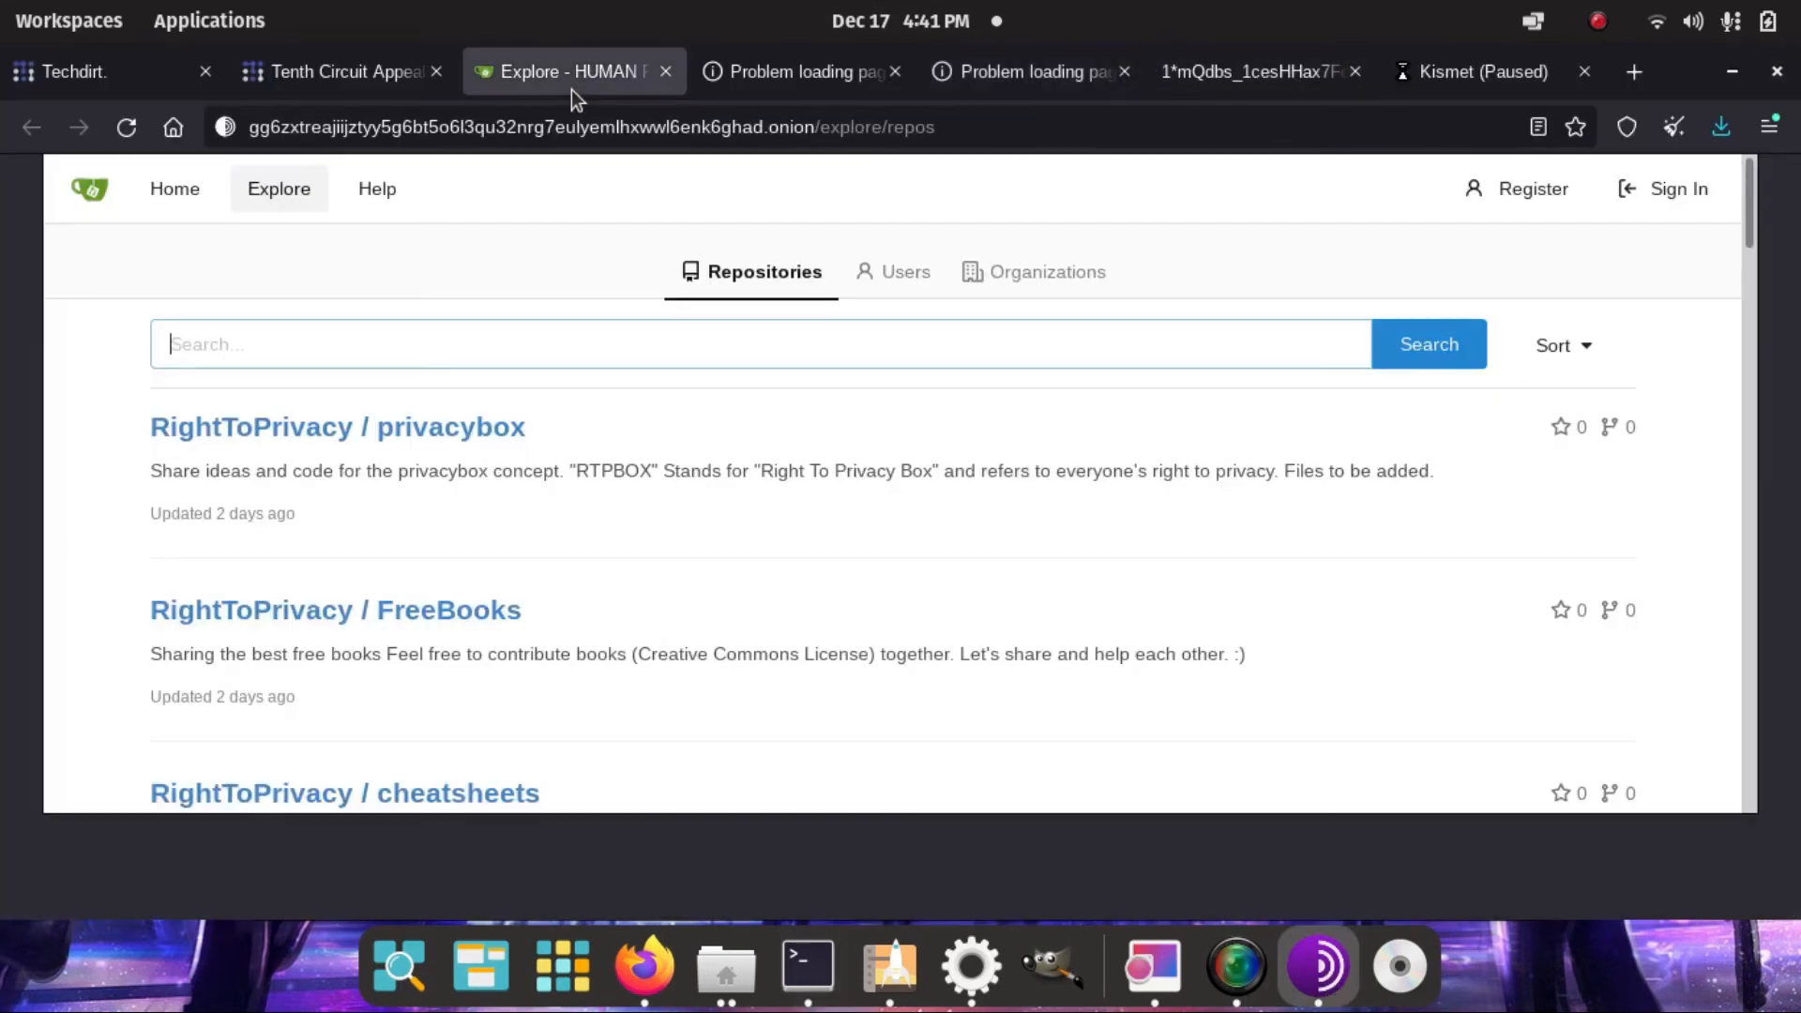
{"action": "left_click", "coordinate": [1574, 127]}
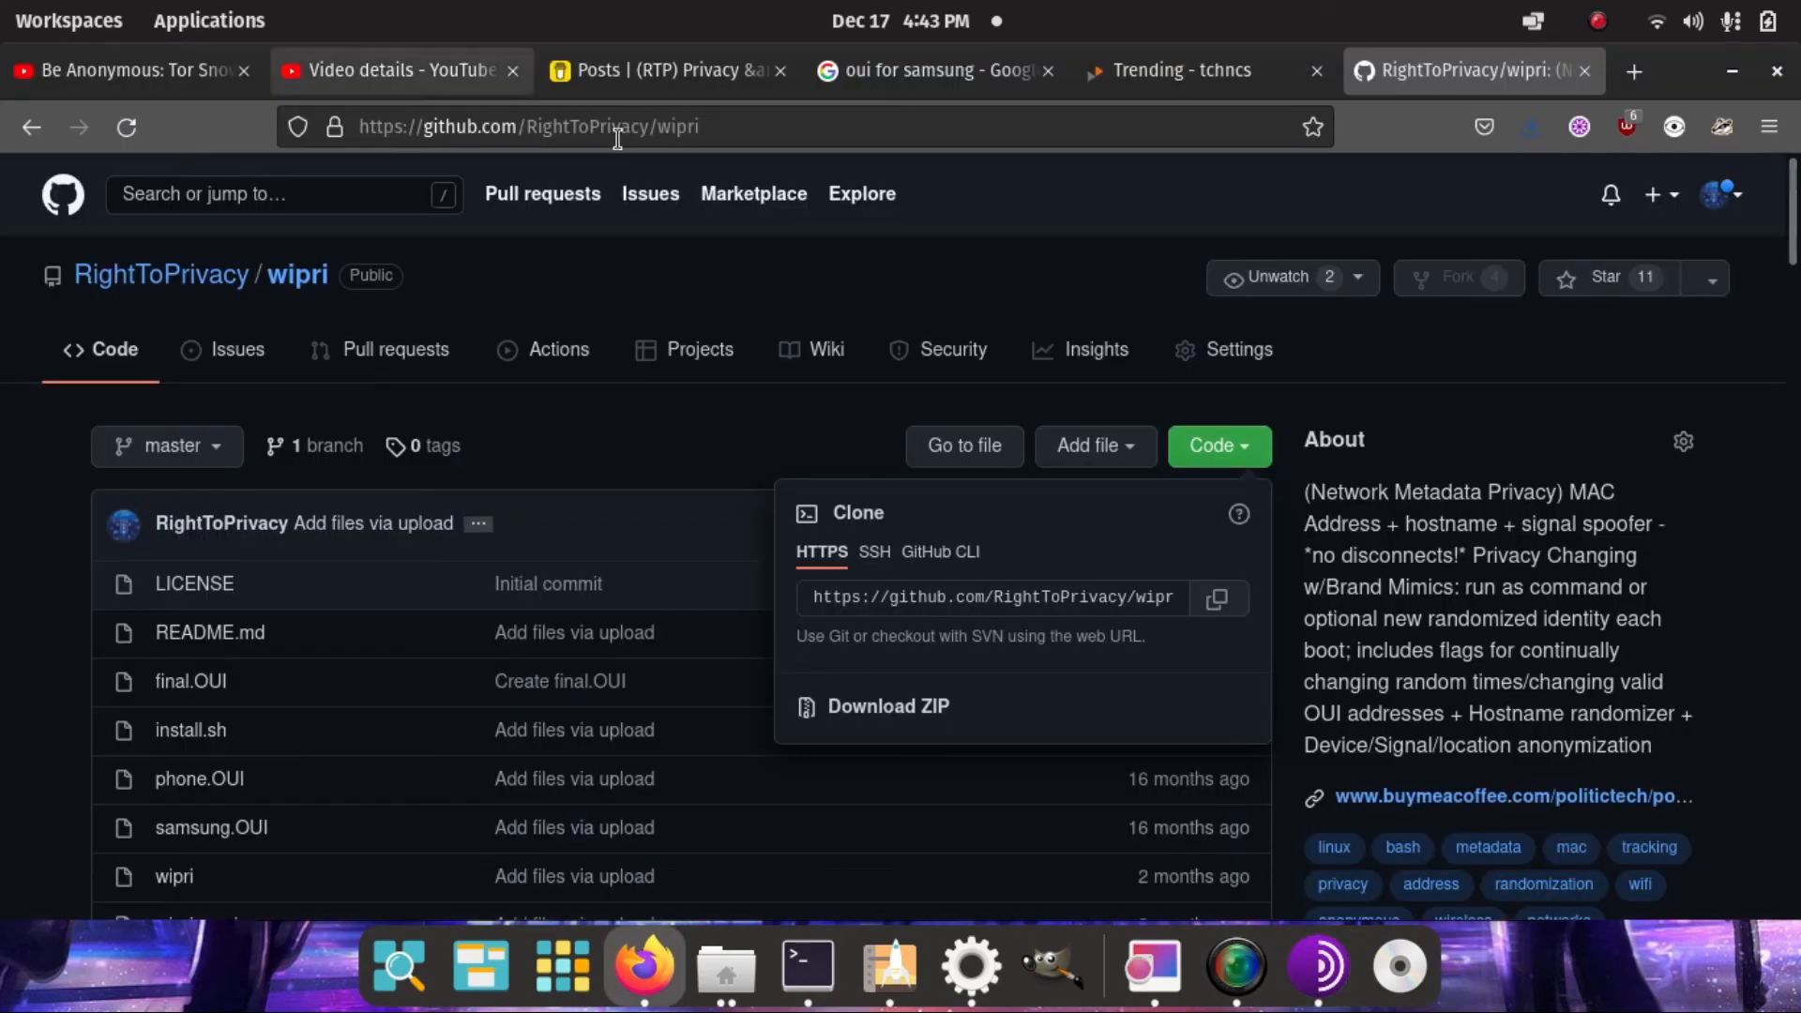
- Switch to the tube.tchncs.de Trending videos tab and right-click on the page
{"action": "left_click", "coordinate": [1171, 70]}
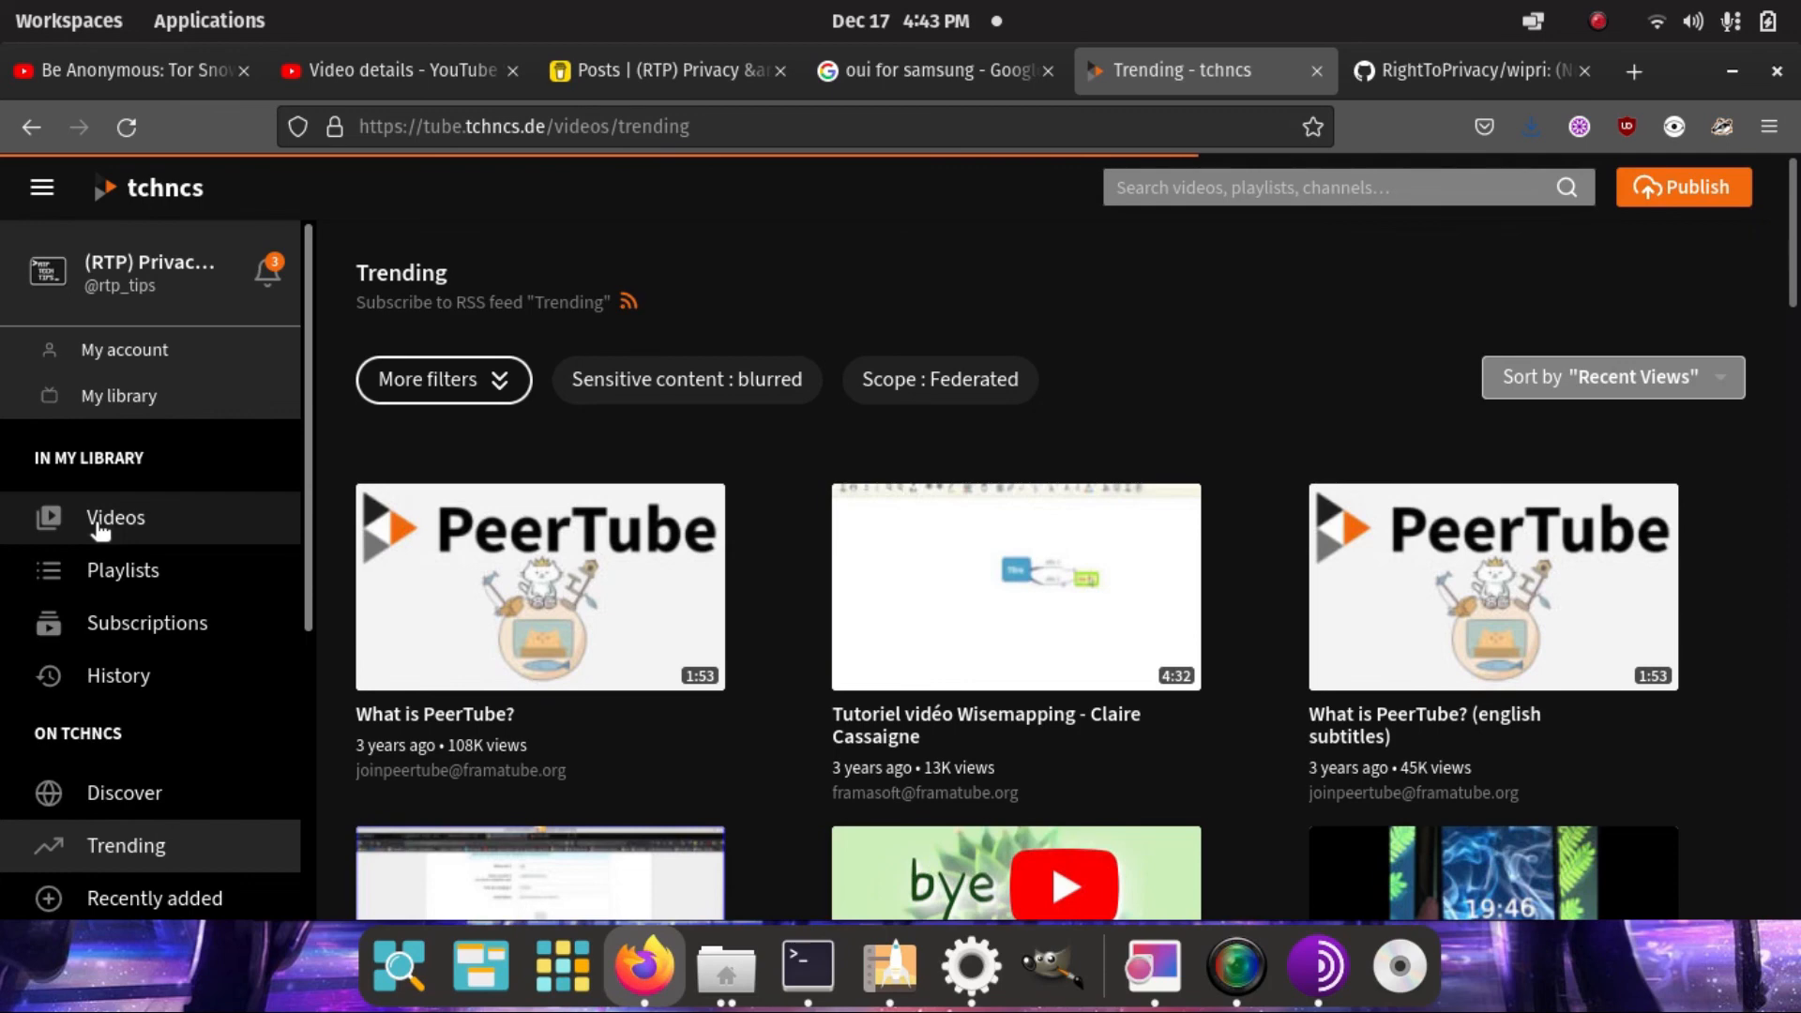
{"action": "right_click", "coordinate": [114, 517]}
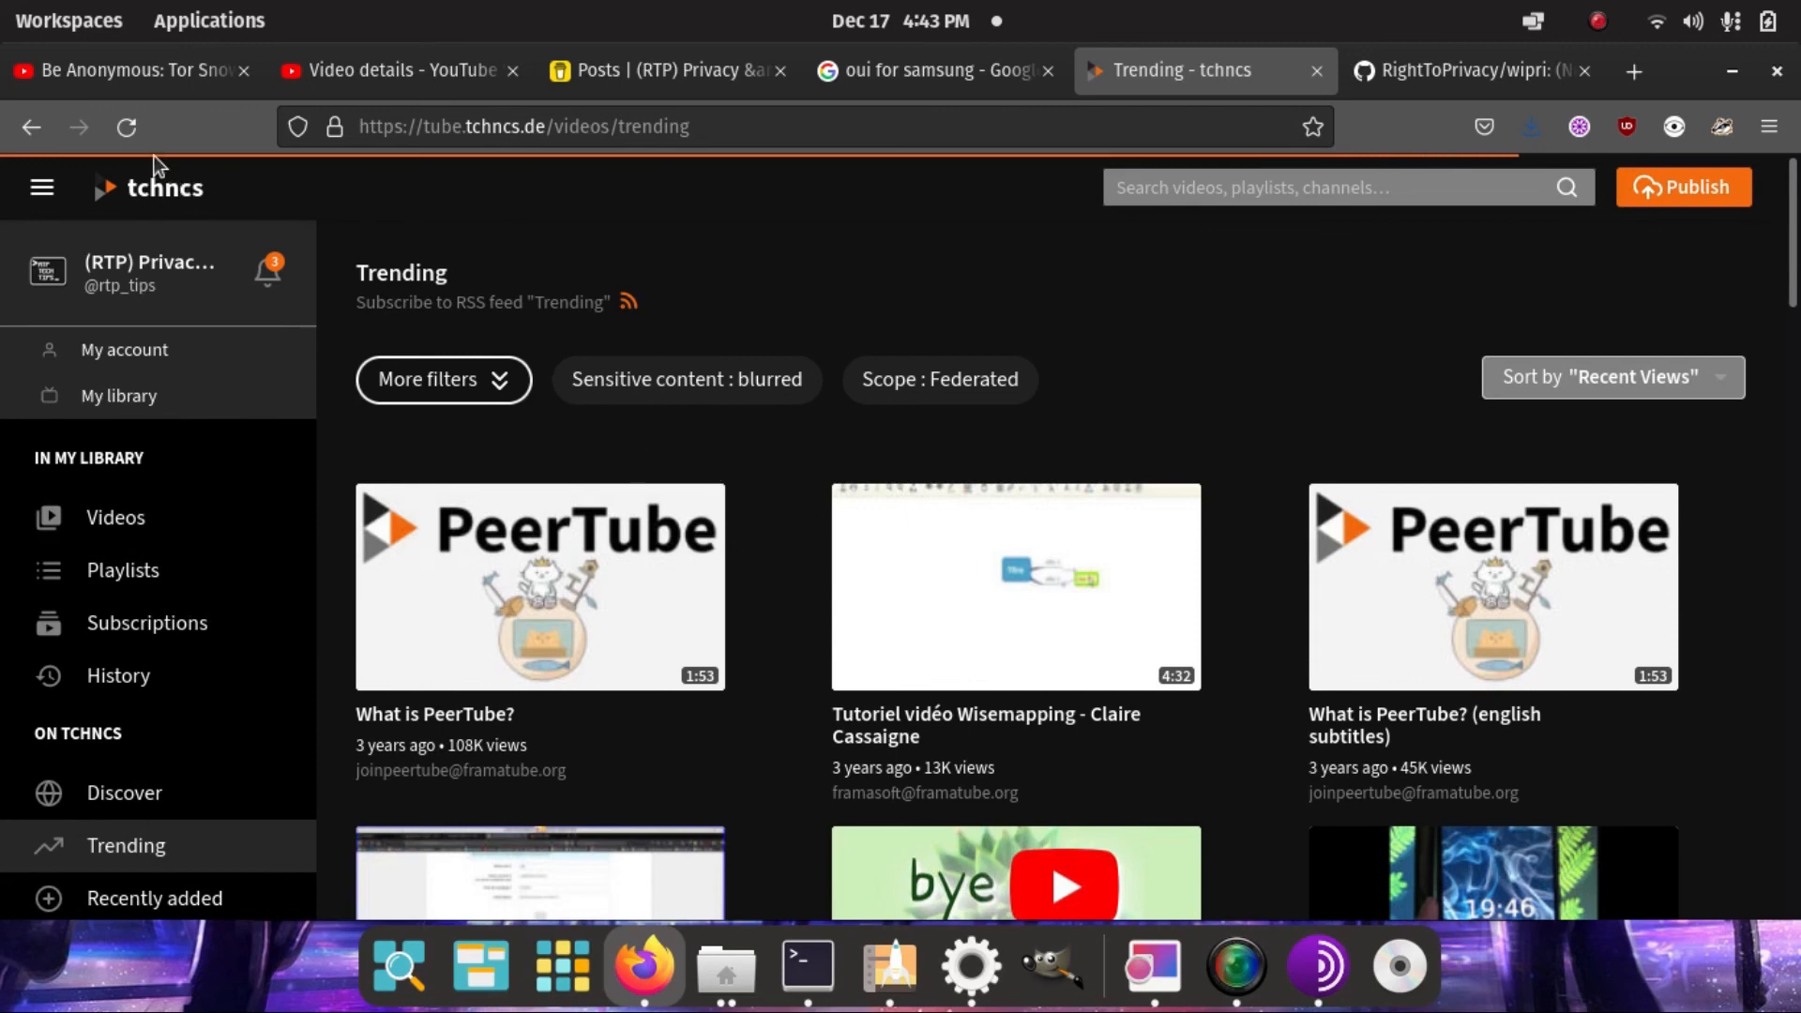
{"action": "mouse_move", "coordinate": [778, 332]}
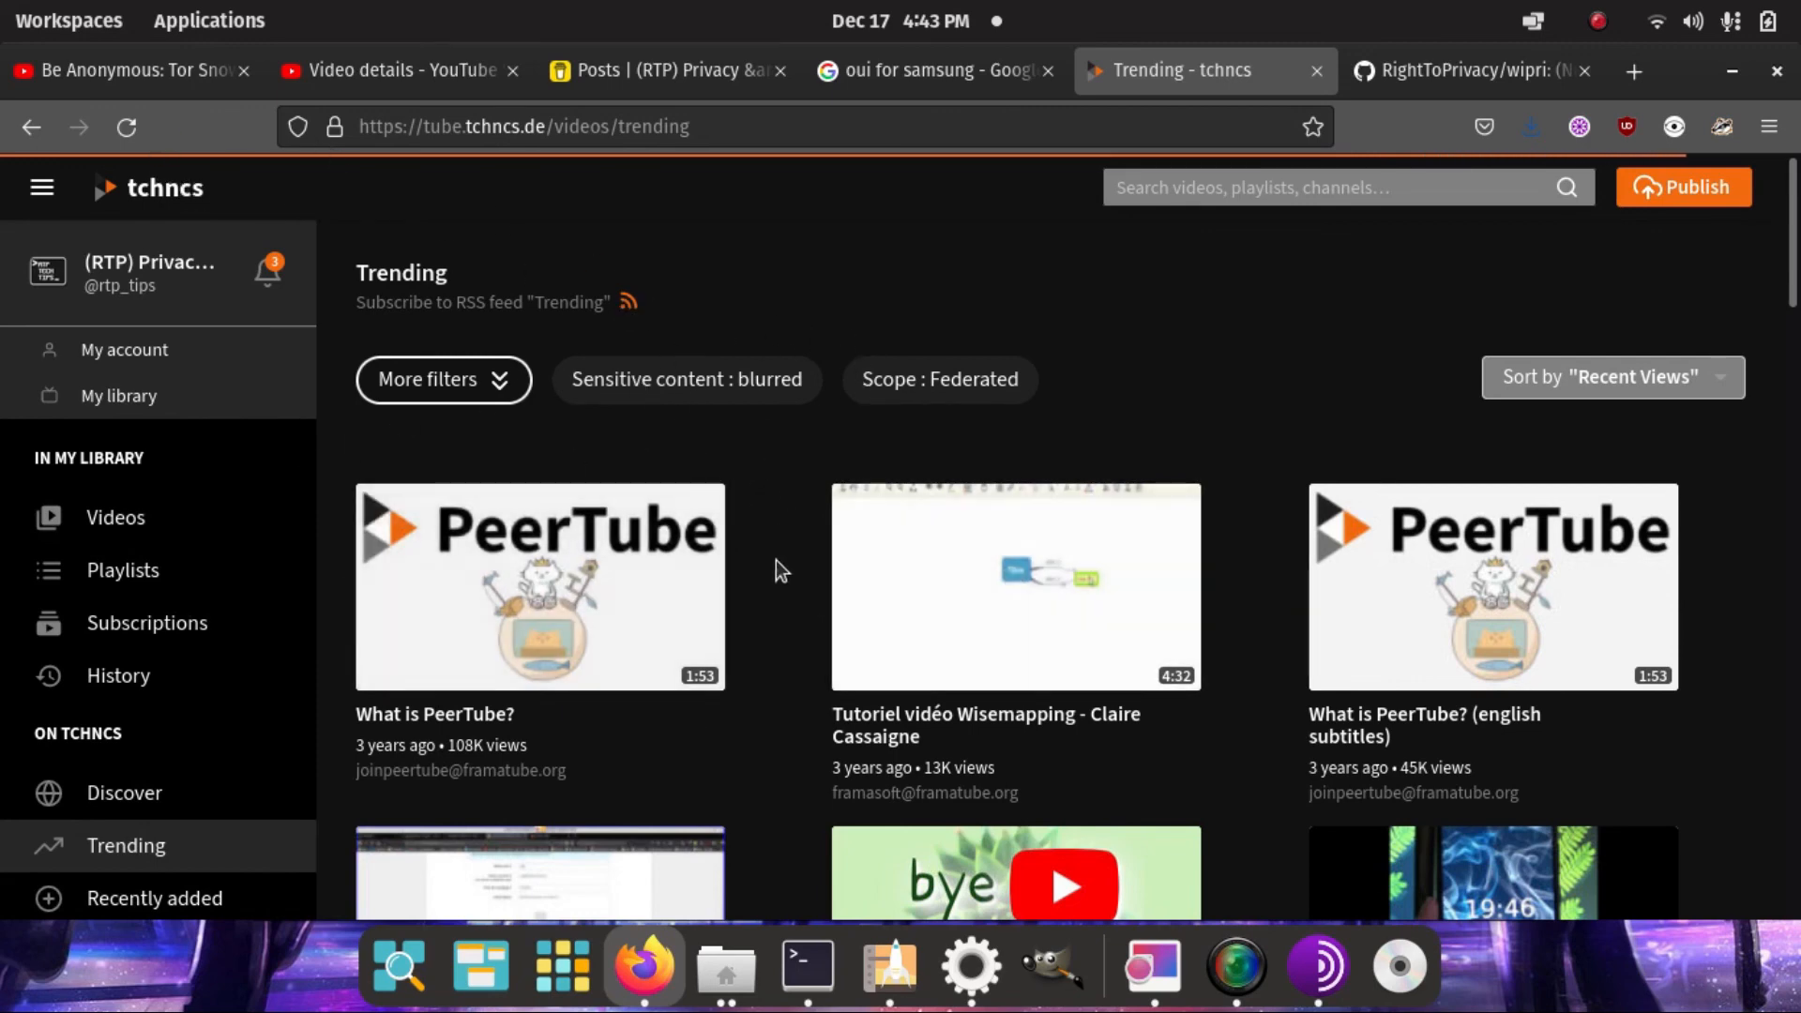
{"action": "mouse_move", "coordinate": [741, 632]}
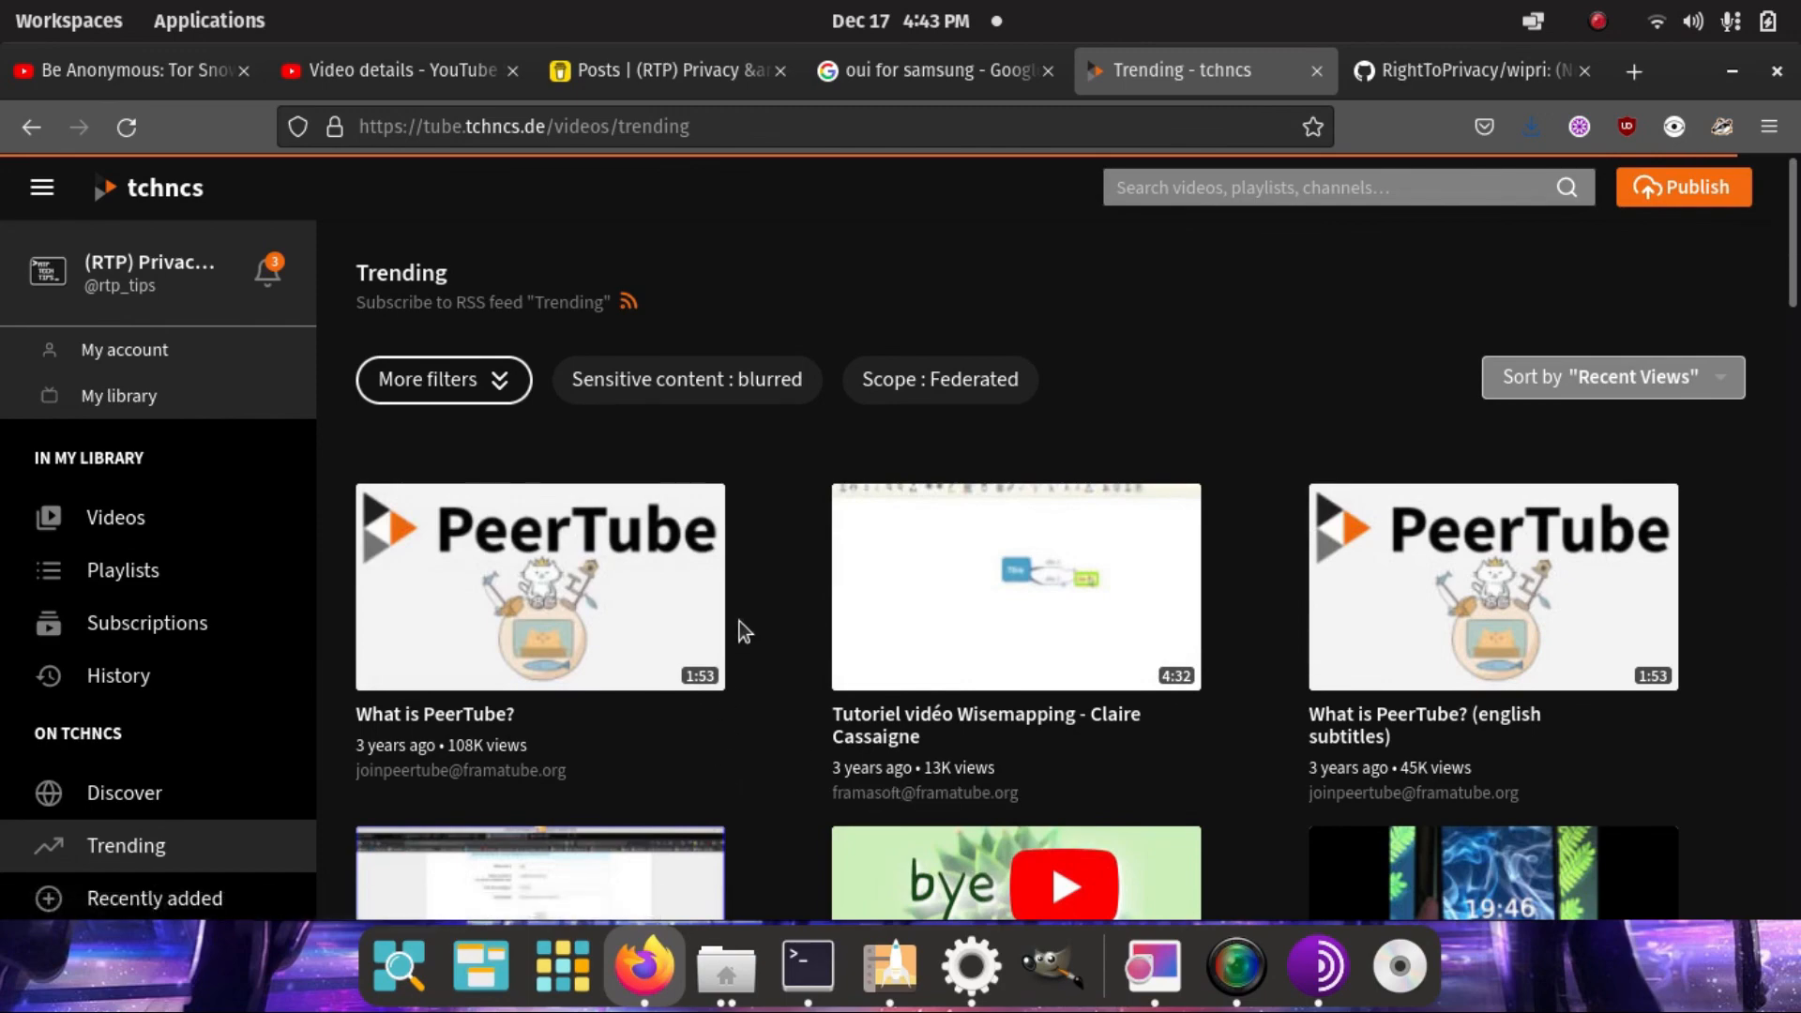